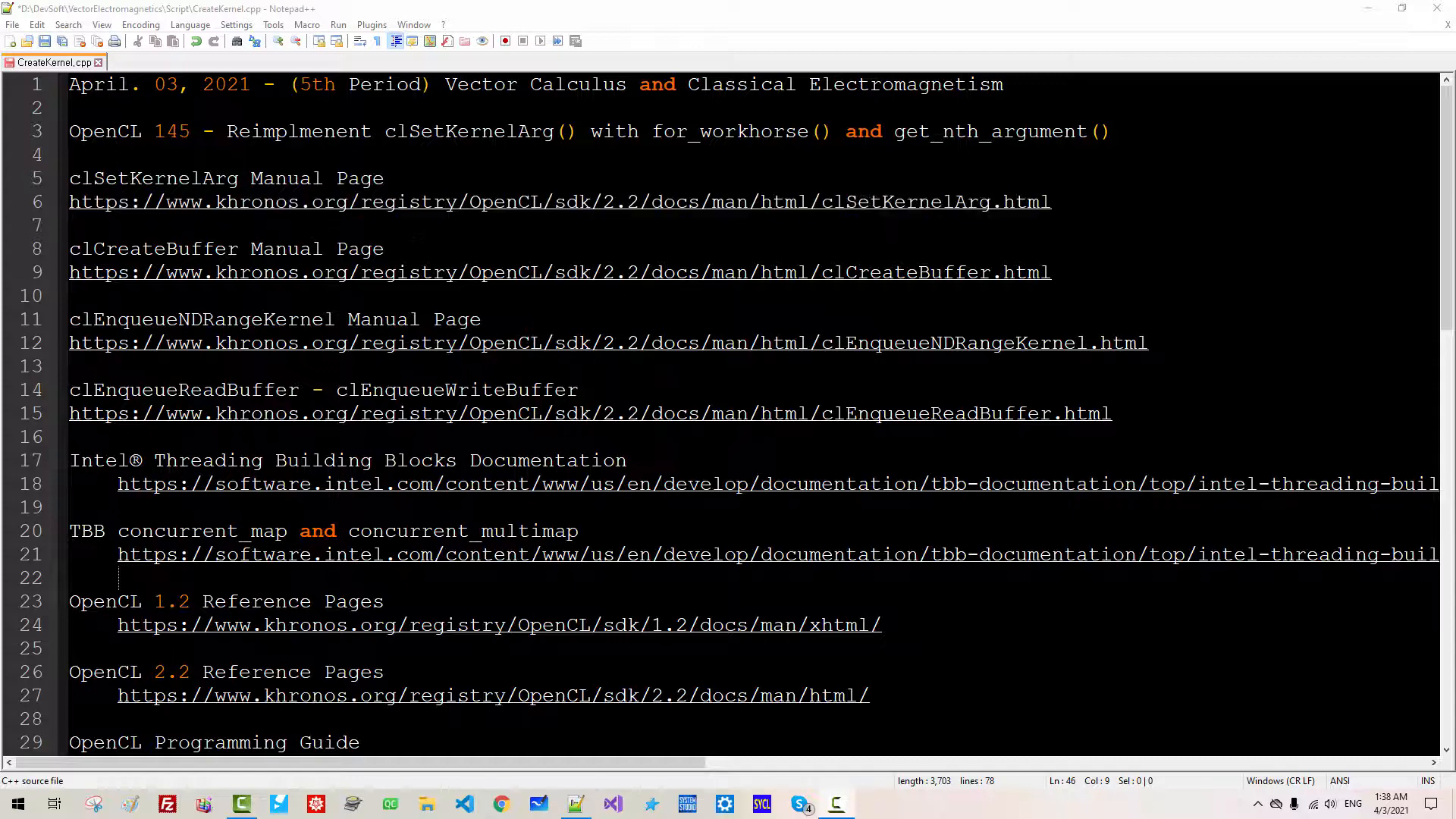
- Review the OpenCL series and episode 144 'Reimplement' title on the YouTube video page
{"action": "left_click", "coordinate": [149, 84]}
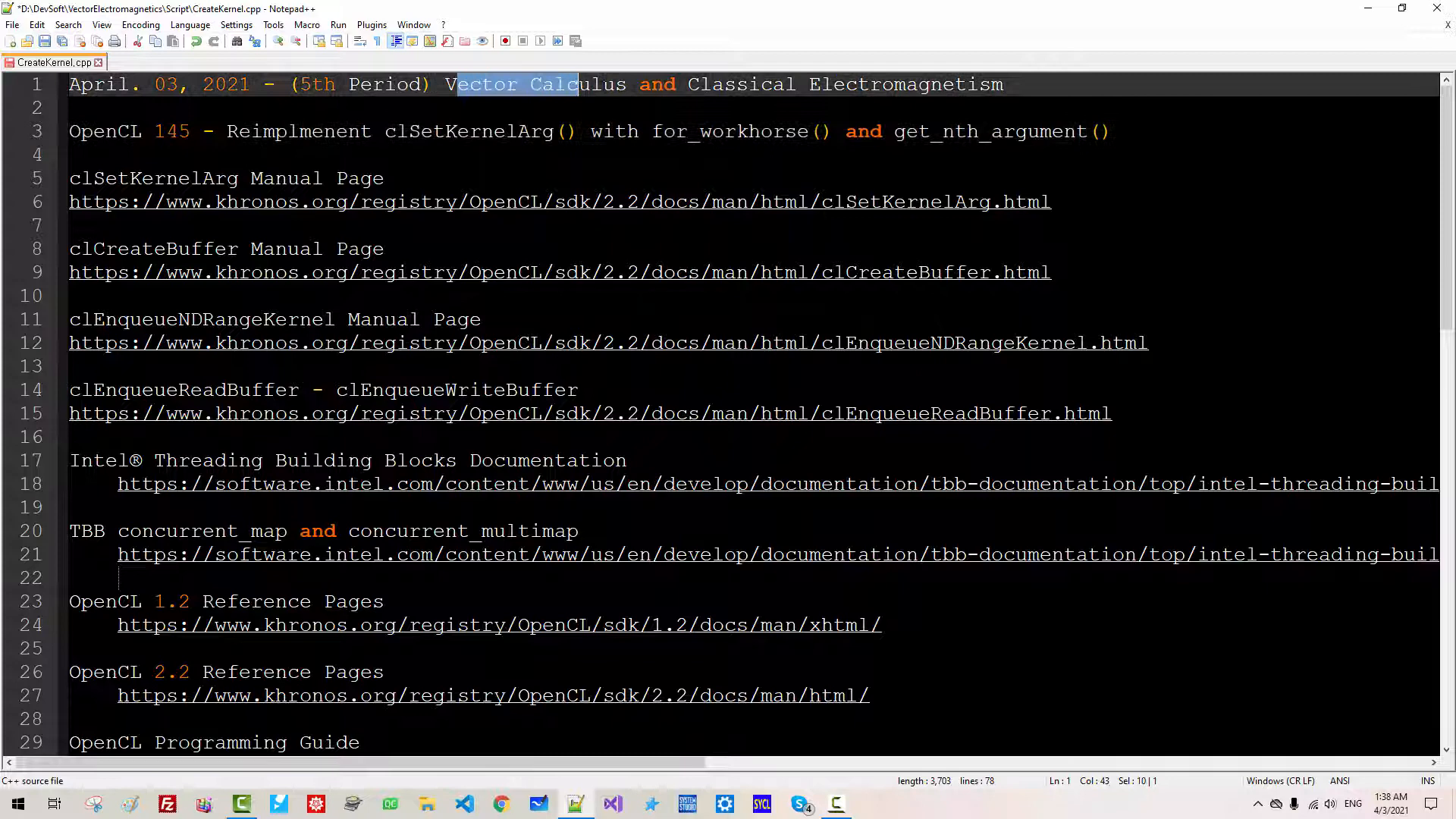
{"action": "double_click", "coordinate": [297, 131]}
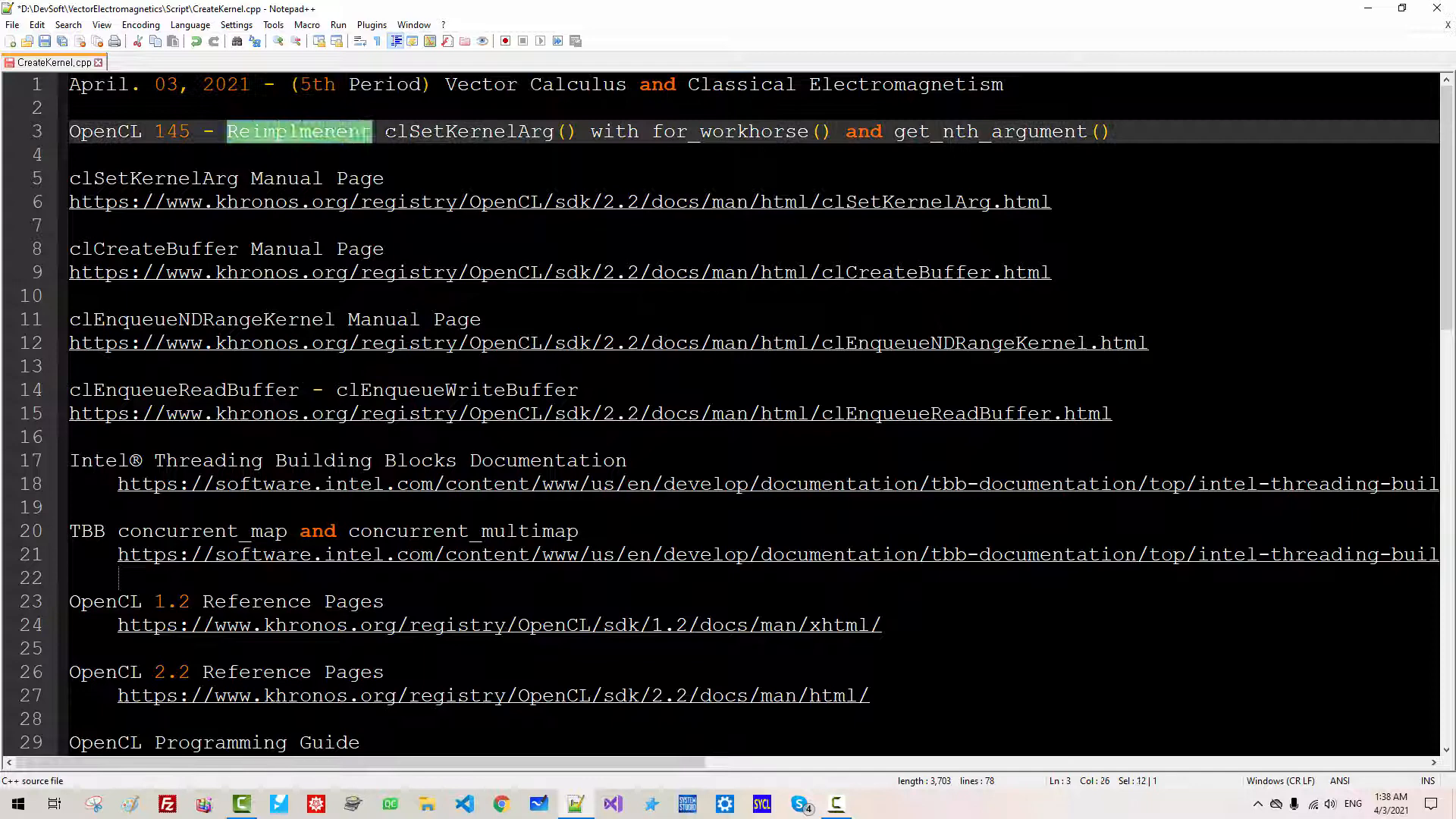
{"action": "double_click", "coordinate": [729, 131]}
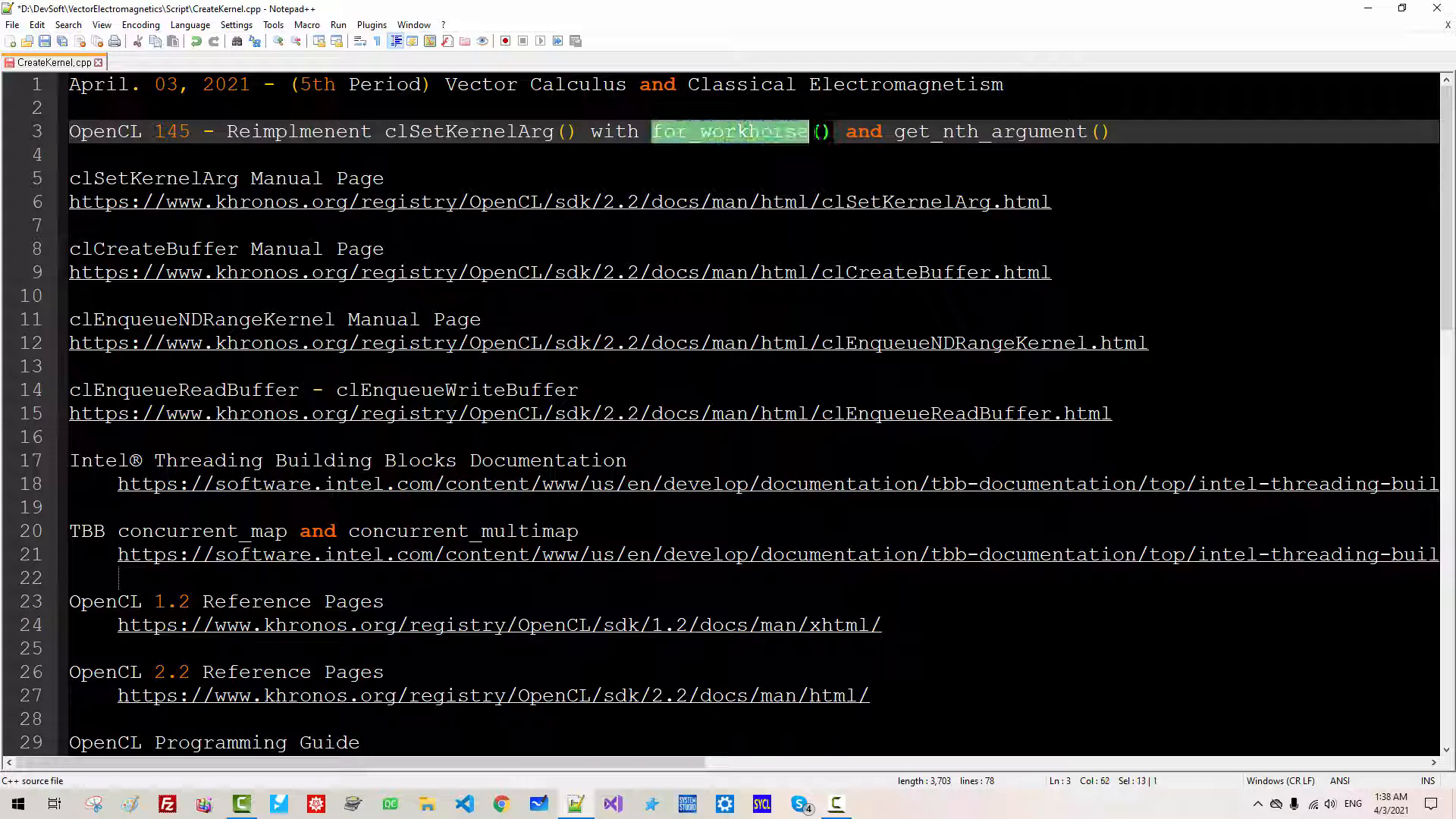
{"action": "scroll", "scroll_direction": "down", "scroll_amount": 3}
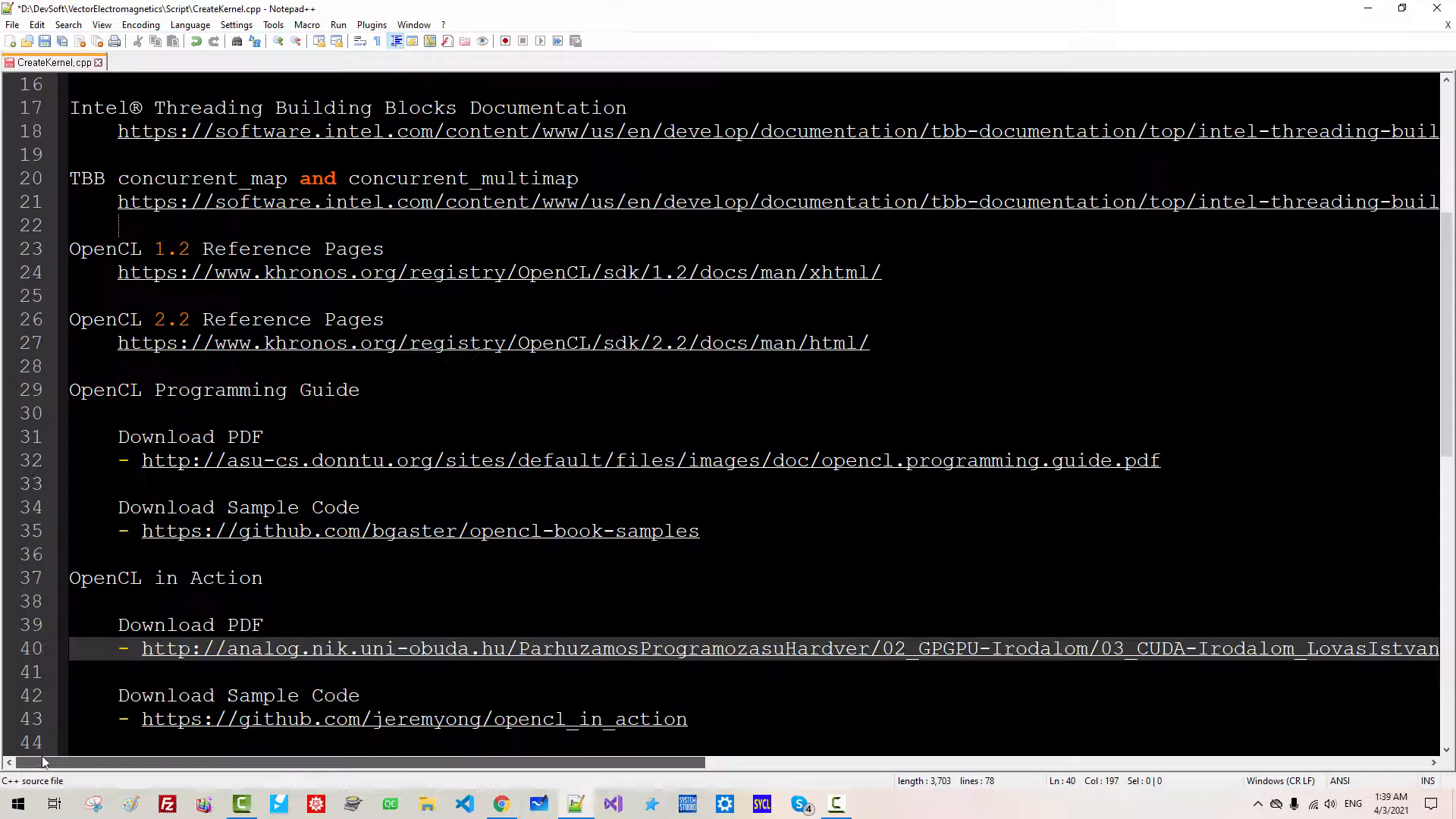
{"action": "scroll", "scroll_direction": "down", "scroll_amount": 3}
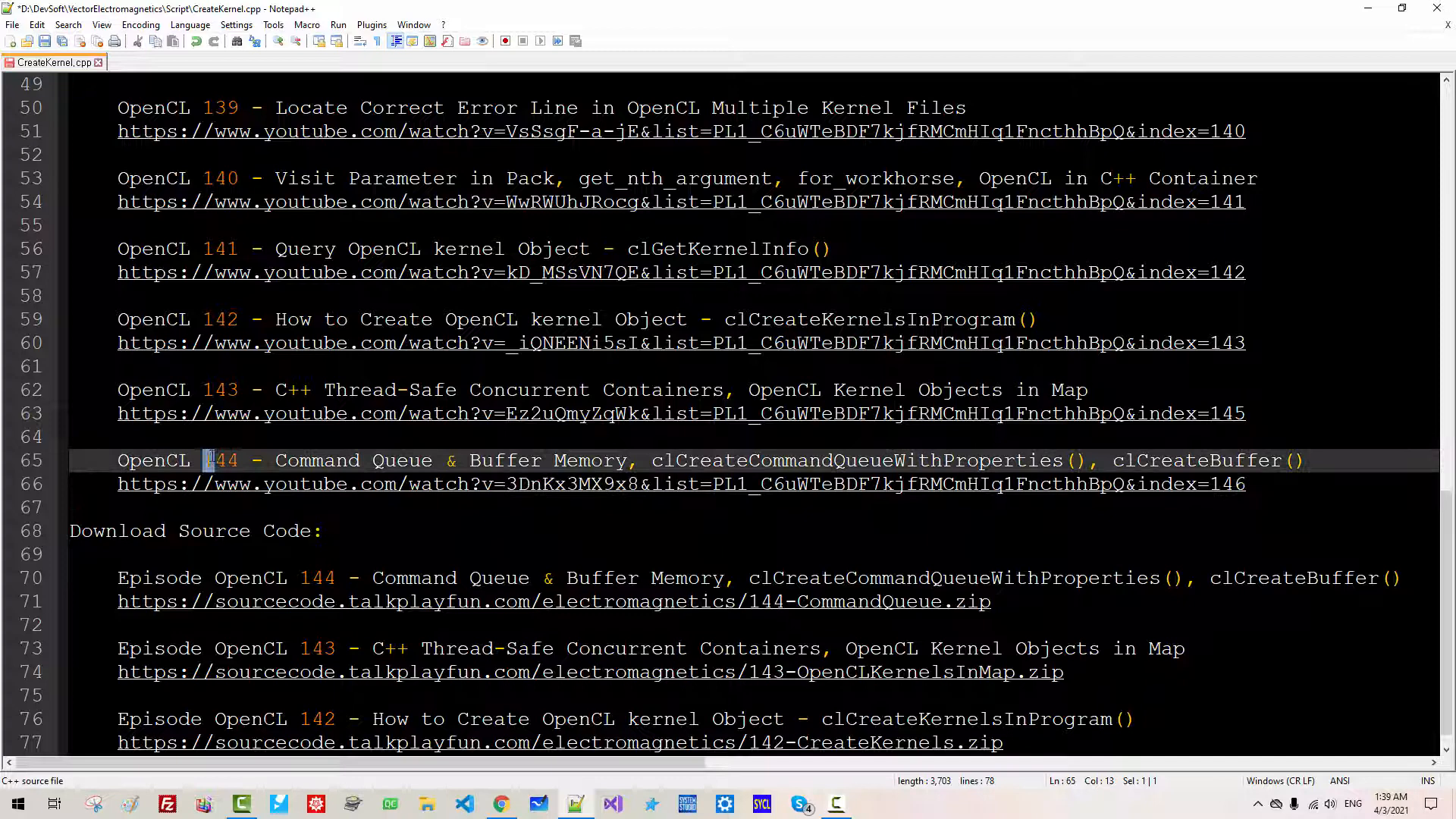
- Expand the full video description showing episode links and source-code downloads
{"action": "double_click", "coordinate": [220, 460]}
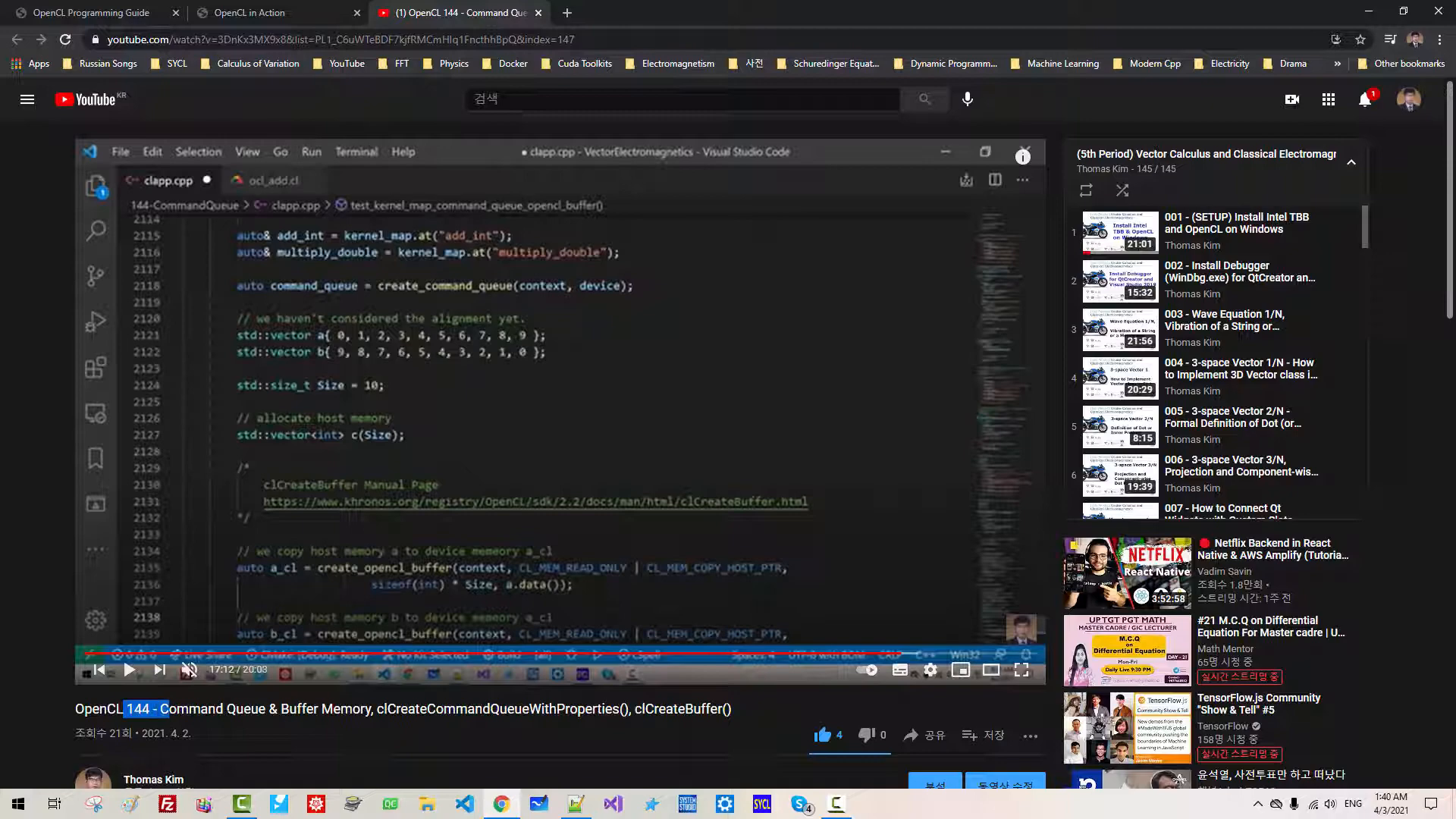
{"action": "scroll", "scroll_direction": "down", "scroll_amount": 3}
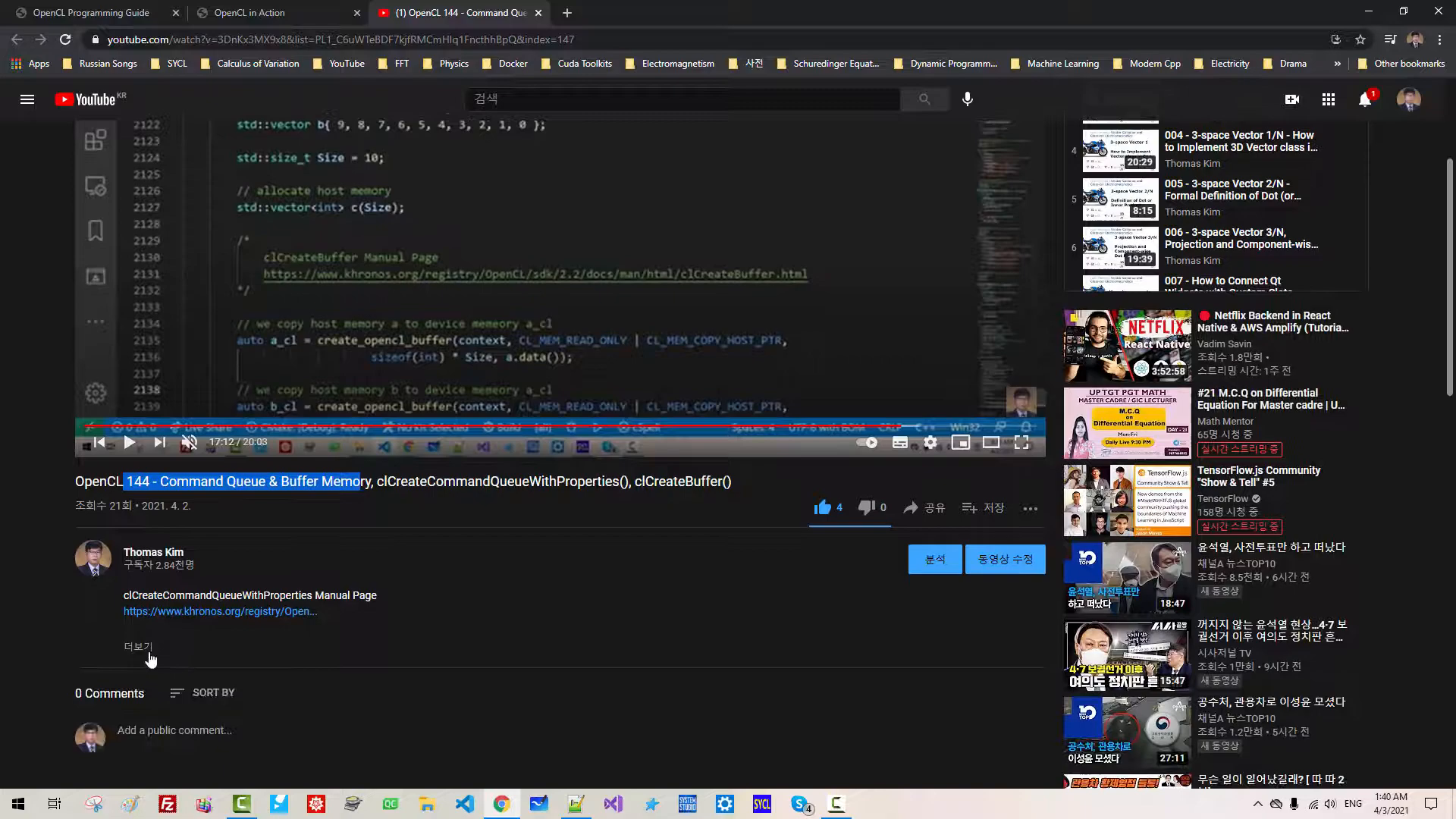
{"action": "left_click", "coordinate": [137, 646]}
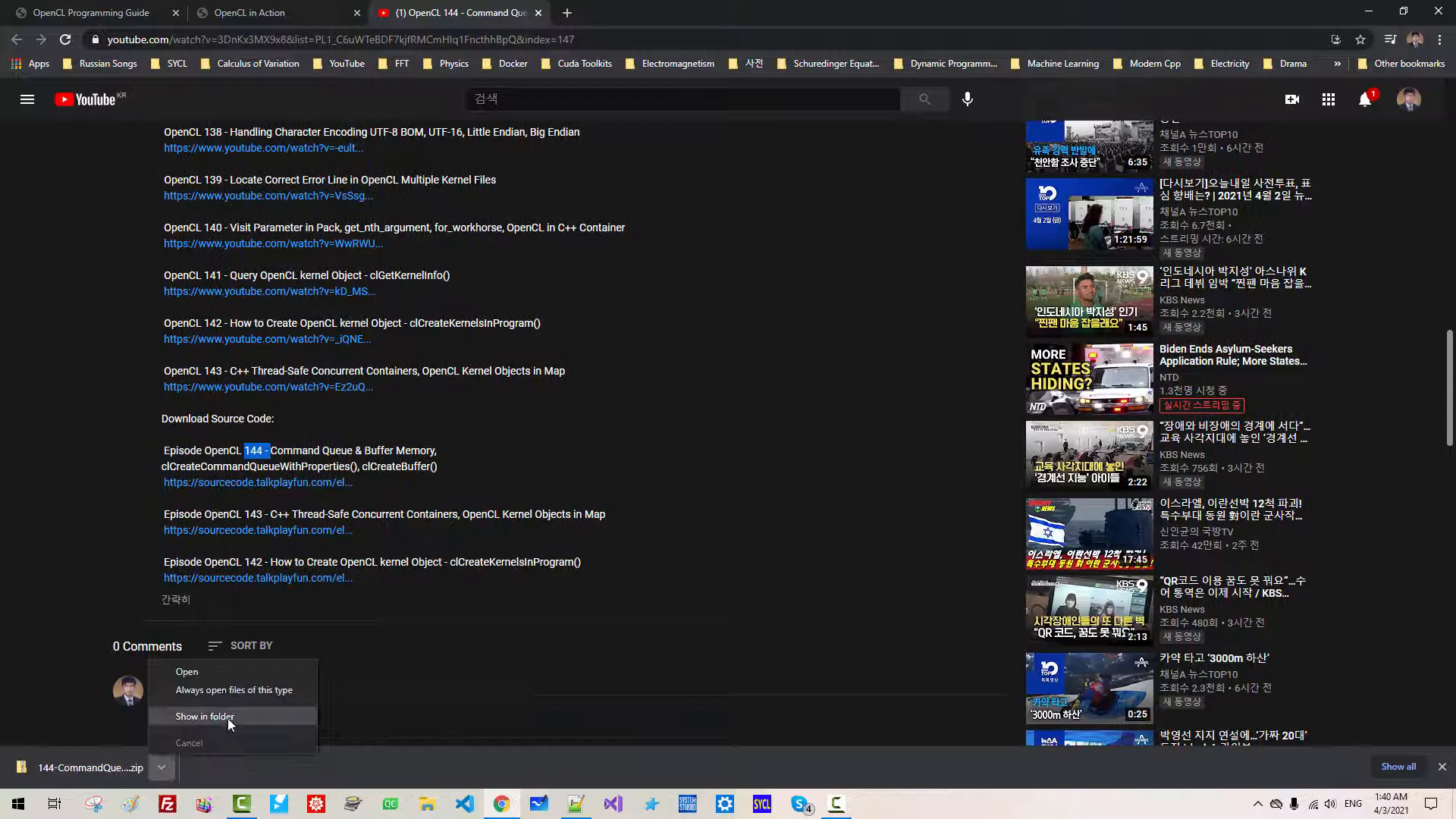
- Show the downloaded 144-CommandQueue zip in Downloads and rename the extracted folder for episode 145
{"action": "left_click", "coordinate": [204, 716]}
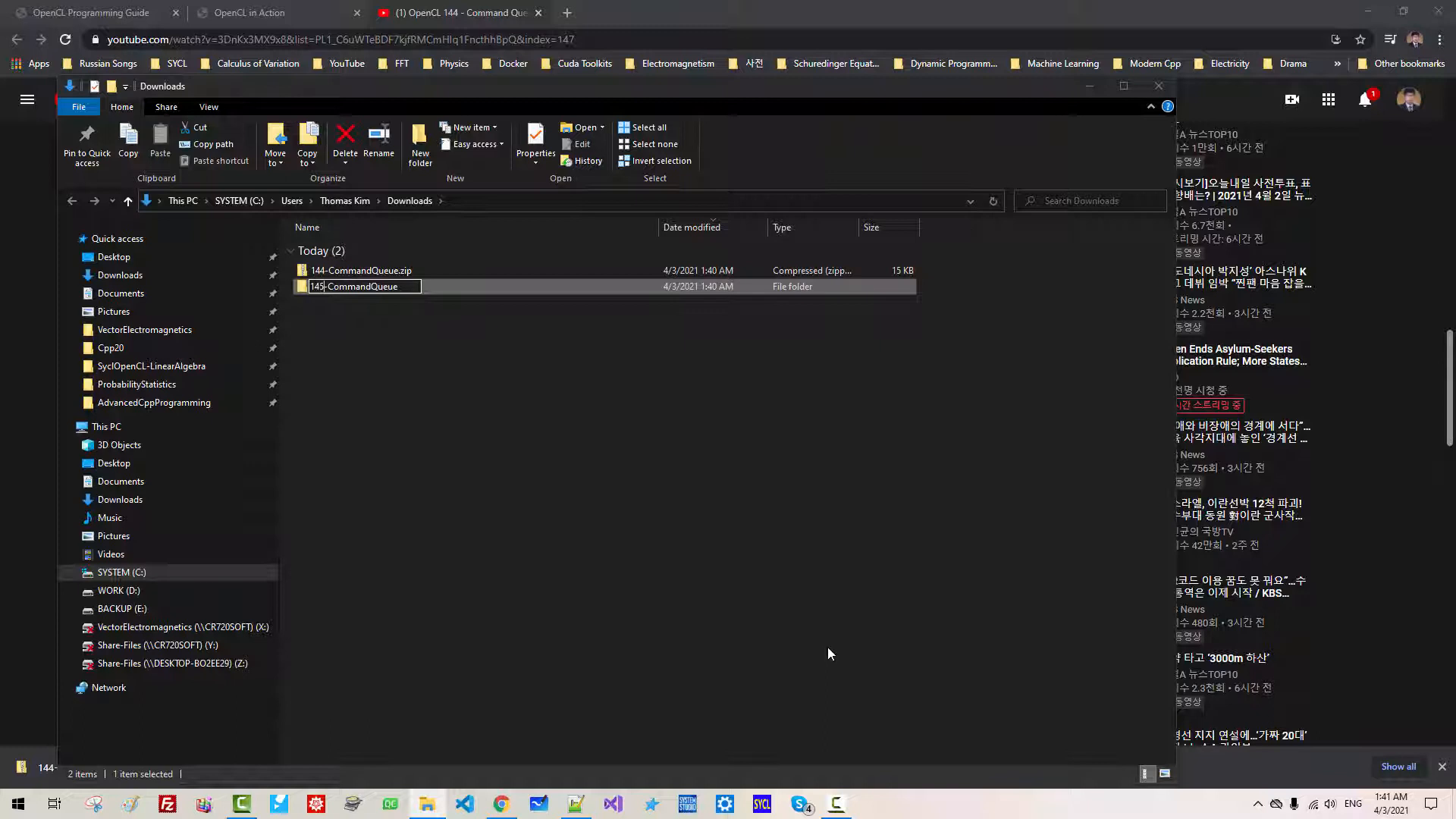
{"action": "right_click", "coordinate": [355, 286]}
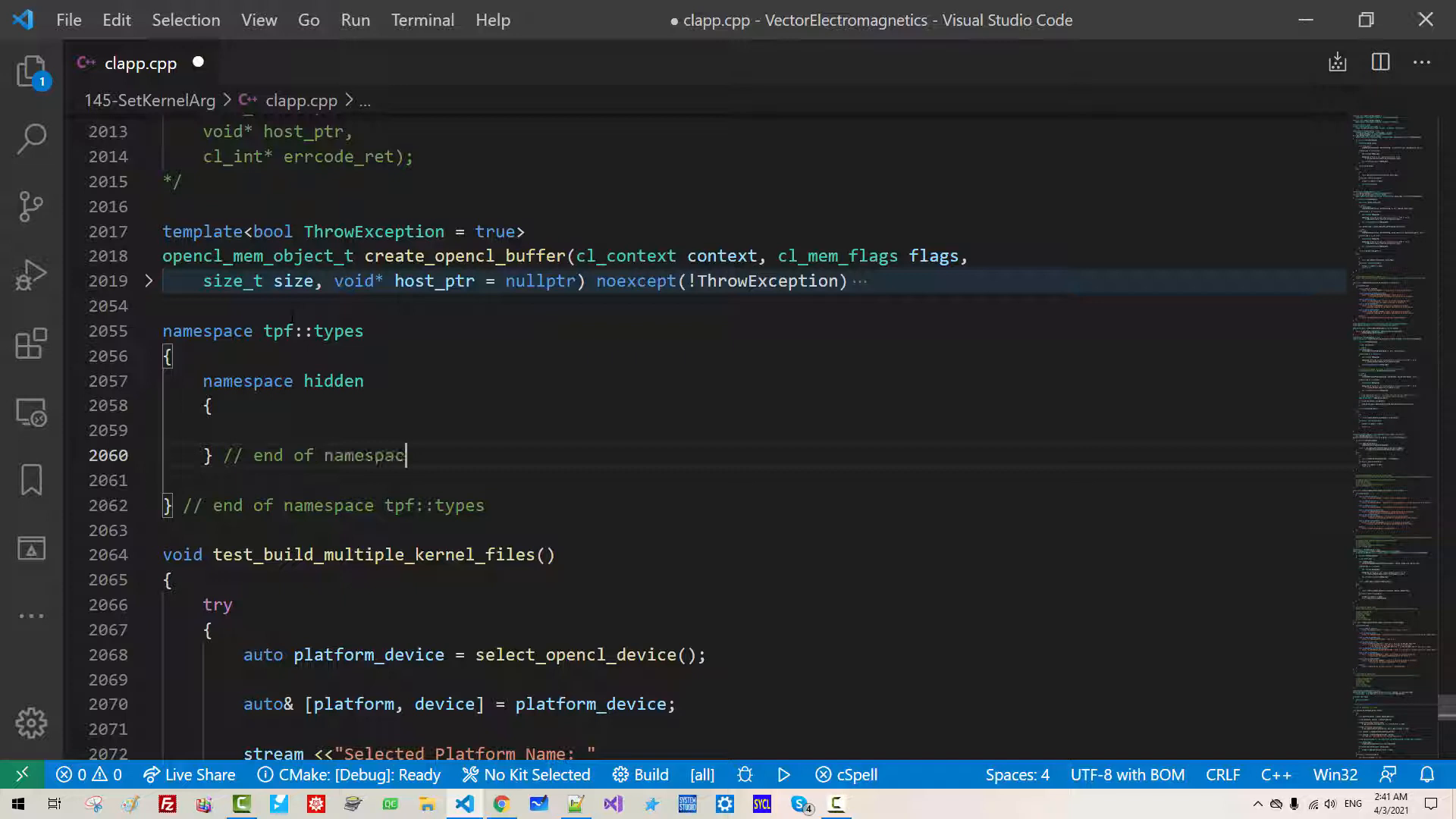
- Define st_is_vector_v with value false by default and true for std::vector specializations in namespace hidden
{"action": "type", "text": "template<typename Type>"}
{"action": "type", "text": "static "}
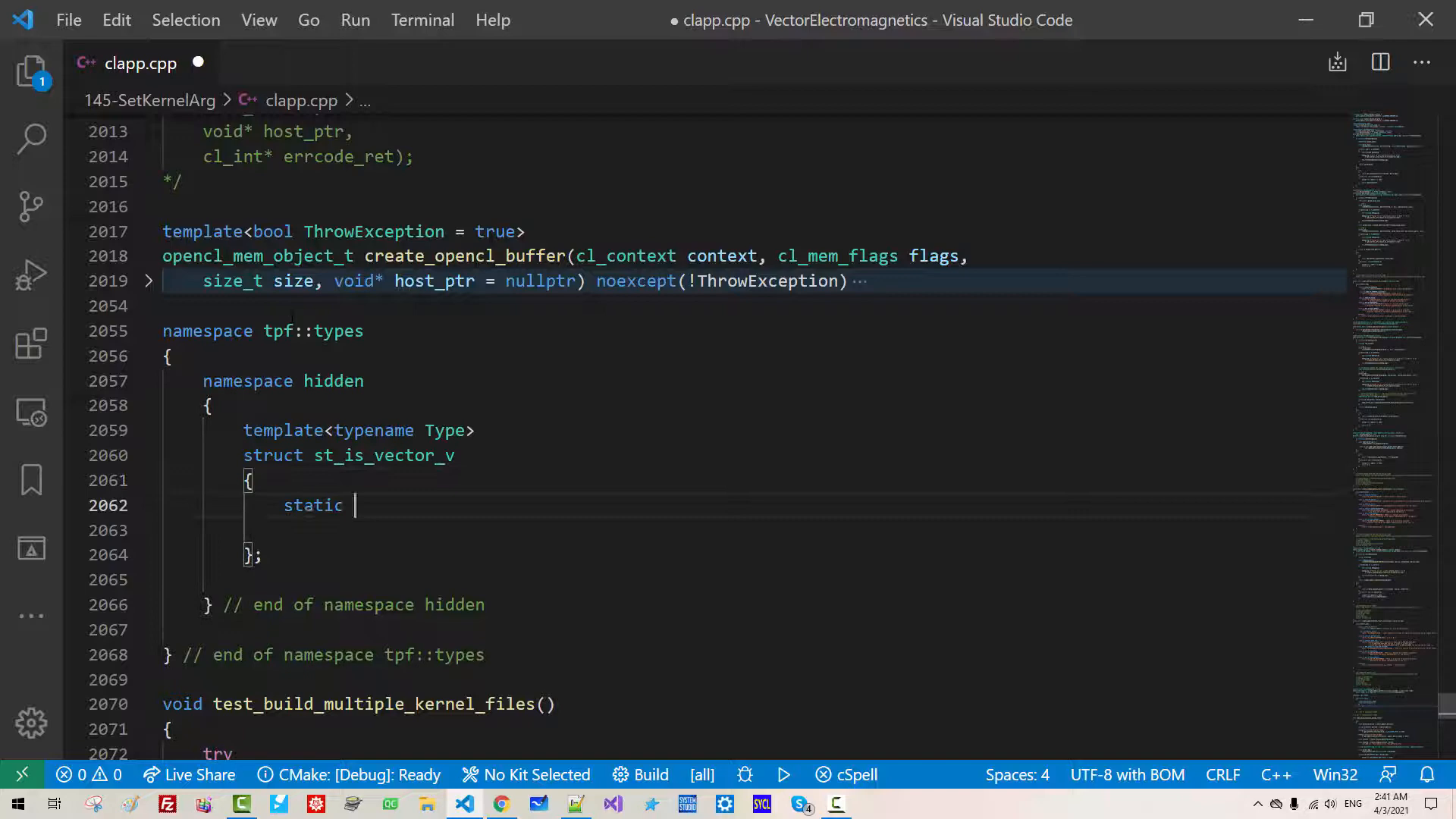
{"action": "type", "text": "constexpr bool value = false;"}
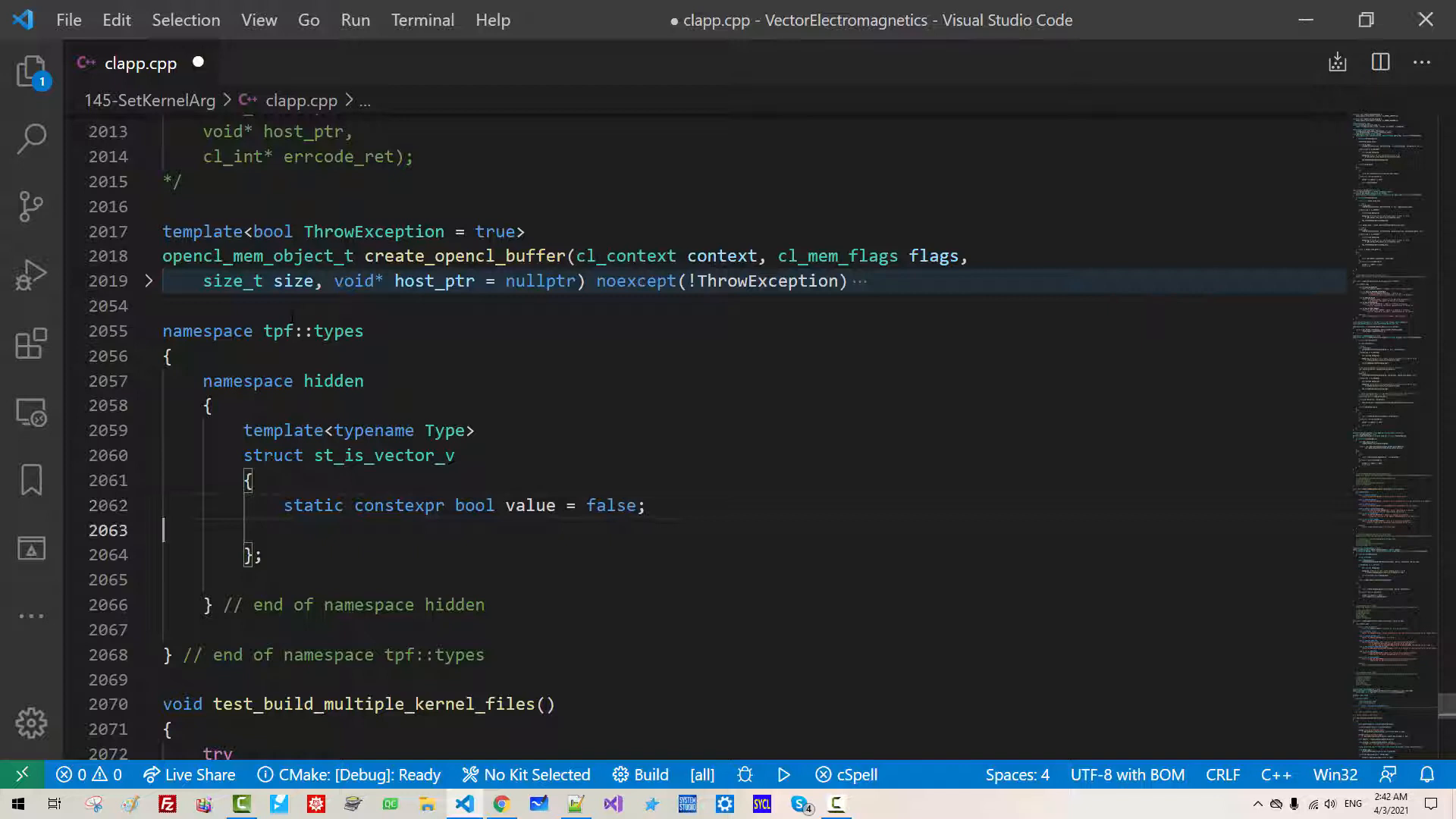
{"action": "type", "text": "template<typename Type, typename... Types>"}
{"action": "type", "text": "struct st_is"}
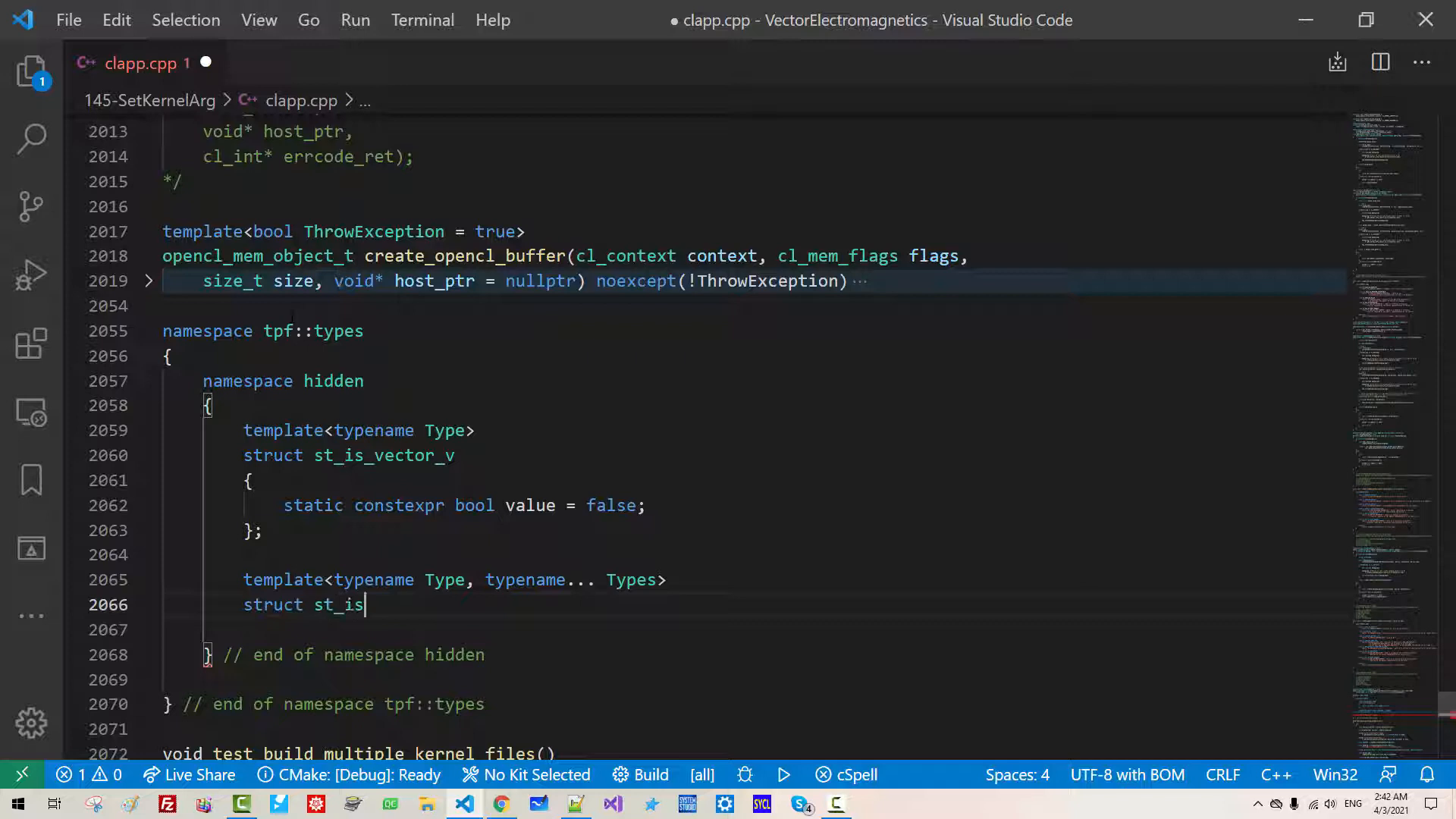
{"action": "type", "text": "_vector_v<std::vector<Type, Types...>>"}
{"action": "type", "text": "static "}
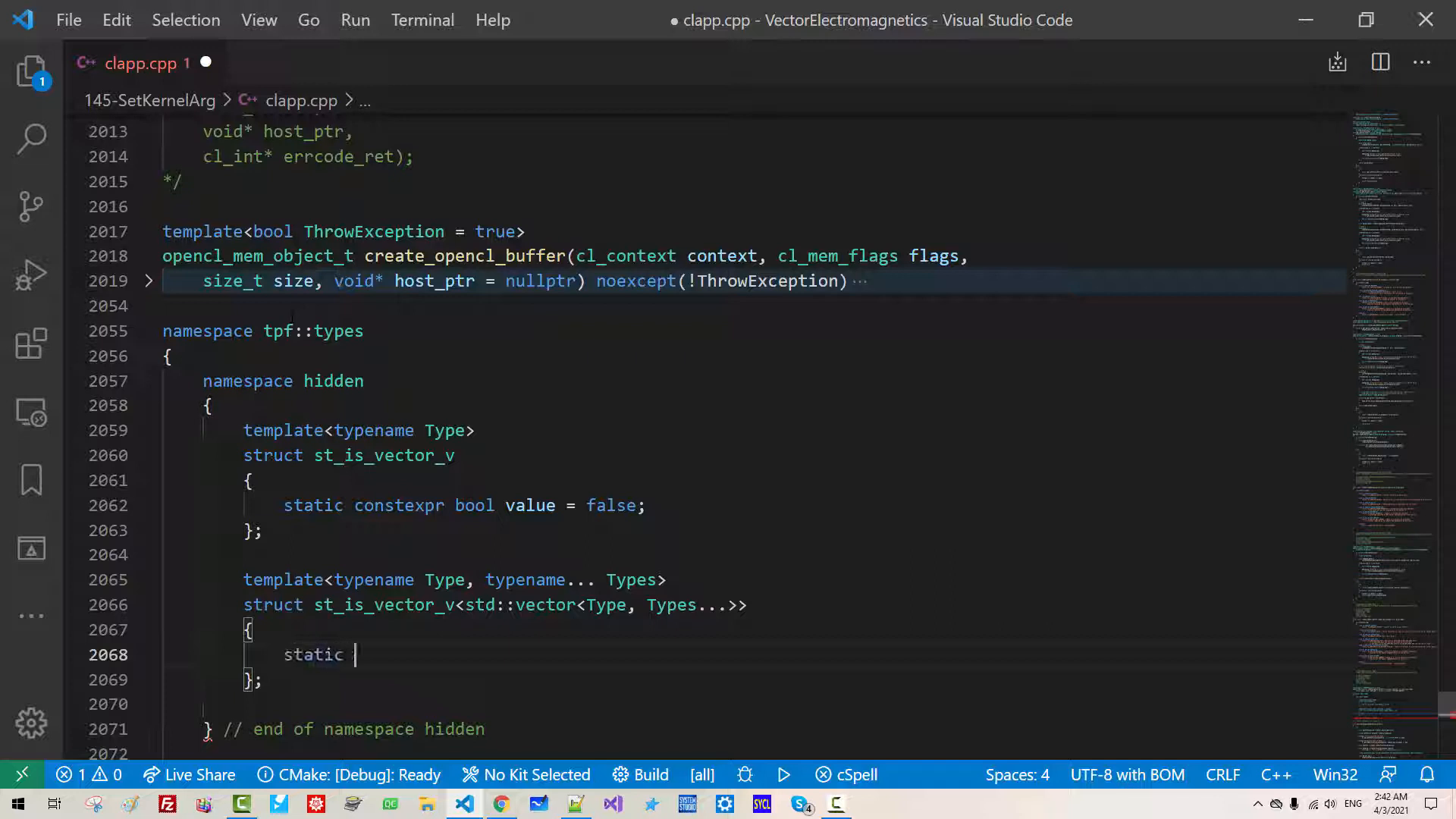
{"action": "type", "text": "constexpr bool value"}
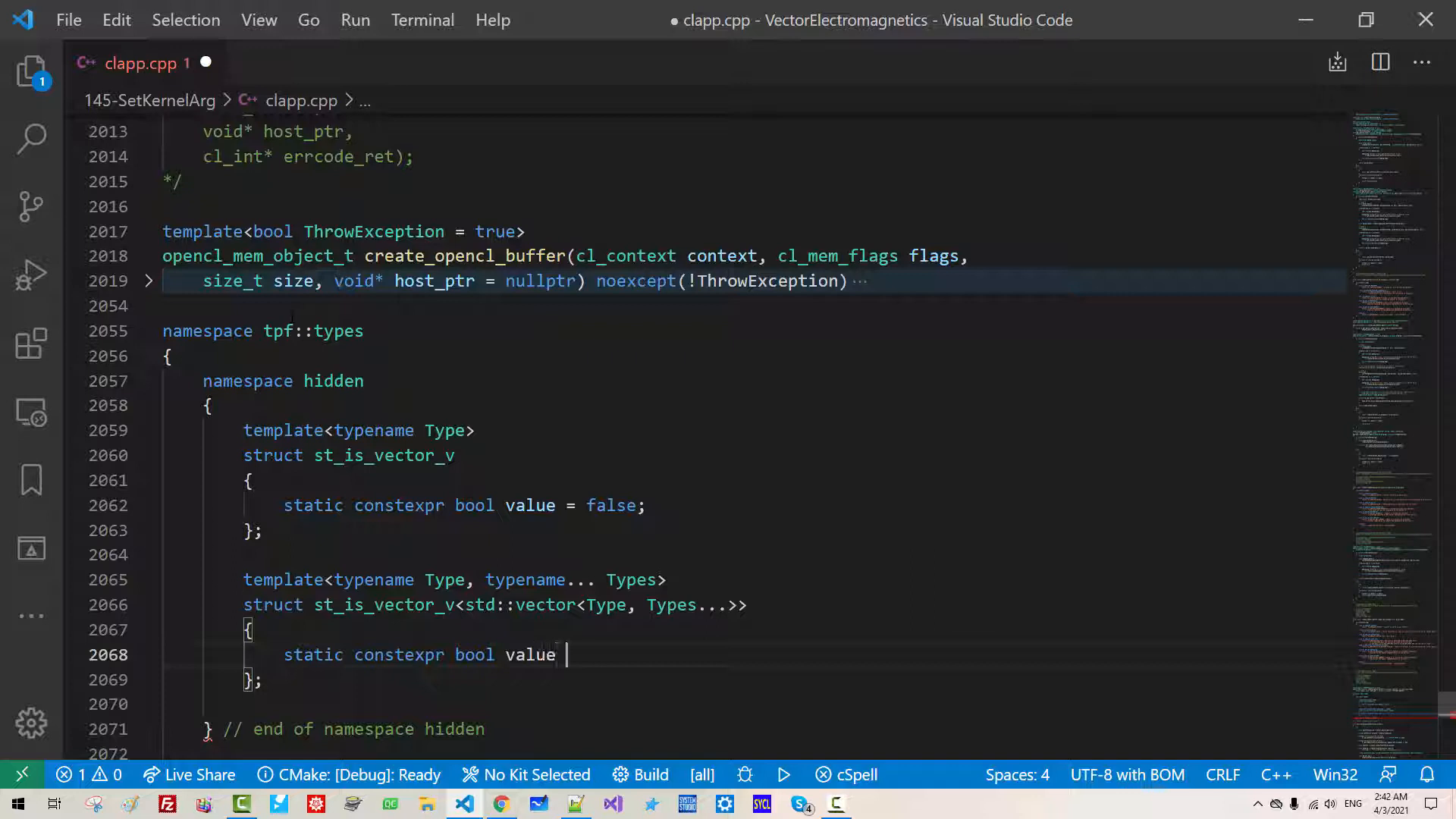
{"action": "type", "text": "= true;"}
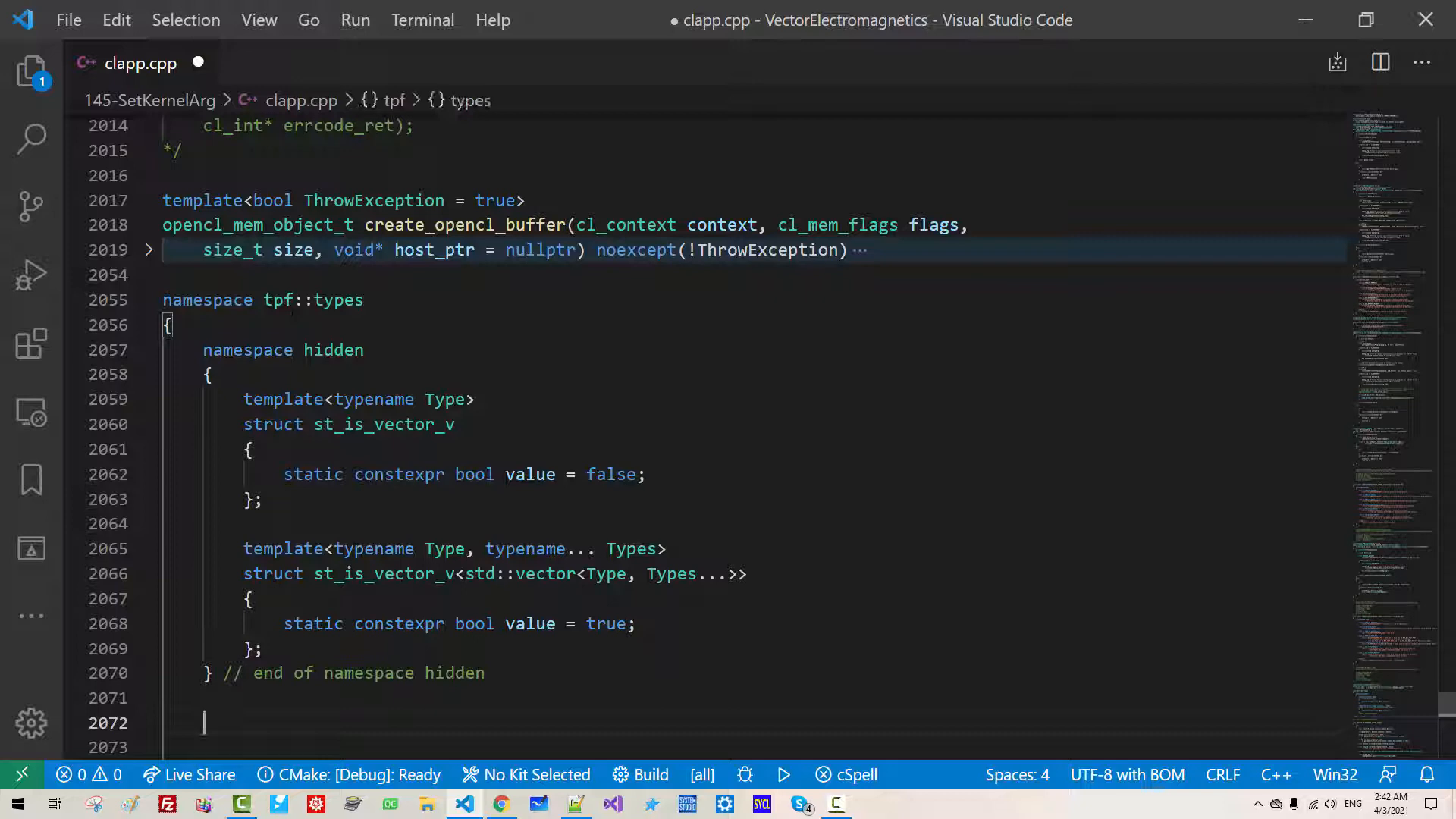
{"action": "type", "text": "template<typename Type>"}
{"action": "left_click", "coordinate": [755, 746]}
{"action": "type", "text": "constexpr bool is_vector"}
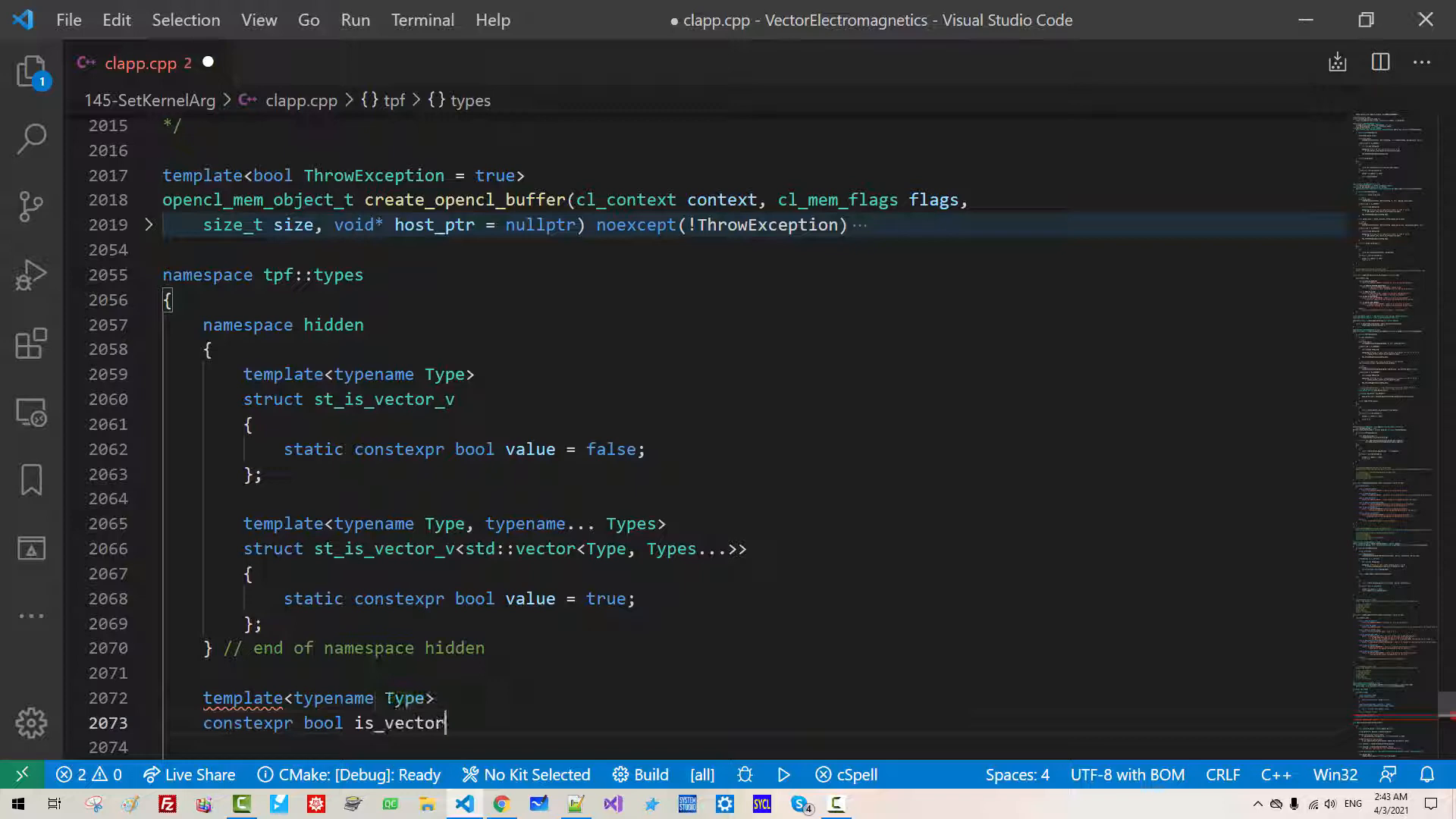
- Define is_vector_v as hidden::st_is_vector_v<std::remove_cvref_t<Type>>::value
{"action": "type", "text": "_v = hidden::st_is_vector_v<Type>::value;"}
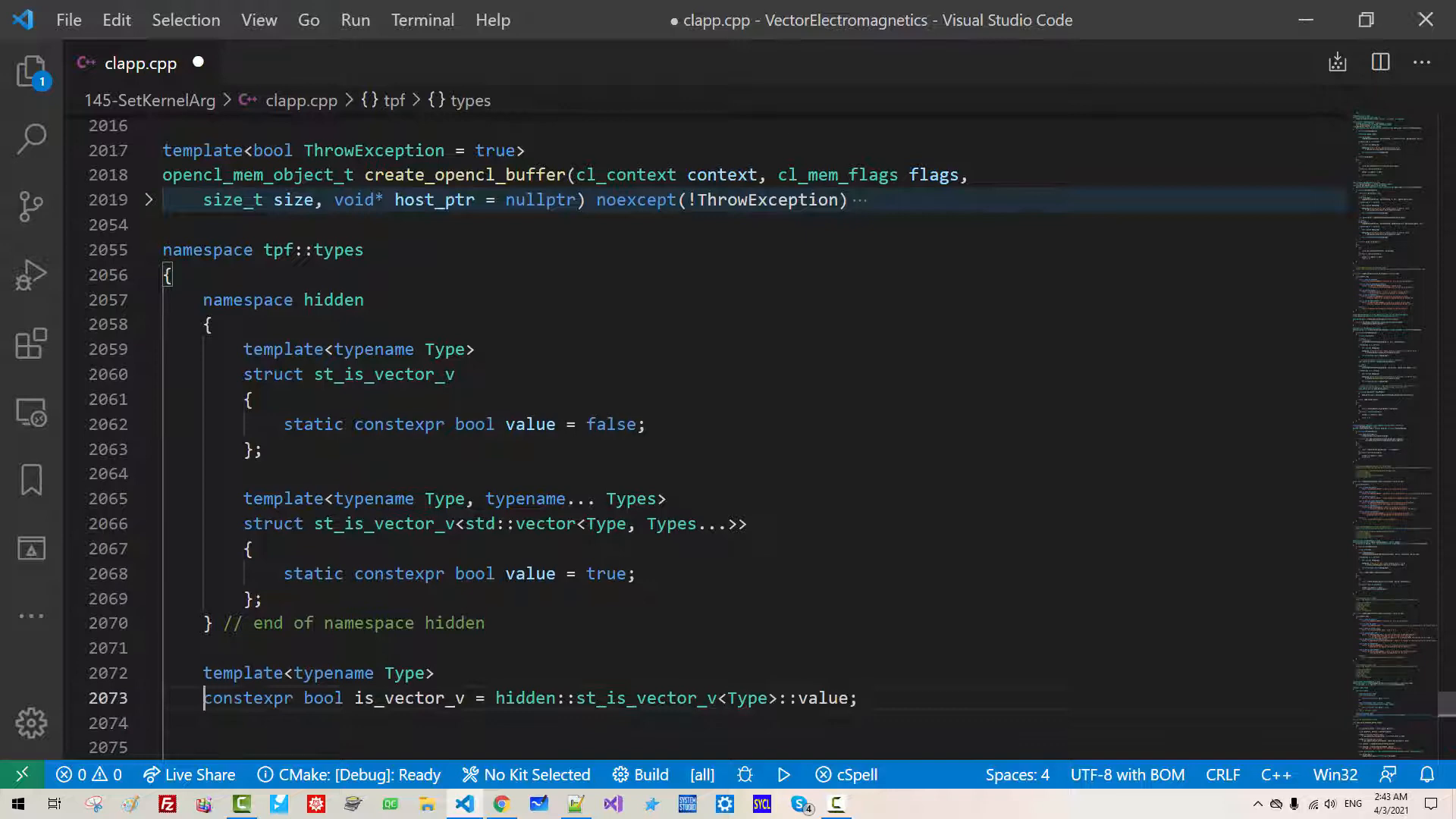
{"action": "type", "text": "std::remove_cvref_t<"}
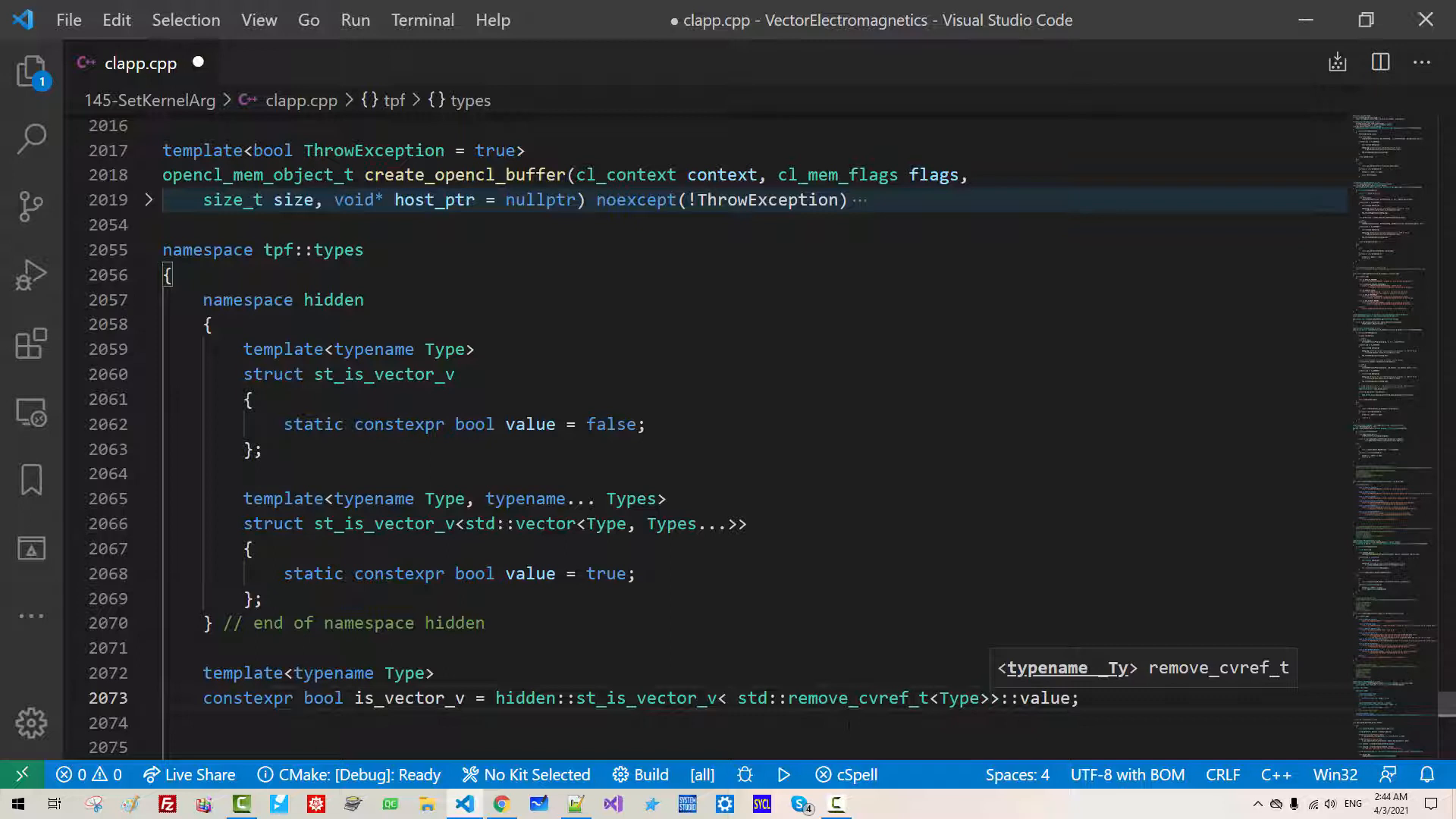
{"action": "scroll", "scroll_direction": "down", "scroll_amount": 3}
{"action": "type", "text": "concept vector_lvalue_refer"}
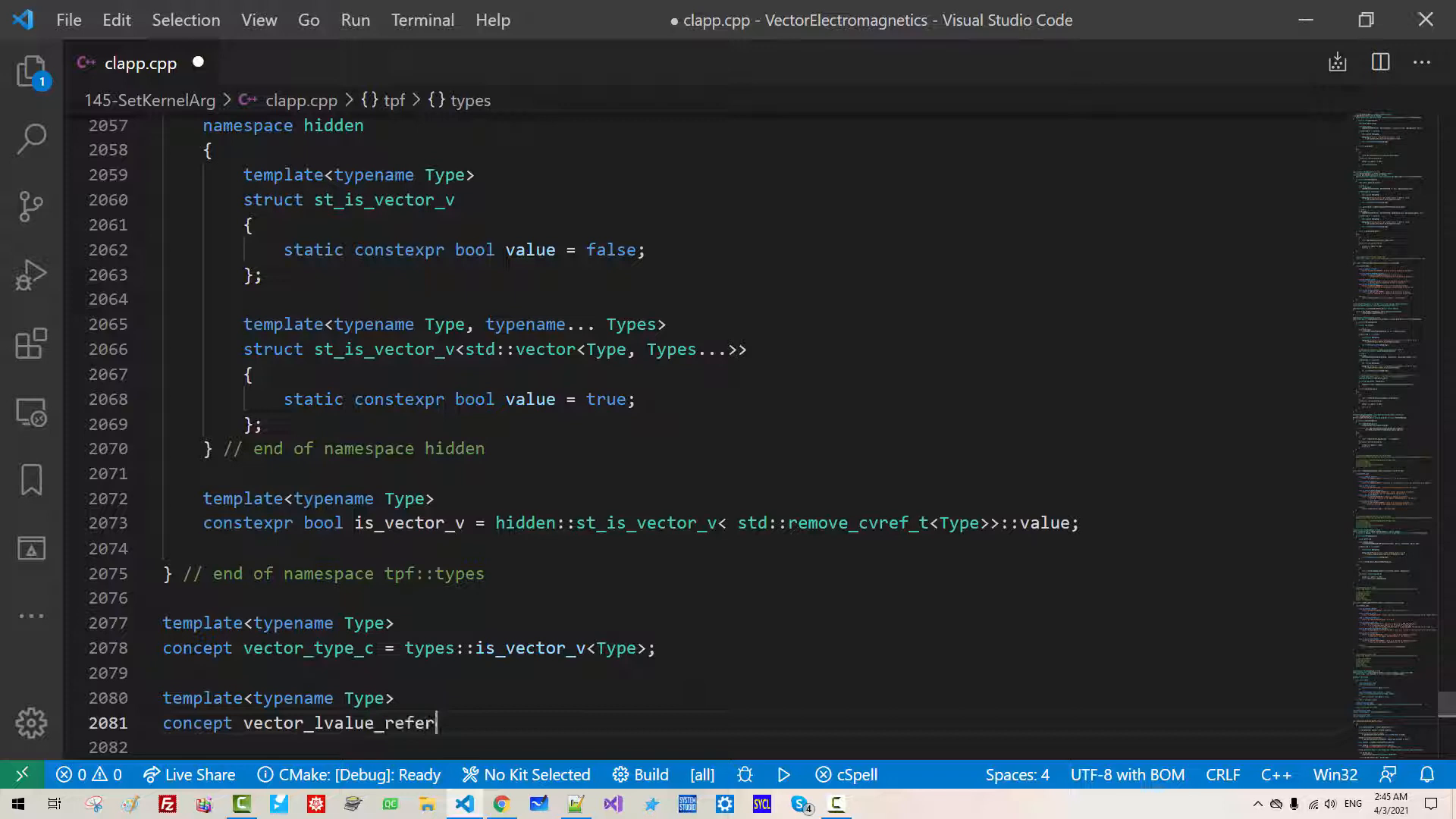
- Define vector_lvalue_referenc_c as std::is_lvalue_reference_v && types::is_vector_v beside vector_type_c
{"action": "type", "text": "enc_c = std::is_lvalue_reference_v<Type> && types::is_vector_v<Type>;"}
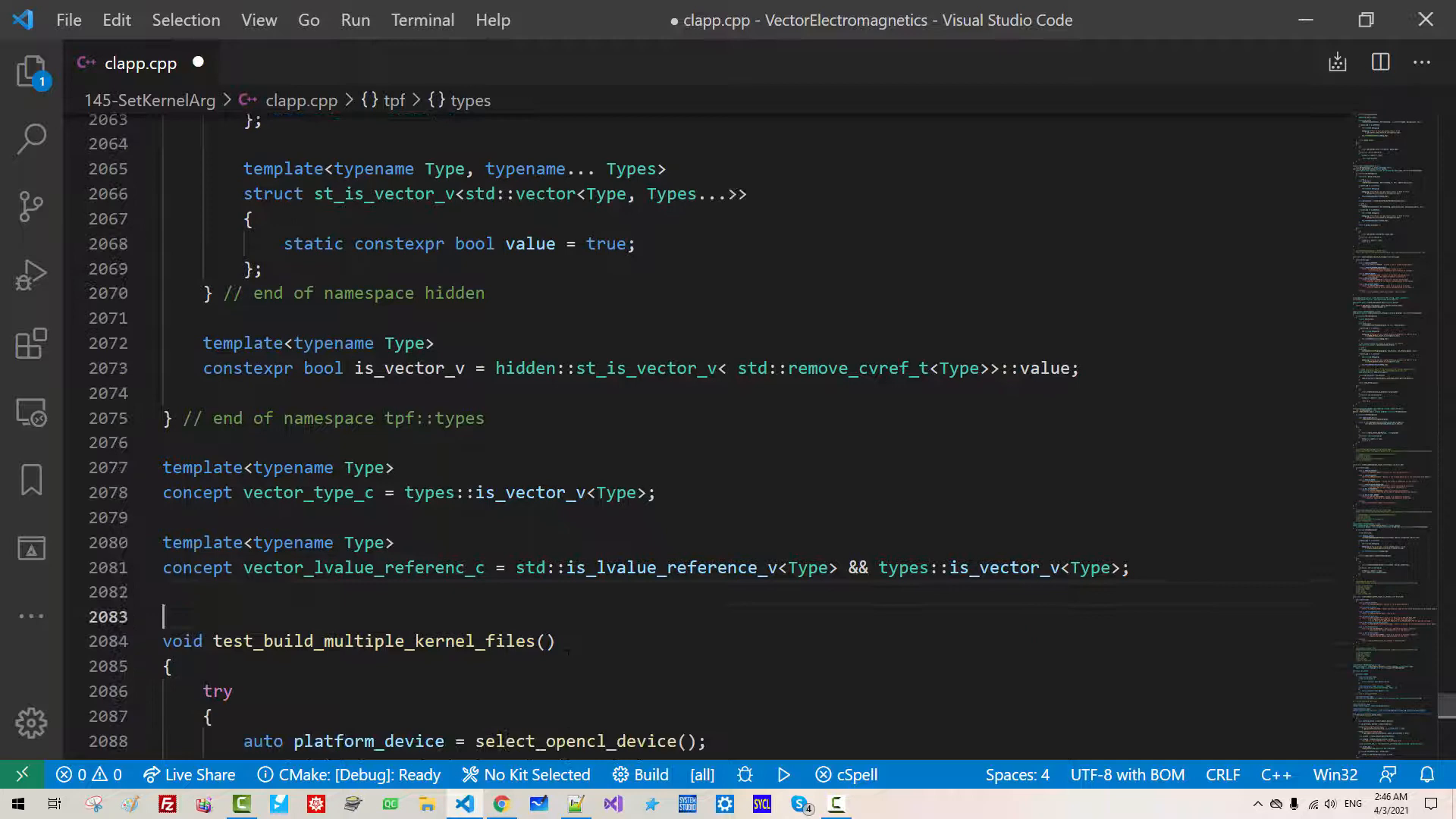
- Declare the create_opencl_buffer template with ThrowException flag, vector_lvalue_referenc_c VectorType and host_mem parameter
{"action": "type", "text": "template<bool Th"}
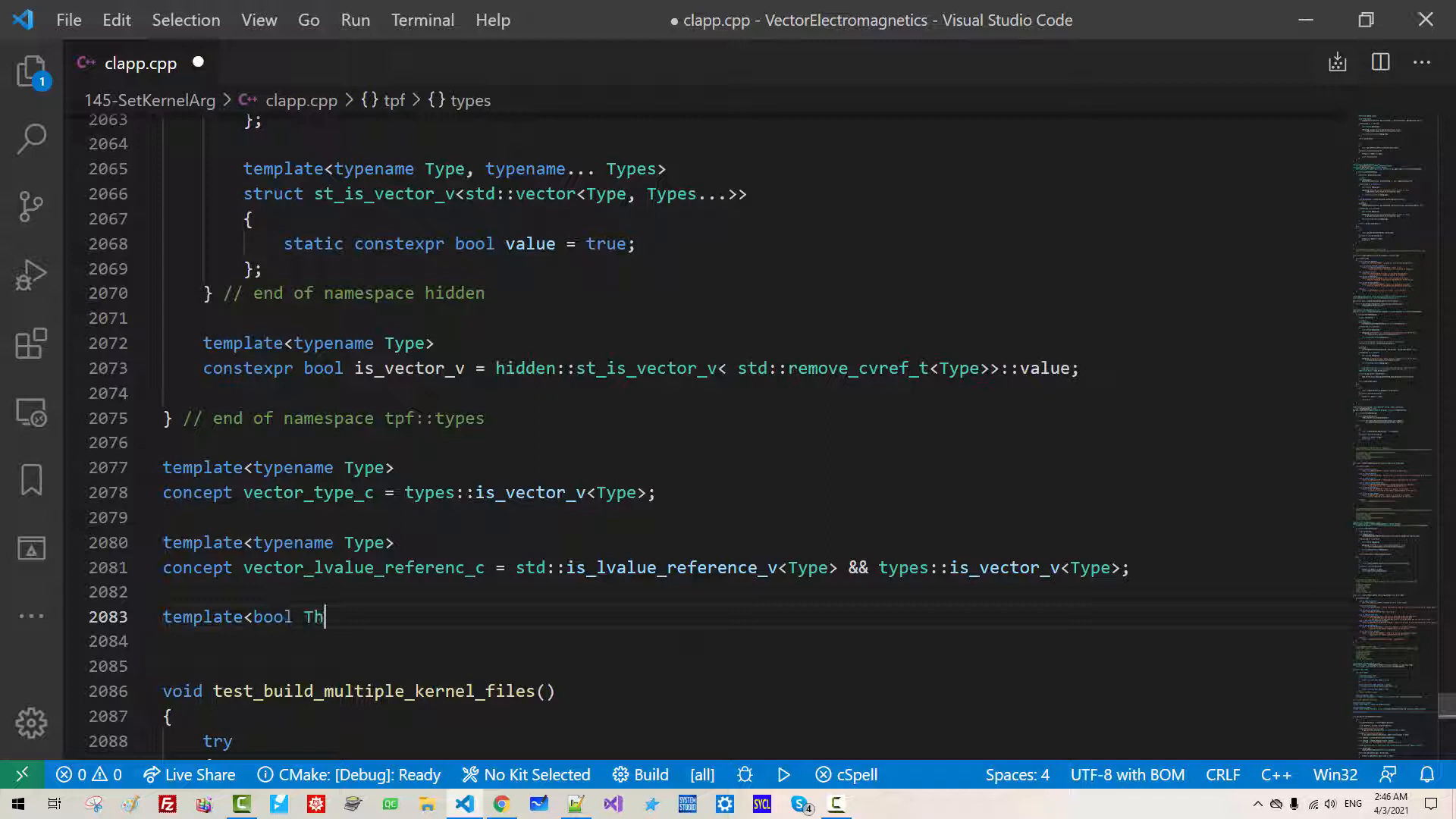
{"action": "type", "text": "rowException = true,"}
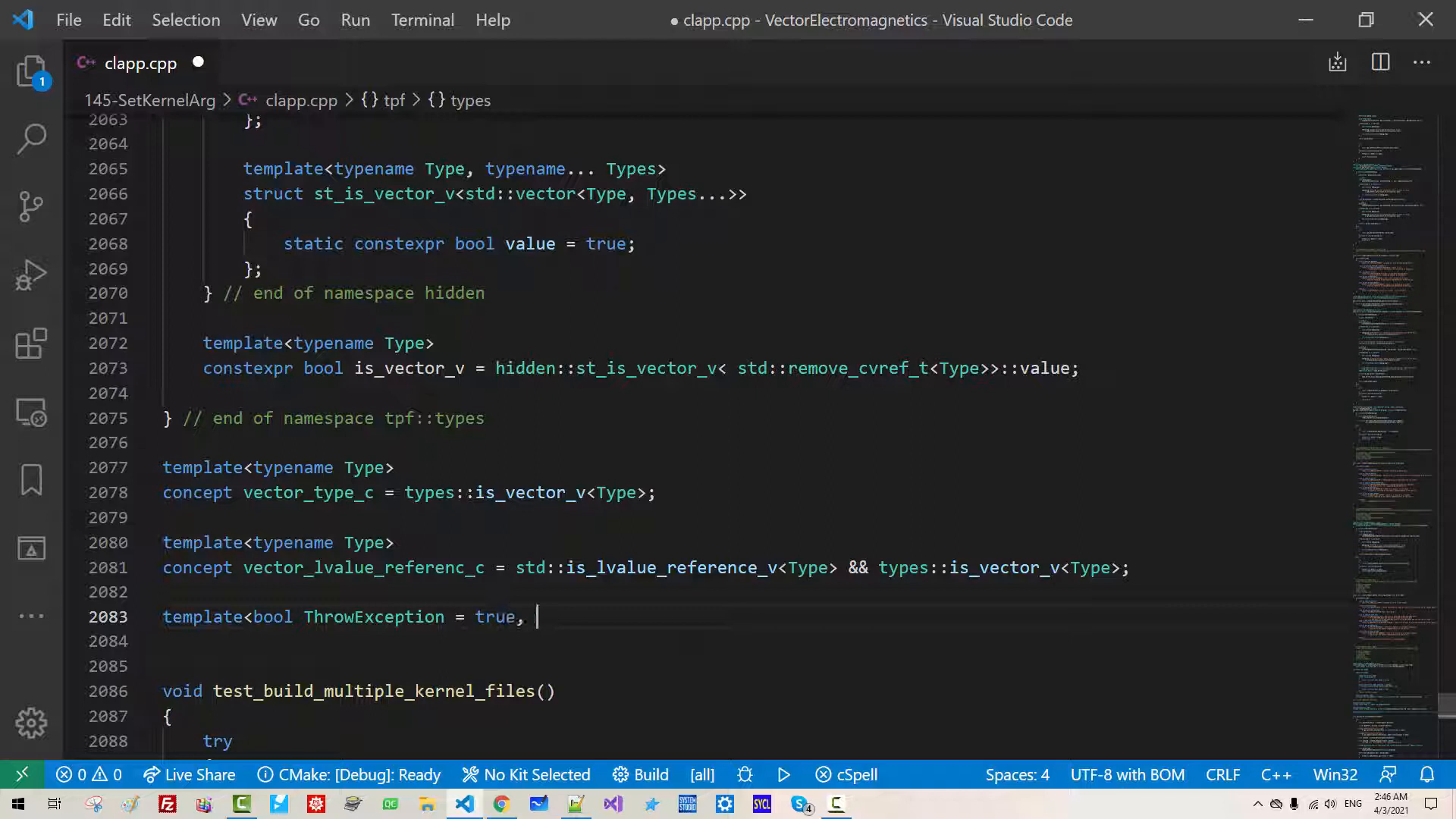
{"action": "type", "text": "vector_lvalue_referenc_c VectorT"}
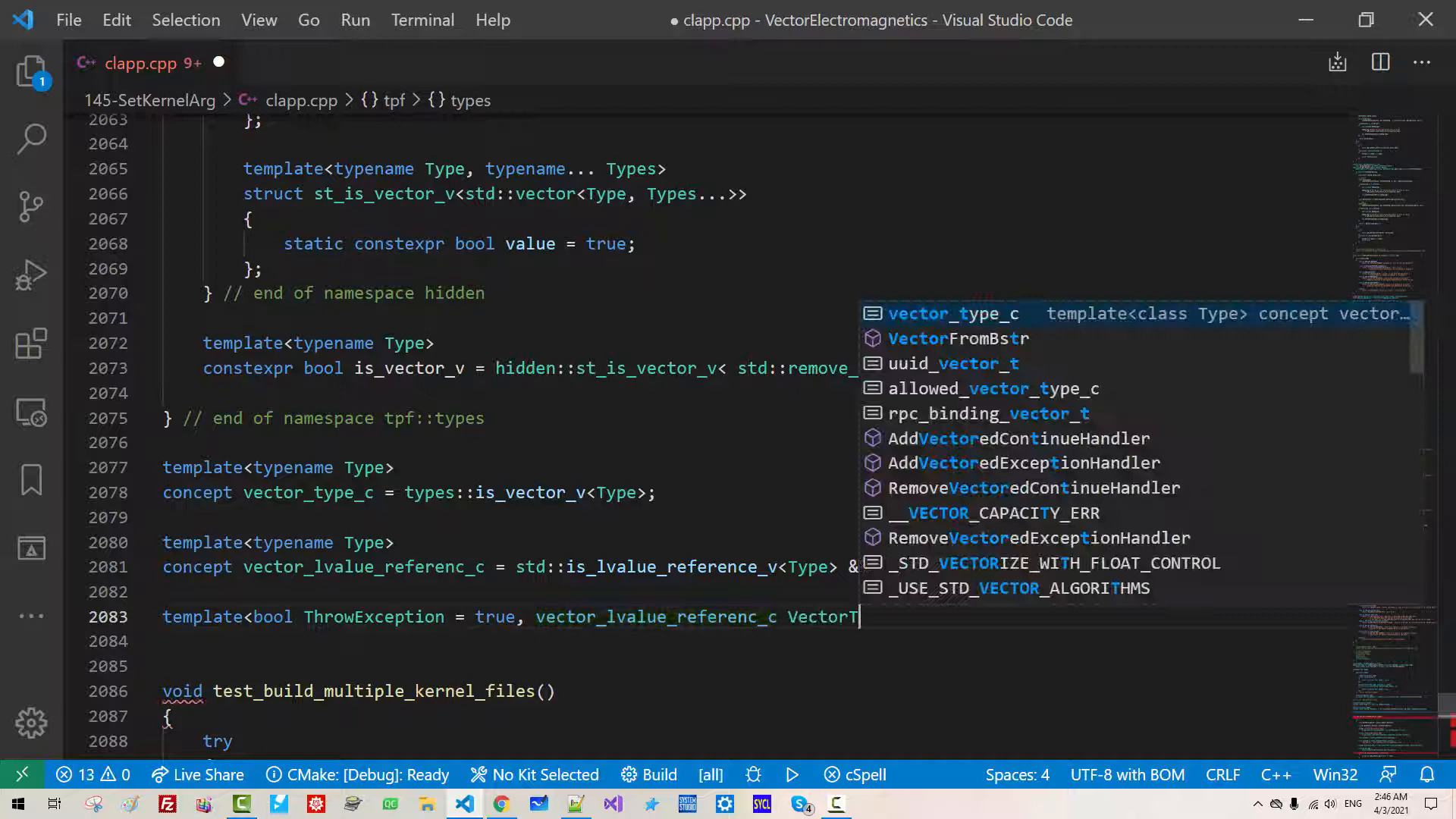
{"action": "type", "text": "ype = std::vector<int>& >"}
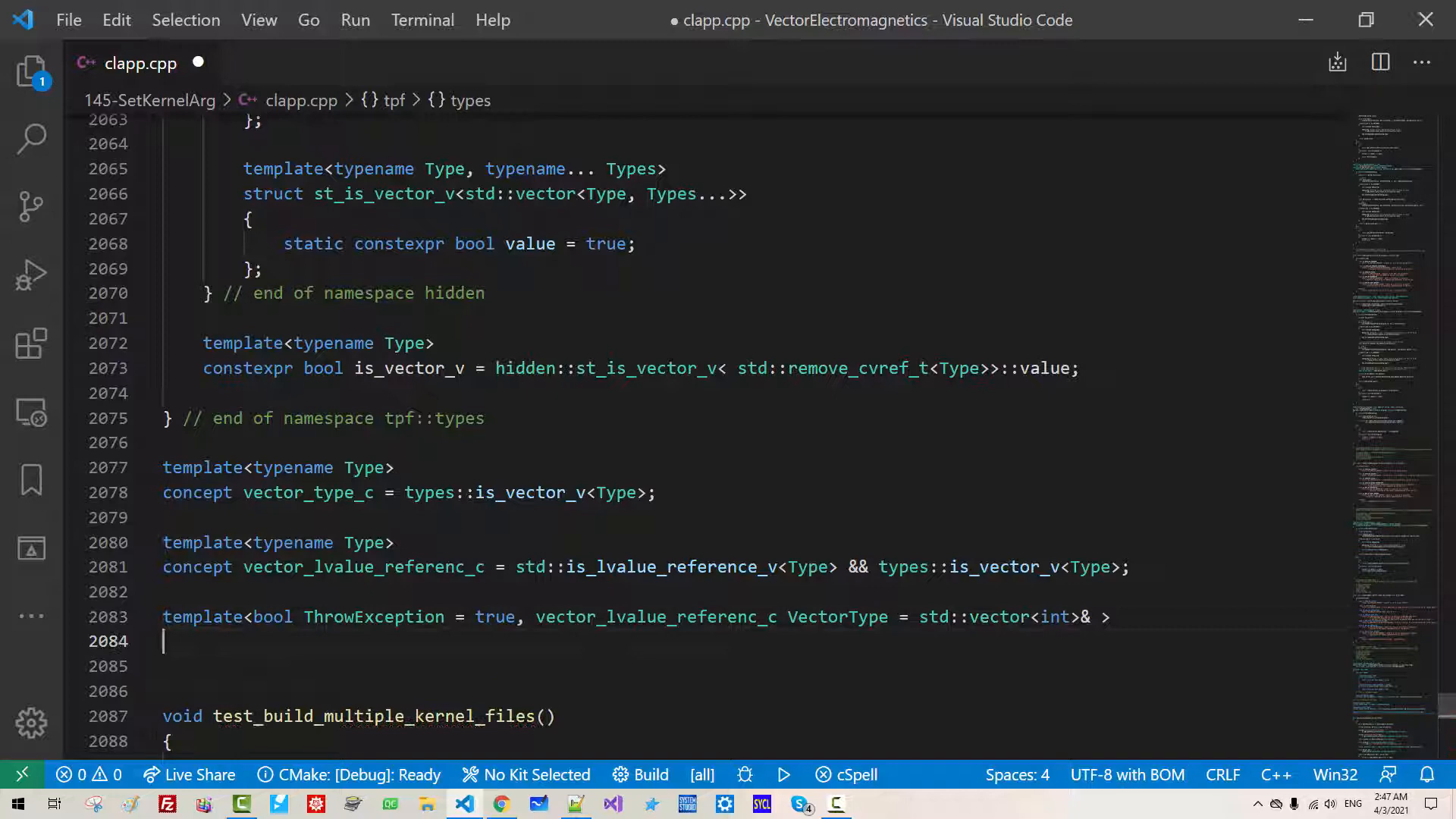
{"action": "type", "text": "opencl_mem_object_t create_opencl_buffer(cl_context context,"}
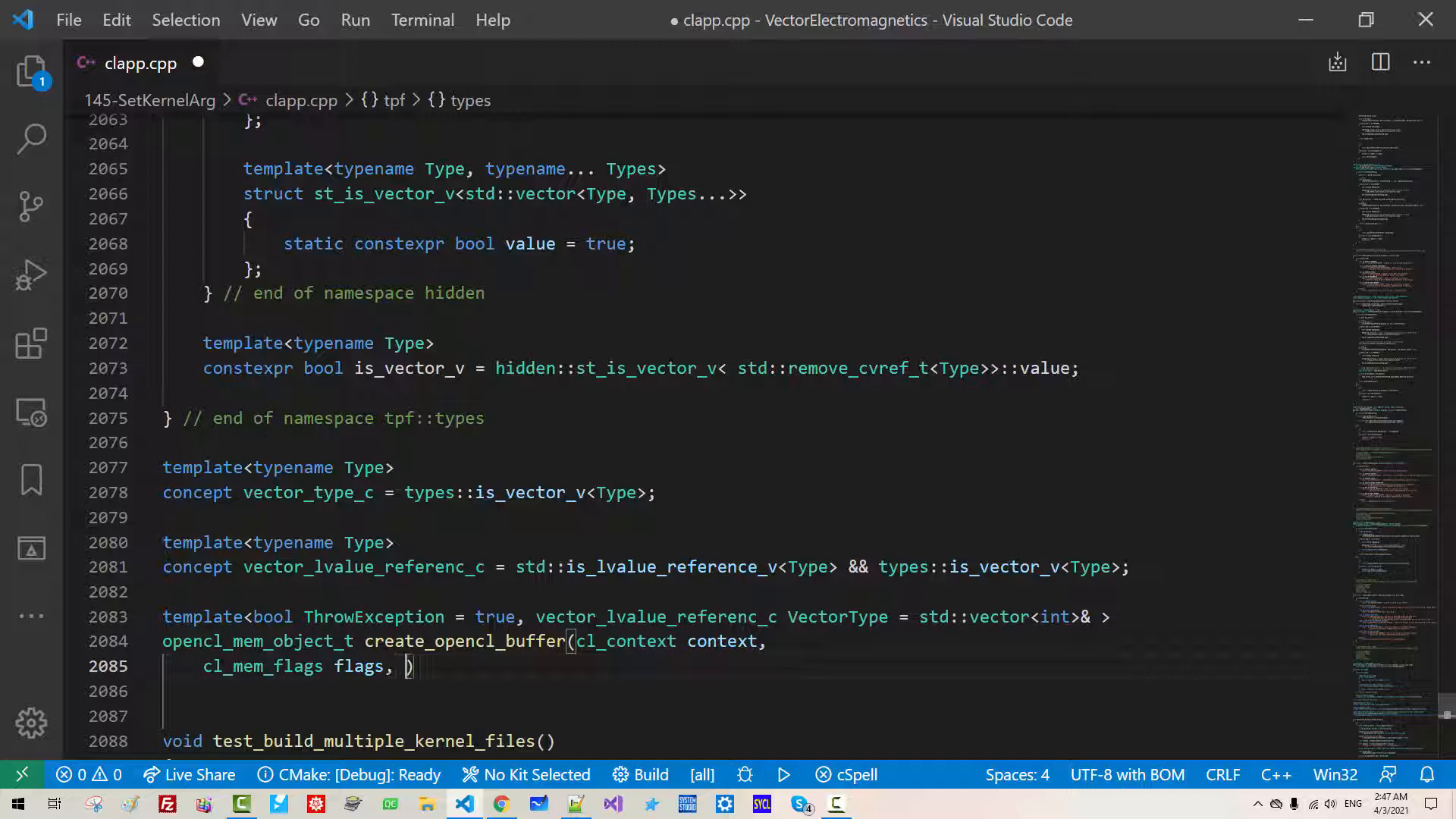
{"action": "type", "text": "VectorType"}
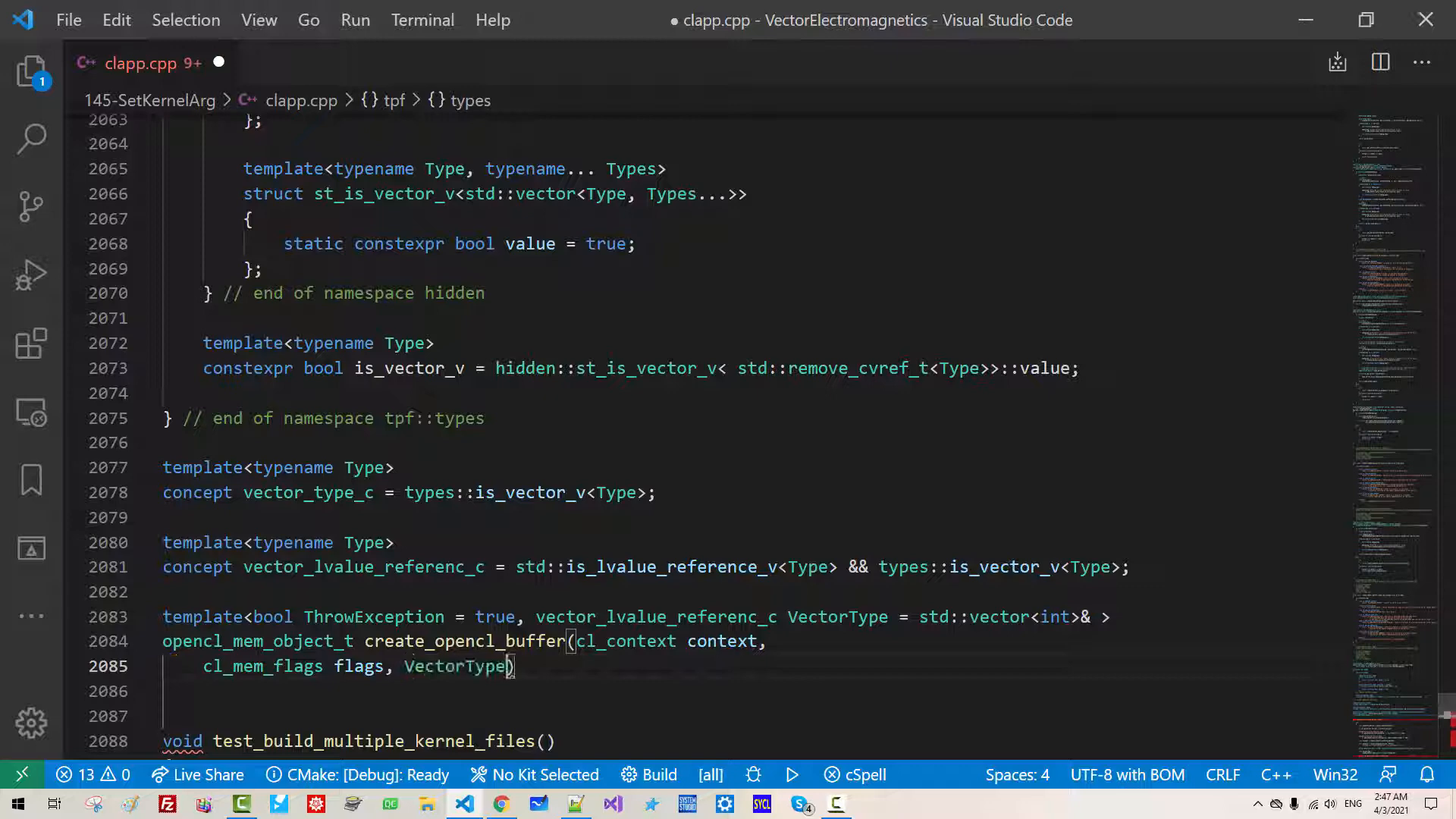
{"action": "type", "text": "&& host_meme"}
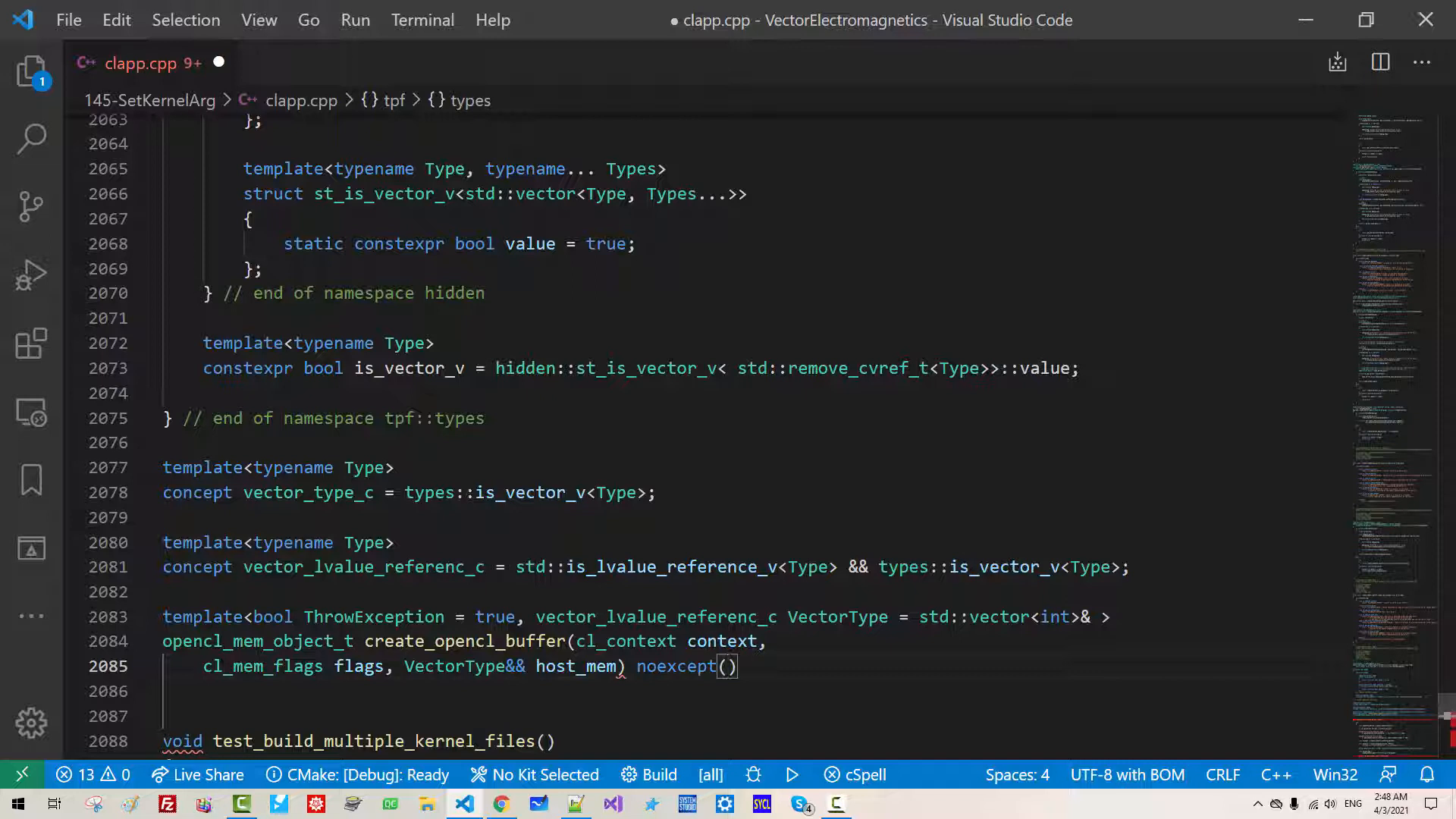
{"action": "type", "text": "!ThrowException"}
{"action": "left_click", "coordinate": [752, 715]}
{"action": "type", "text": "if constexpr(ThrowException"}
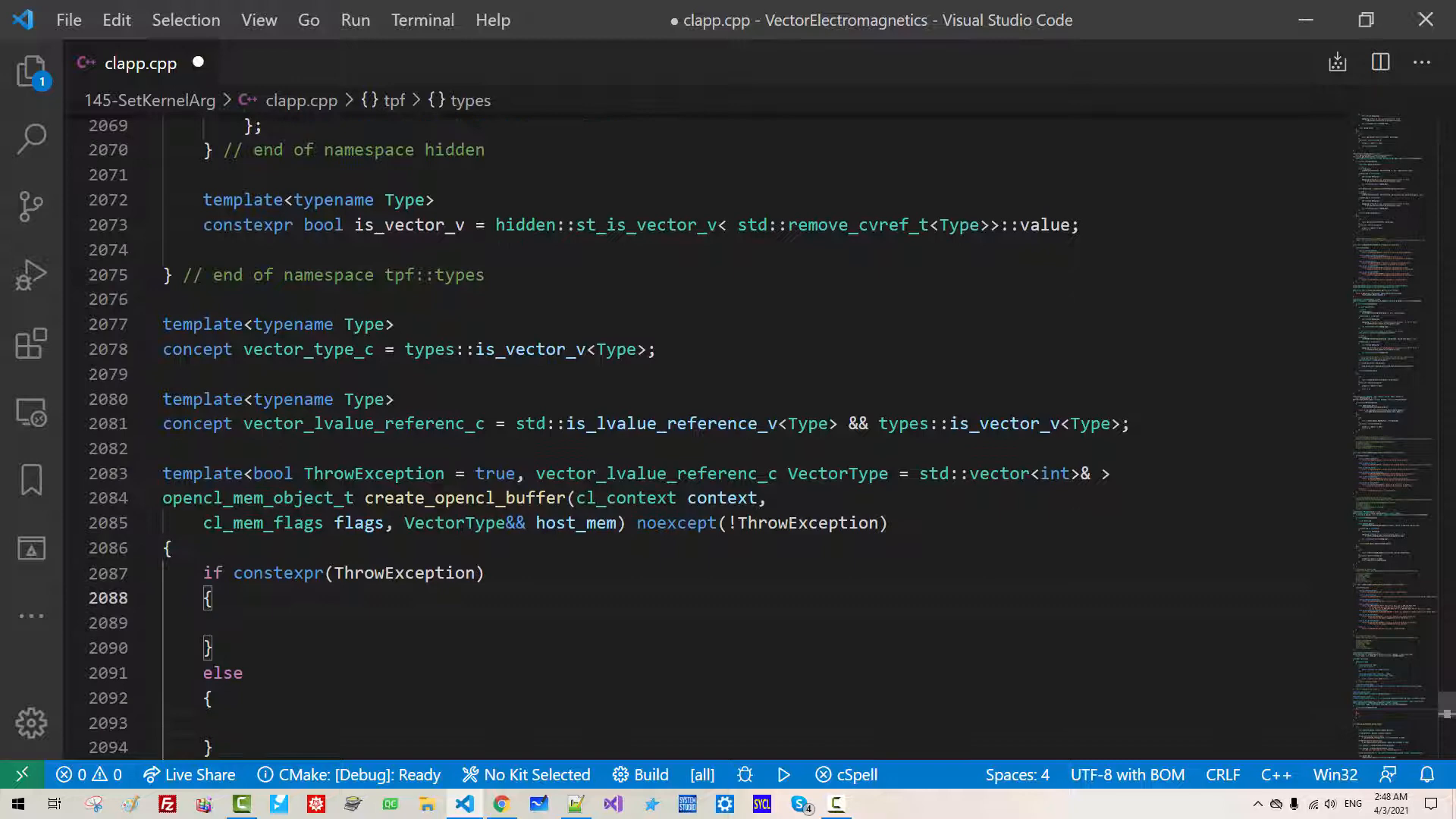
- Add vector type and ElementType aliases from the vector's value_type inside the throwing branch
{"action": "type", "text": "using vector_type = std::remove_cvref_t<Vect>"}
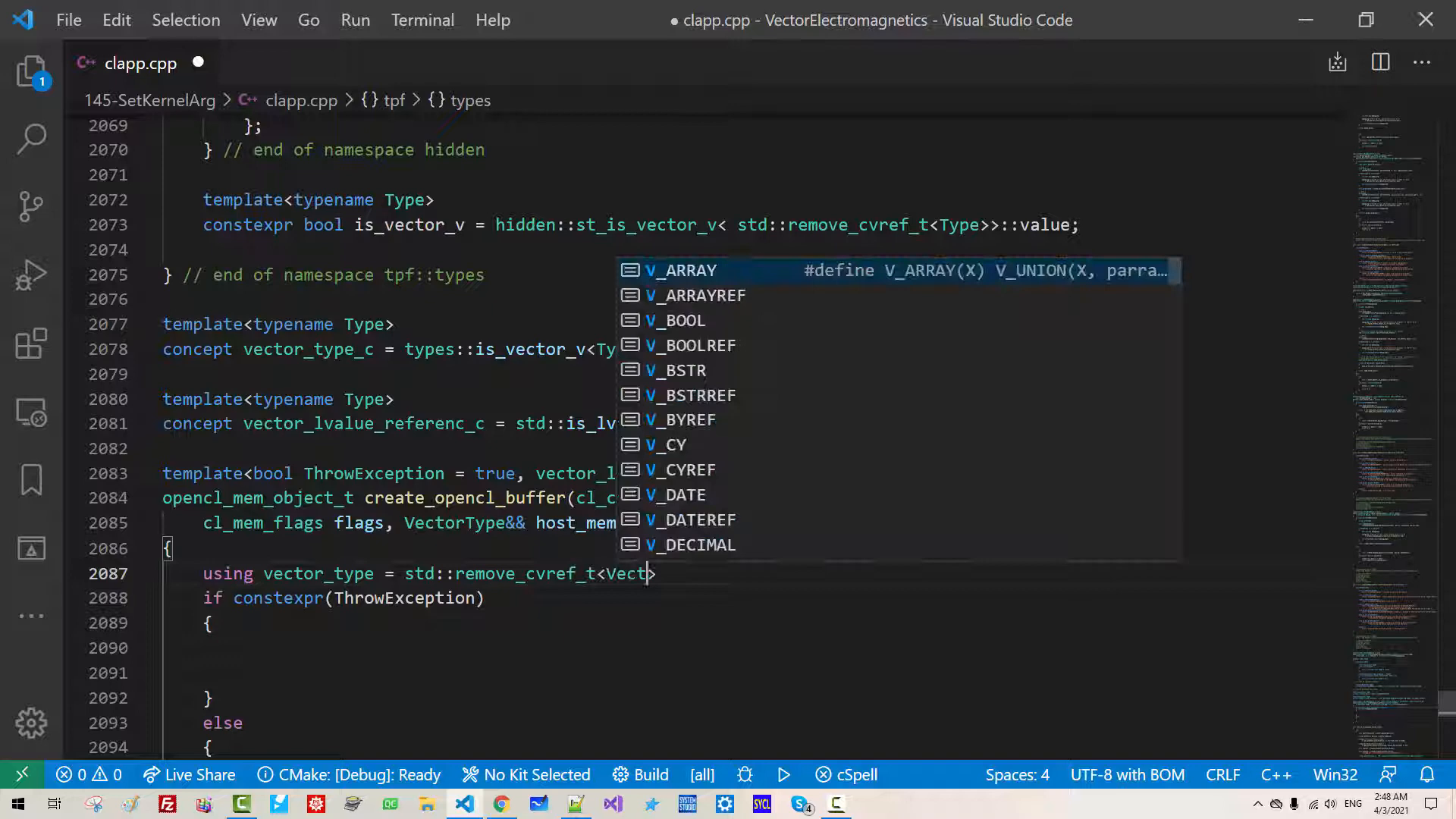
{"action": "type", "text": "using ElementType = typename vector"}
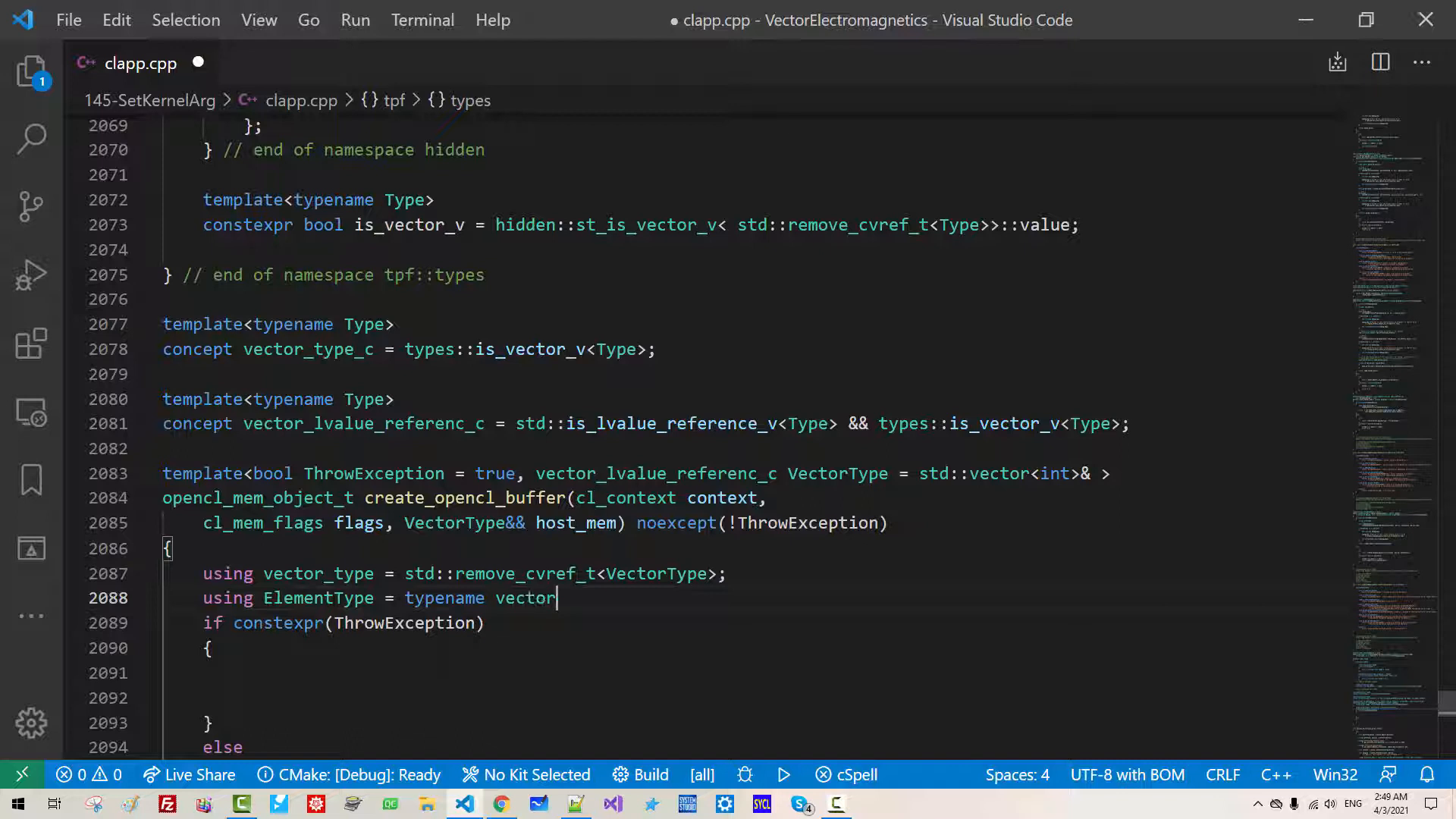
{"action": "type", "text": "_type::value_type;"}
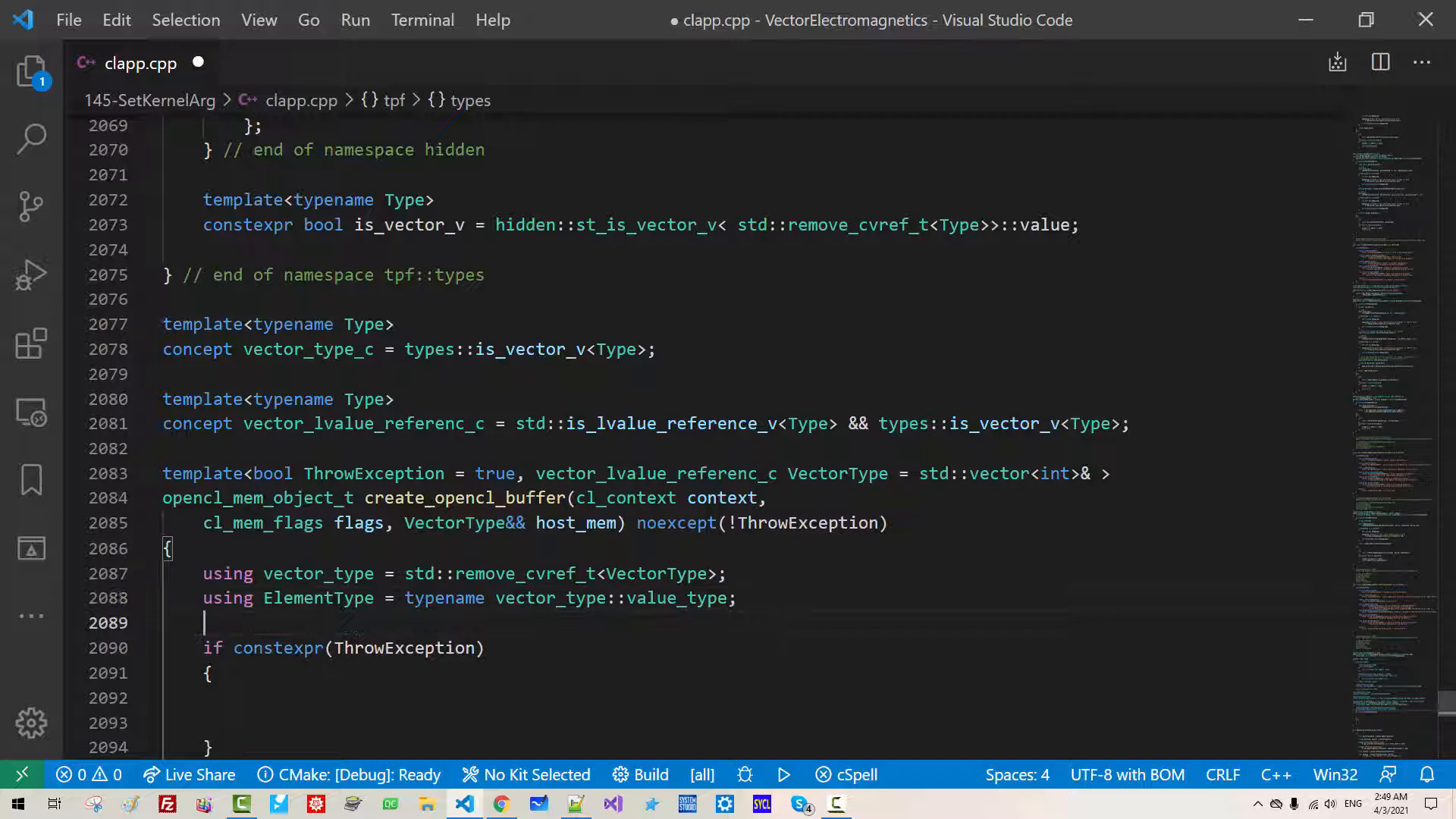
- Compute host_ptr as host_mem.data() when CL_MEM_COPY or CL_MEM_USE host-pointer flags are set, else nullptr
{"action": "type", "text": "auto hos"}
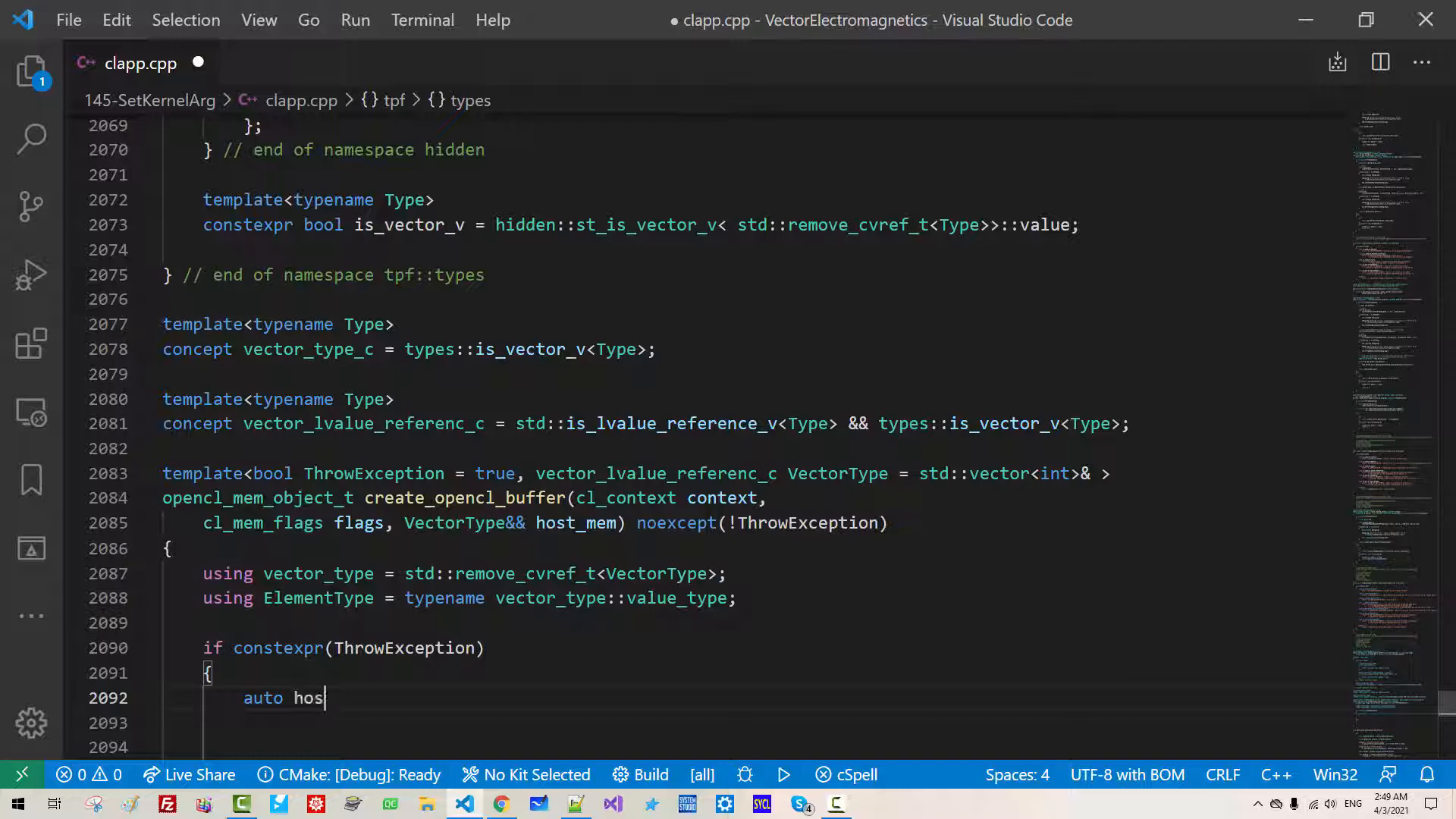
{"action": "type", "text": "t_ptr =  (flags )"}
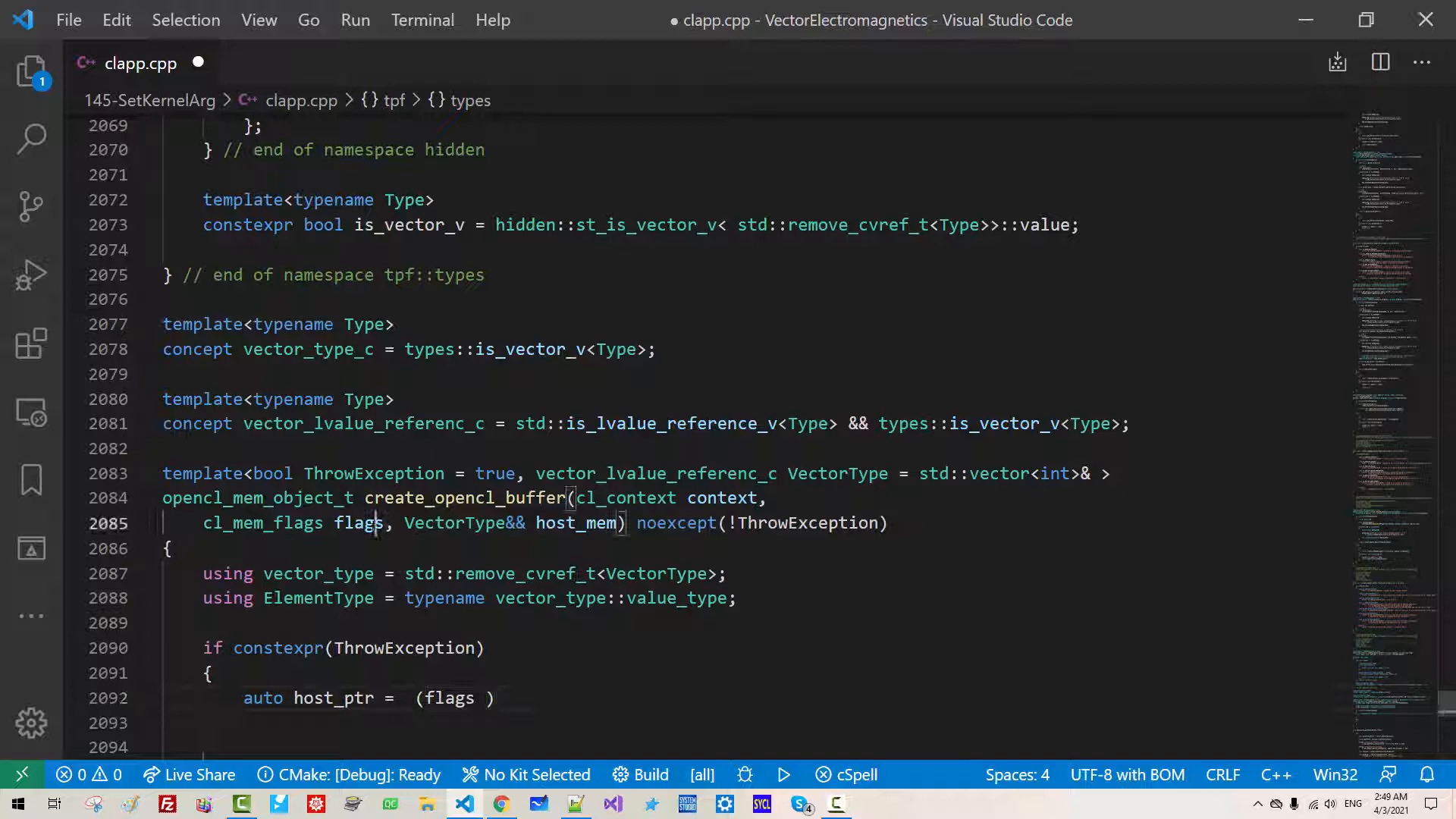
{"action": "type", "text": "& C"}
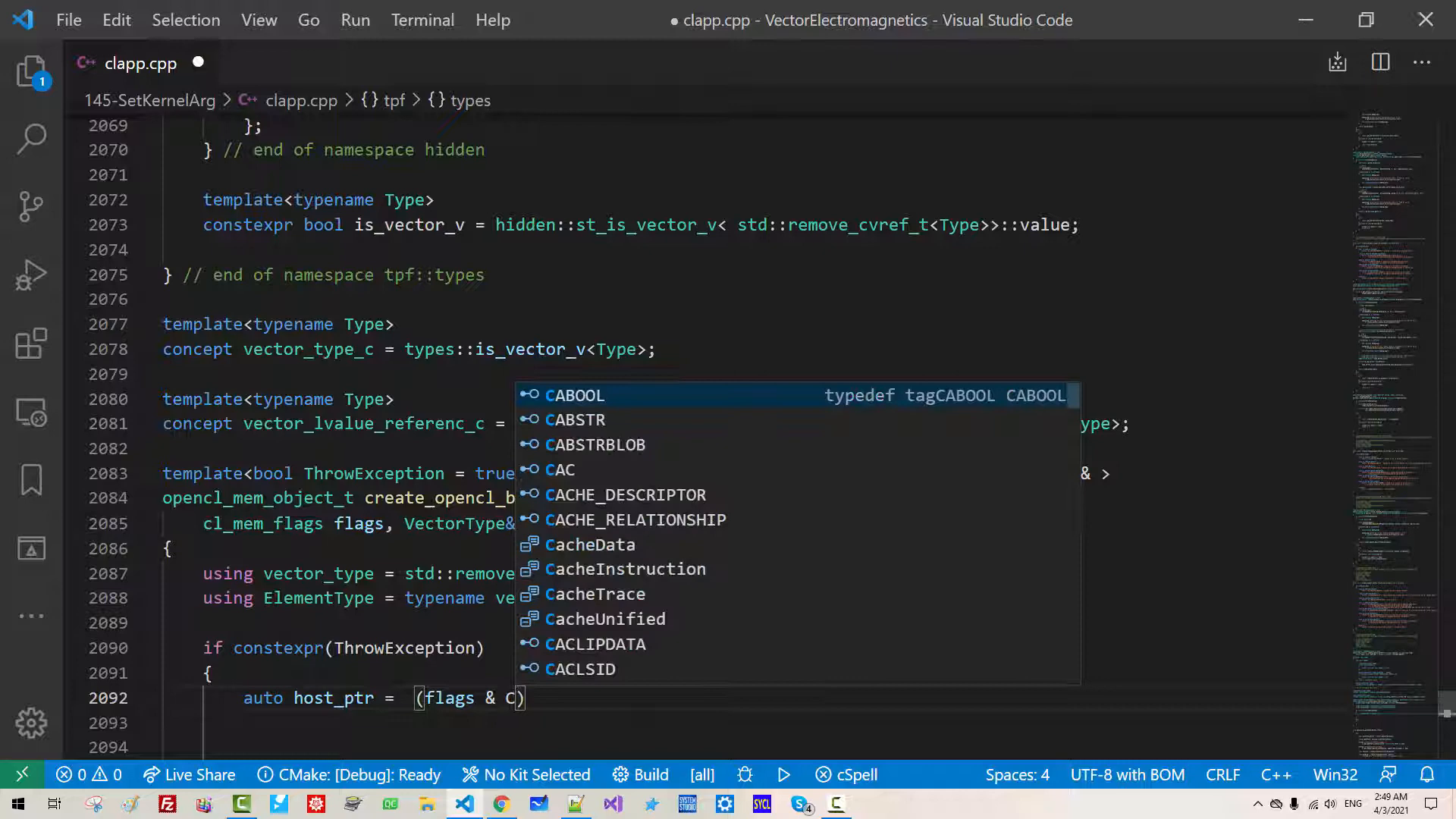
{"action": "type", "text": "L_MEM_COPY_HOST_PTR"}
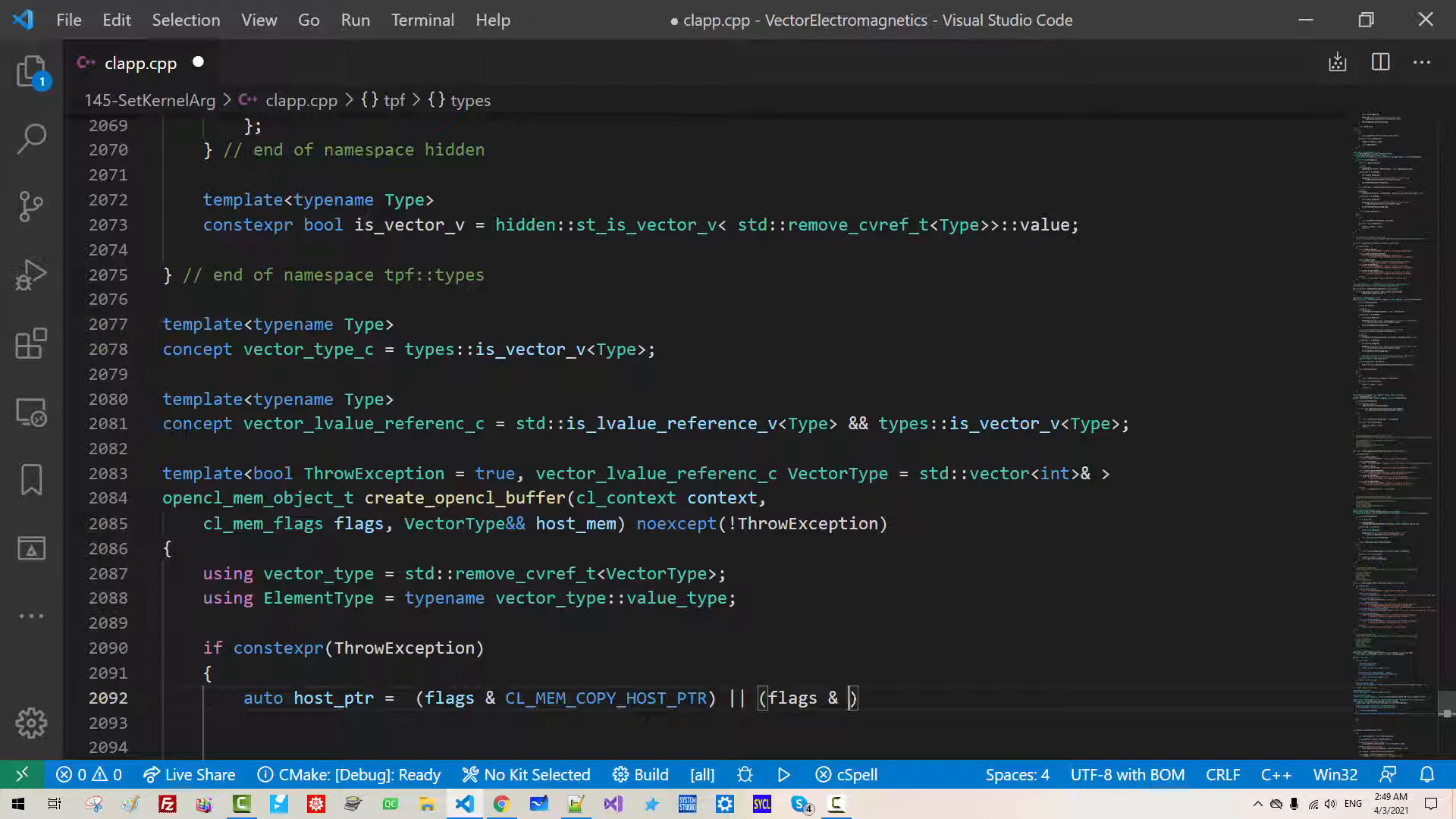
{"action": "type", "text": "CL_MEM_USE_HOST_PTR"}
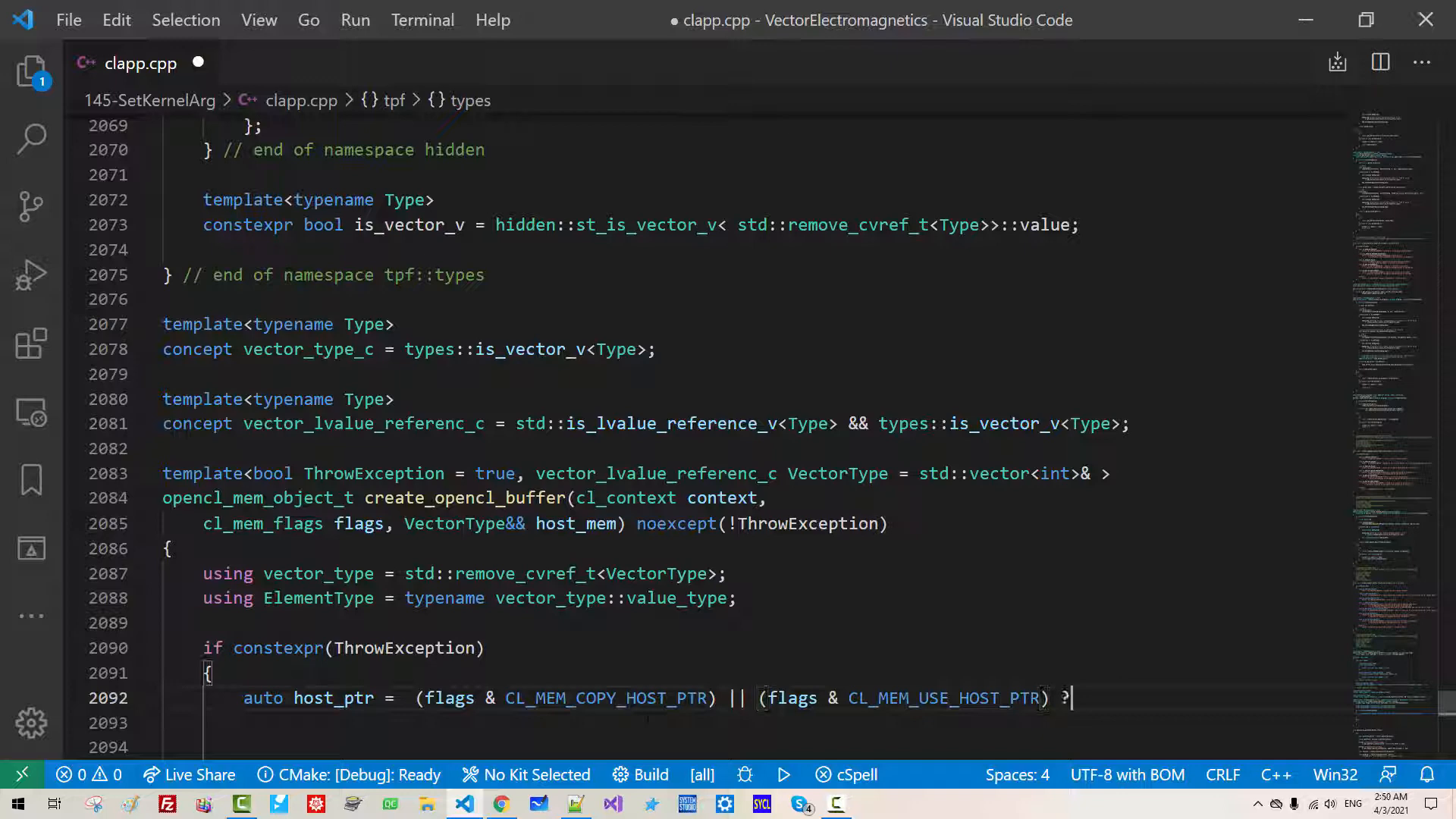
{"action": "type", "text": "(void*)host_mem.data("}
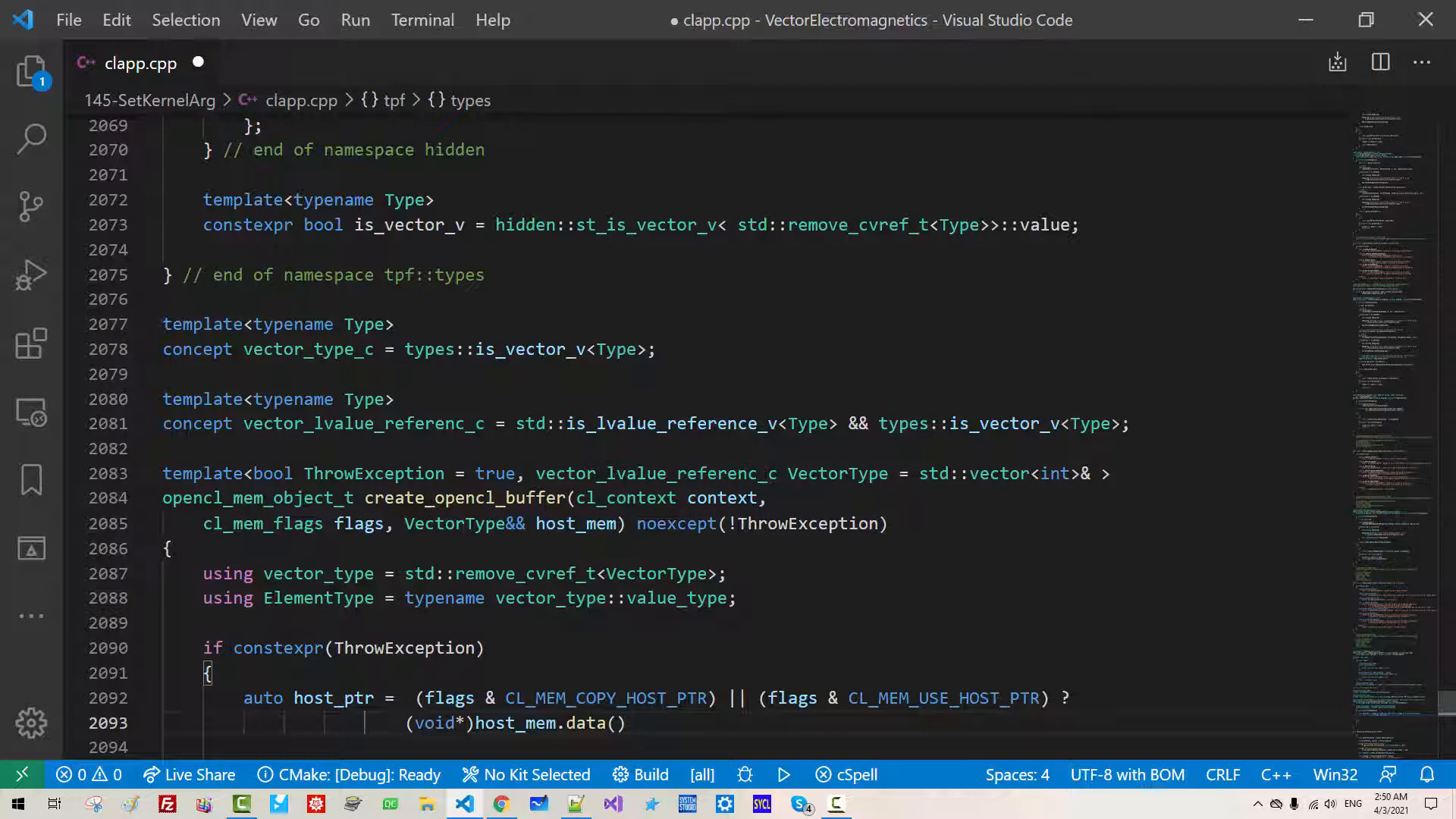
{"action": "type", "text": ": (void*)"}
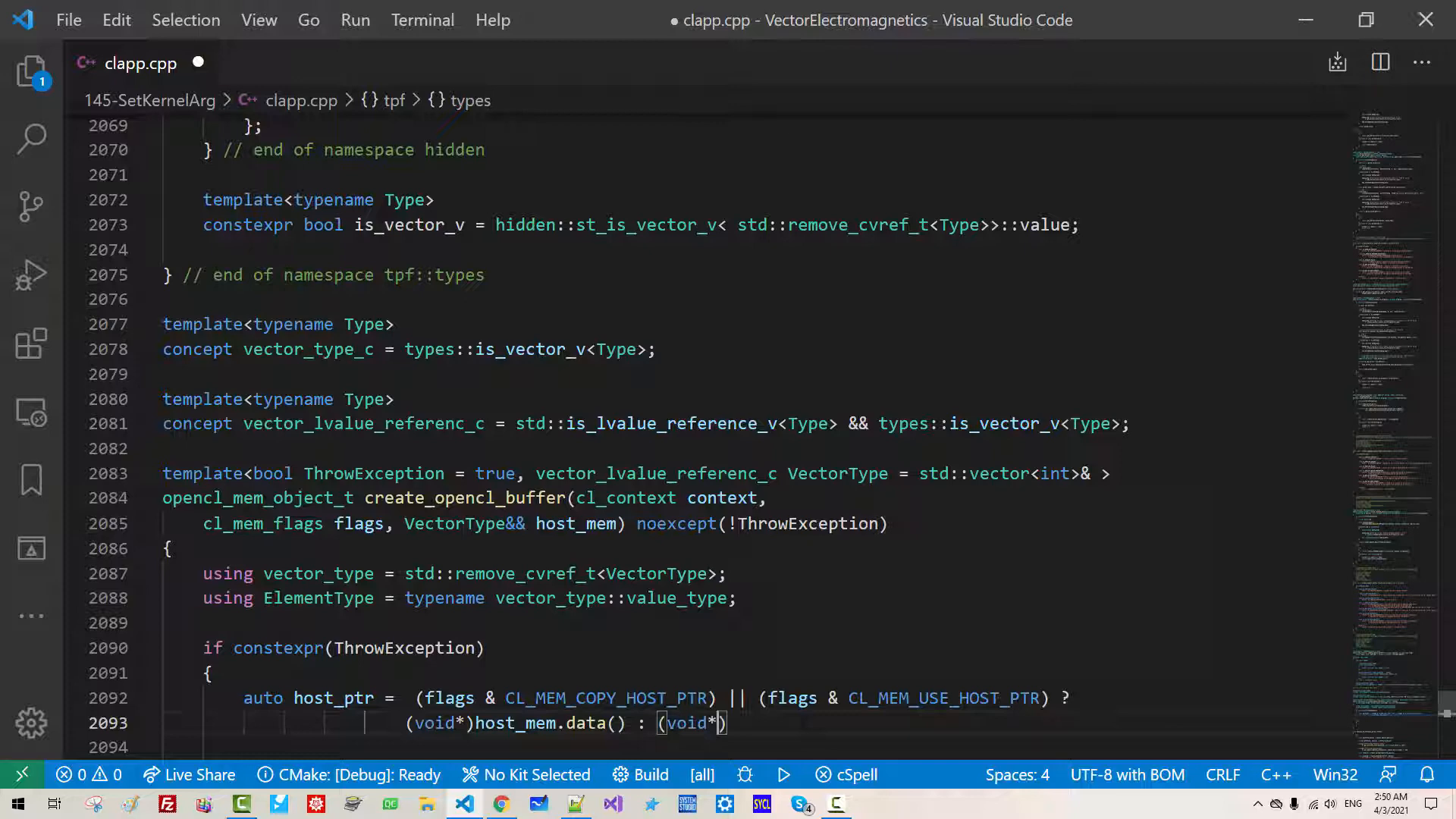
{"action": "type", "text": "nullptr;"}
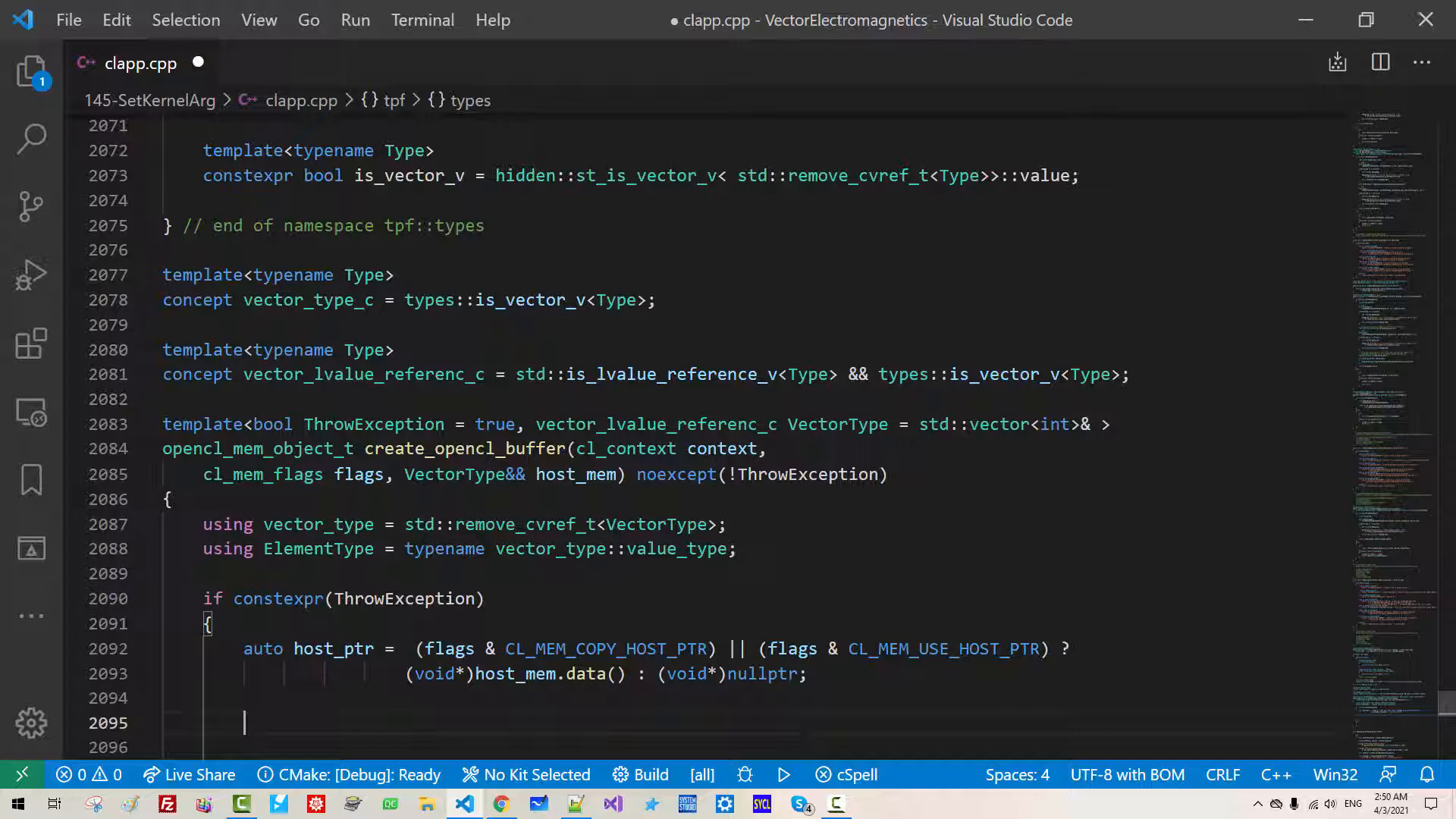
- Return create_opencl_buffer<true> sized sizeof(ElementType) times count, with the catch branch returning opencl_null_mem_object
{"action": "type", "text": "return create_opencl_buffer<true>(context, flags, sizeof("}
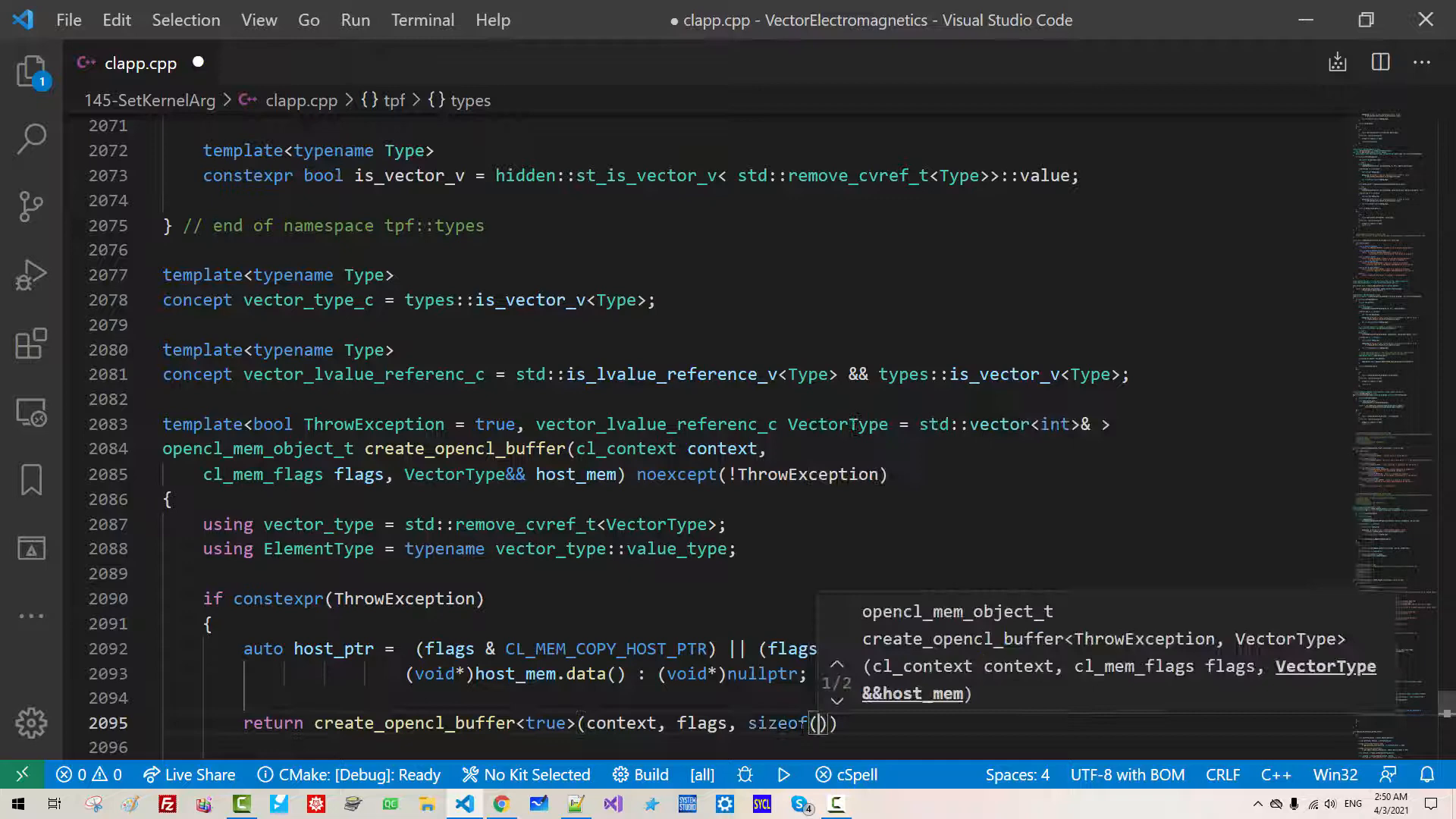
{"action": "type", "text": "ElementType) * host_mem.size("}
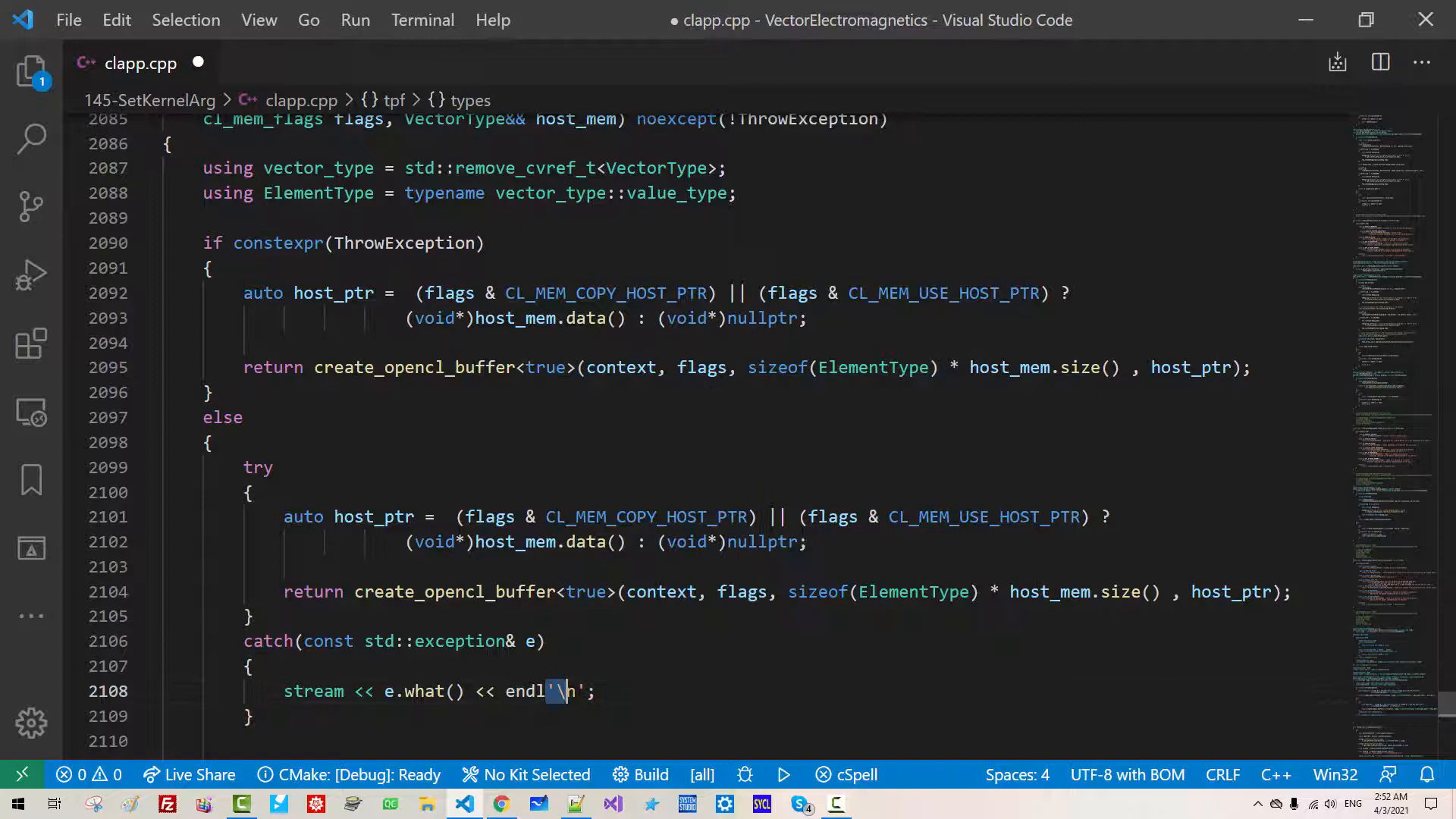
{"action": "type", "text": "opencl_null_mem_object;"}
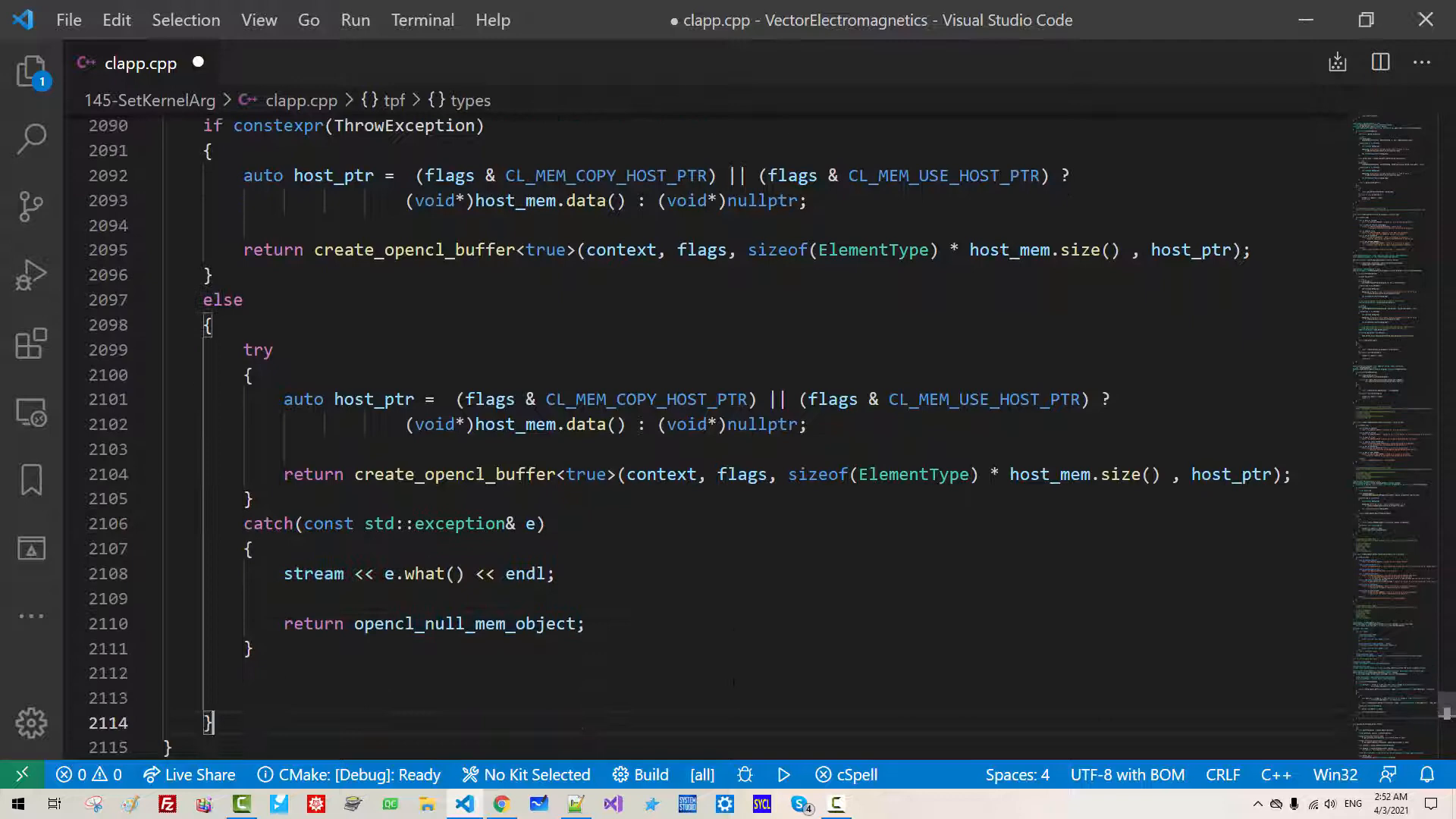
- Move host_ptr above the ThrowException check and review the a_cl, b_cl, c_cl call sites
{"action": "scroll", "scroll_direction": "up", "scroll_amount": 3}
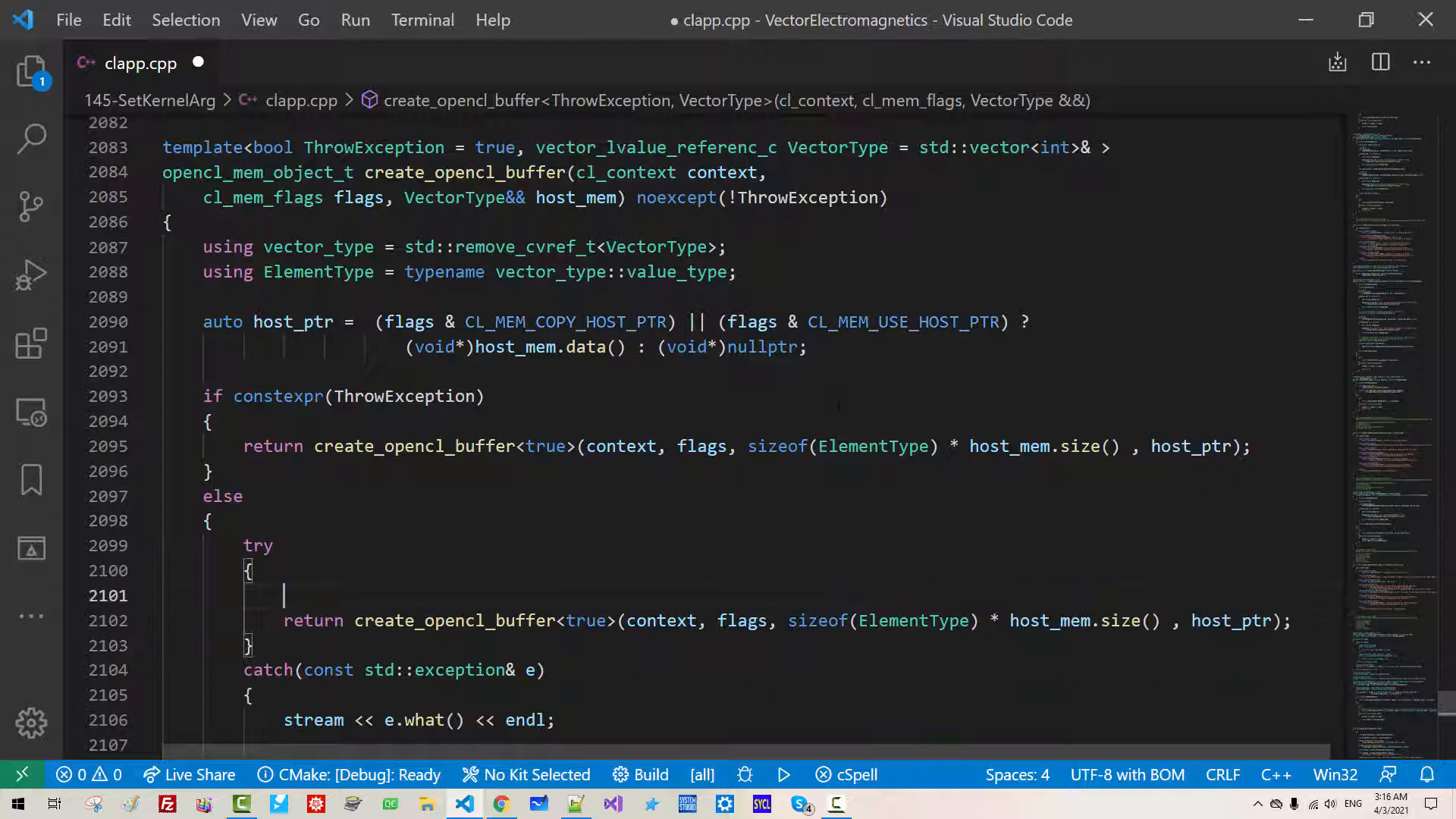
{"action": "scroll", "scroll_direction": "down", "scroll_amount": 3}
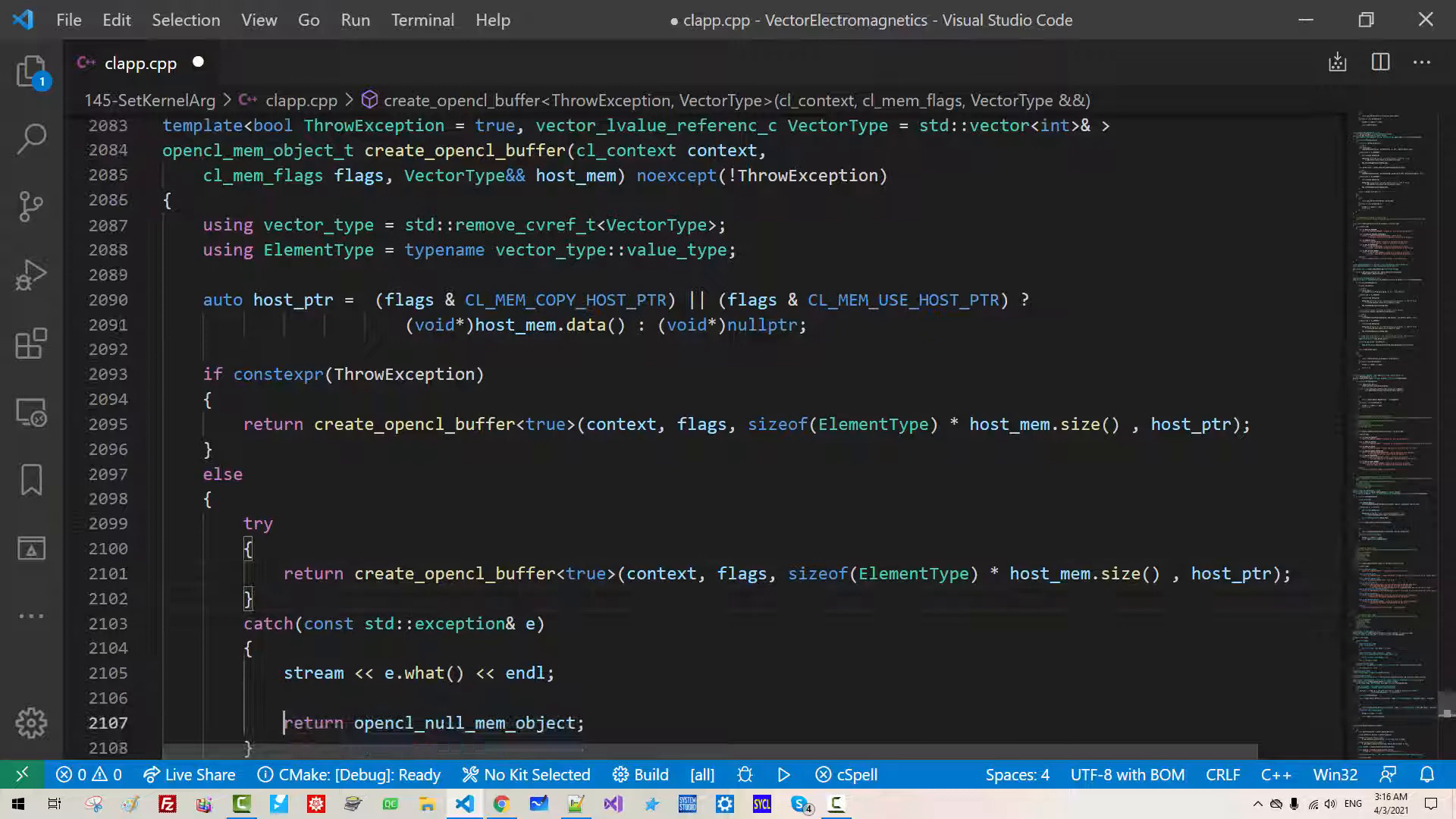
{"action": "scroll", "scroll_direction": "down", "scroll_amount": 3}
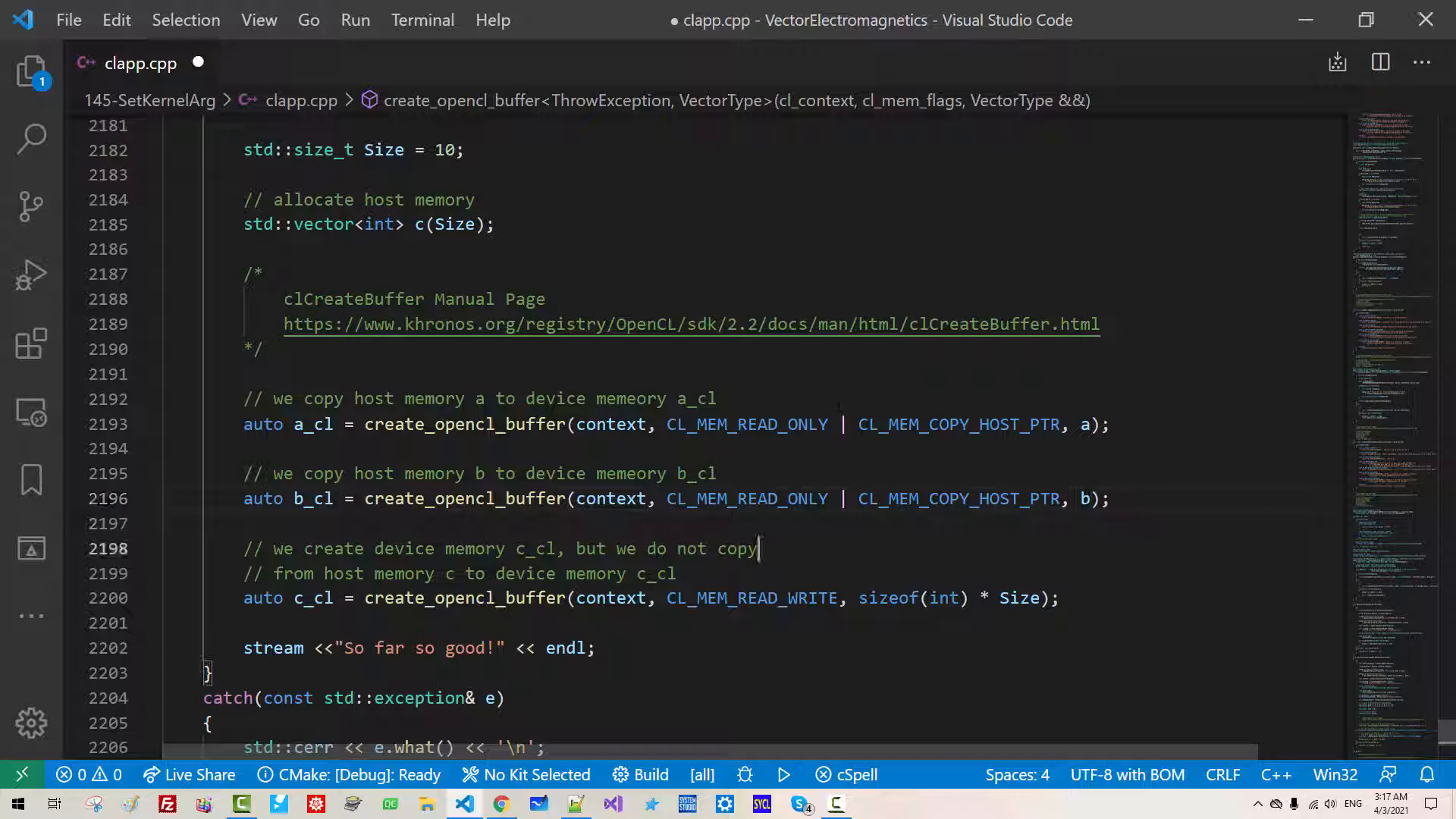
- Save clapp.cpp and launch the Intel oneAPI command prompt in the VectorElectromagnetics folder
{"action": "type", "text": "c"}
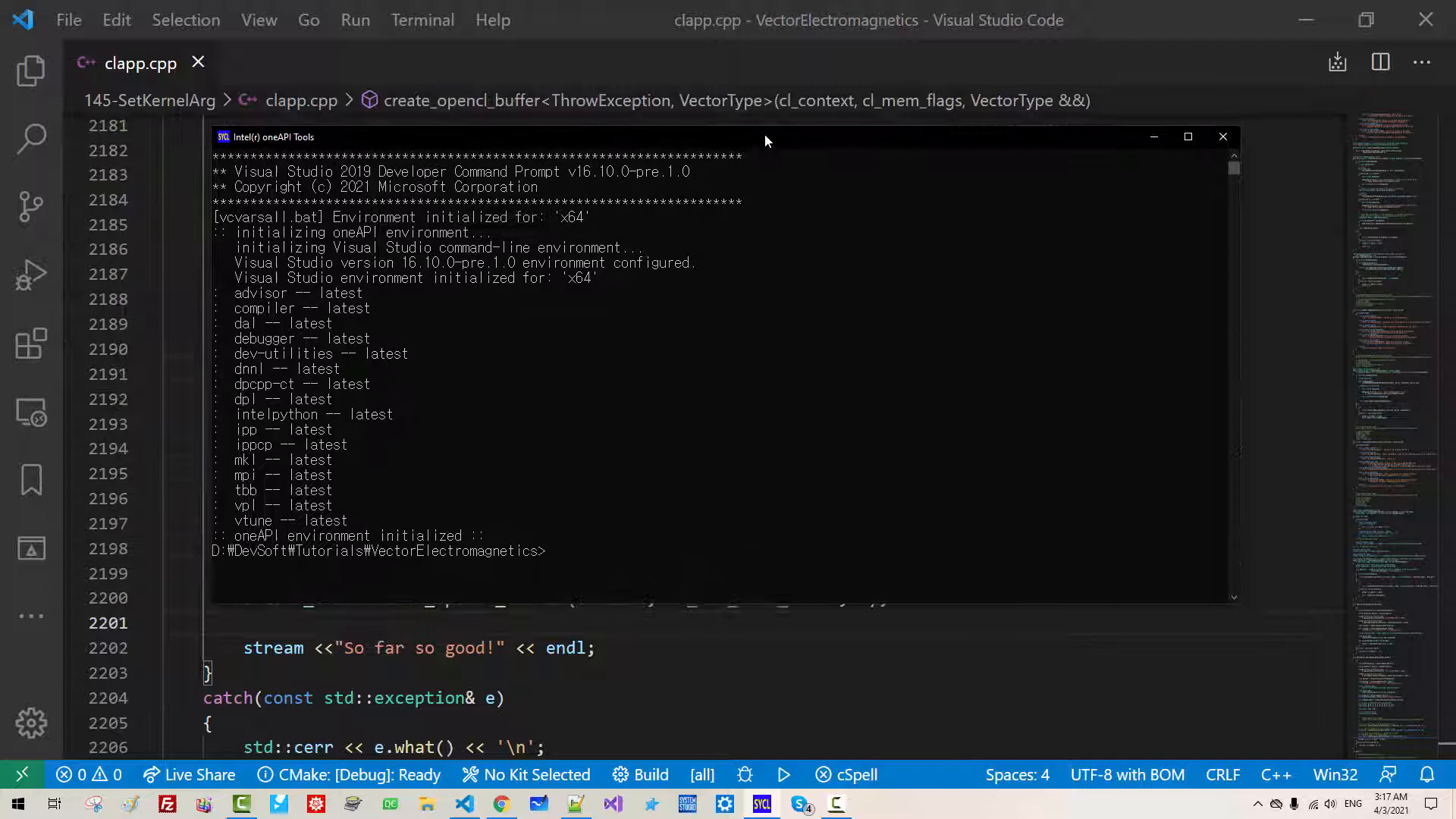
- Build clapp.cpp in 145-SetKernelArg with dpcpp -Qstd=c++20 -fno-sycl into d.exe
{"action": "type", "text": "cd 145-SetKernelArg"}
{"action": "type", "text": "dpcpp -Qstd"}
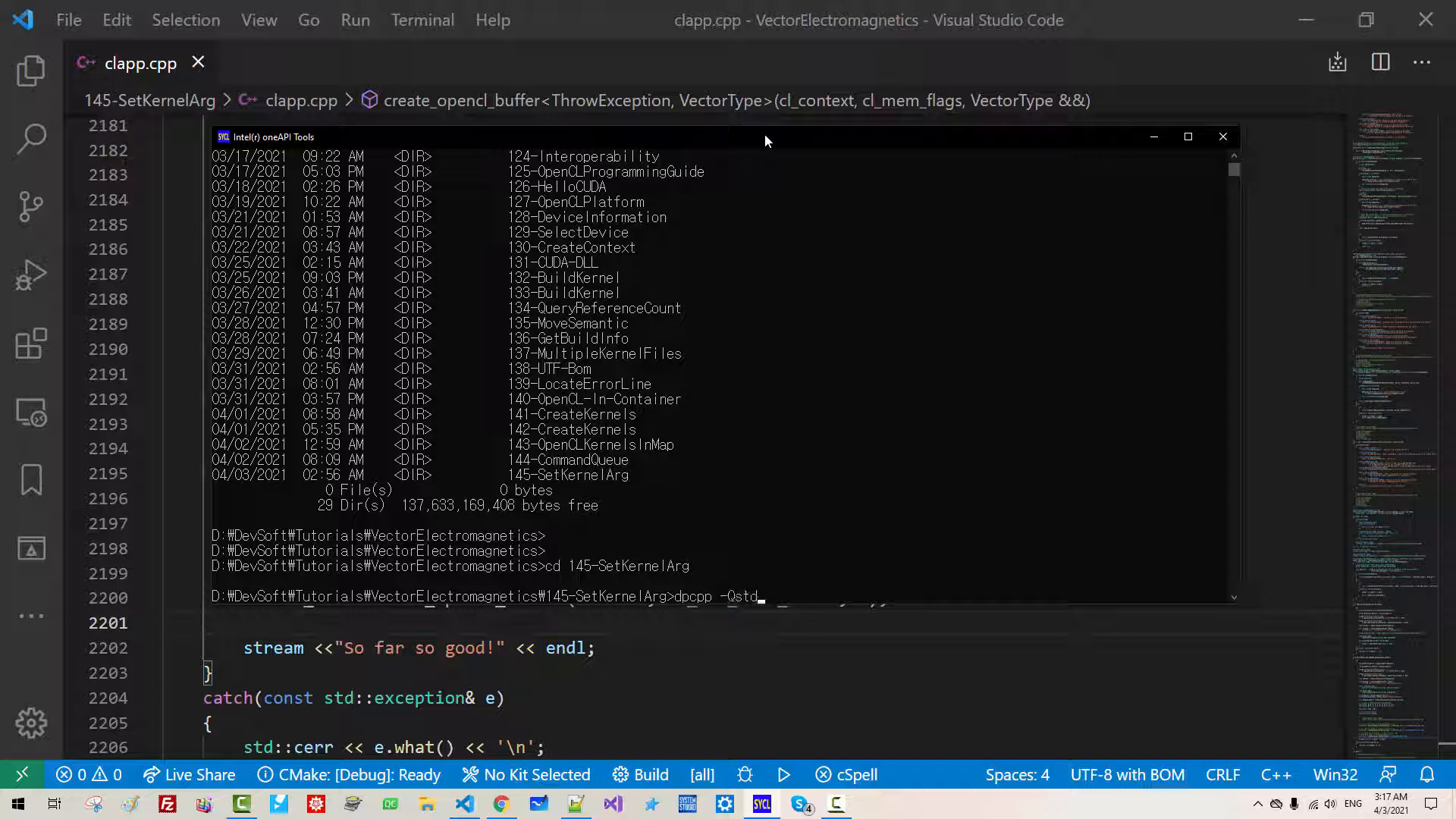
{"action": "type", "text": "c++20 -fno-sycl /EHsc clapp.cpp opencl.lib tbb.lib -o d.exe"}
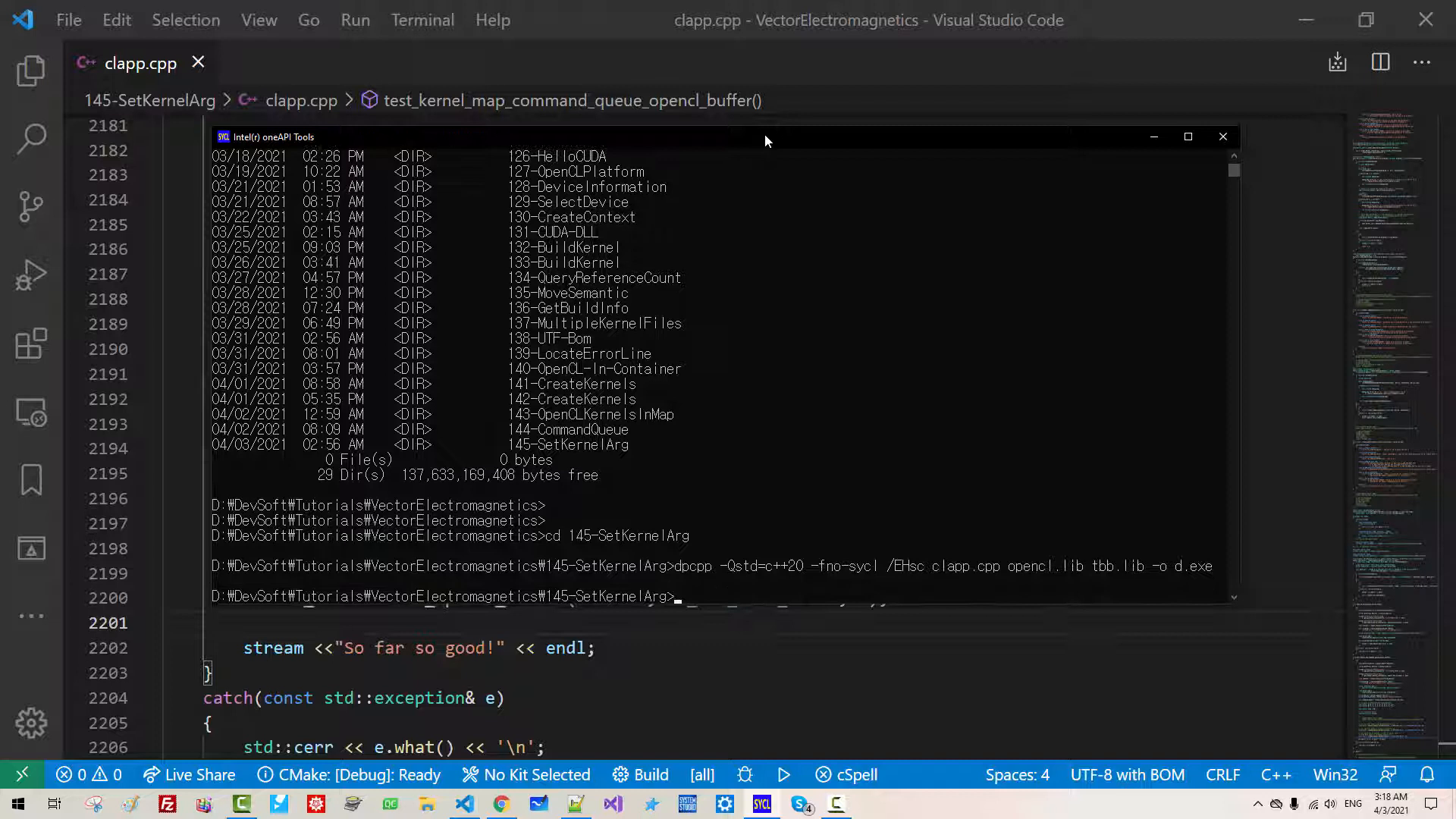
{"action": "key", "text": "Return"}
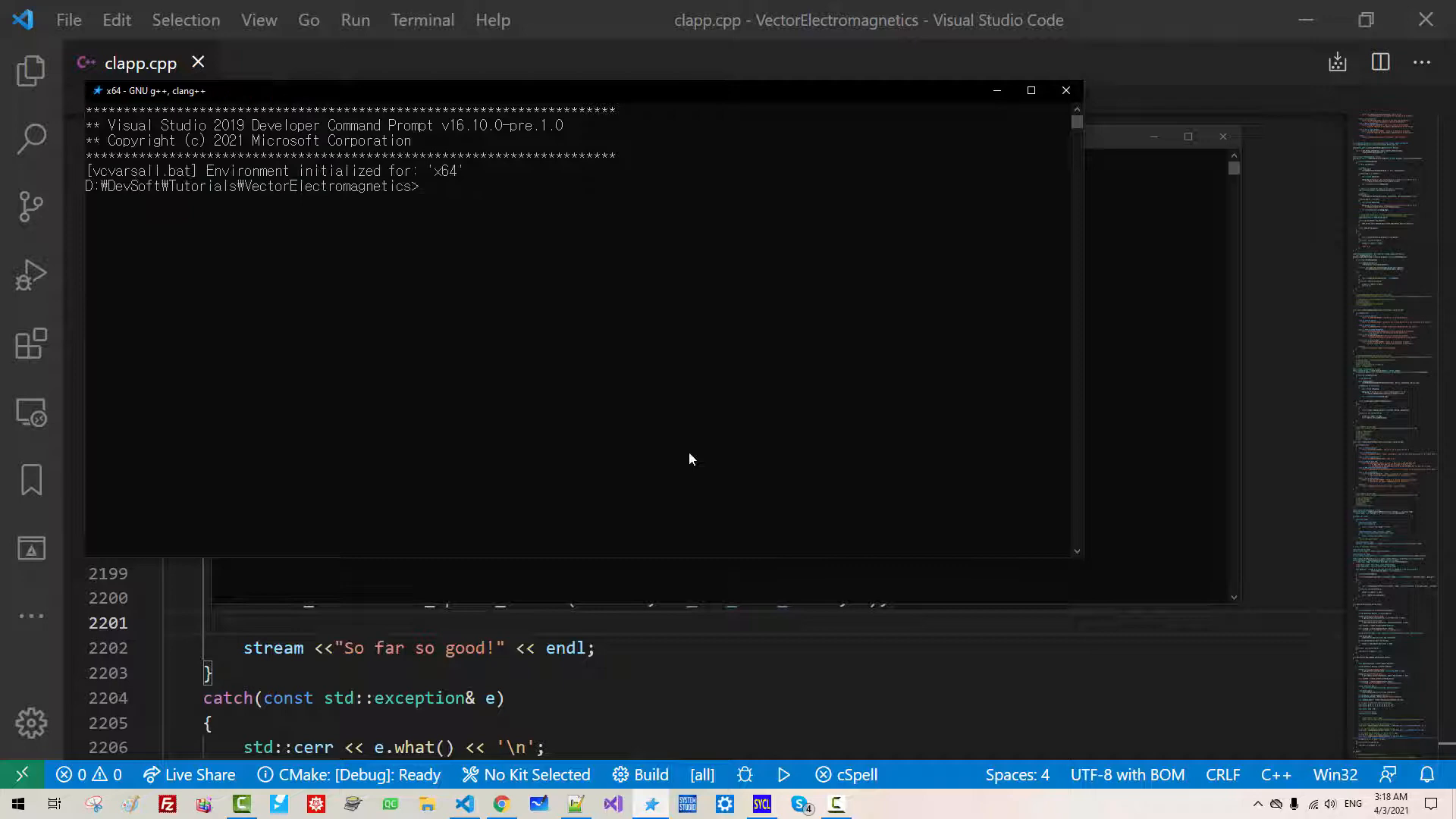
- Change into 145-SetKernelArg and run clang++ -std=c++20 clapp.cpp -lopencl -tbb -o c.exe
{"action": "type", "text": "cd 145-SetKernelArg"}
{"action": "type", "text": "clang++ -std=c++"}
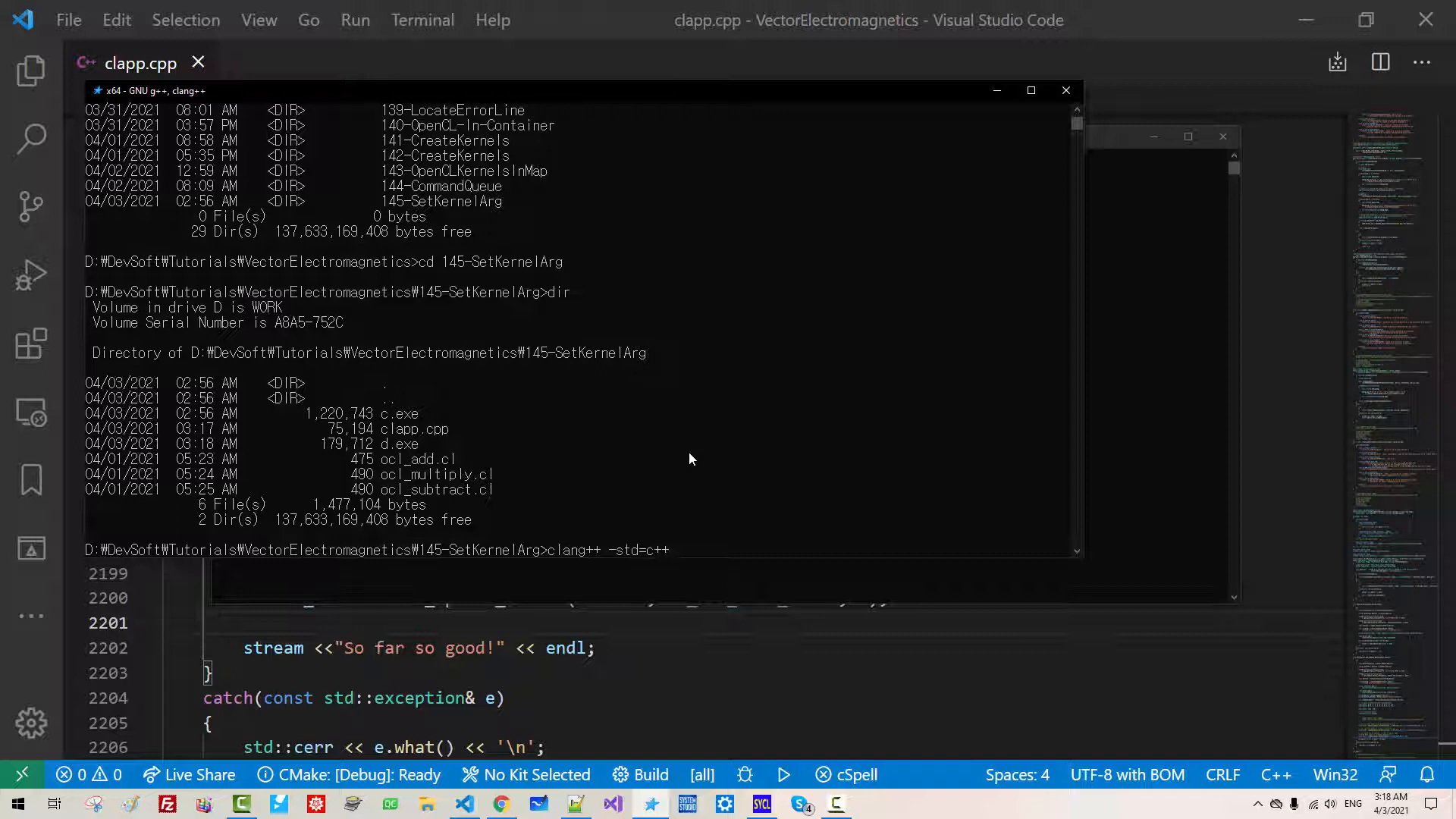
{"action": "type", "text": "20 clapp.cpp -lopen"}
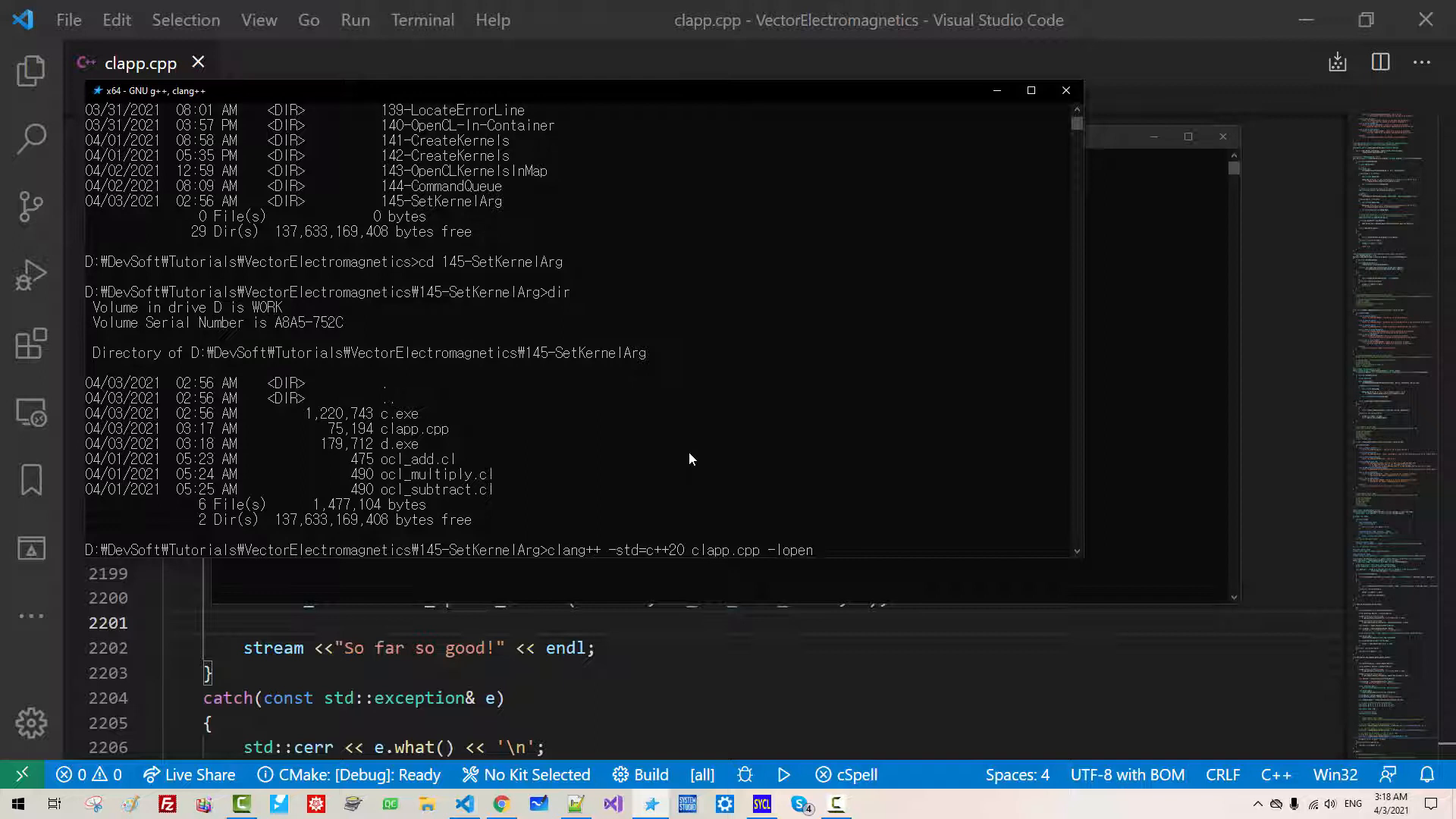
{"action": "key", "text": "Return"}
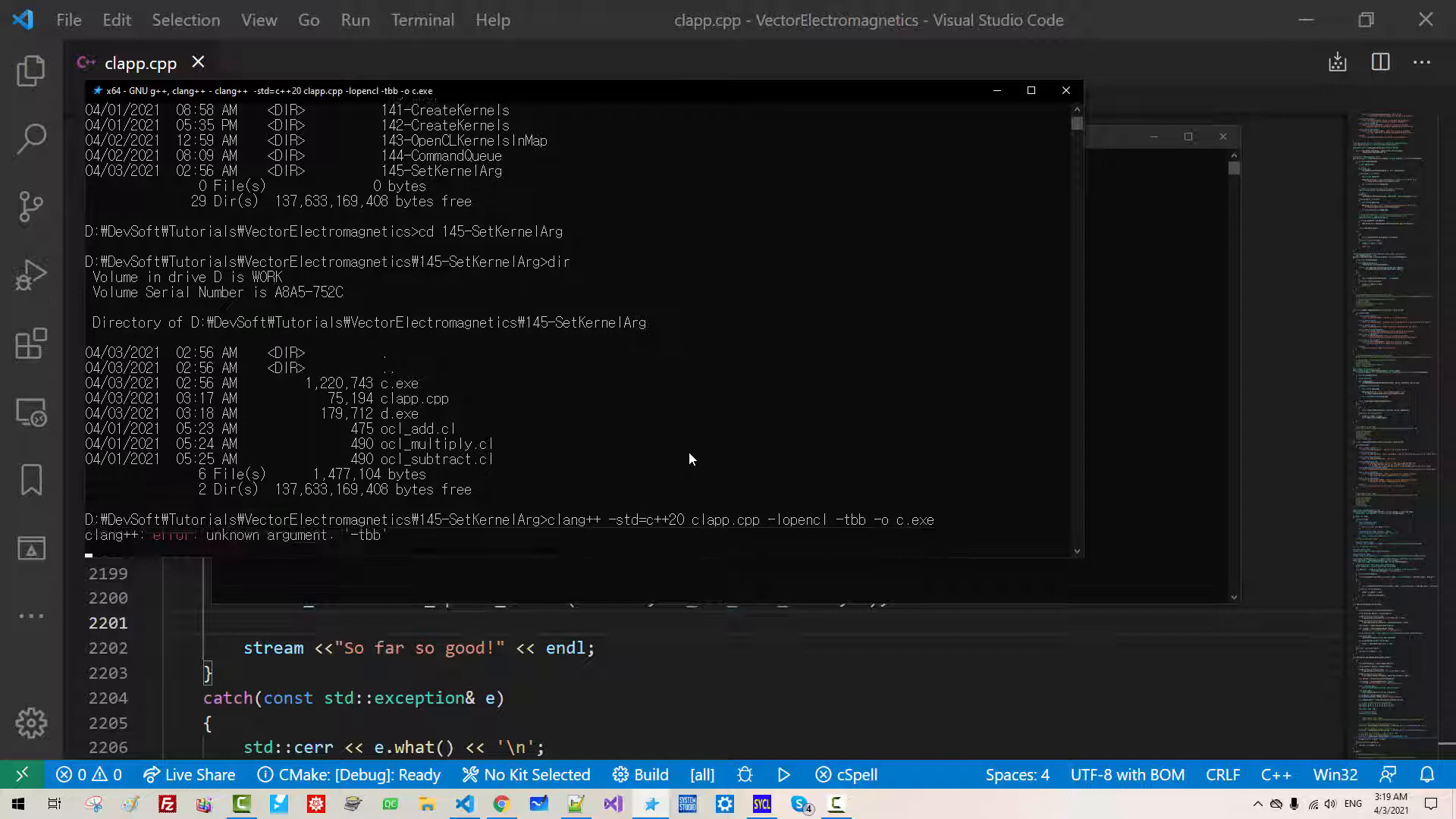
- Correct the flag to -ltbb and rebuild clapp.cpp into c.exe successfully
{"action": "key", "text": "Return"}
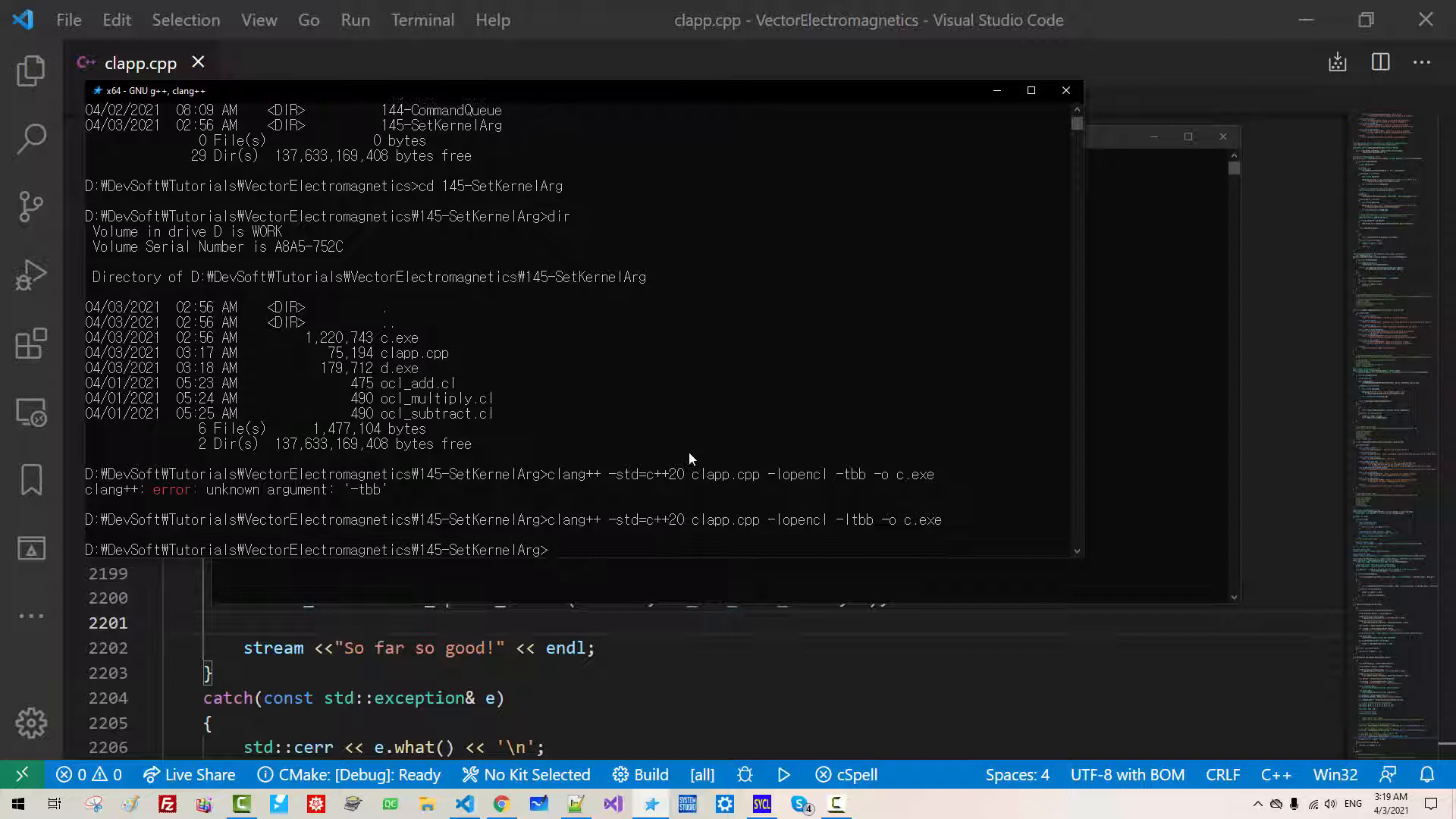
{"action": "key", "text": "Return"}
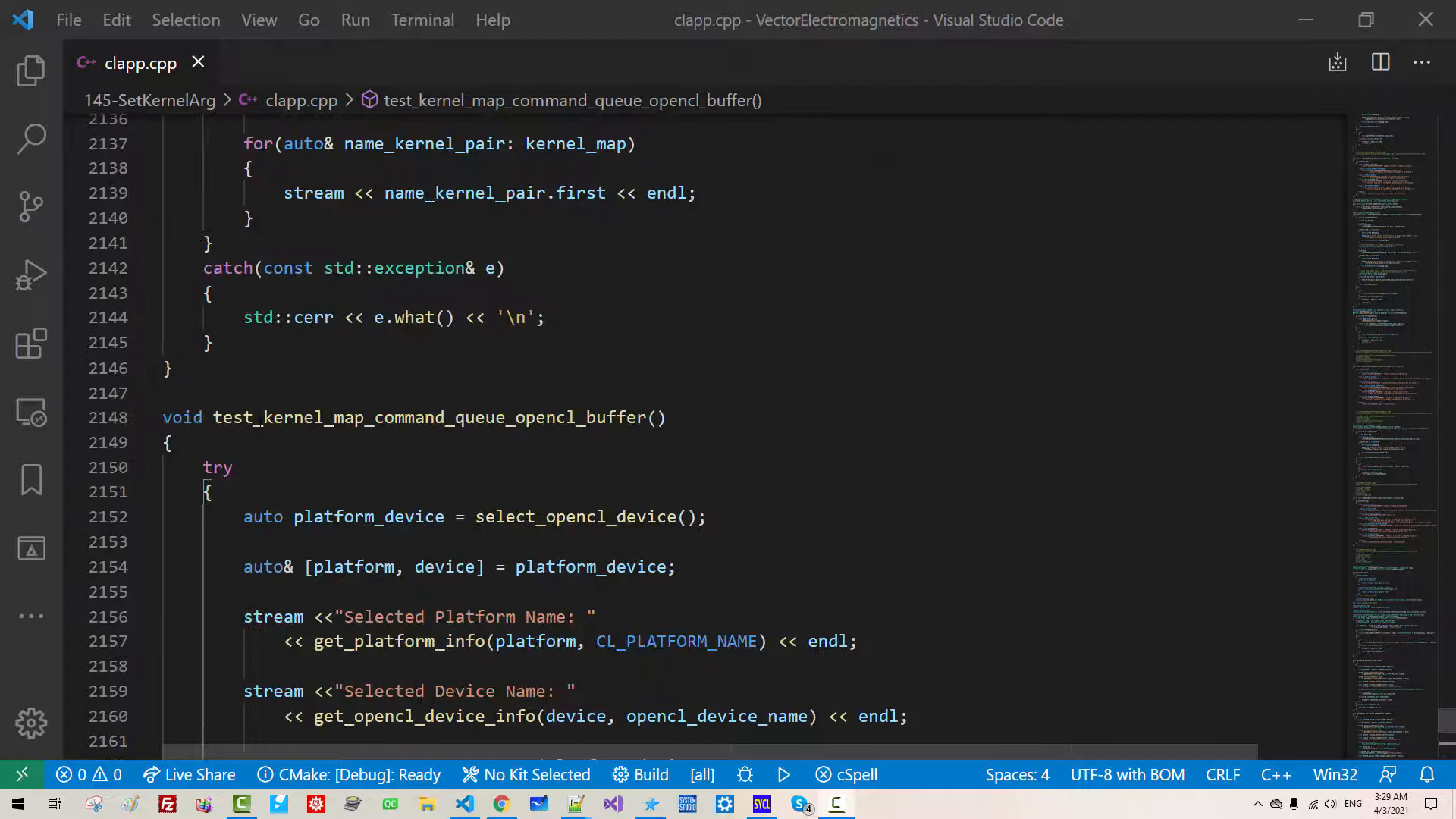
- Place a comment with clSetKernelArg's signature and manual URL above test_kernel_map_command_queue_opencl_buffer
{"action": "double_click", "coordinate": [428, 417]}
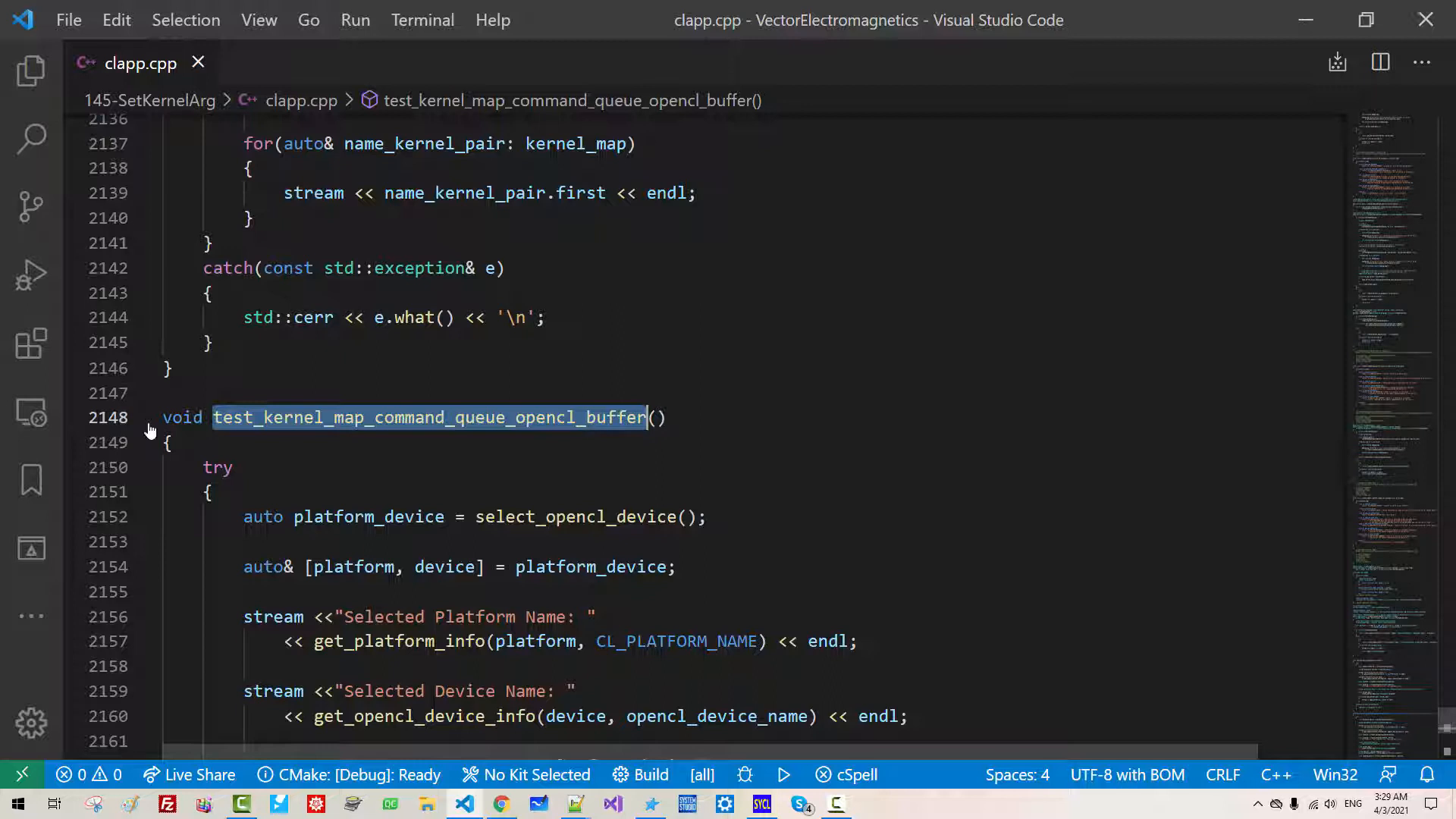
{"action": "left_click", "coordinate": [610, 617]}
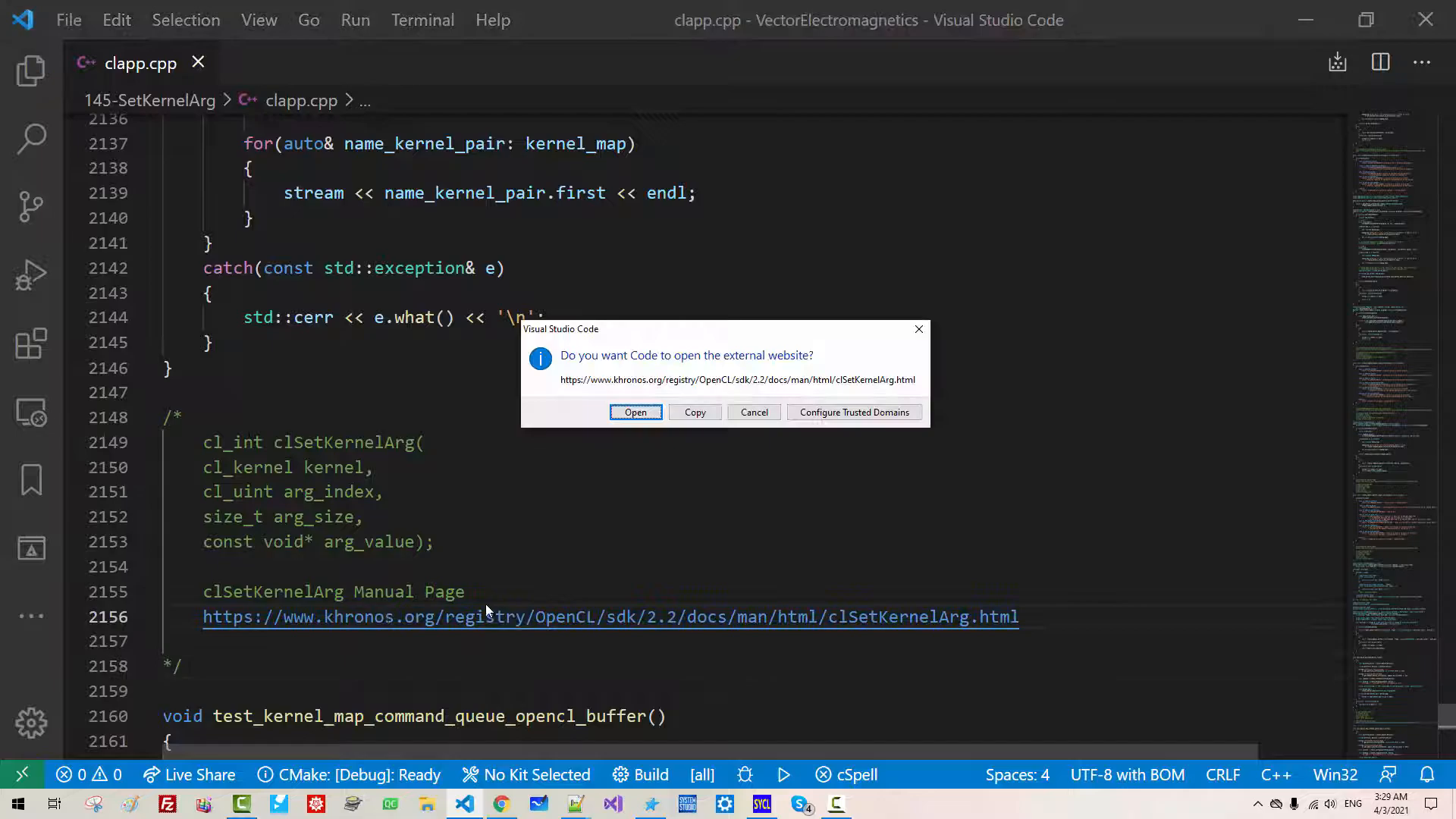
- Open the clSetKernelArg(3) manual page in Chrome and read its C specification
{"action": "left_click", "coordinate": [635, 411]}
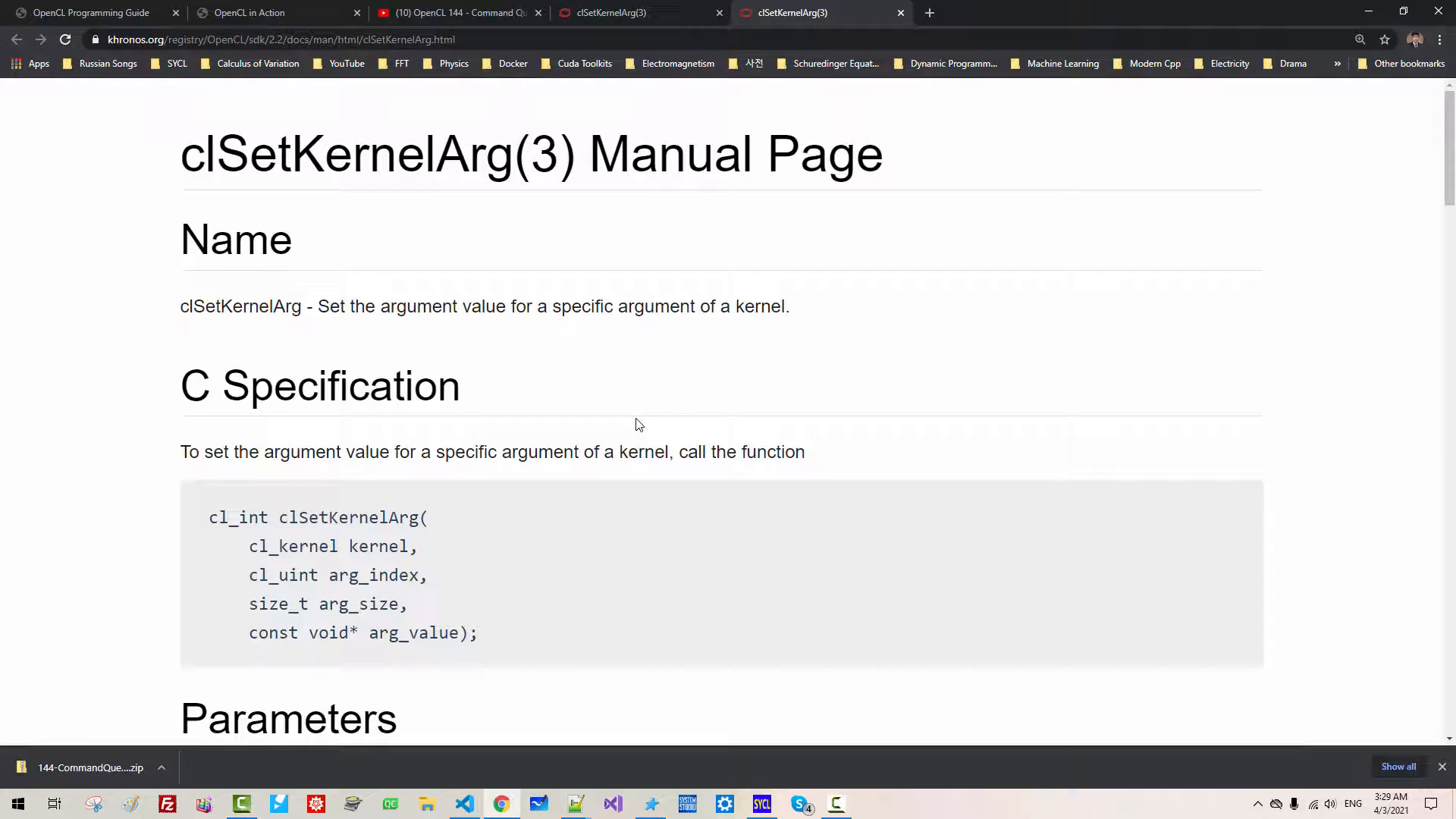
{"action": "double_click", "coordinate": [332, 518]}
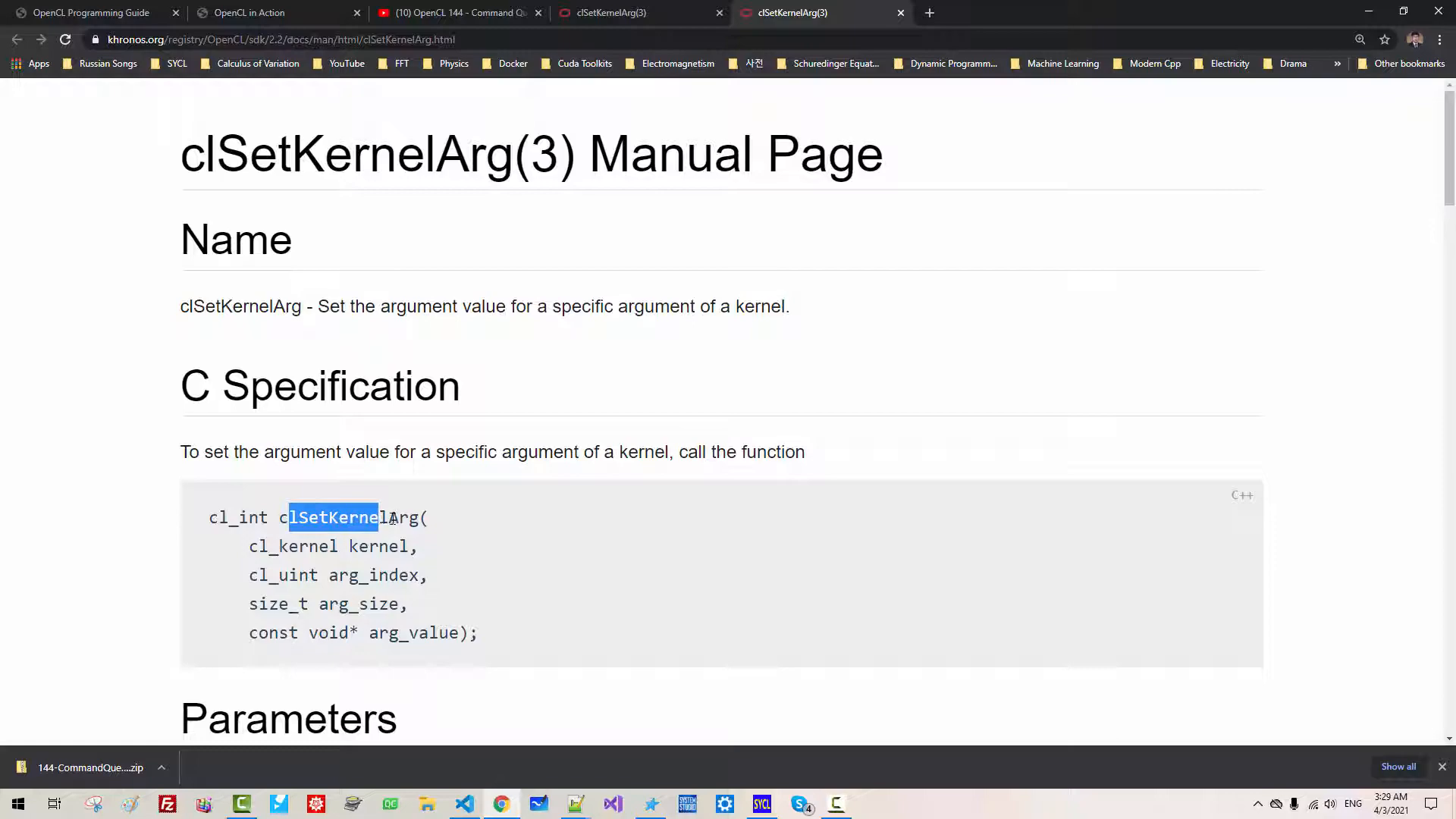
{"action": "scroll", "scroll_direction": "down", "scroll_amount": 3}
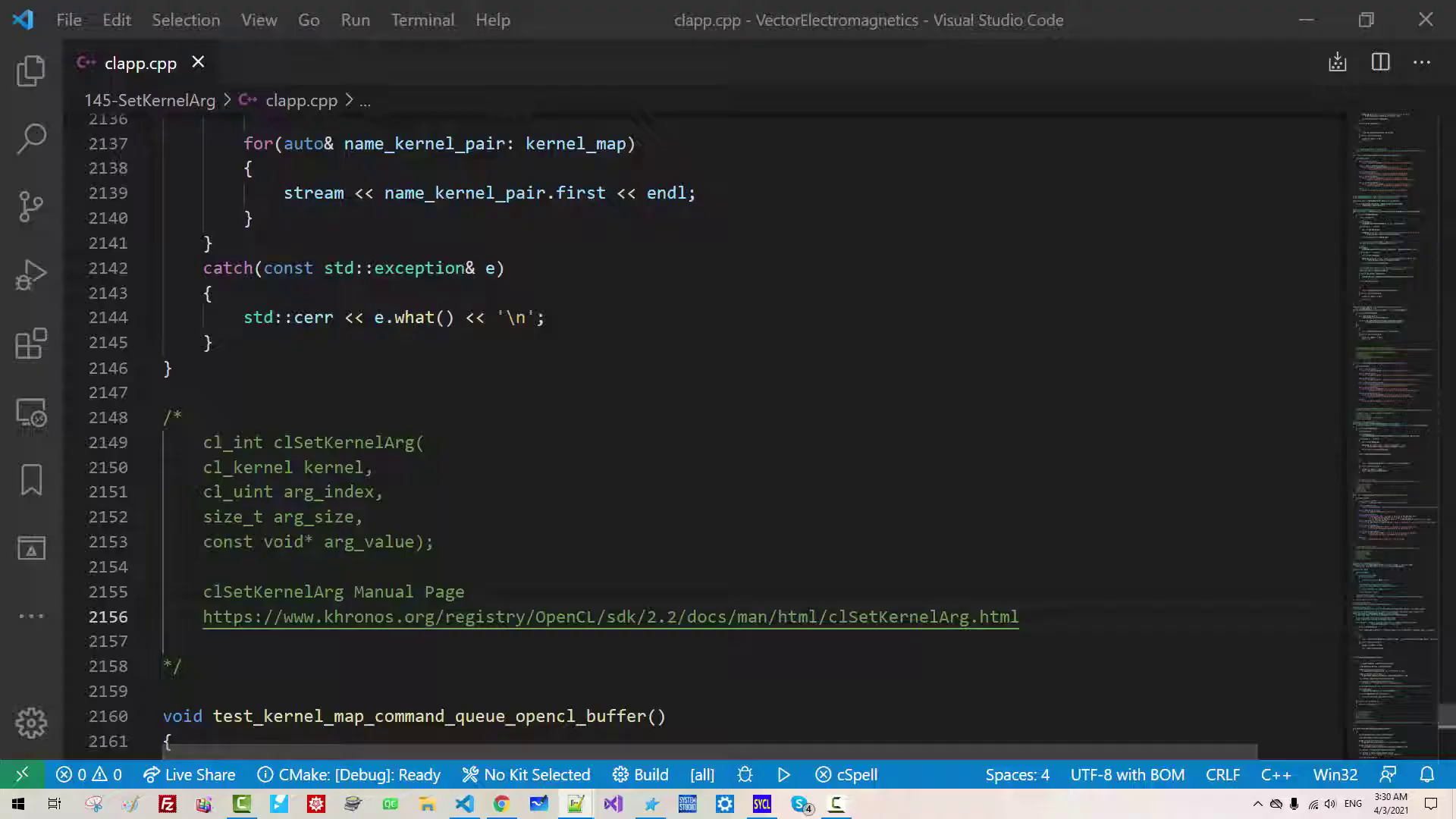
- Scroll to the return-value section listing clSetKernelArg's error codes
{"action": "scroll", "scroll_direction": "down", "scroll_amount": 3}
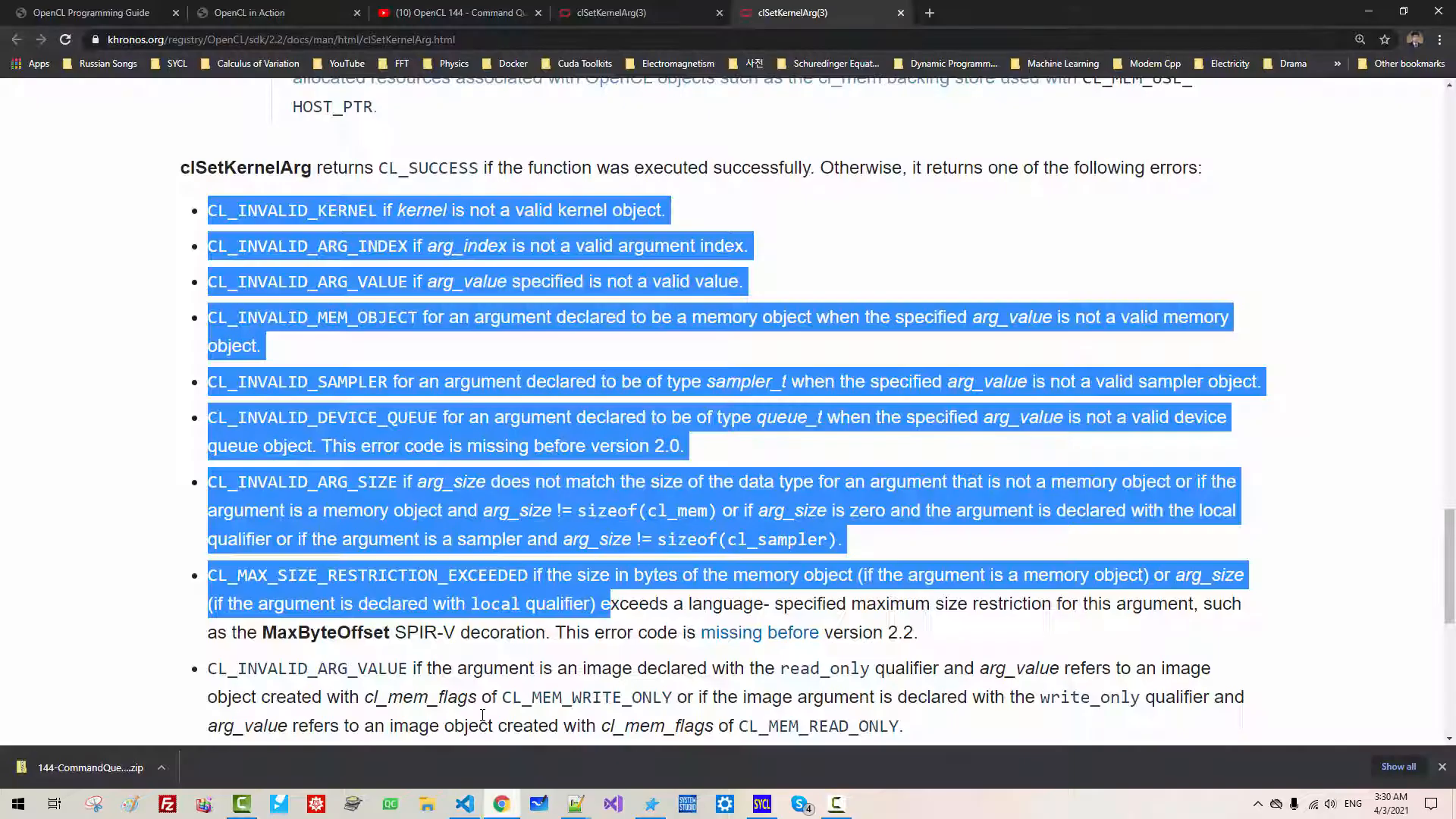
{"action": "left_click", "coordinate": [1279, 173]}
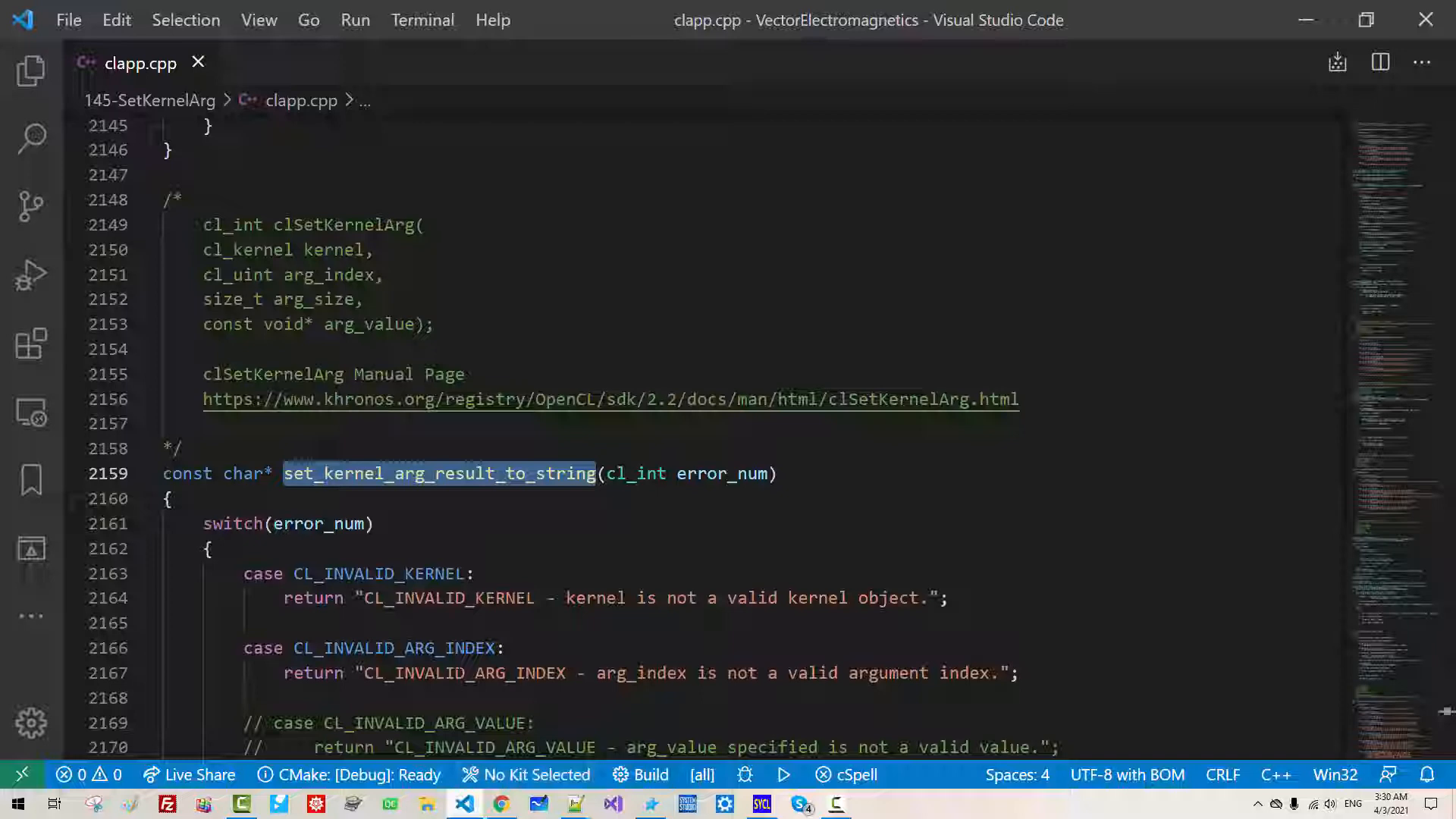
- Collapse the set_kernel_arg_result_to_string function body
{"action": "left_click", "coordinate": [148, 473]}
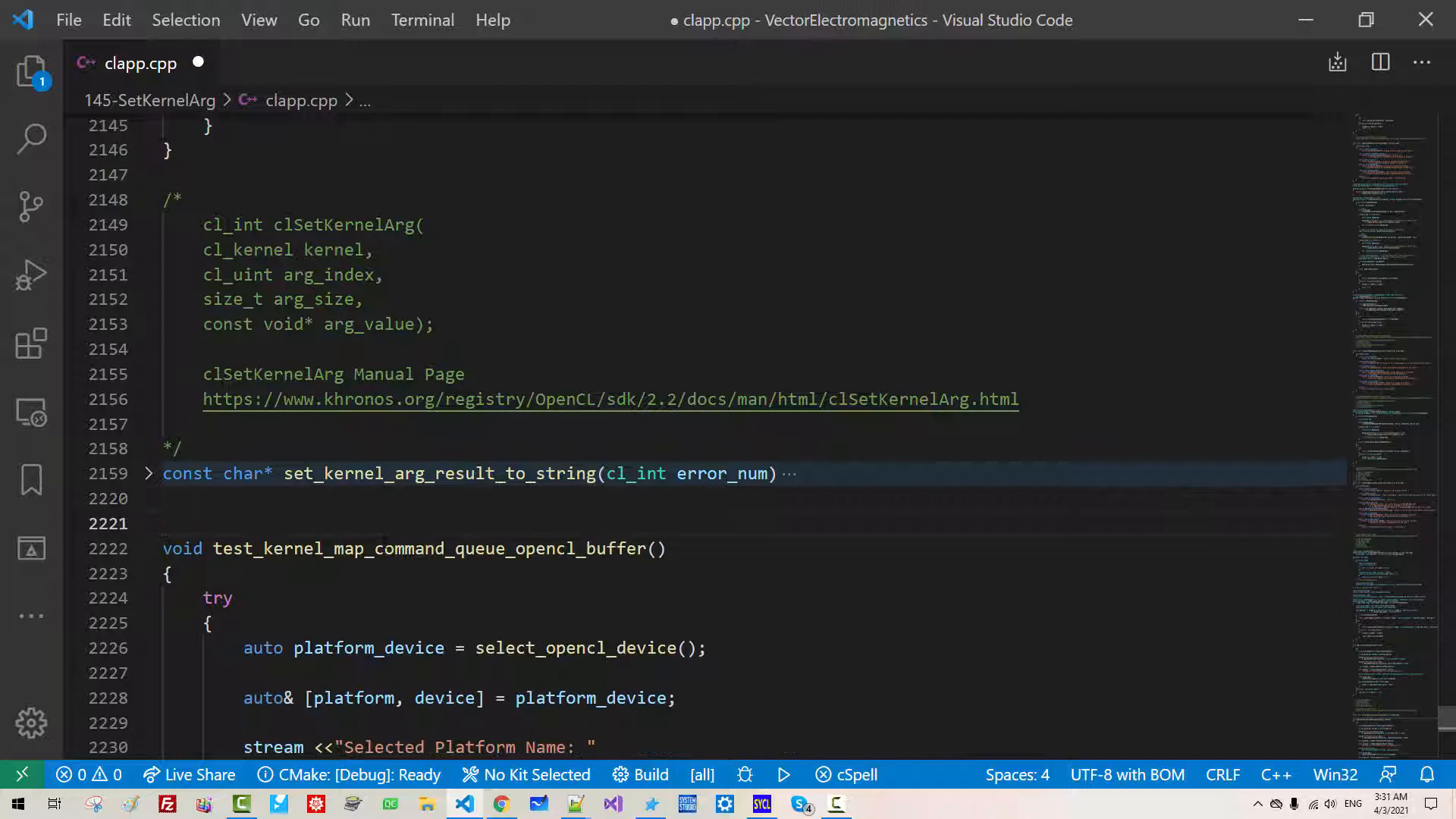
- Declare template<bool ThrowException = true, typename... ArgTypes> set_kernel_arg(cl_kernel, ArgTypes&...) noexcept(!ThrowException) with if constexpr skeleton
{"action": "type", "text": "template<bool ThrowExcep"}
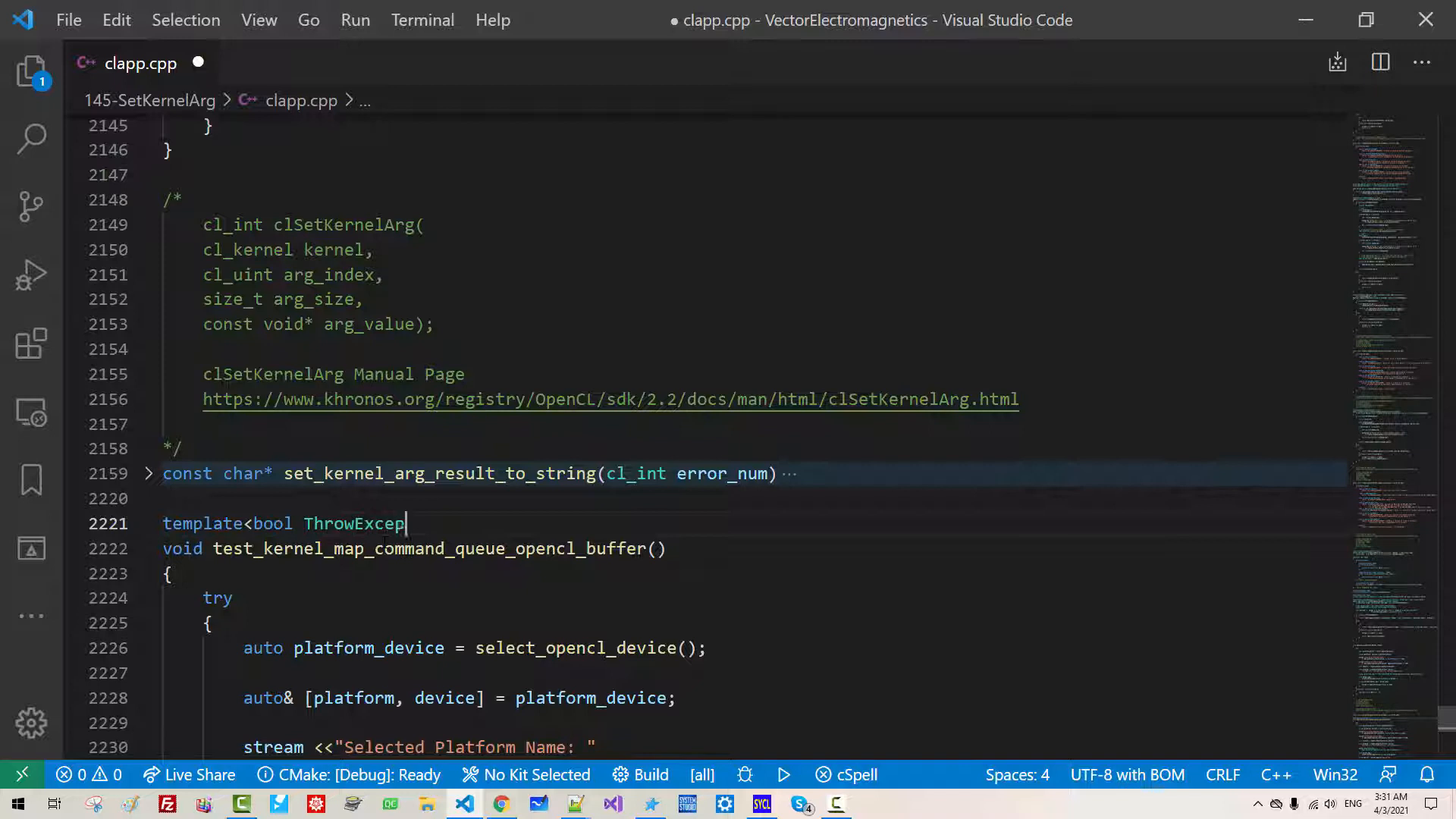
{"action": "type", "text": "tion = true, typename... Arg"}
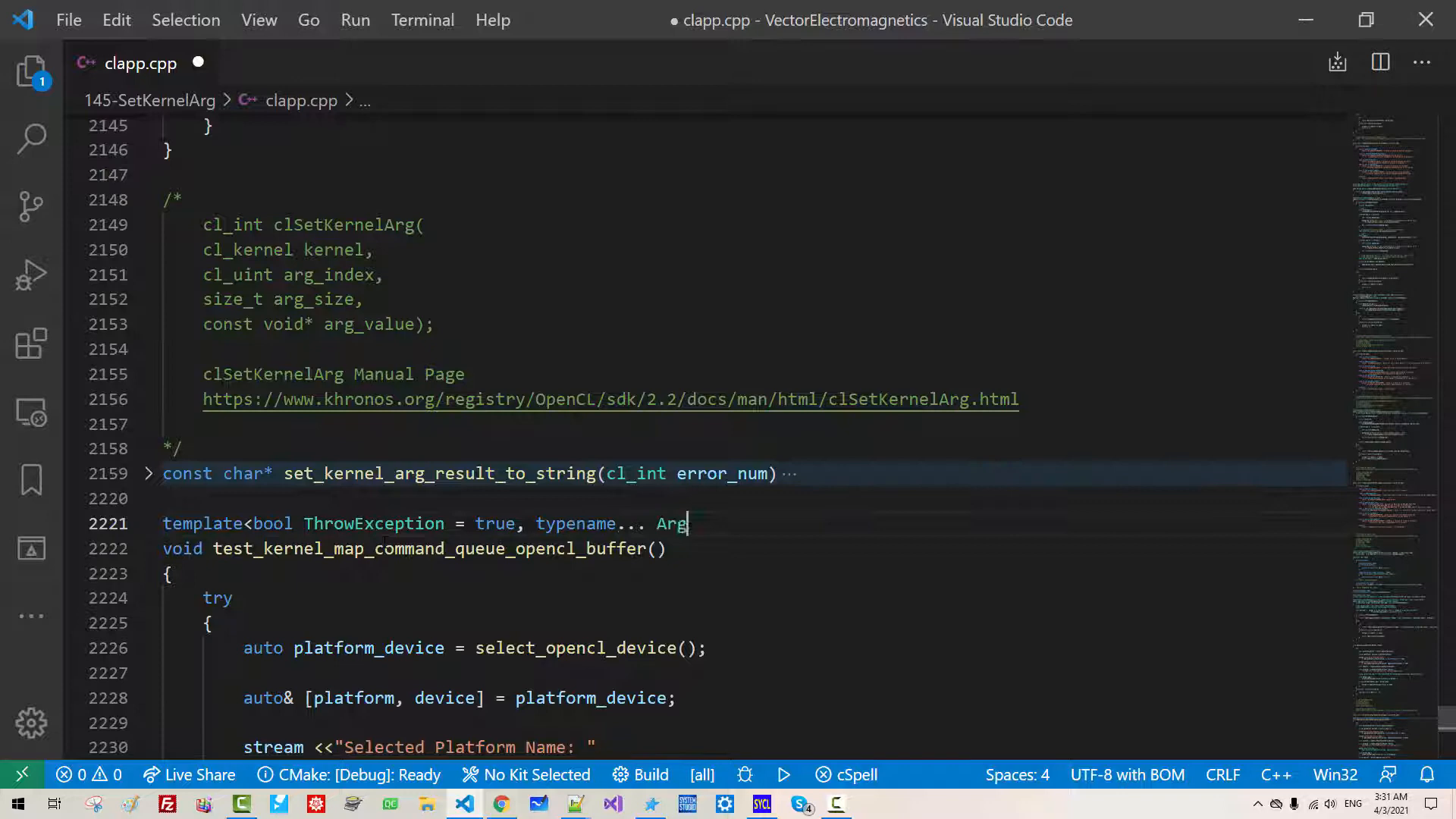
{"action": "type", "text": "Types>"}
{"action": "type", "text": "void set_ker"}
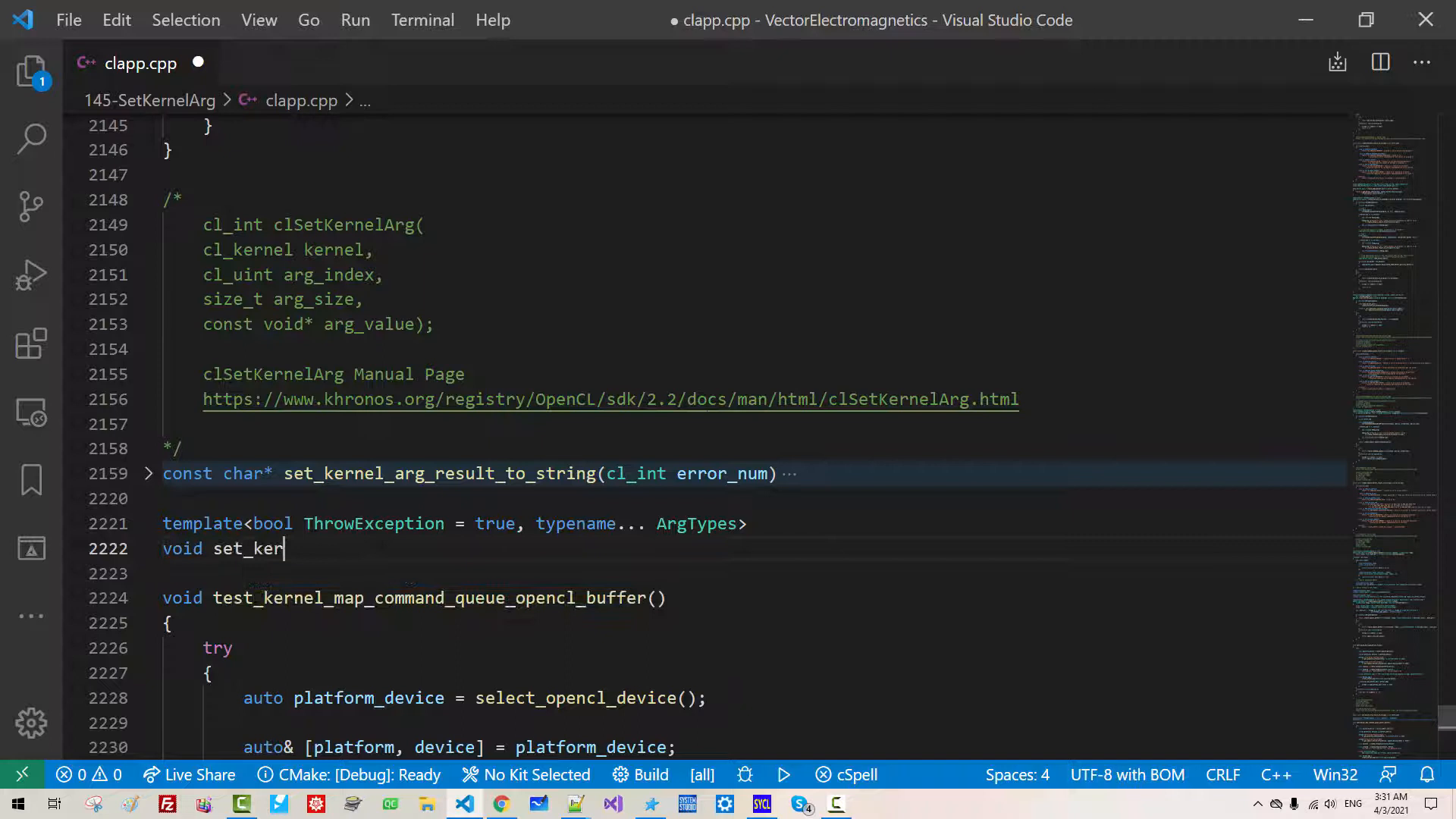
{"action": "type", "text": "nel_arg(cl_kernel kernel, ArgTypes&... args) noexcept("}
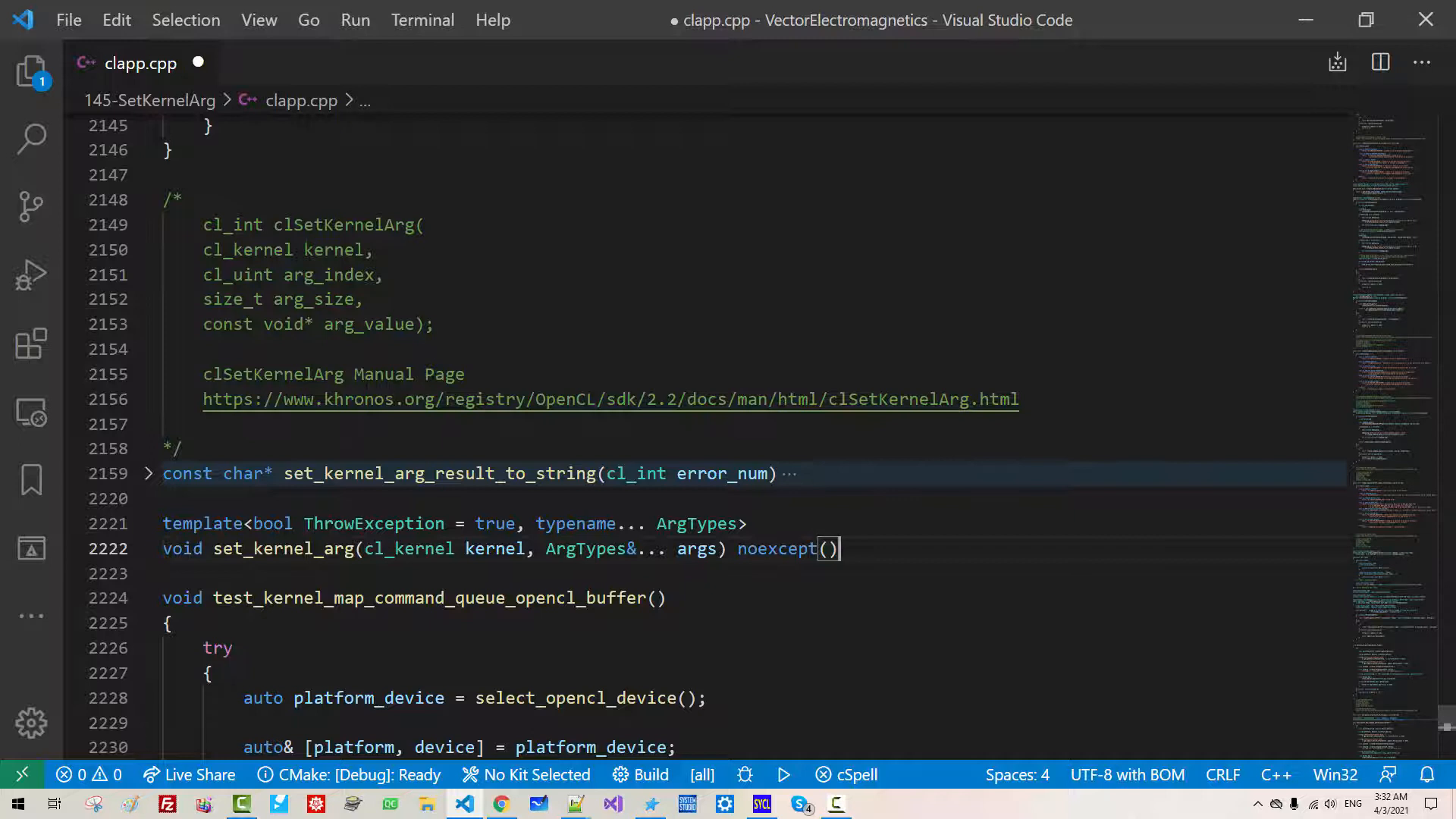
{"action": "type", "text": "ThrowException"}
{"action": "type", "text": "cl_int"}
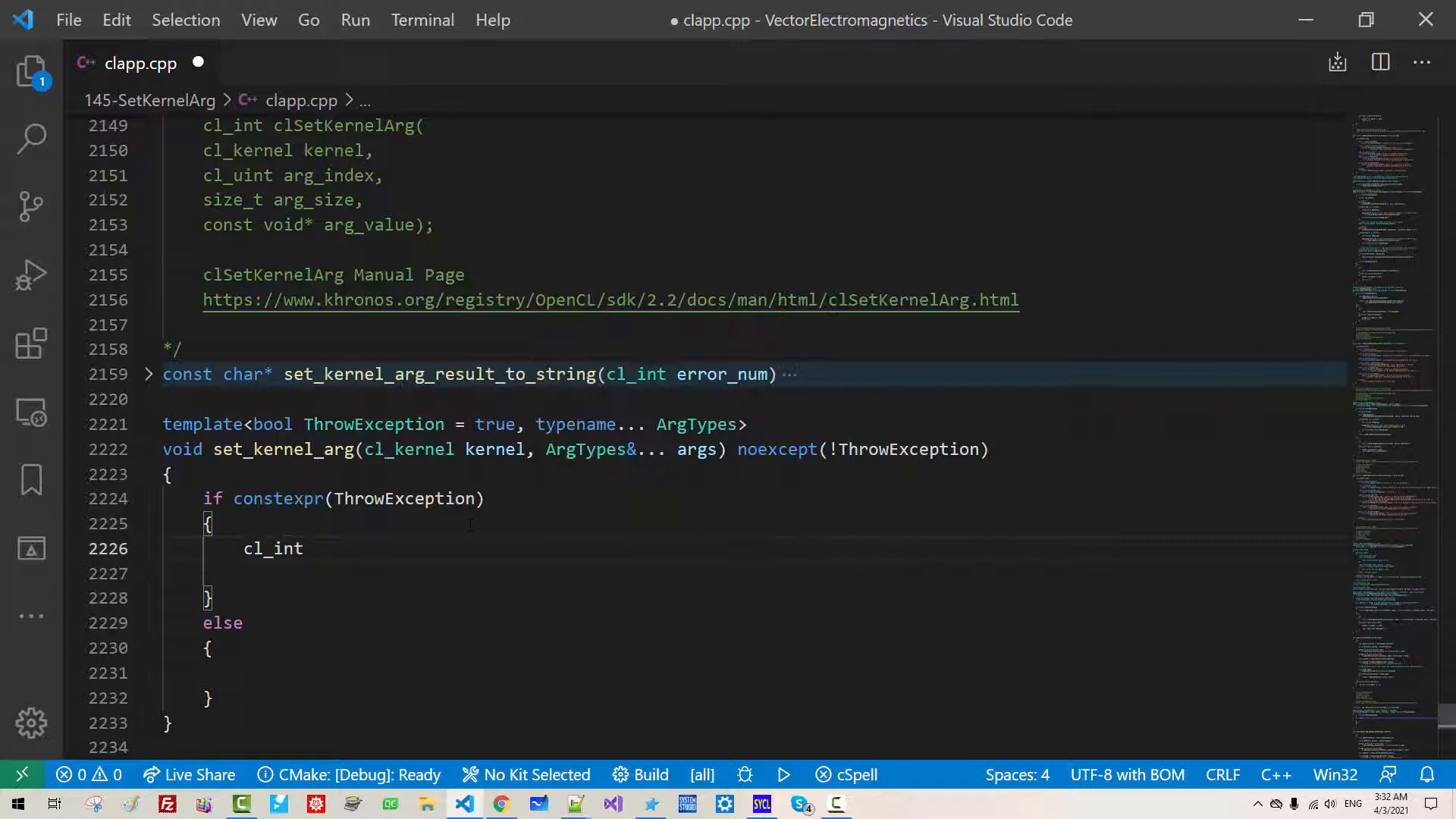
- Declare error_num = CL_SUCCESS and constexpr Size = sizeof...(ArgTypes) in the throwing branch
{"action": "type", "text": "error_num = CL_SUCCESS;"}
{"action": "type", "text": "constexpr std"}
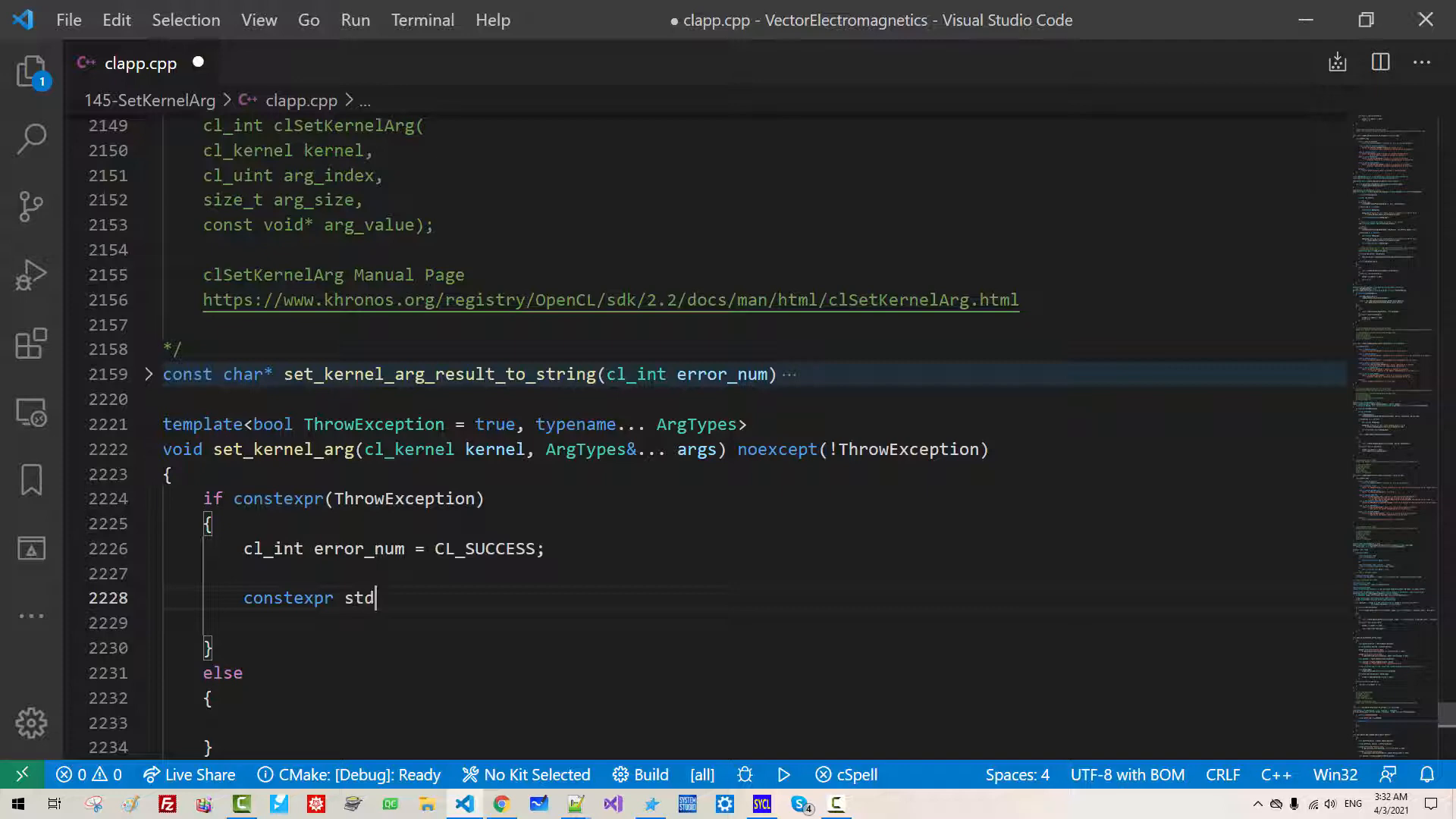
{"action": "type", "text": "::size_t Size = sizeof"}
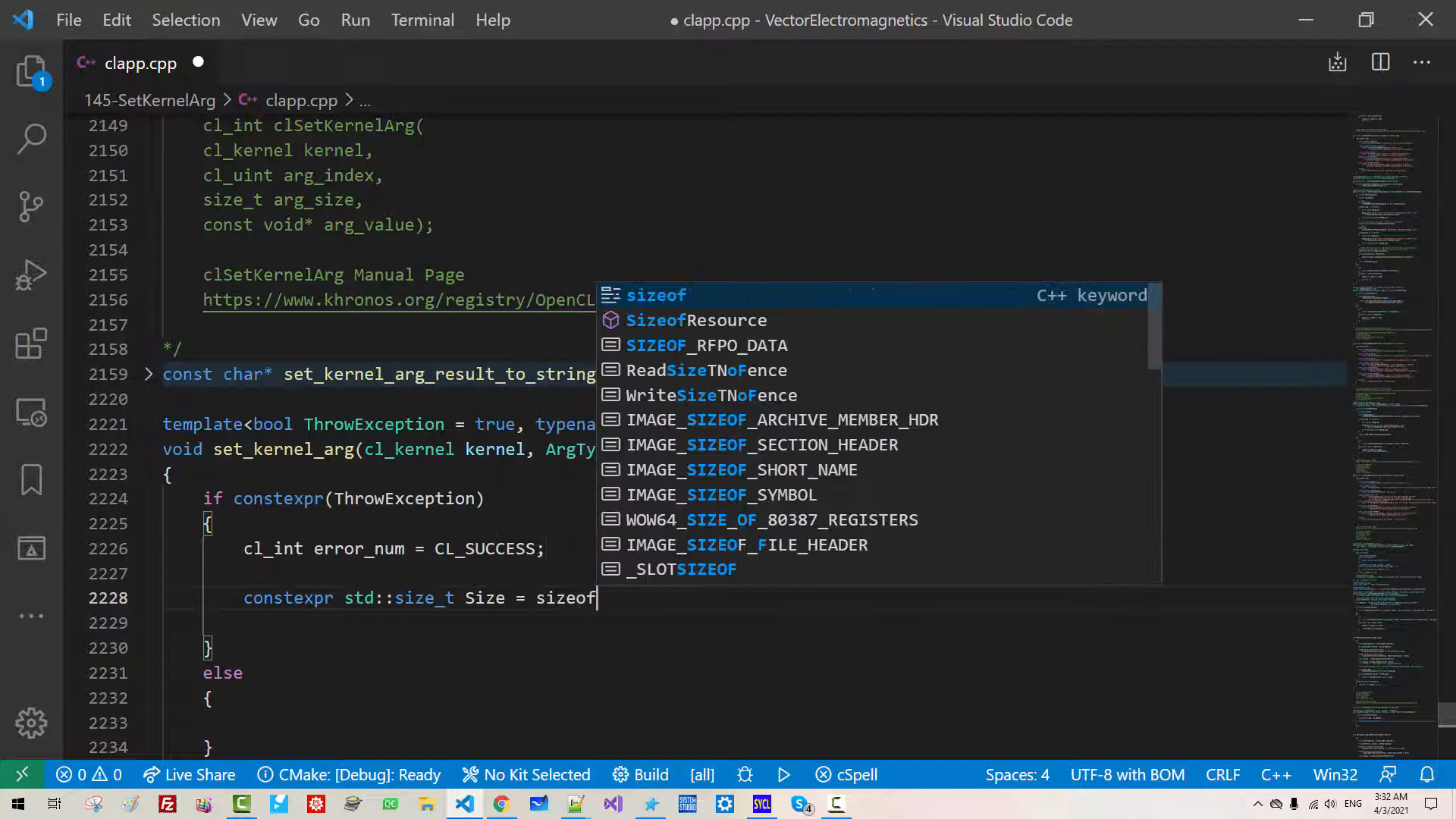
{"action": "type", "text": "types::for_workhorse"}
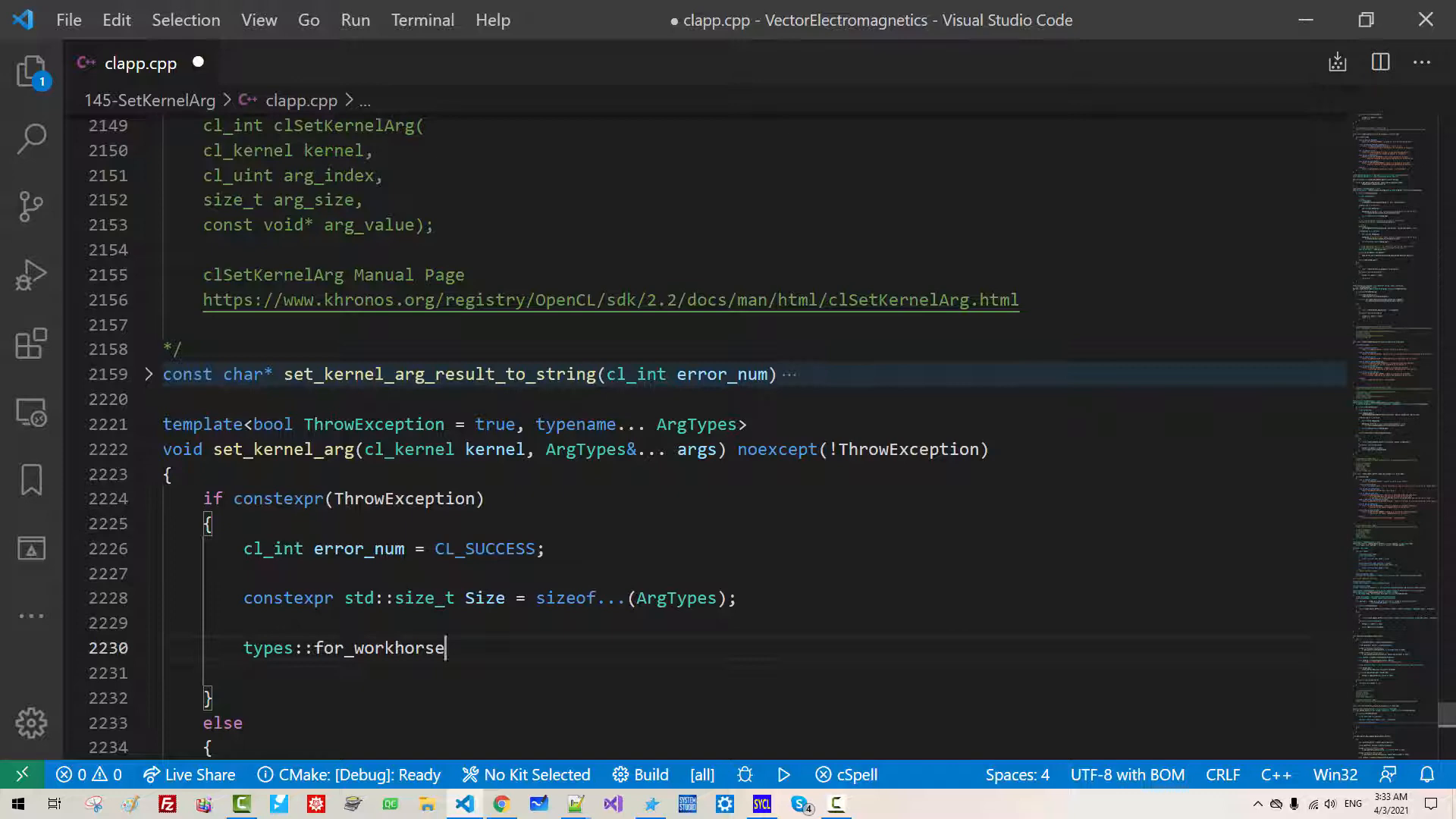
- Call types::for_workhorse<Size> with a lambda capturing &error_num, &kernel, &args... taking auto indexer
{"action": "type", "text": "<Size>([]);"}
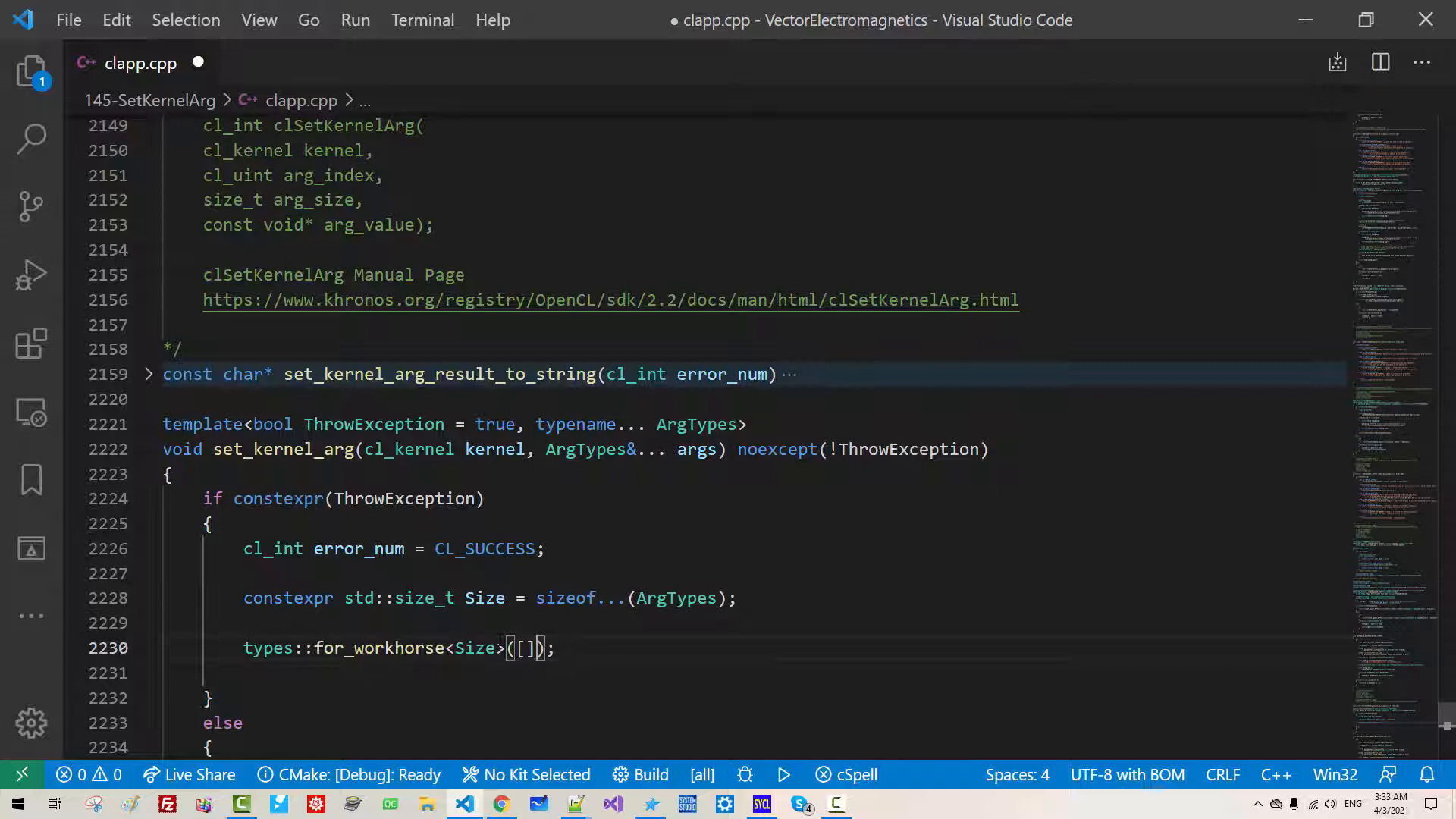
{"action": "type", "text": "&error_num, &kernel, &"}
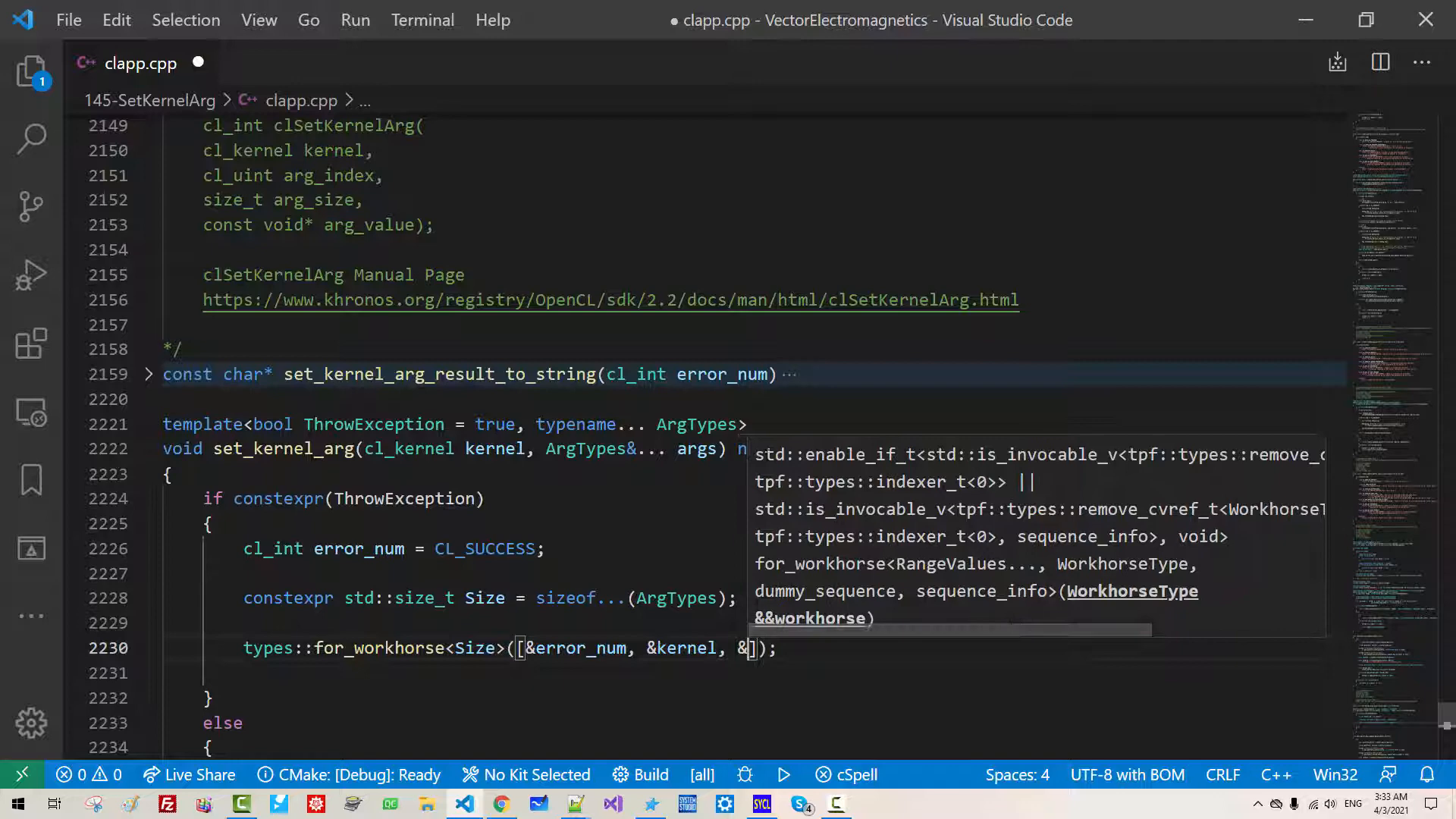
{"action": "type", "text": "args...](auto indexer"}
{"action": "left_click", "coordinate": [752, 673]}
{"action": "type", "text": "{"}
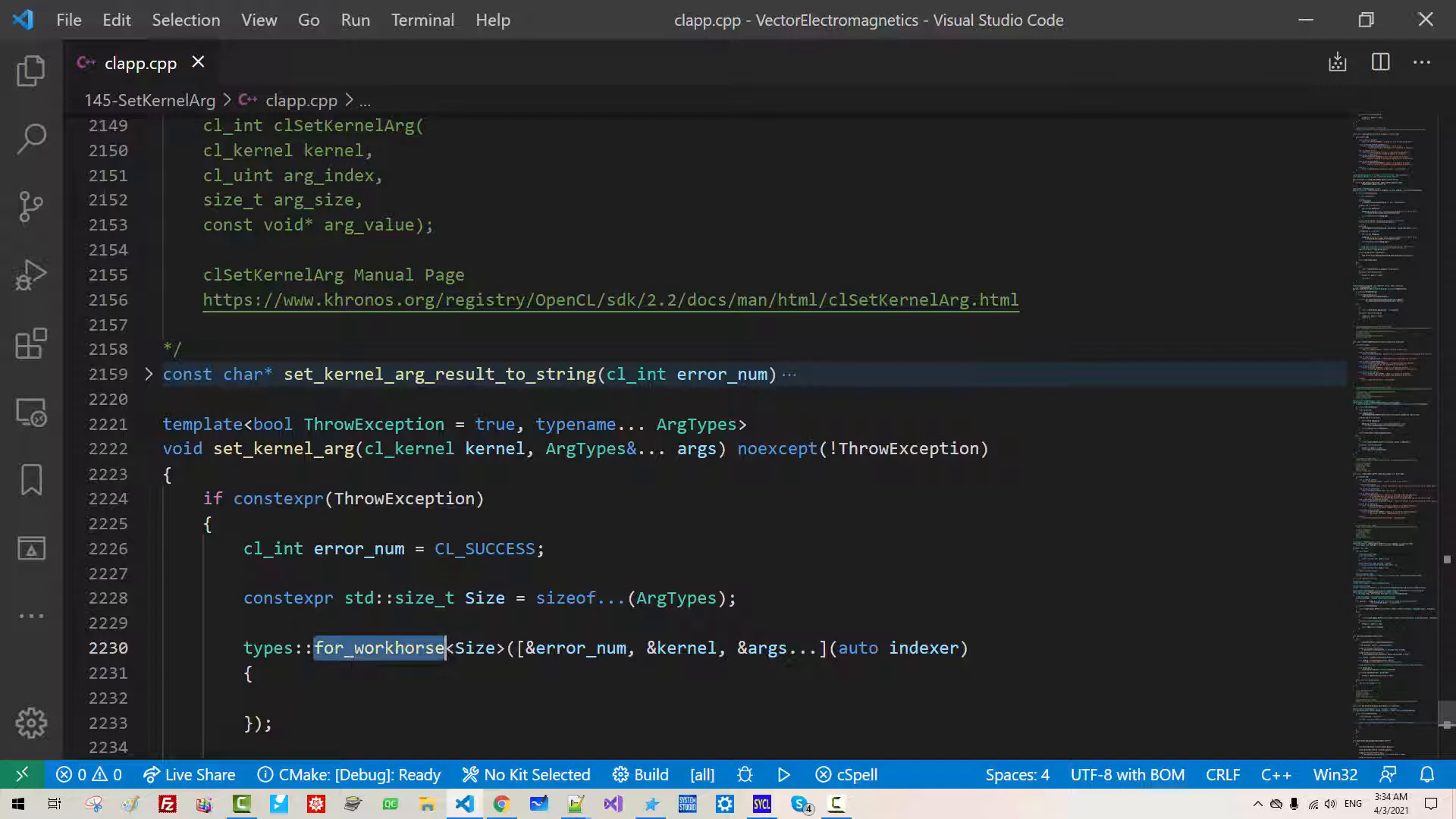
- Extract each argument with get_nth_argument and alias arg_type via std::remove_cvref_t
{"action": "type", "text": "auto& arg = types::get_nth_argument<indexer.Index>(args...);"}
{"action": "type", "text": "usi"}
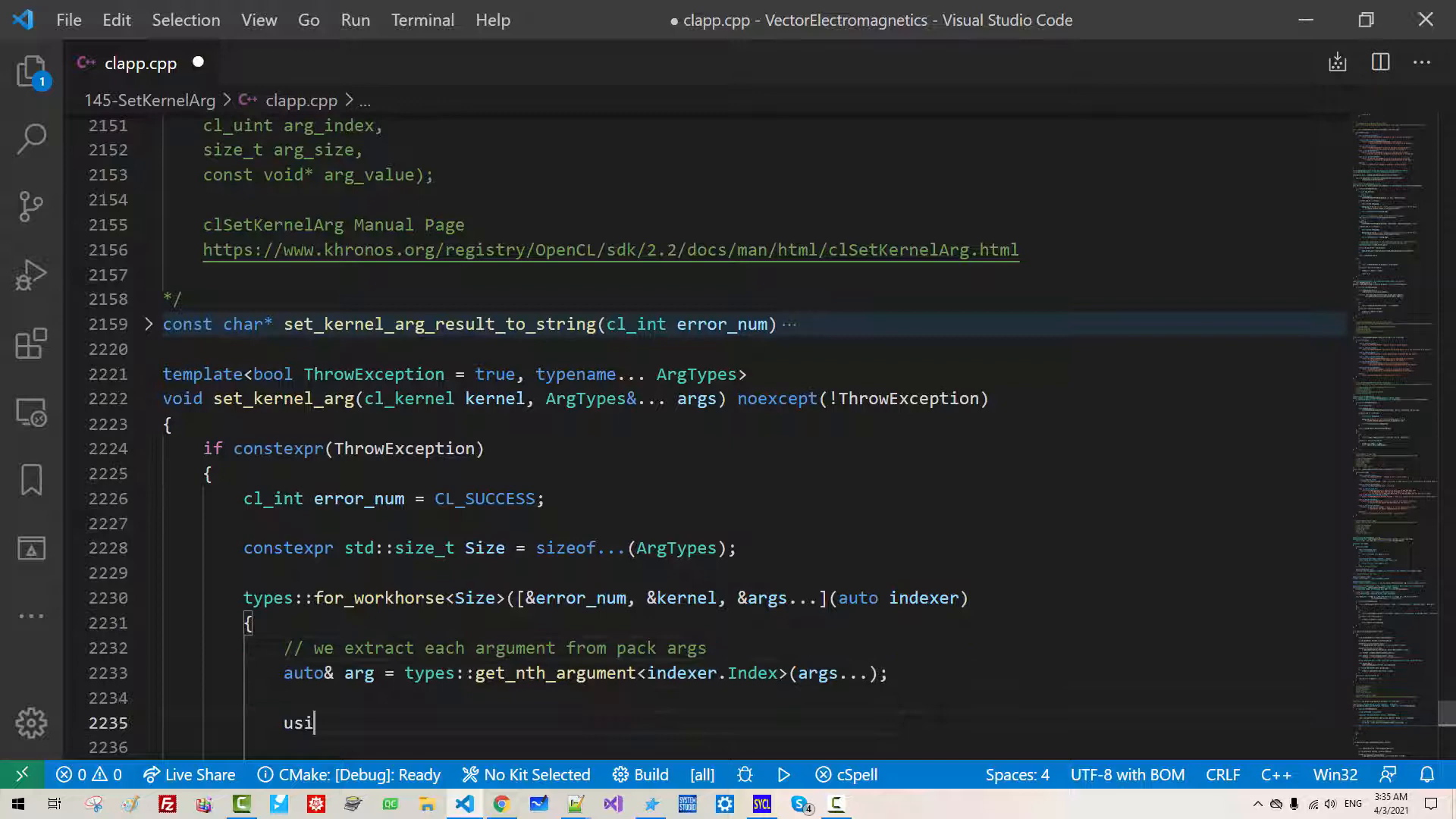
{"action": "type", "text": "ng arg_type = std::"}
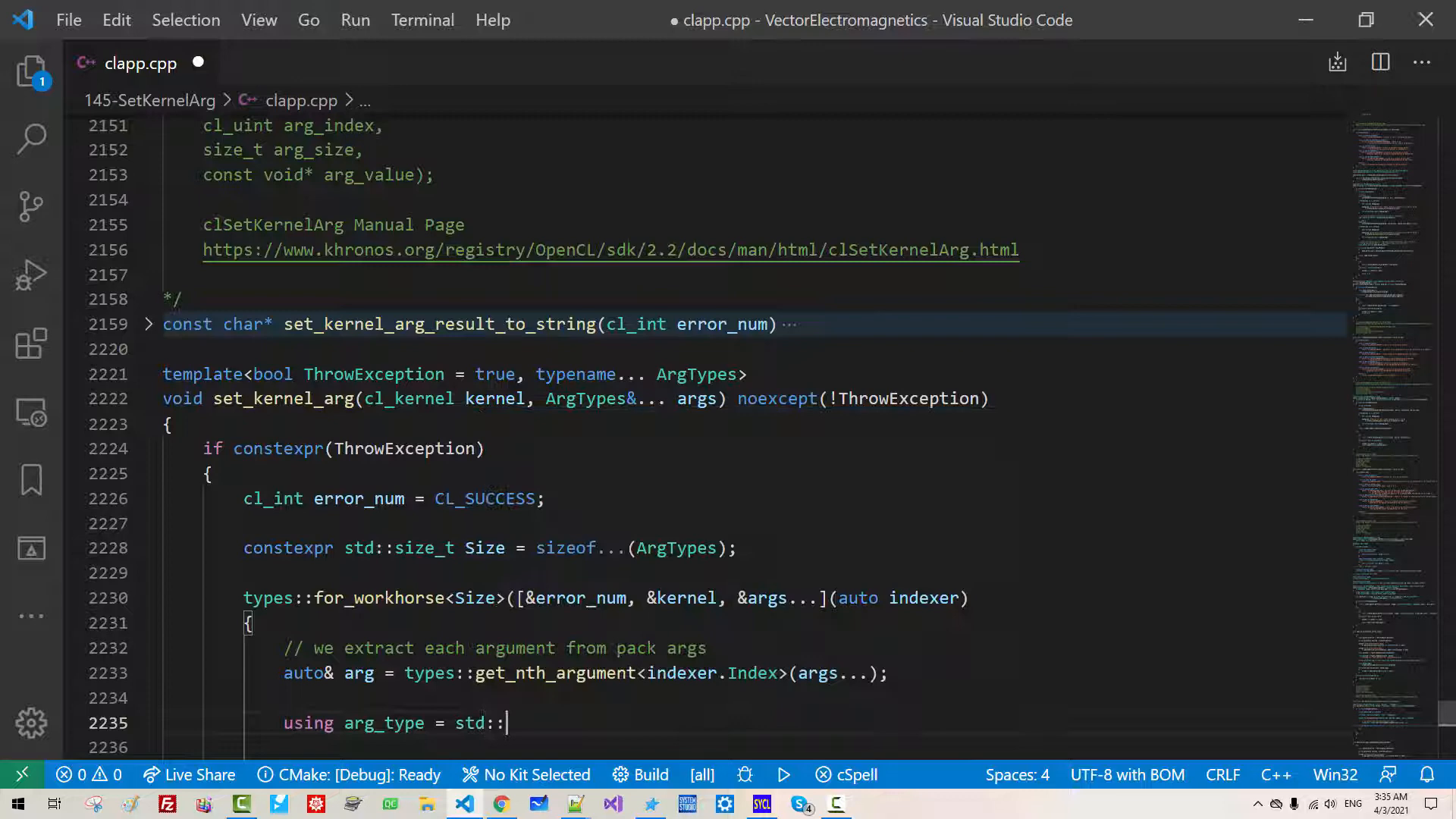
{"action": "type", "text": "remove_cvref_t<"}
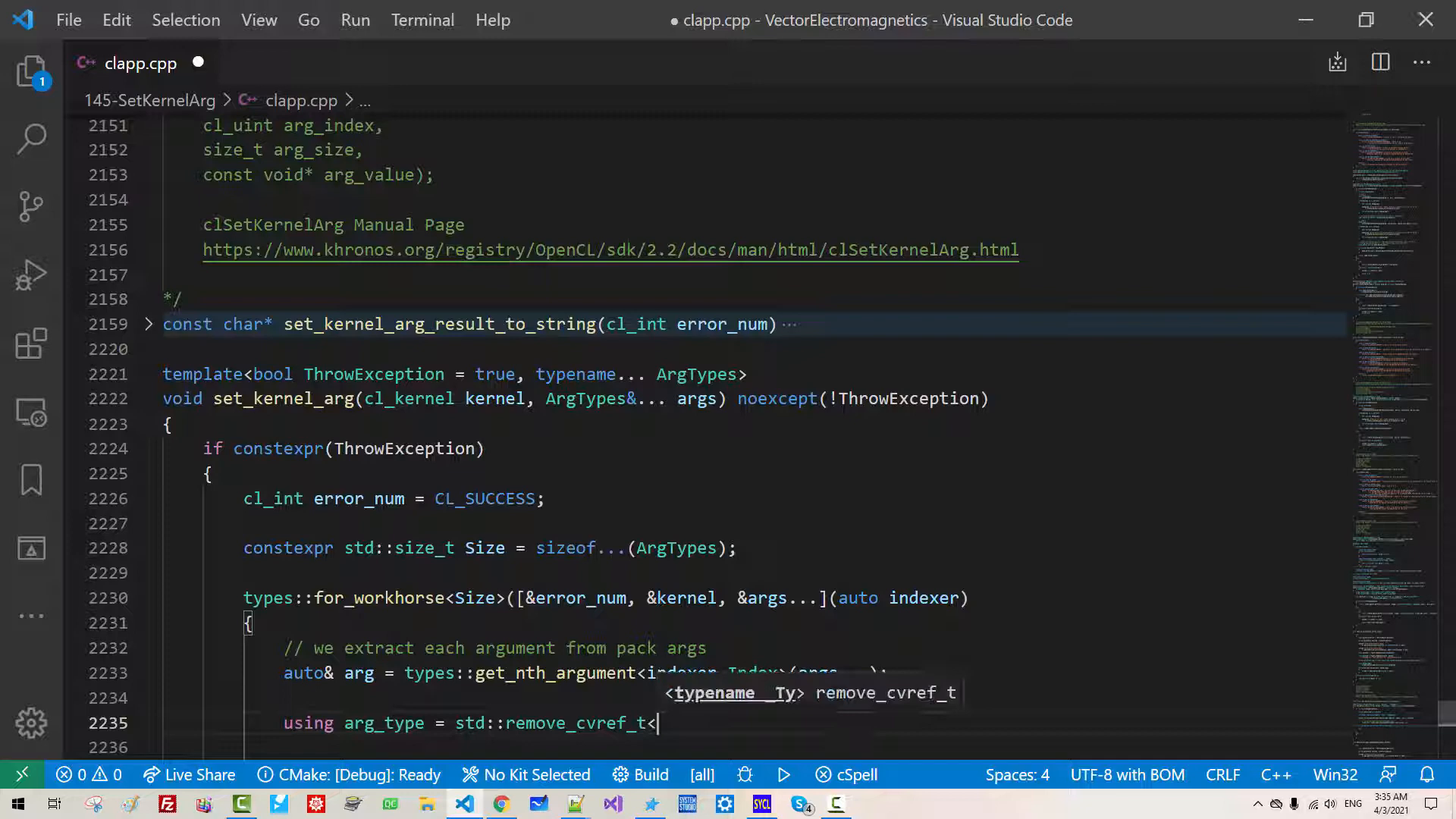
- Add if constexpr is_same_v<arg_type, opencl_mem_object_t> branch ORing clSetKernelArg with sizeof(cl_mem) into error_num
{"action": "type", "text": "if constexpr(std::is_s"}
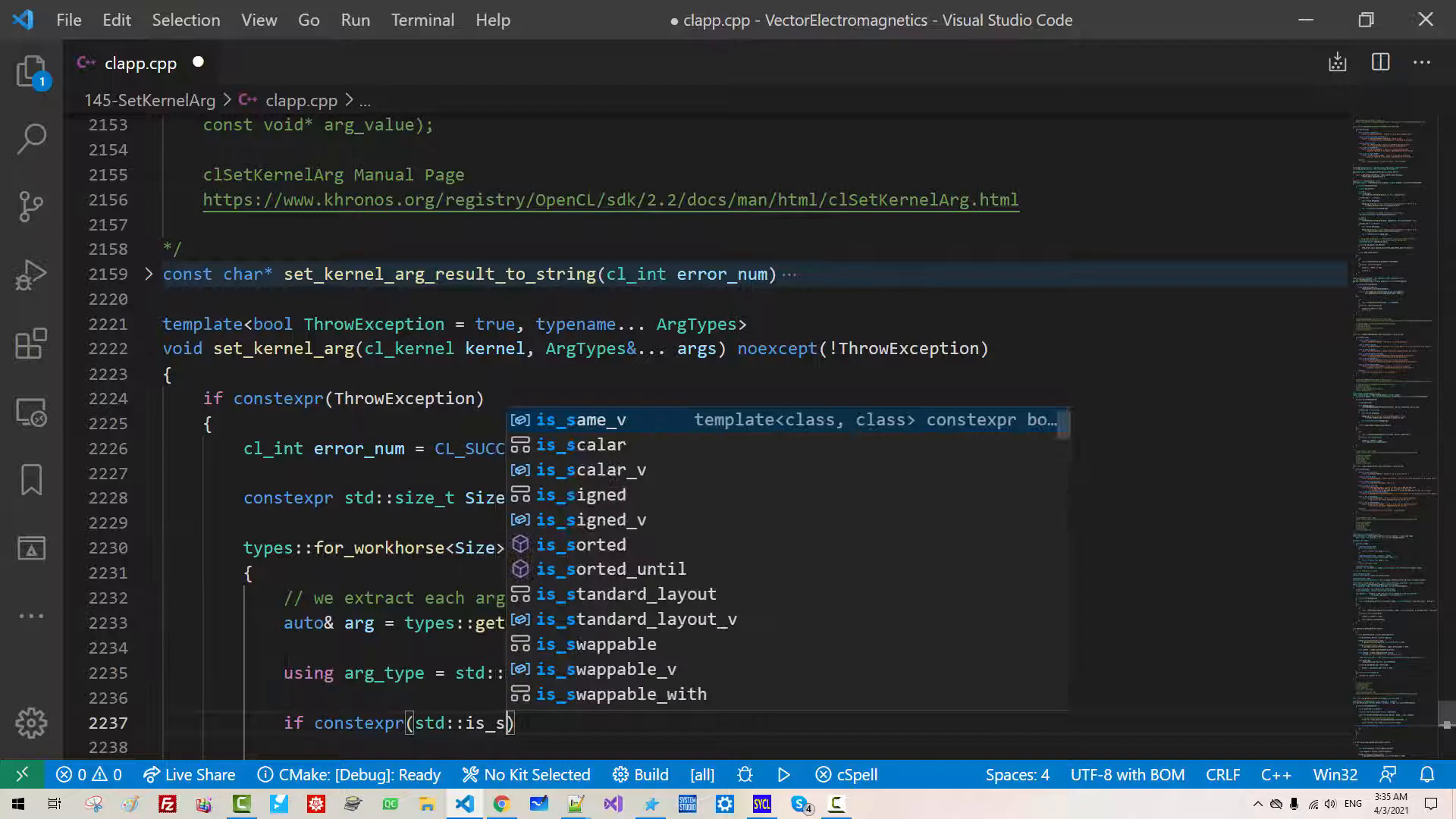
{"action": "left_click", "coordinate": [582, 420]}
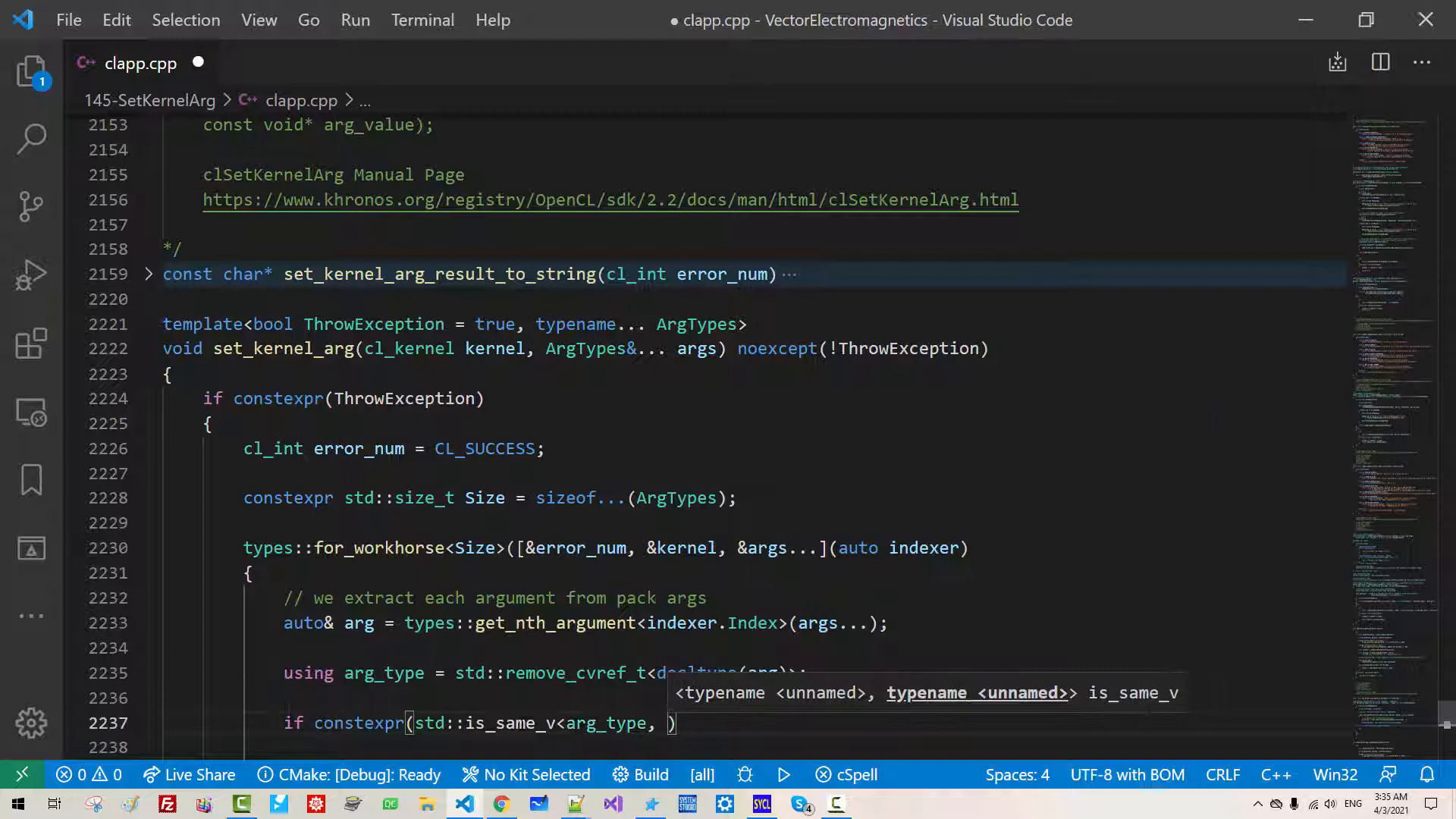
{"action": "type", "text": "opencl_mem_object_t>"}
{"action": "type", "text": "error_num |="}
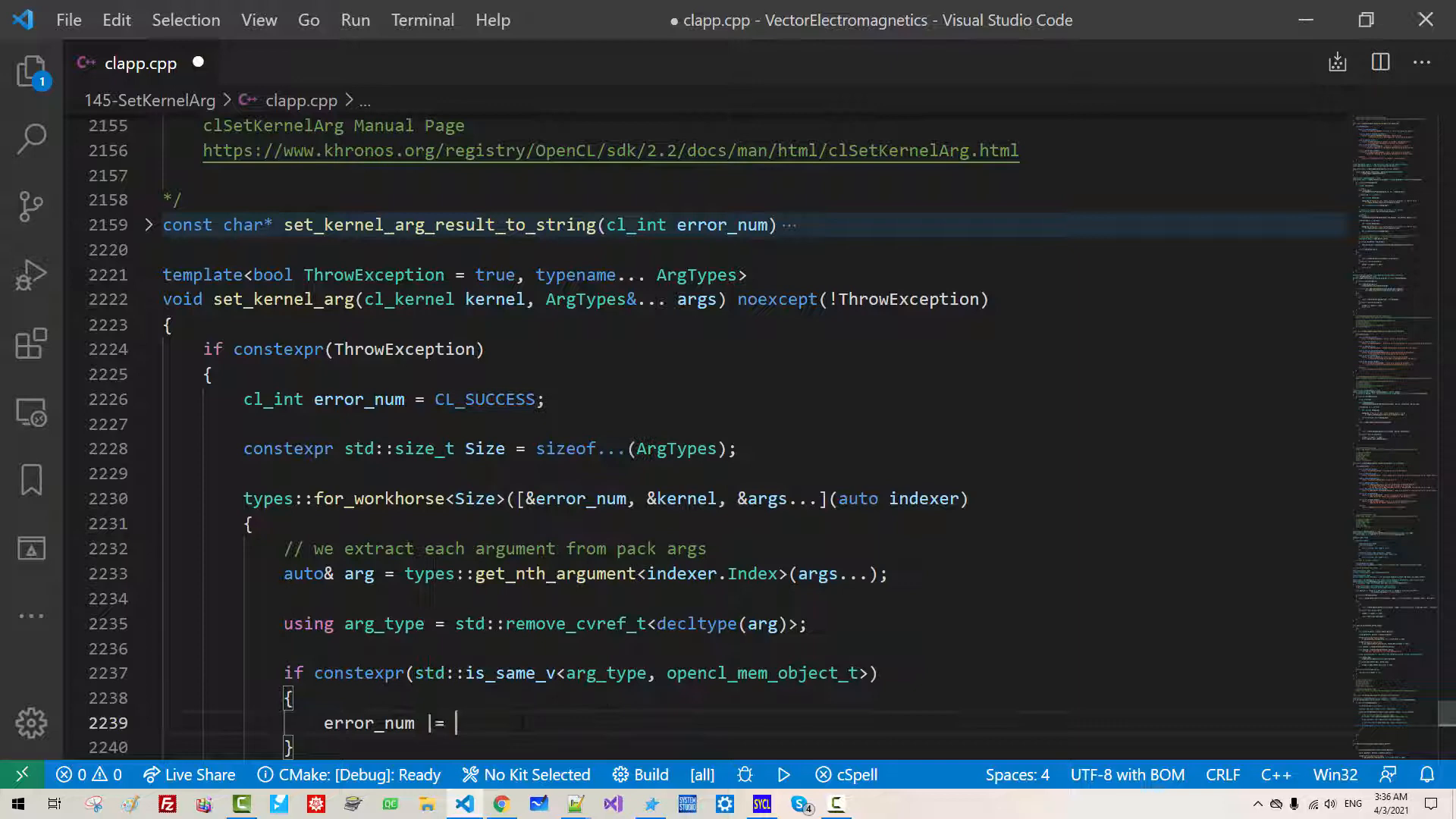
{"action": "type", "text": "clSetKernelArg("}
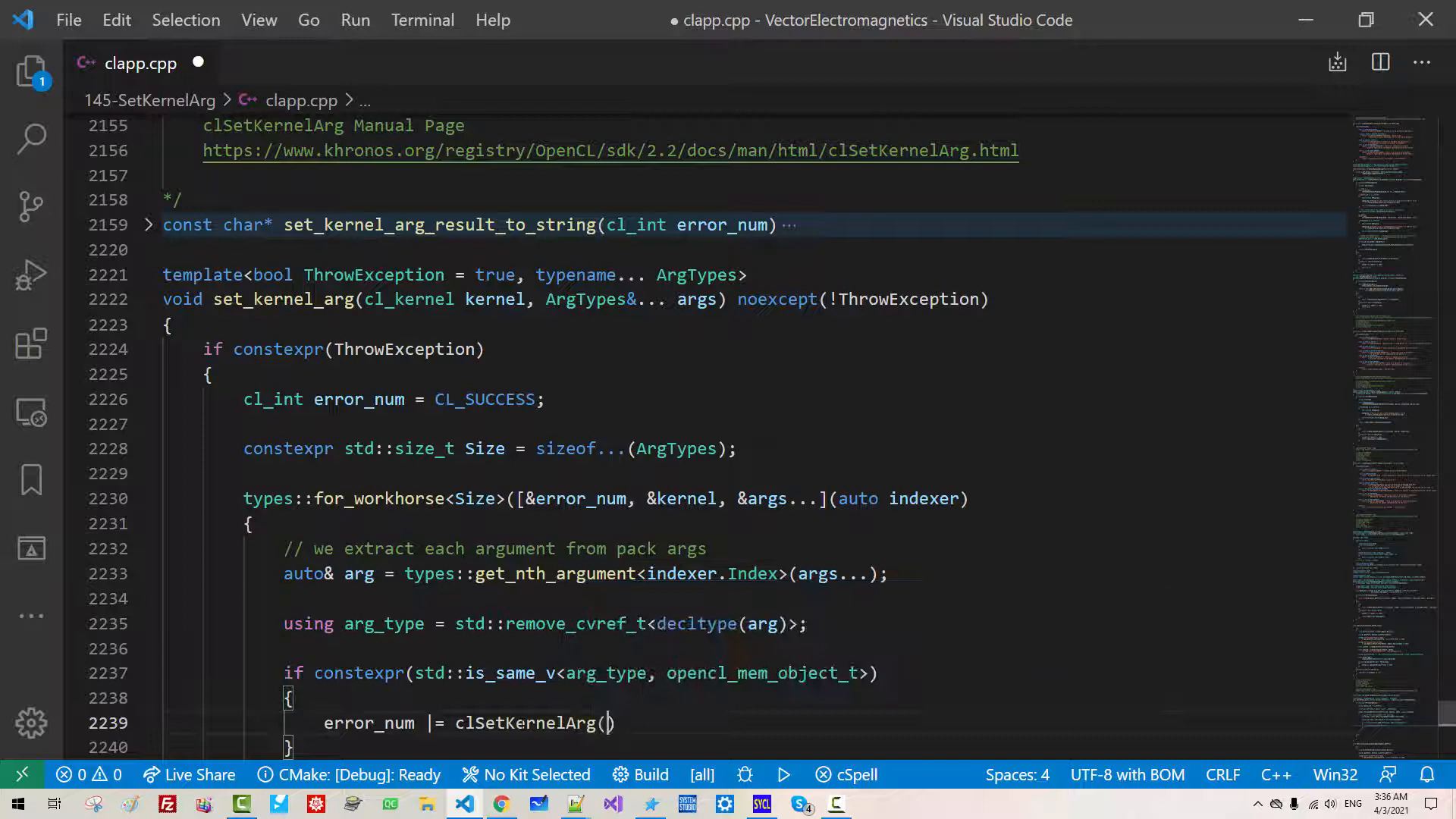
{"action": "type", "text": "kernel, (cl_"}
{"action": "type", "text": "error"}
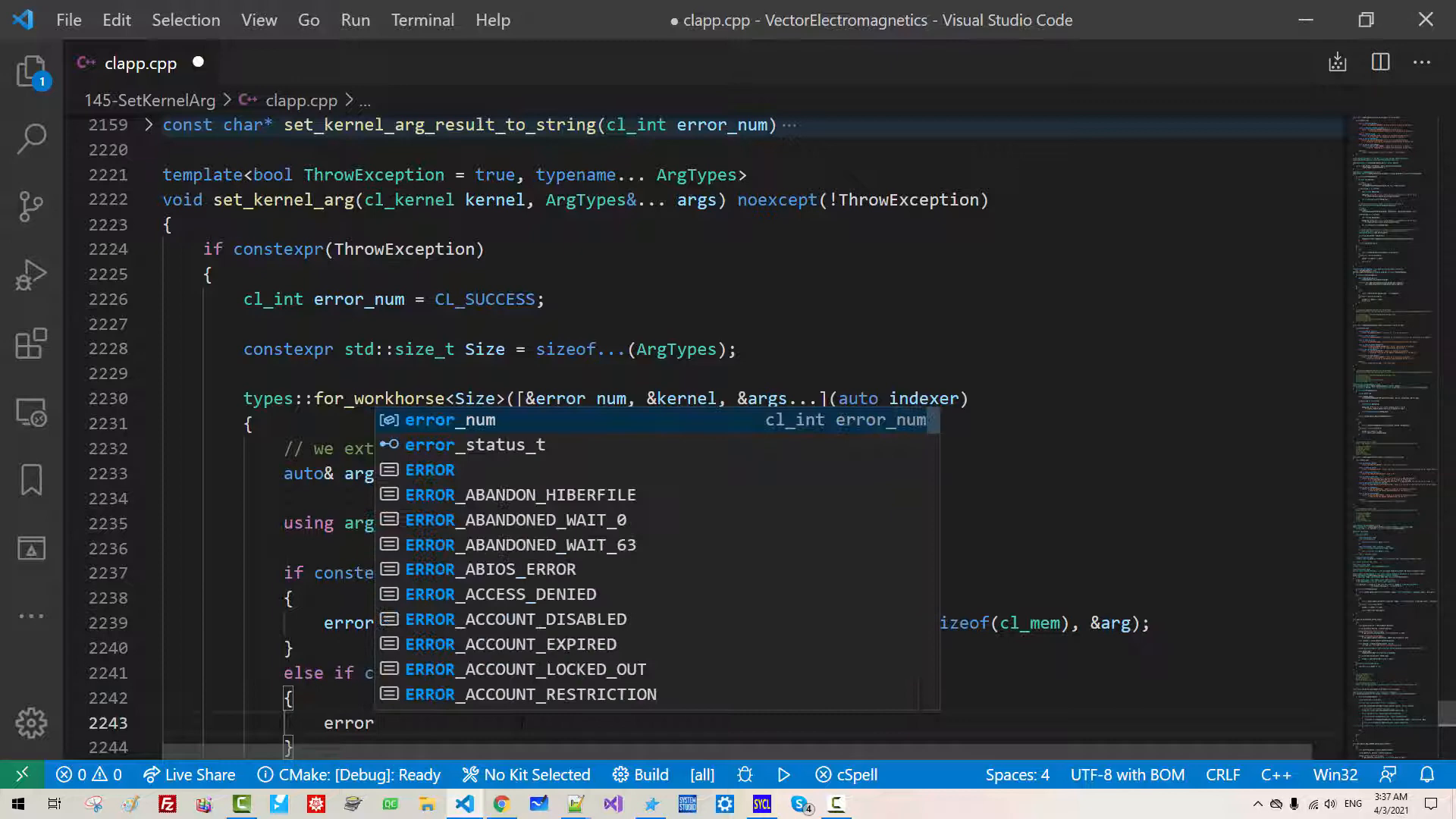
- Add an opencl_sampler_t else-if branch calling clSetKernelArg with sizeof(cl_sampler)
{"action": "type", "text": "clSet"}
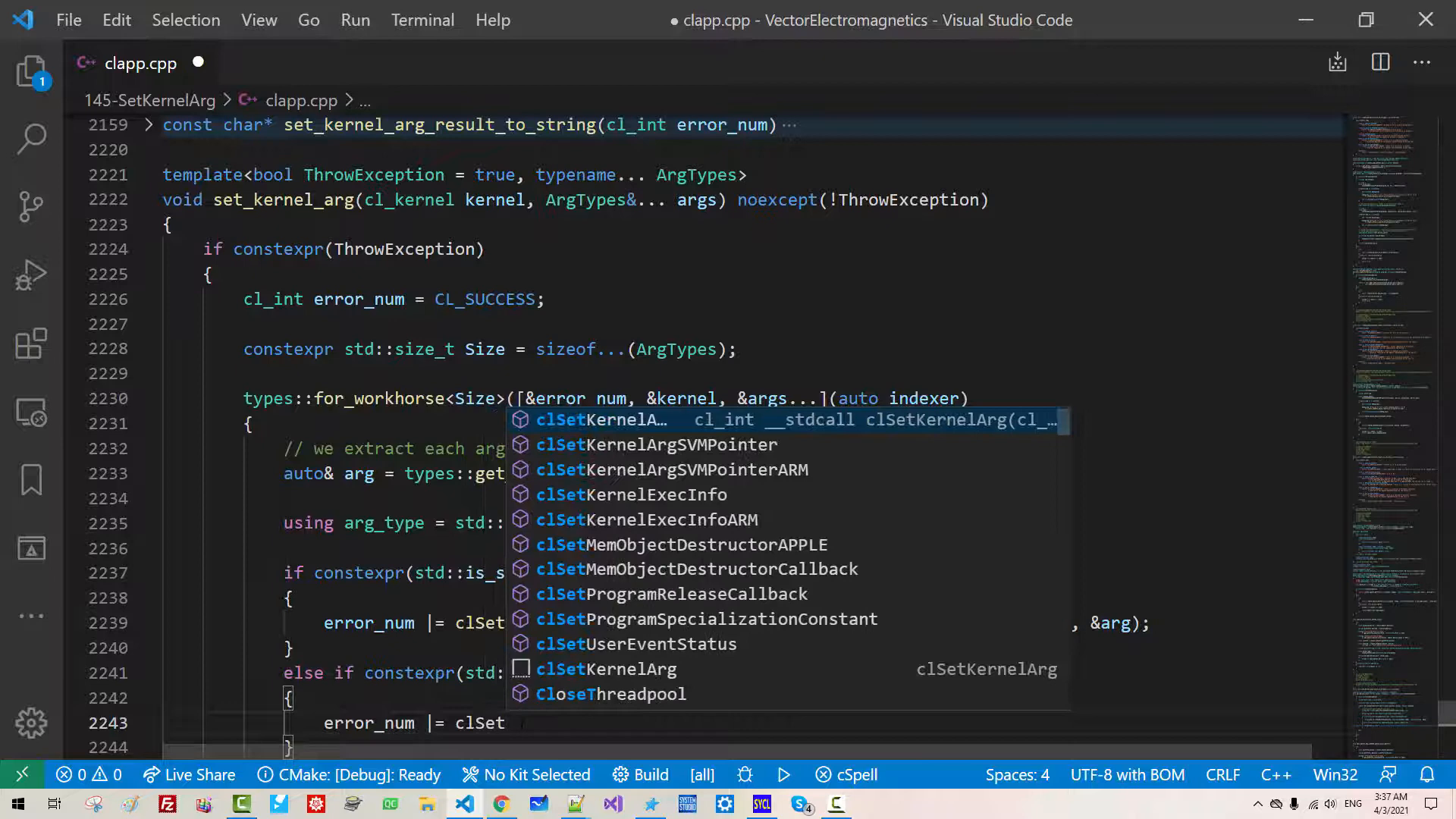
{"action": "type", "text": "cl_"}
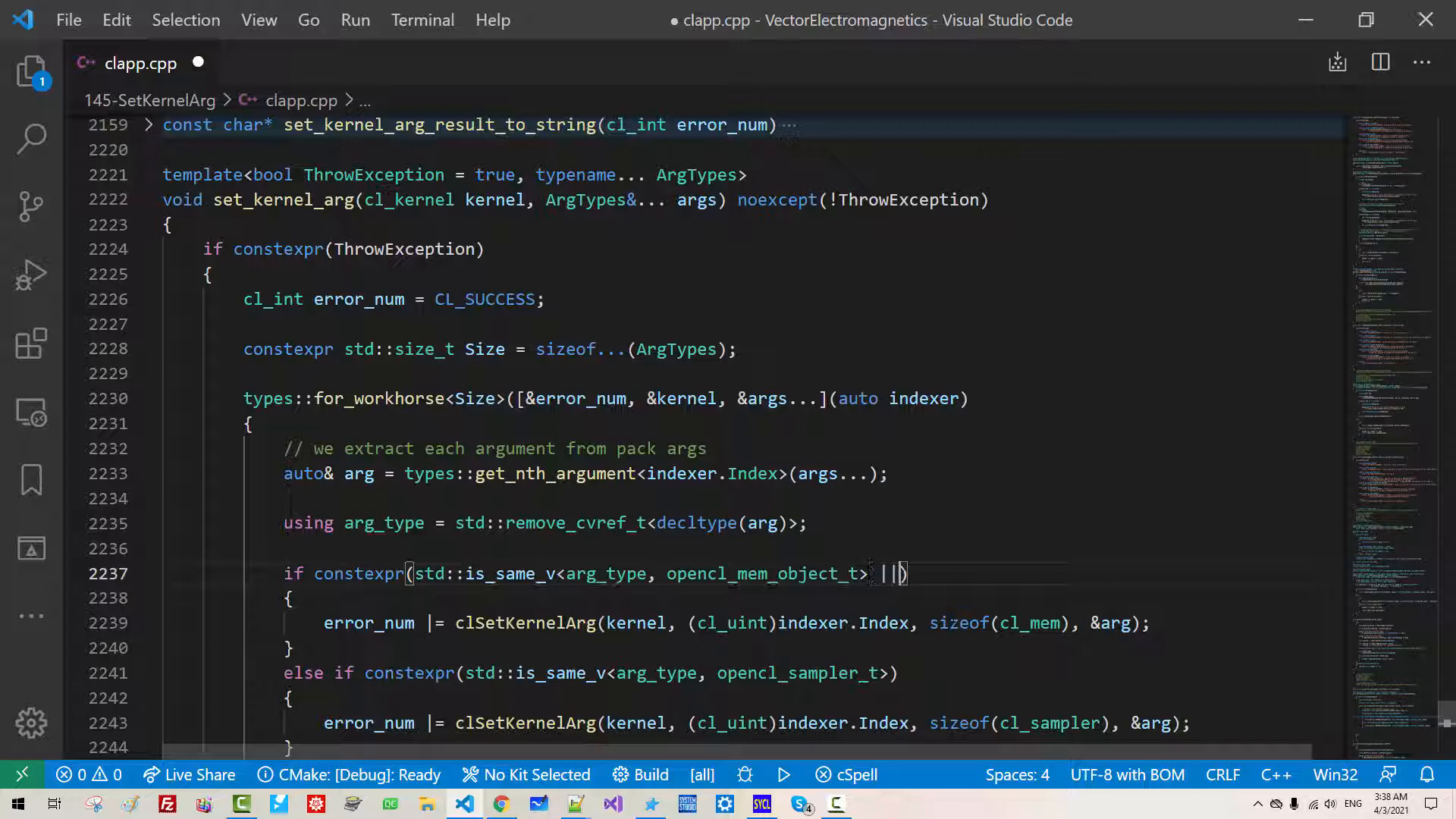
- Extend both conditions with || std::is_same_v<arg_type, cl_mem> and cl_sampler checks
{"action": "type", "text": "std::is_same"}
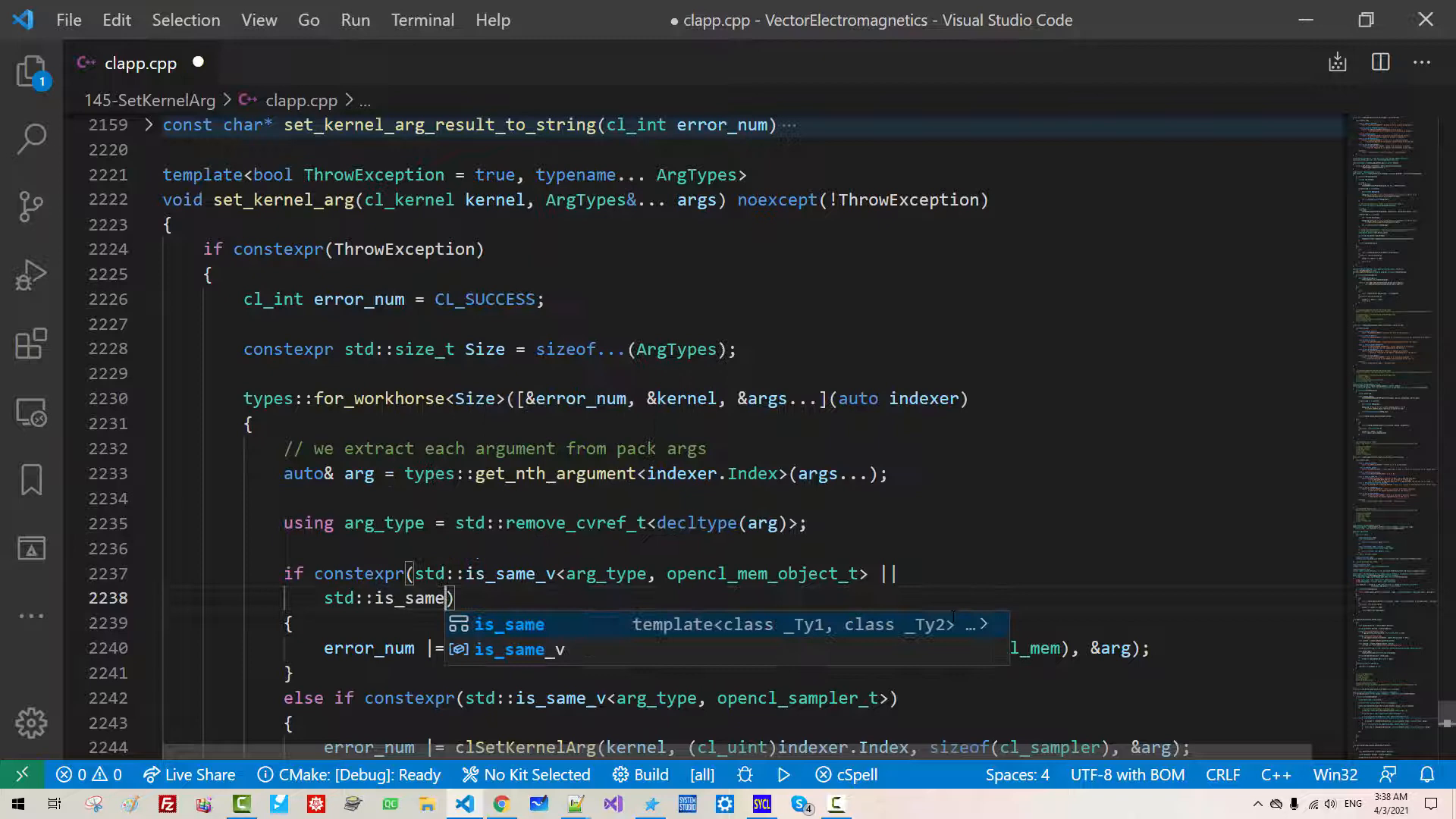
{"action": "type", "text": "_v<arg_type, cl_mem_object_type>"}
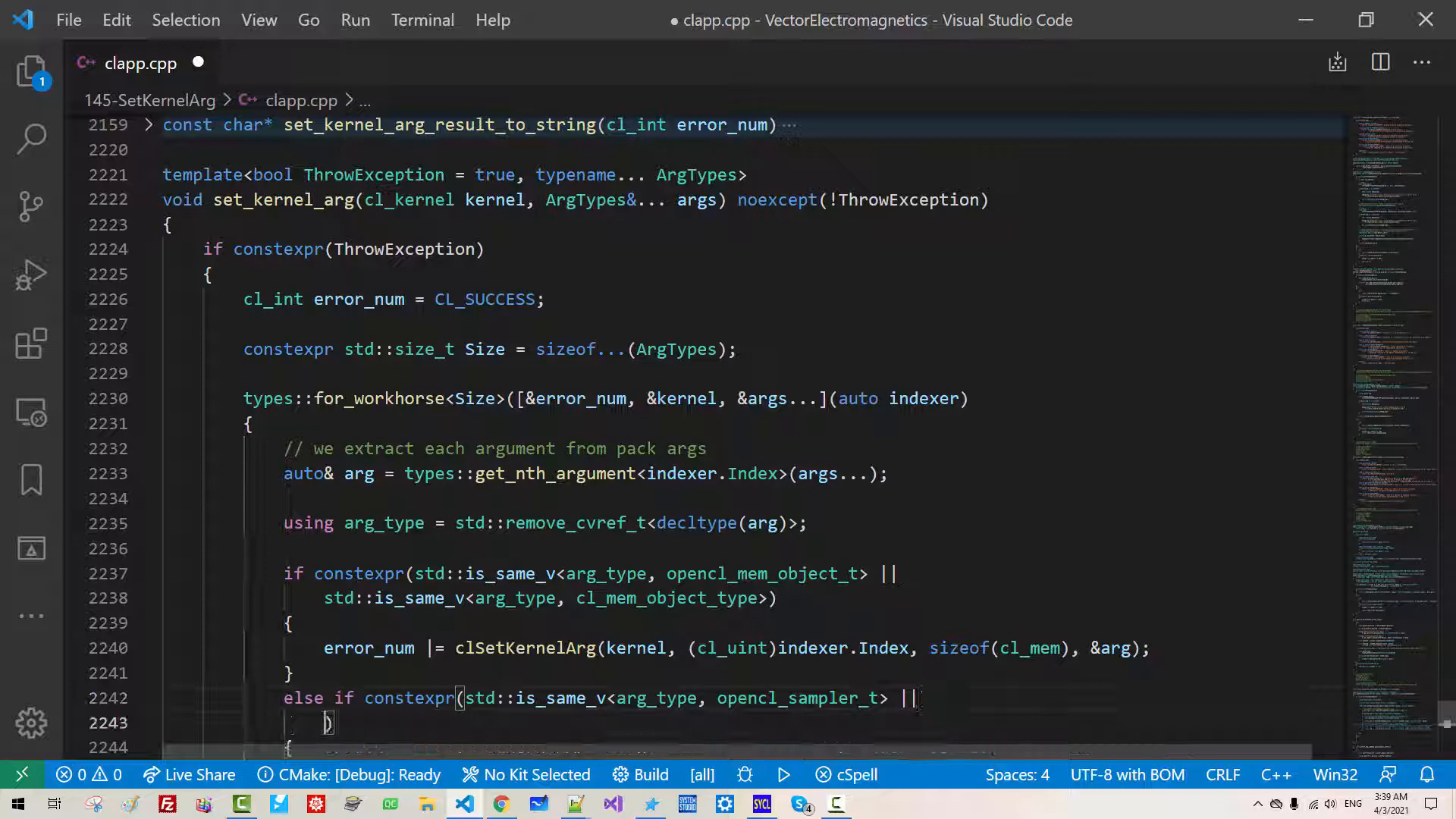
{"action": "type", "text": "std::is_same_v"}
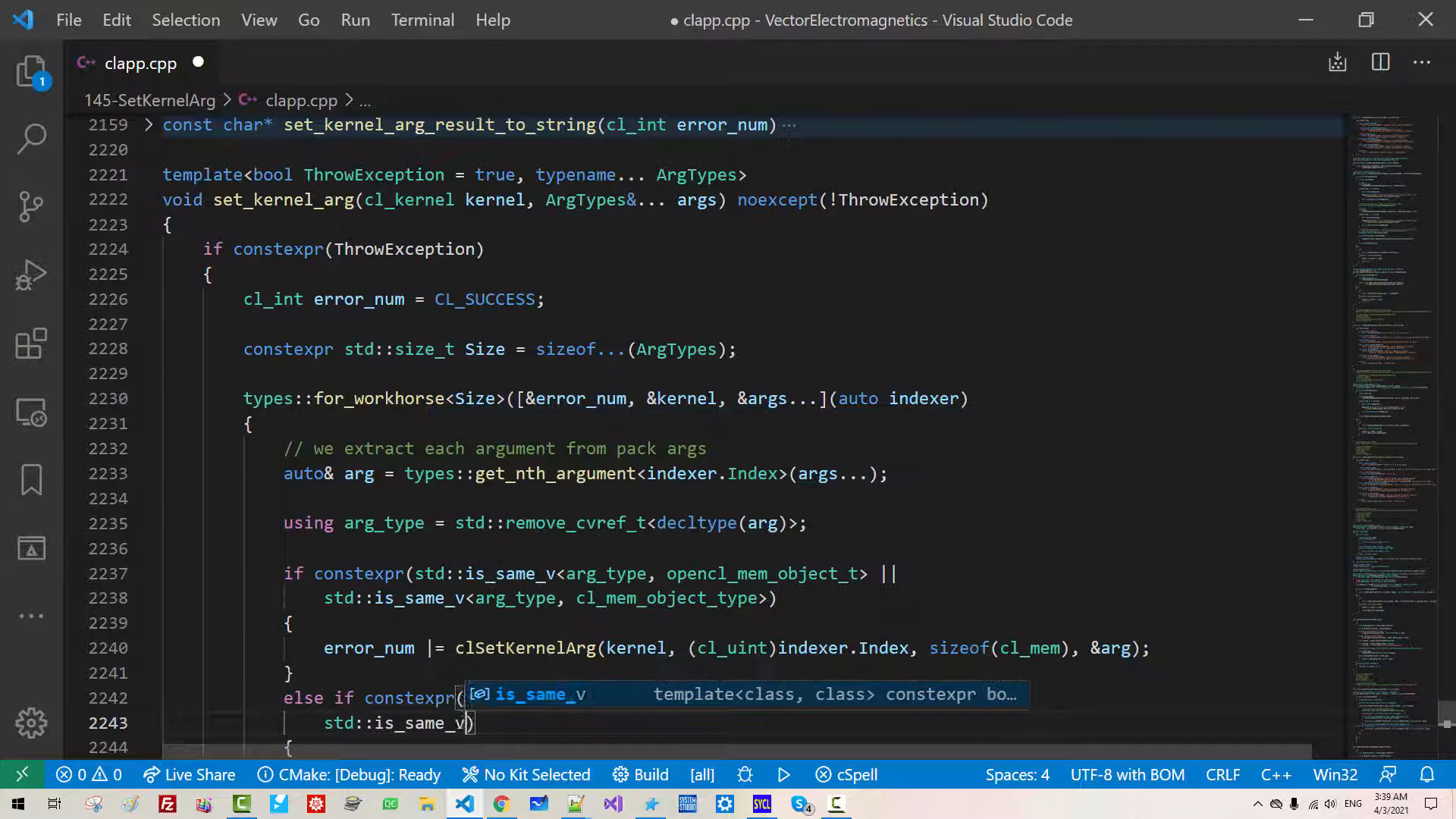
{"action": "type", "text": "cl_"}
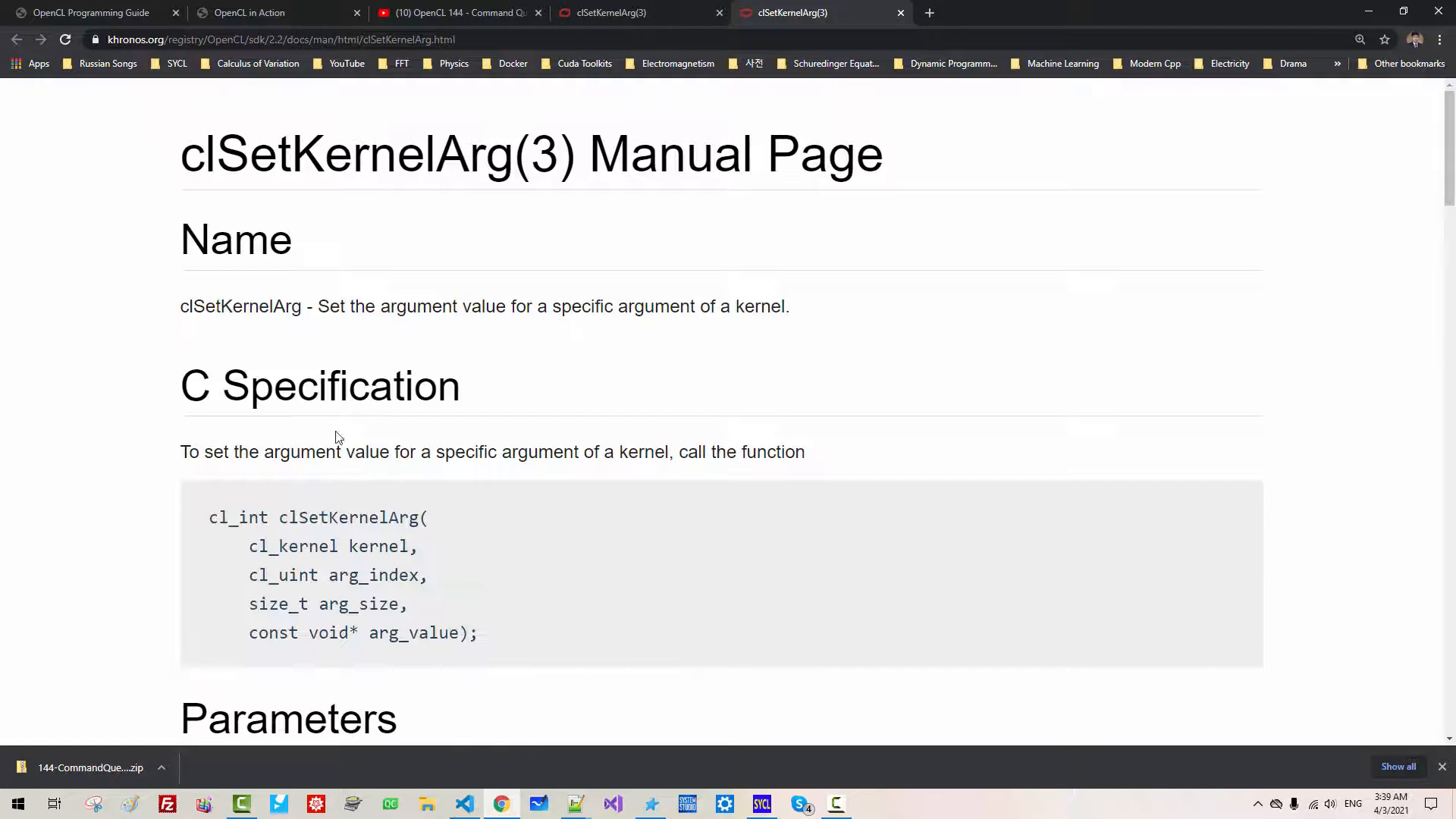
- Scroll the clSetKernelArg(3) manual page in Chrome to review its specification
{"action": "scroll", "scroll_direction": "down", "scroll_amount": 3}
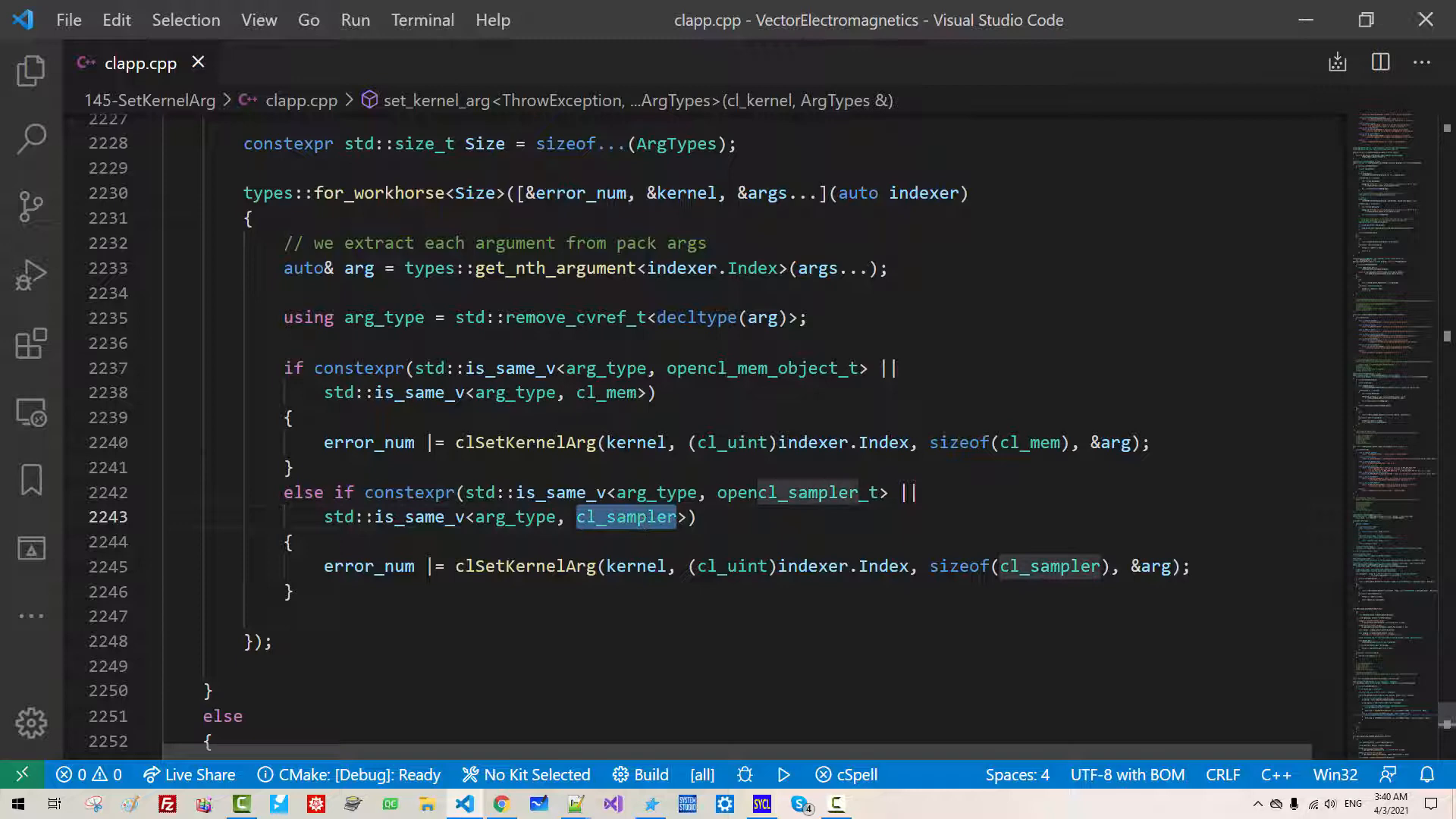
- Make the failure branch build the error text via set_kernel_arg_result_to_string and throw Tpf_ThrowDebugException
{"action": "type", "text": "if(error_num != CL_SUCCESS"}
{"action": "type", "text": "debug_msg <<\"Faile\""}
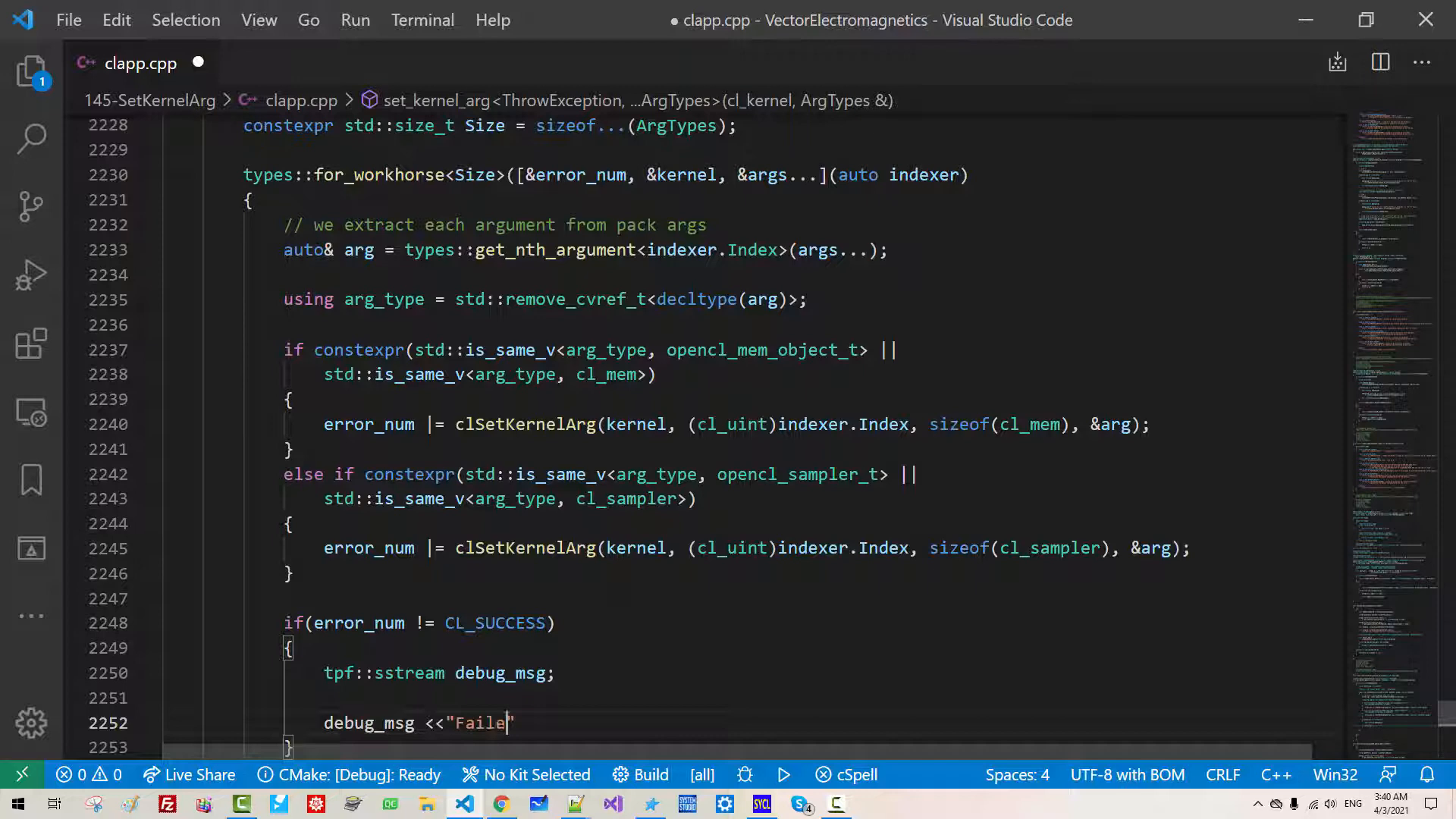
{"action": "scroll", "scroll_direction": "up", "scroll_amount": 3}
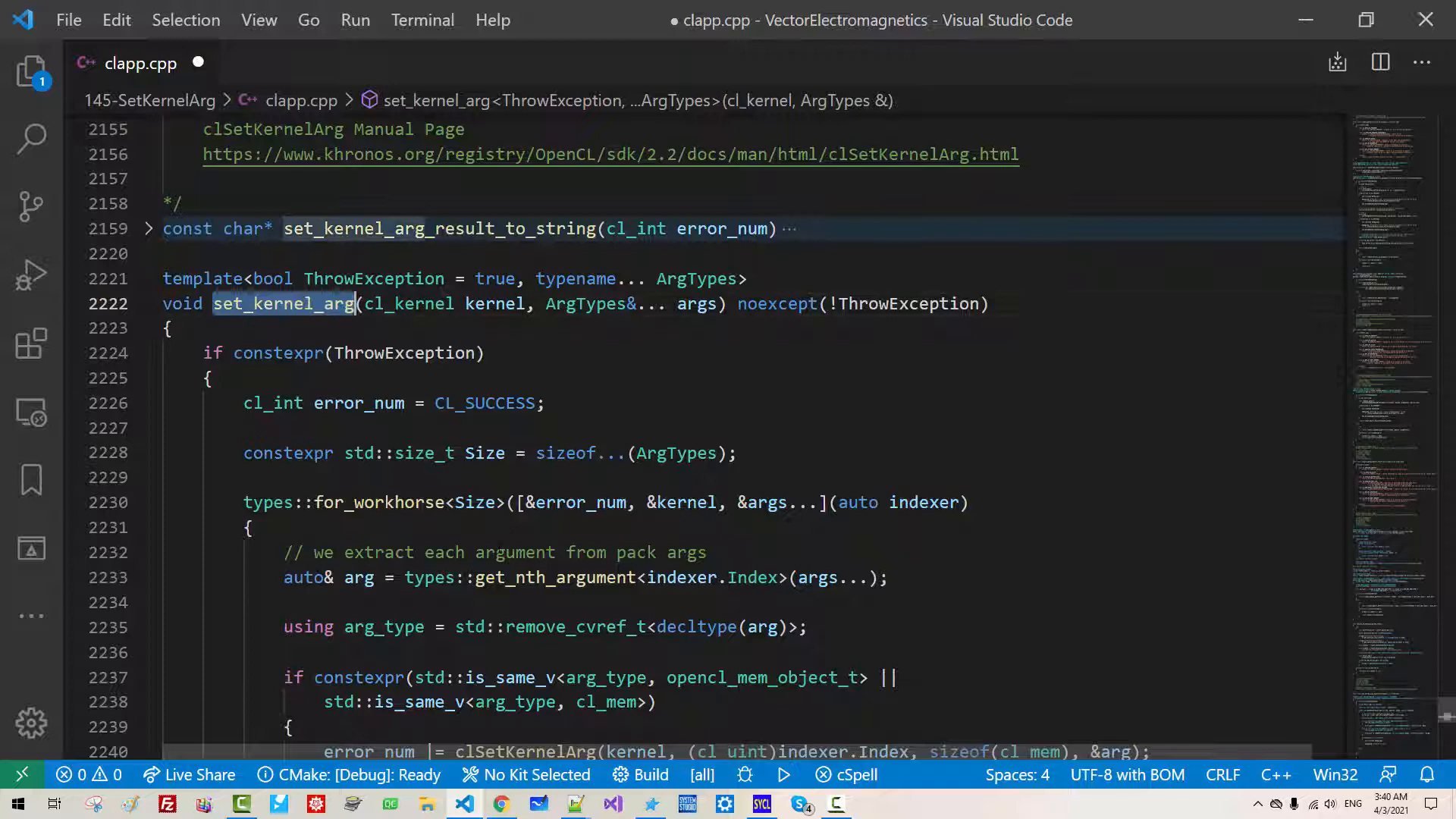
{"action": "type", "text": "indexer.Index << nl"}
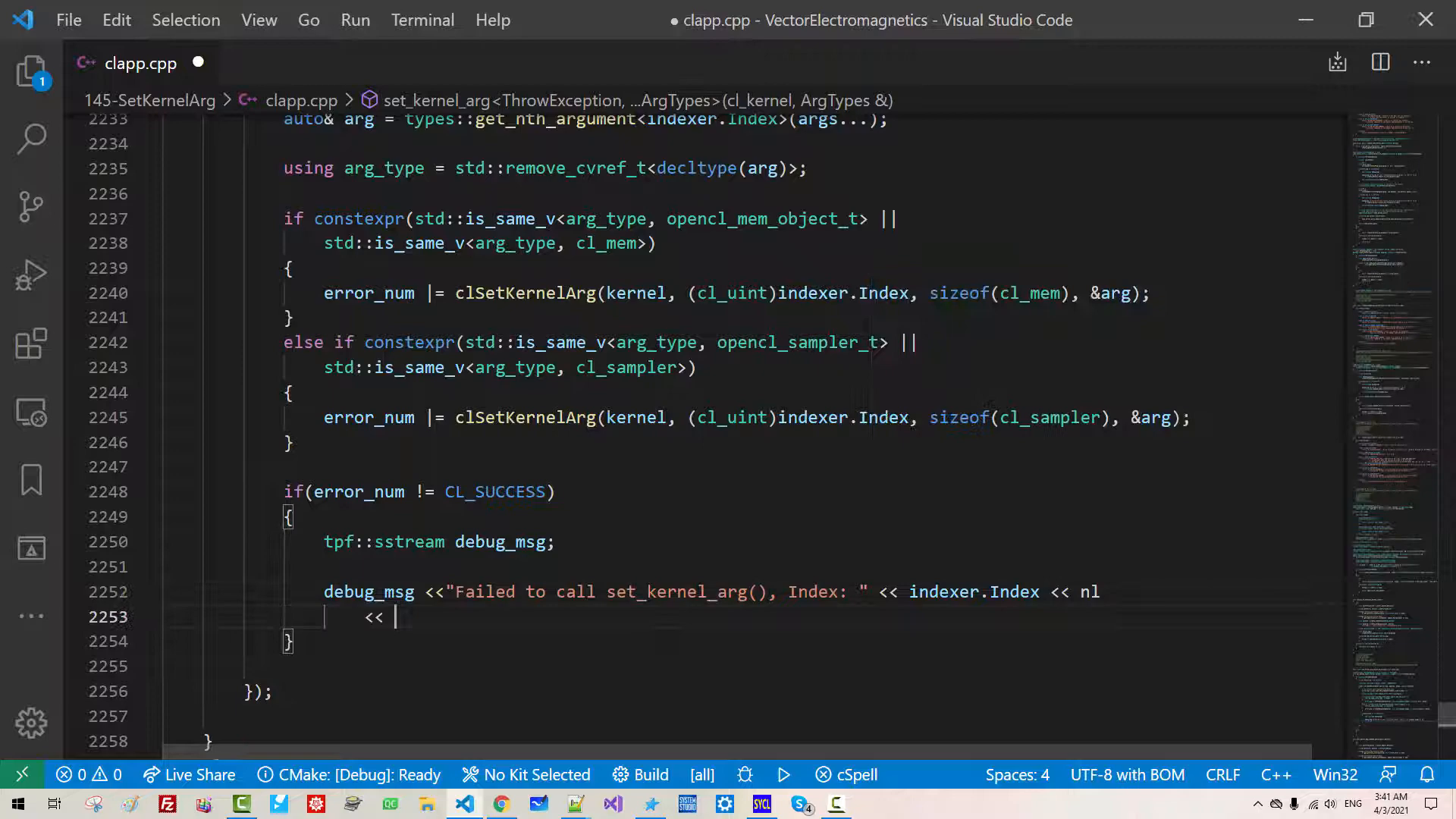
{"action": "type", "text": "set_kernel_arg_result_to_string("}
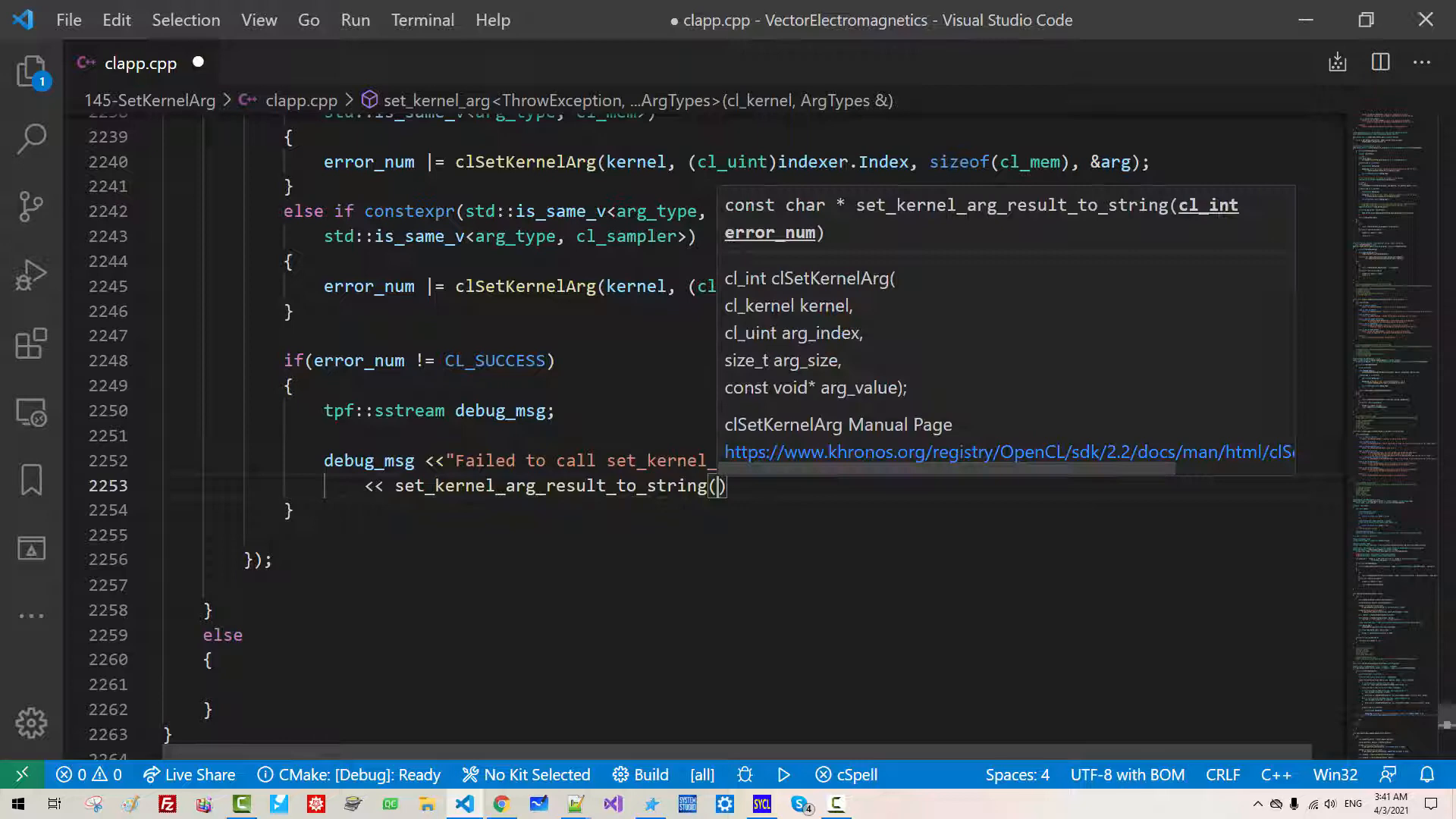
{"action": "type", "text": "Tpf_ThrowDebugException(debug_msg"}
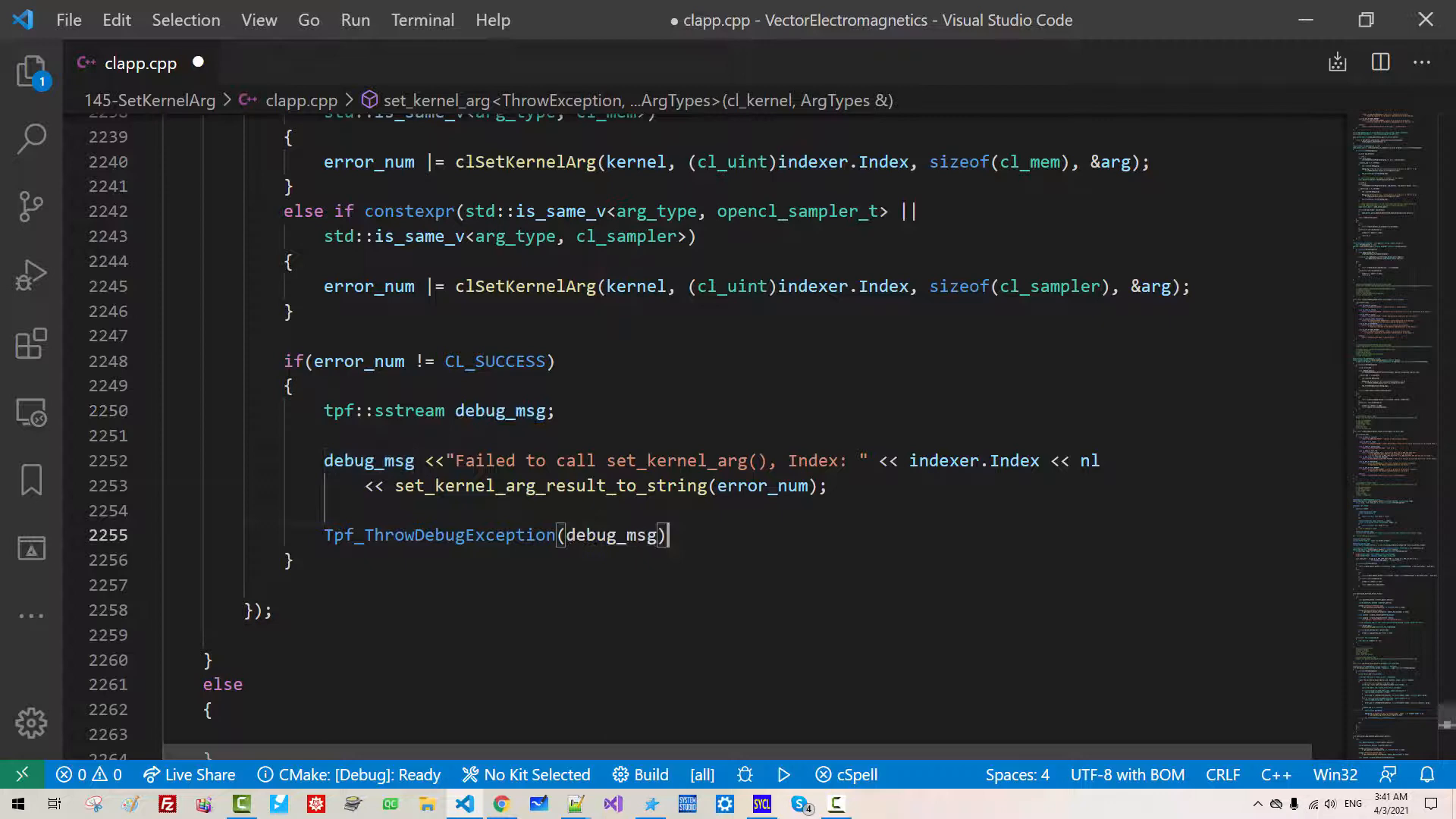
- Wrap the non-throwing branch in try/catch printing e.what() to the stream, then save
{"action": "scroll", "scroll_direction": "up", "scroll_amount": 3}
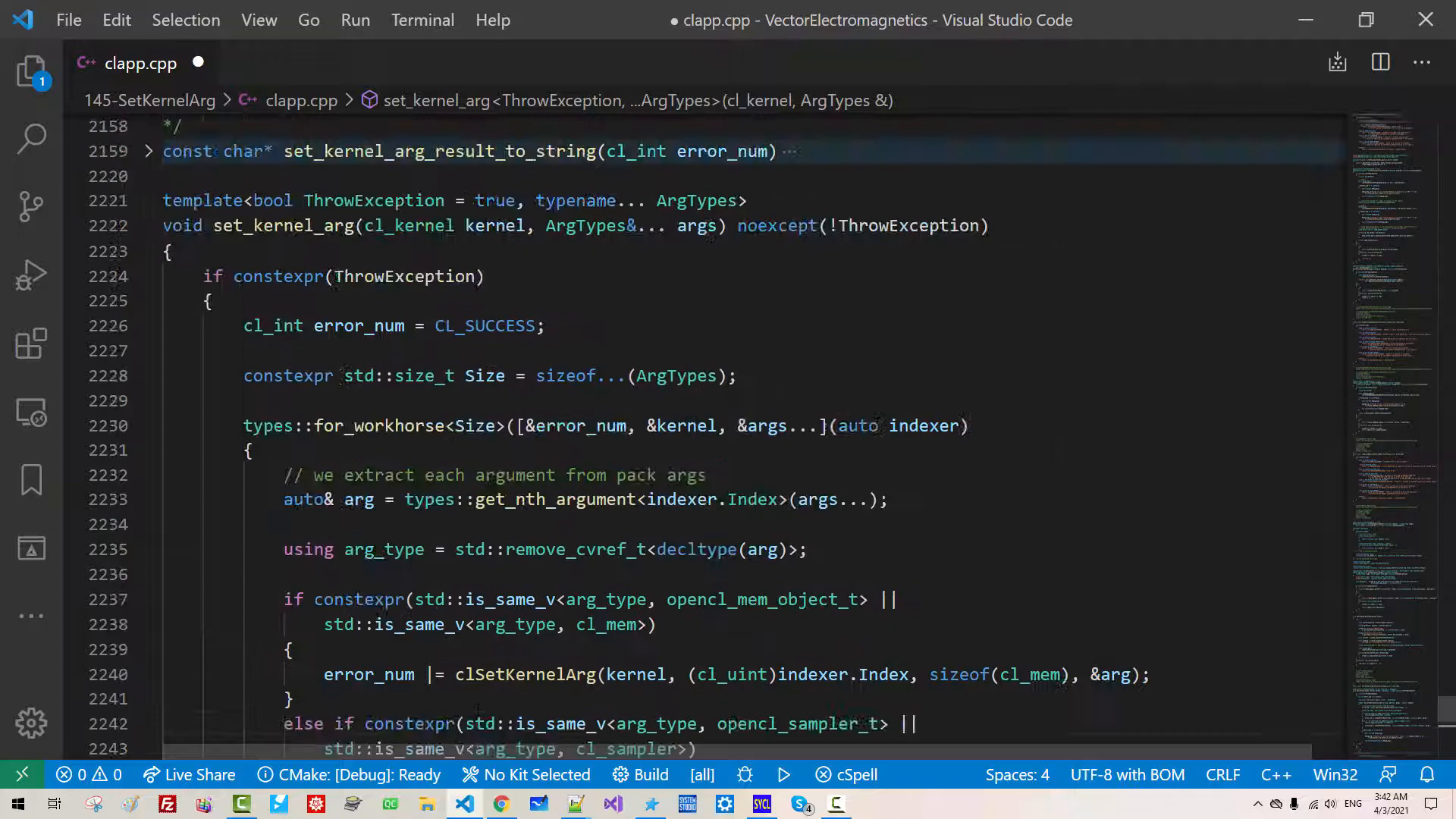
{"action": "scroll", "scroll_direction": "down", "scroll_amount": 3}
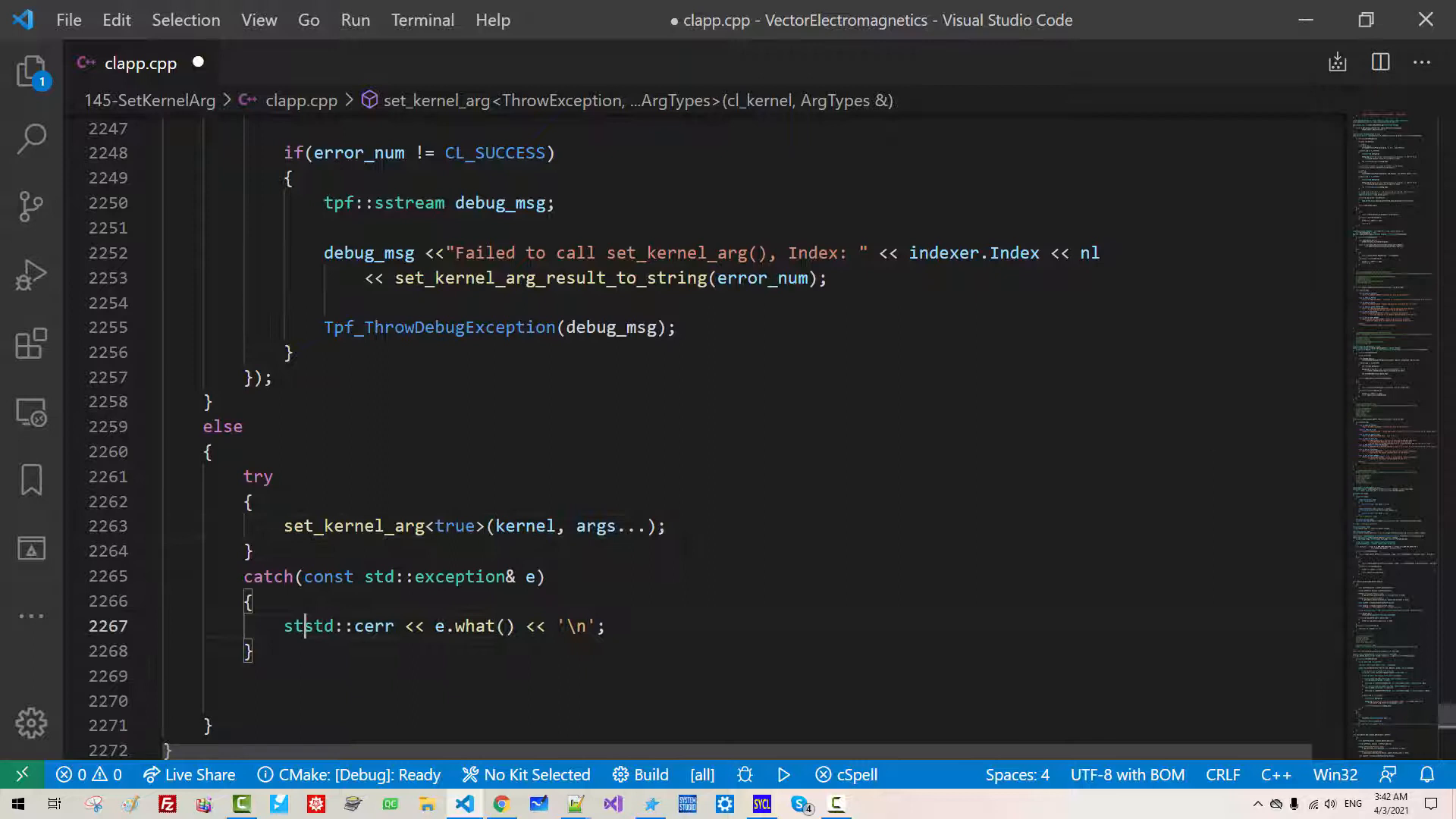
{"action": "type", "text": "stream << e.what() << endl;"}
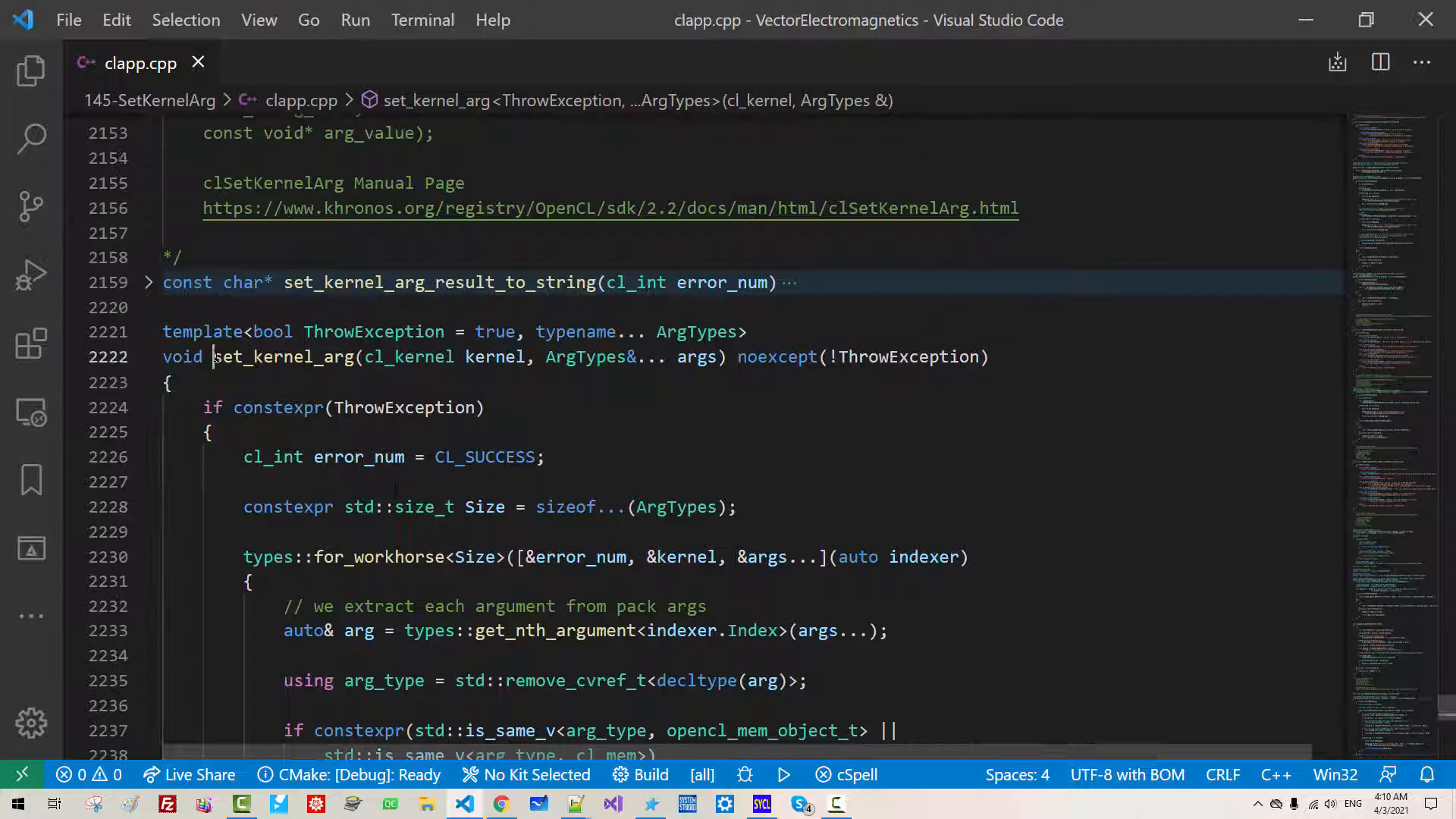
{"action": "scroll", "scroll_direction": "down", "scroll_amount": 3}
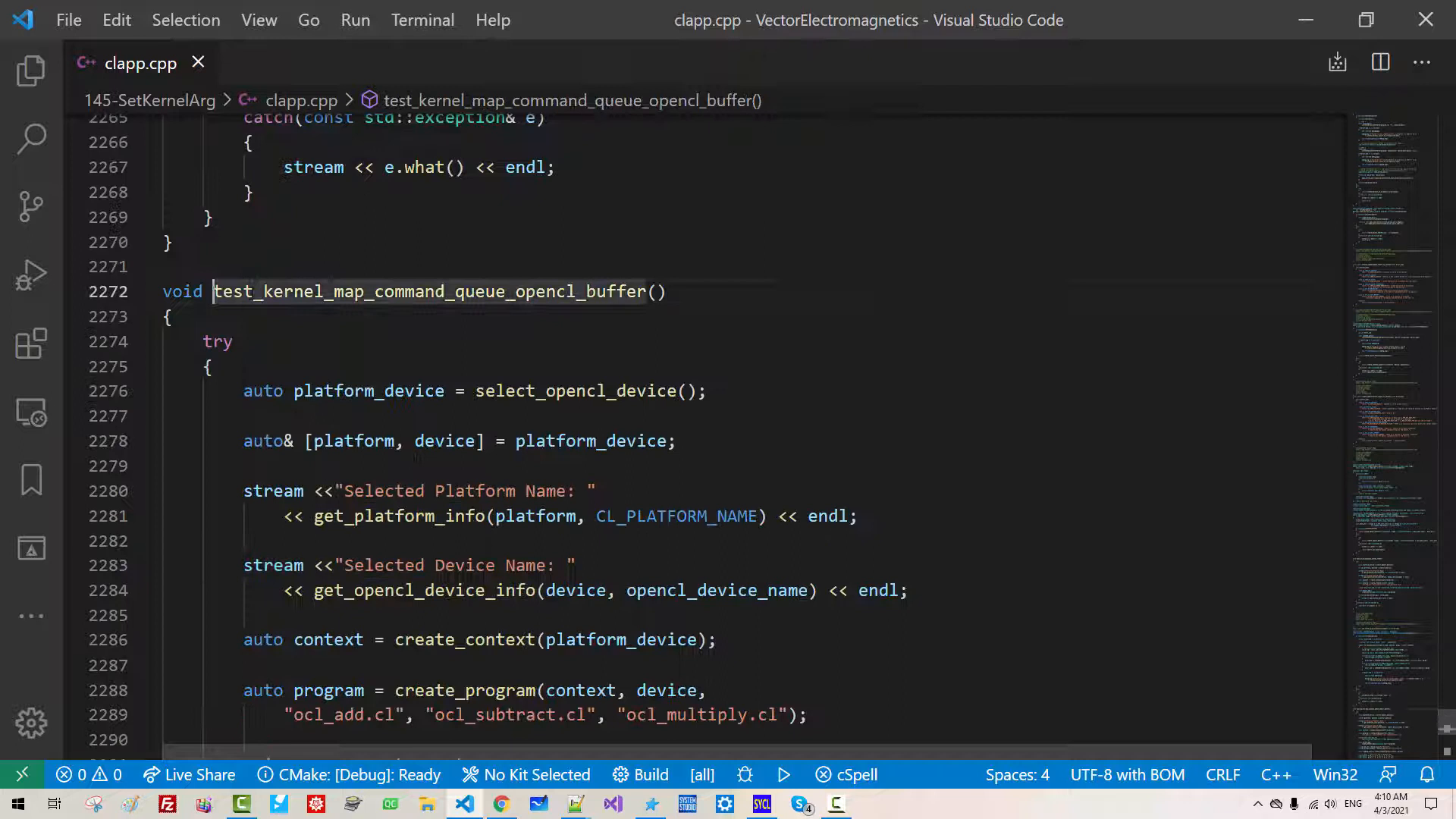
{"action": "double_click", "coordinate": [437, 291]}
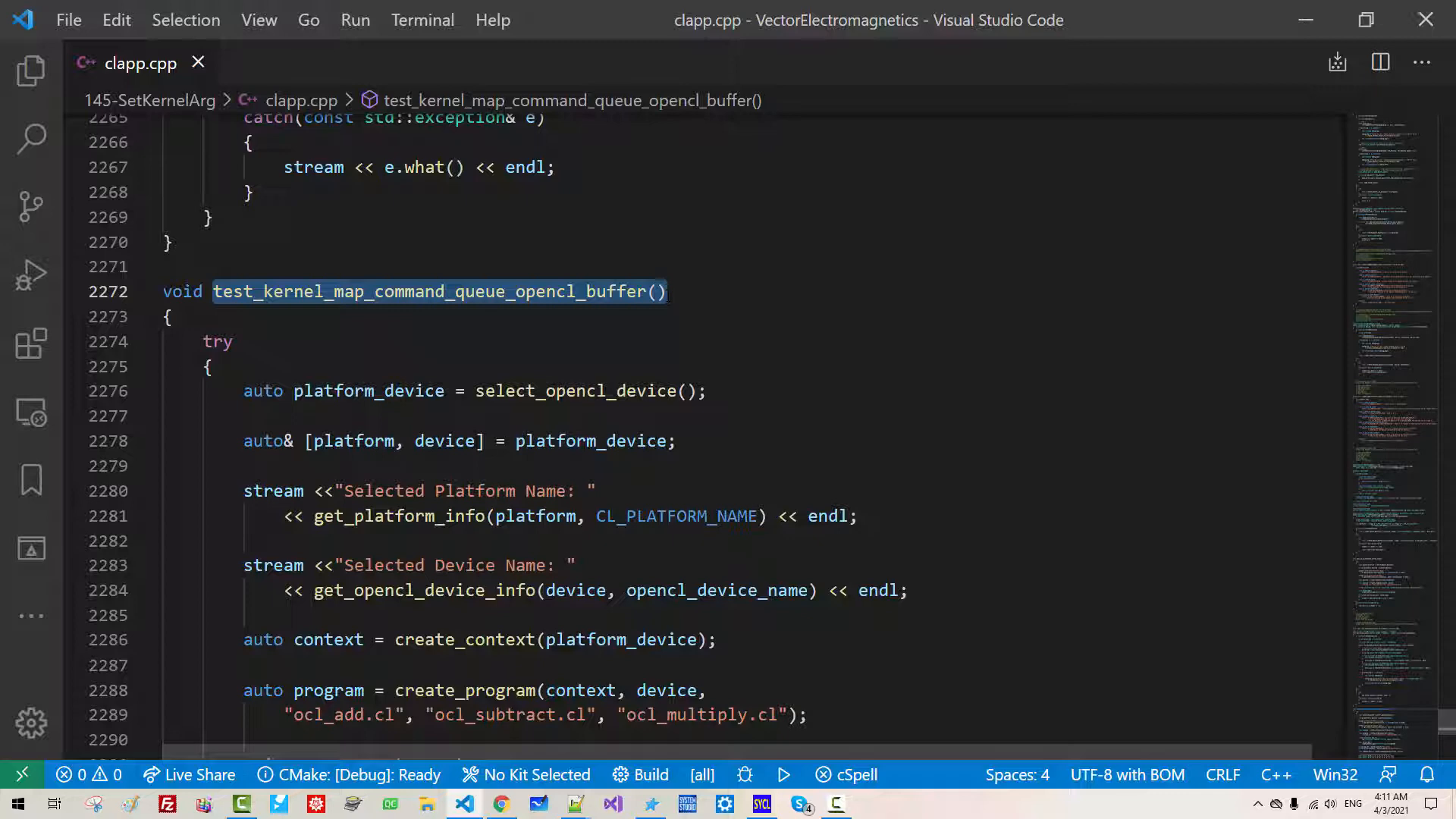
{"action": "scroll", "scroll_direction": "down", "scroll_amount": 3}
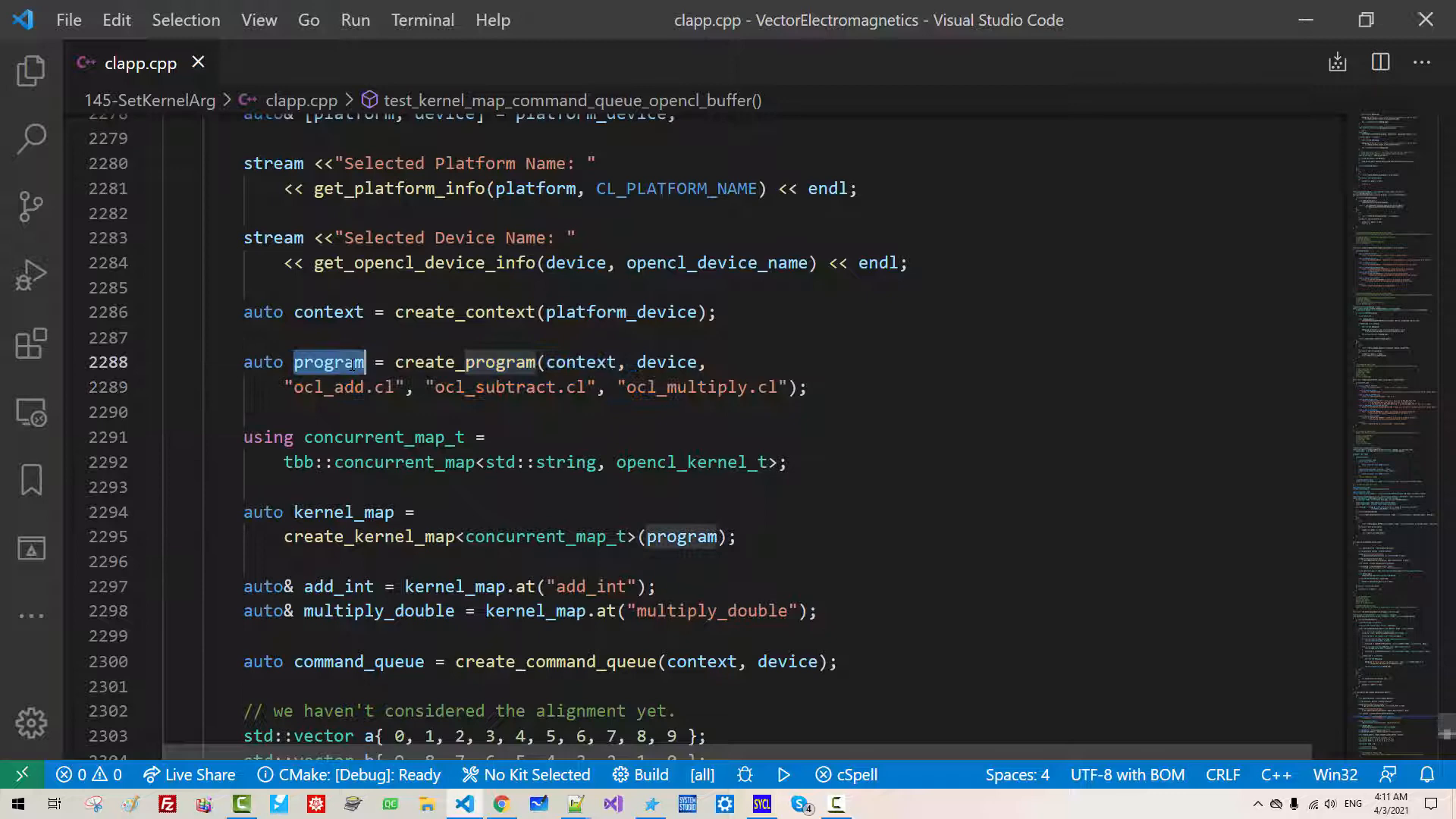
{"action": "double_click", "coordinate": [343, 511]}
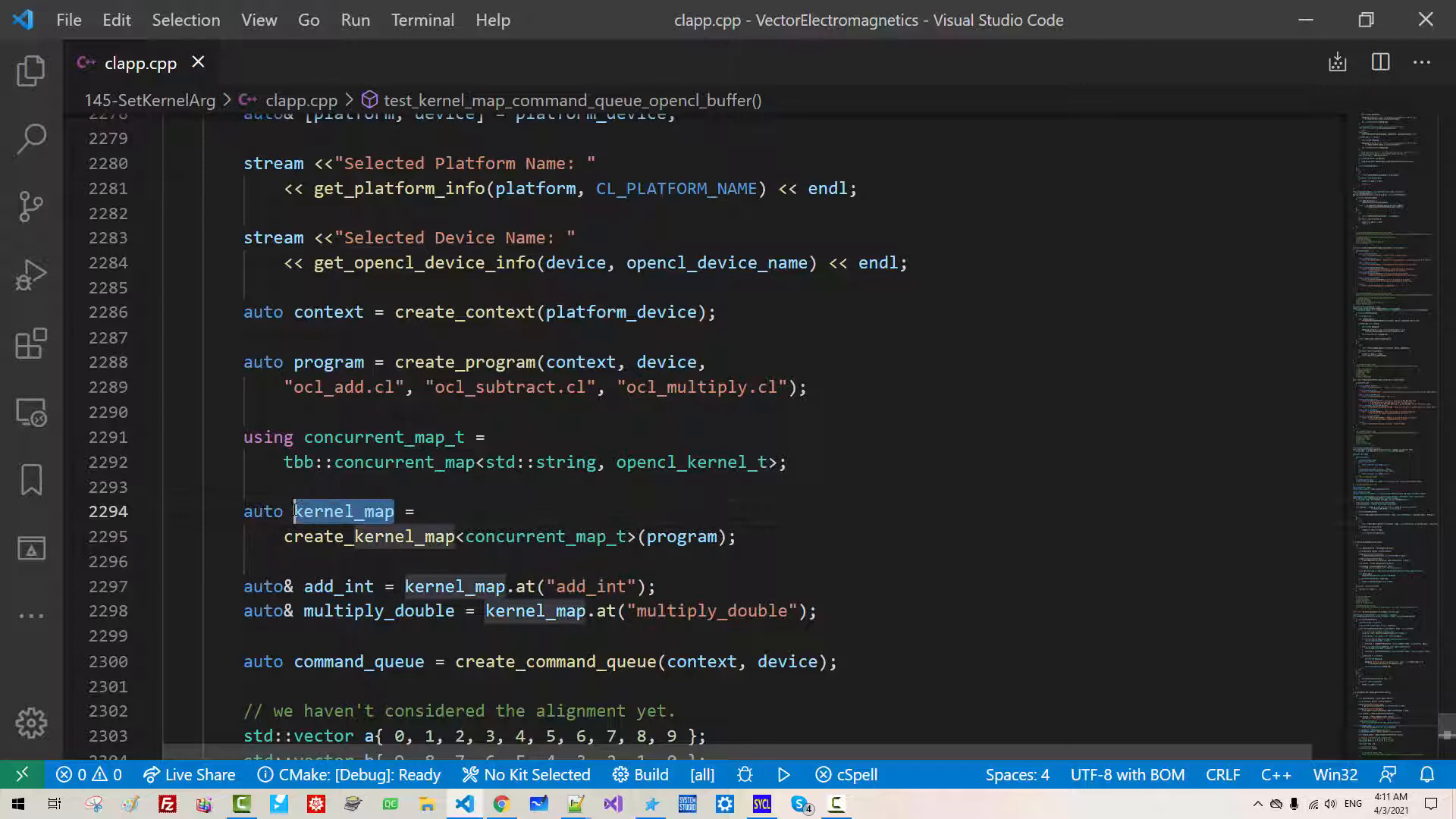
{"action": "scroll", "scroll_direction": "down", "scroll_amount": 3}
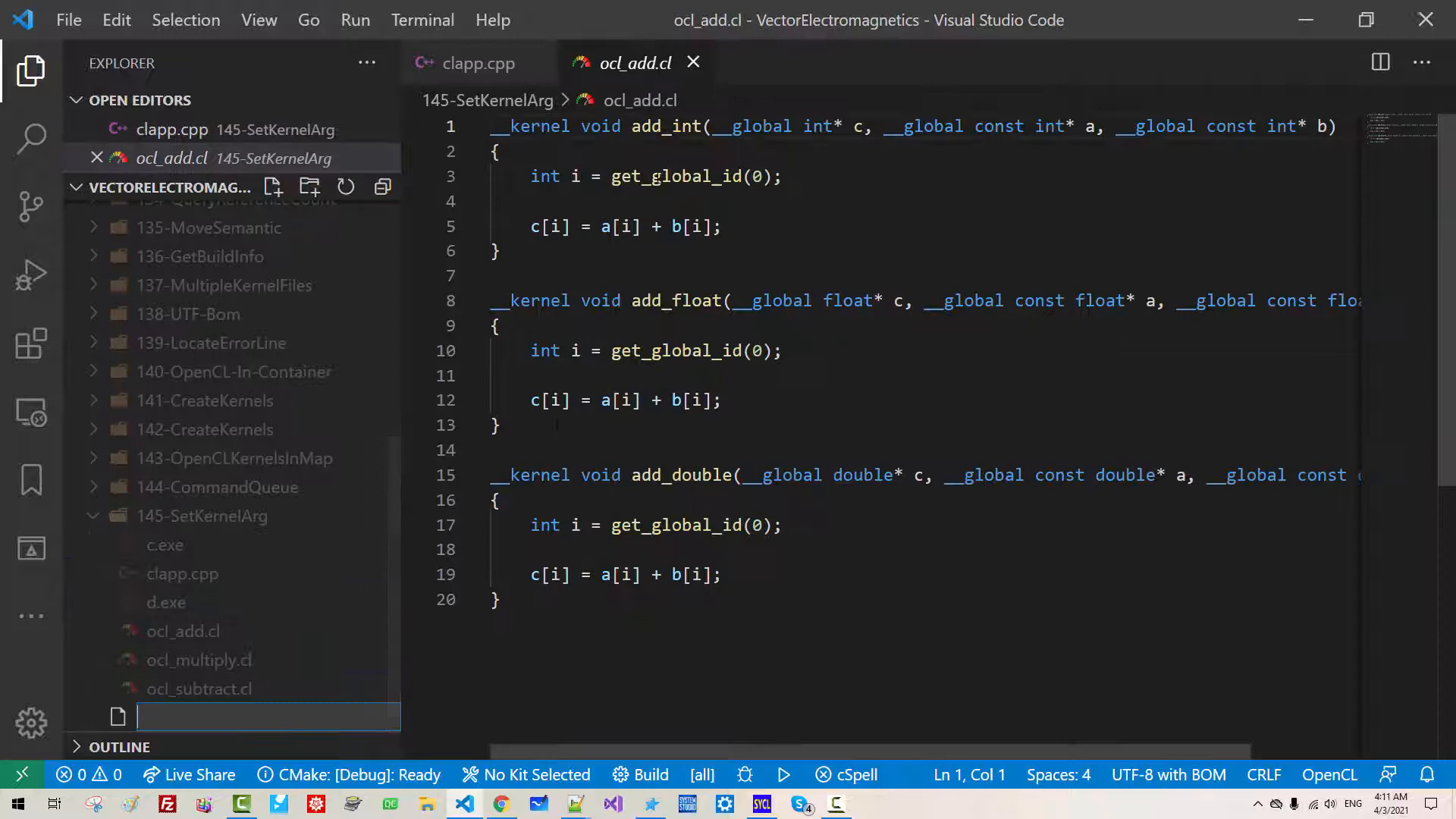
- Hide the Explorer and flip between the clapp.cpp and ocl_add.cl kernel tabs
{"action": "left_click", "coordinate": [30, 71]}
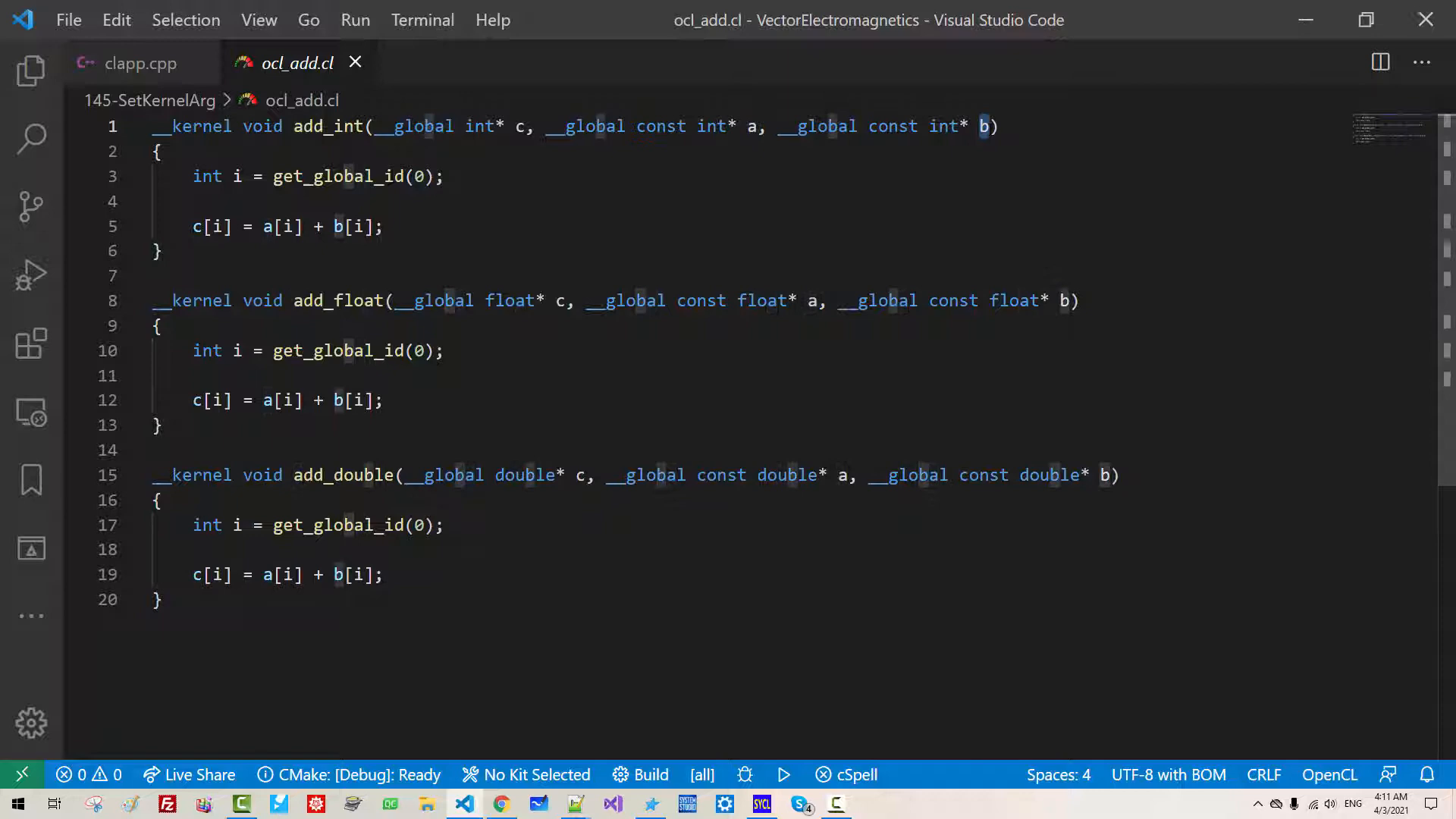
{"action": "left_click", "coordinate": [141, 62]}
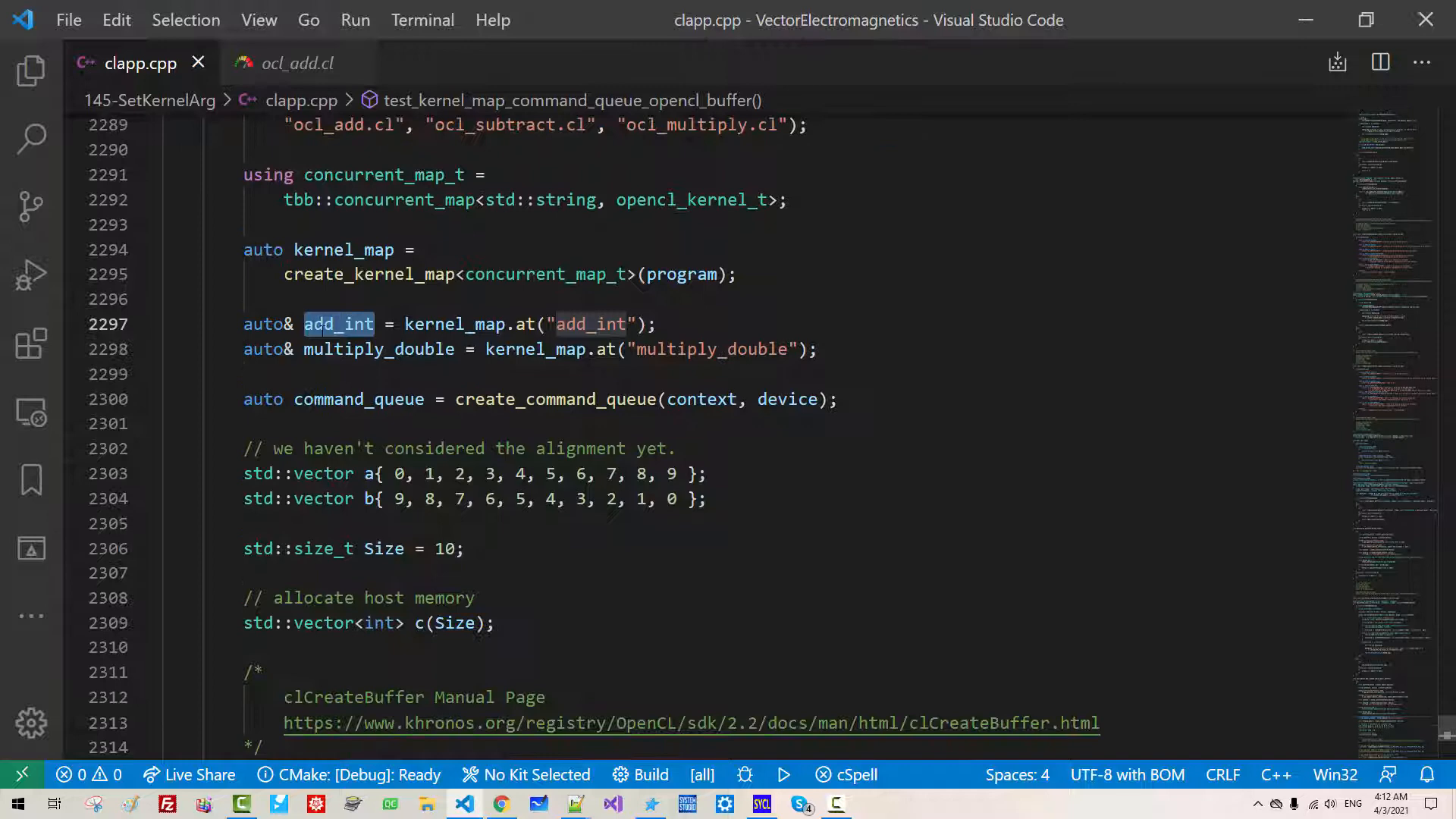
{"action": "left_click", "coordinate": [299, 62]}
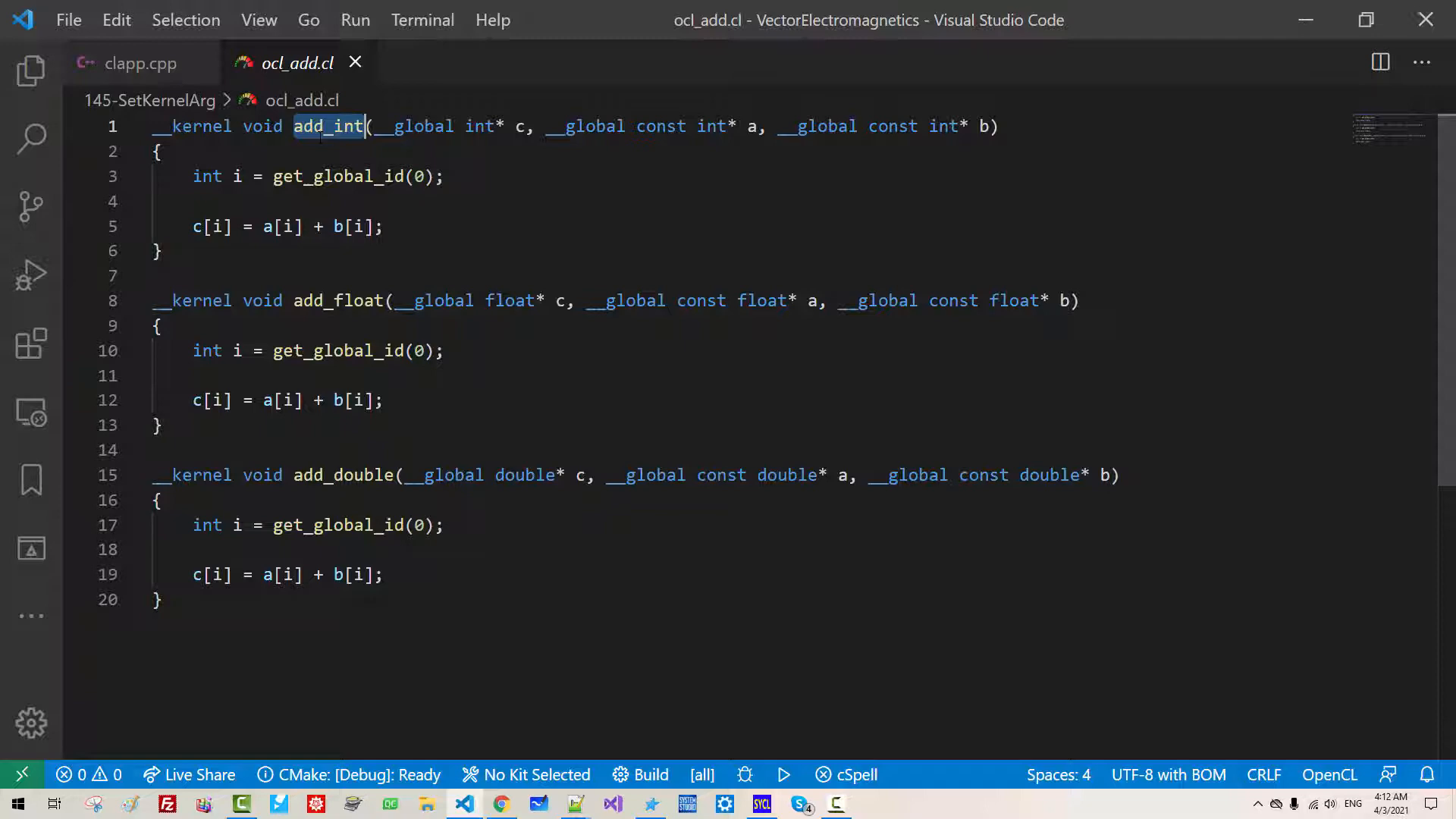
{"action": "left_click", "coordinate": [141, 63]}
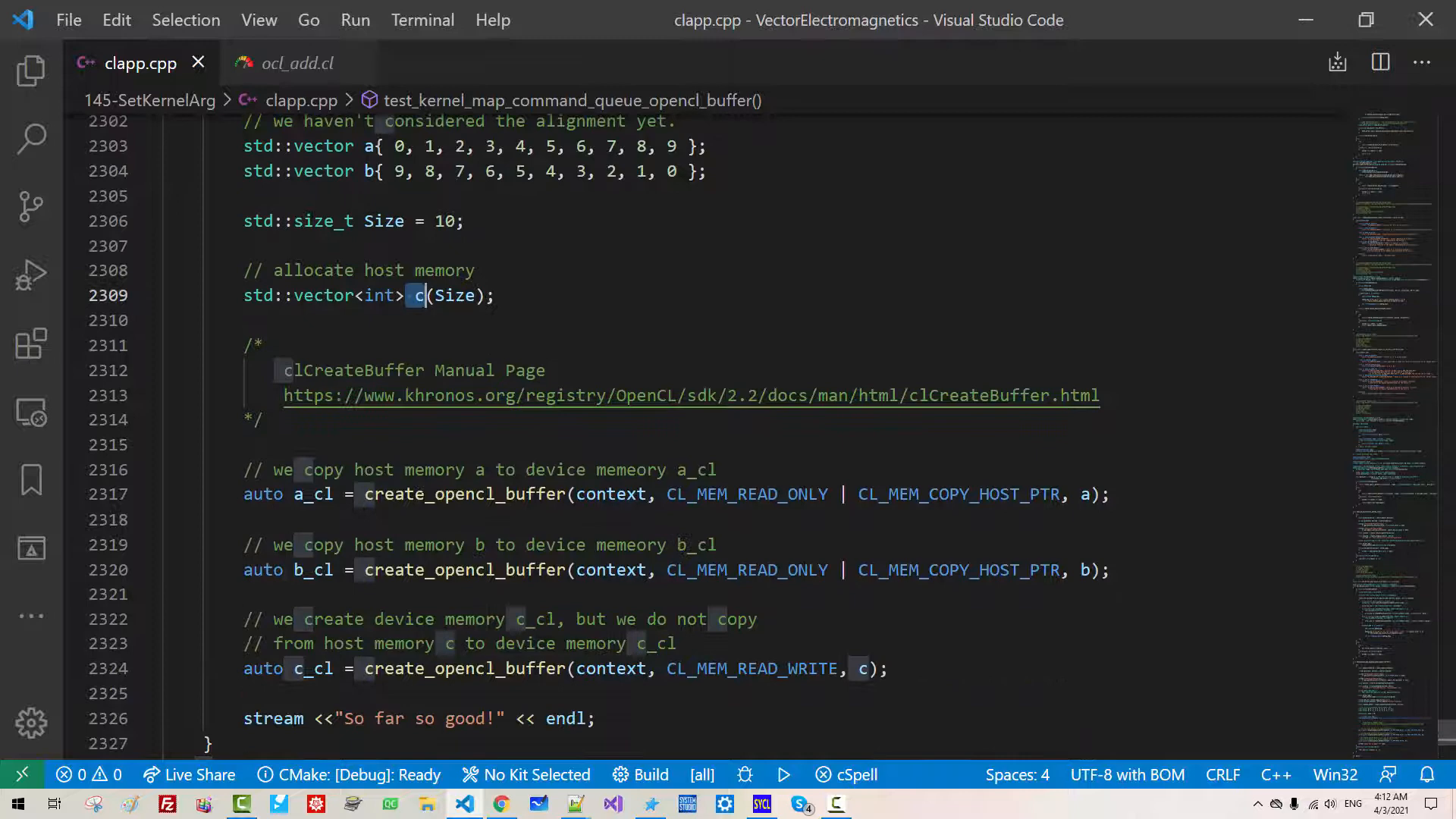
- Add an empty line in clapp.cpp after the c_cl buffer creation, before the success message
{"action": "scroll", "scroll_direction": "down", "scroll_amount": 3}
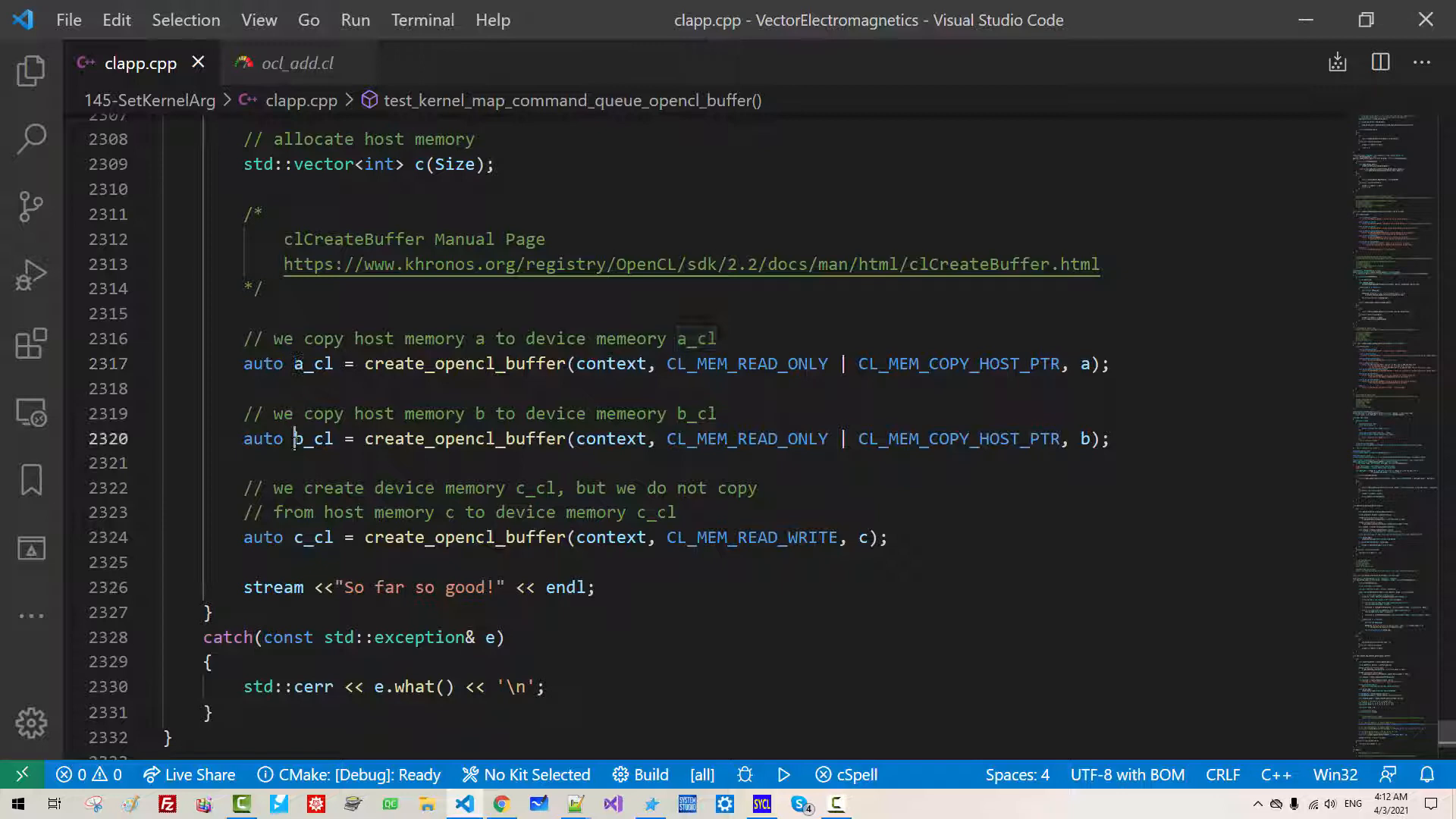
{"action": "key", "text": "Enter"}
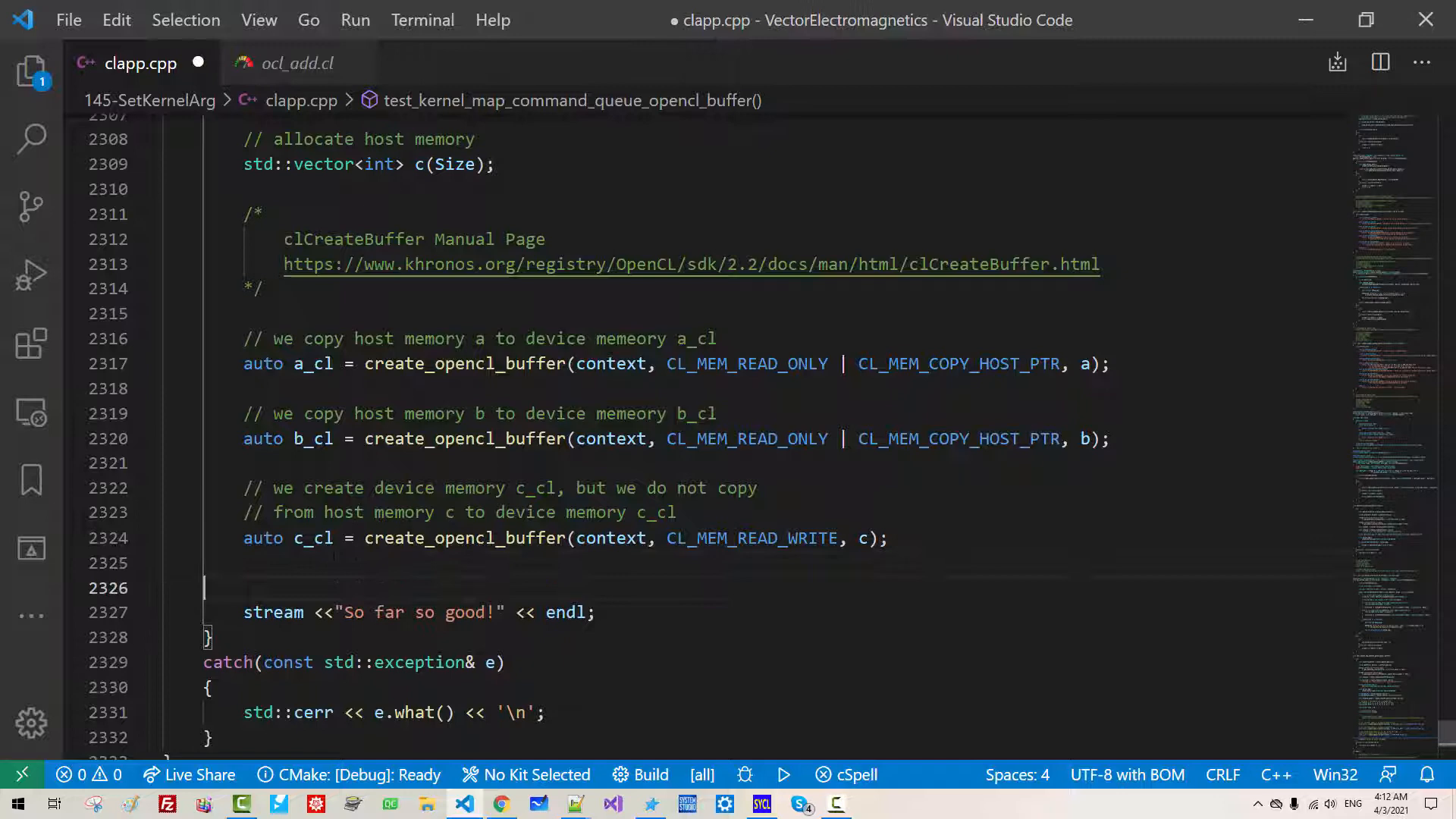
- Write the call set_kernel_arg(add_int, c_cl, a_cl ...) using IntelliSense parameter hints
{"action": "type", "text": "set_kernel_arg()"}
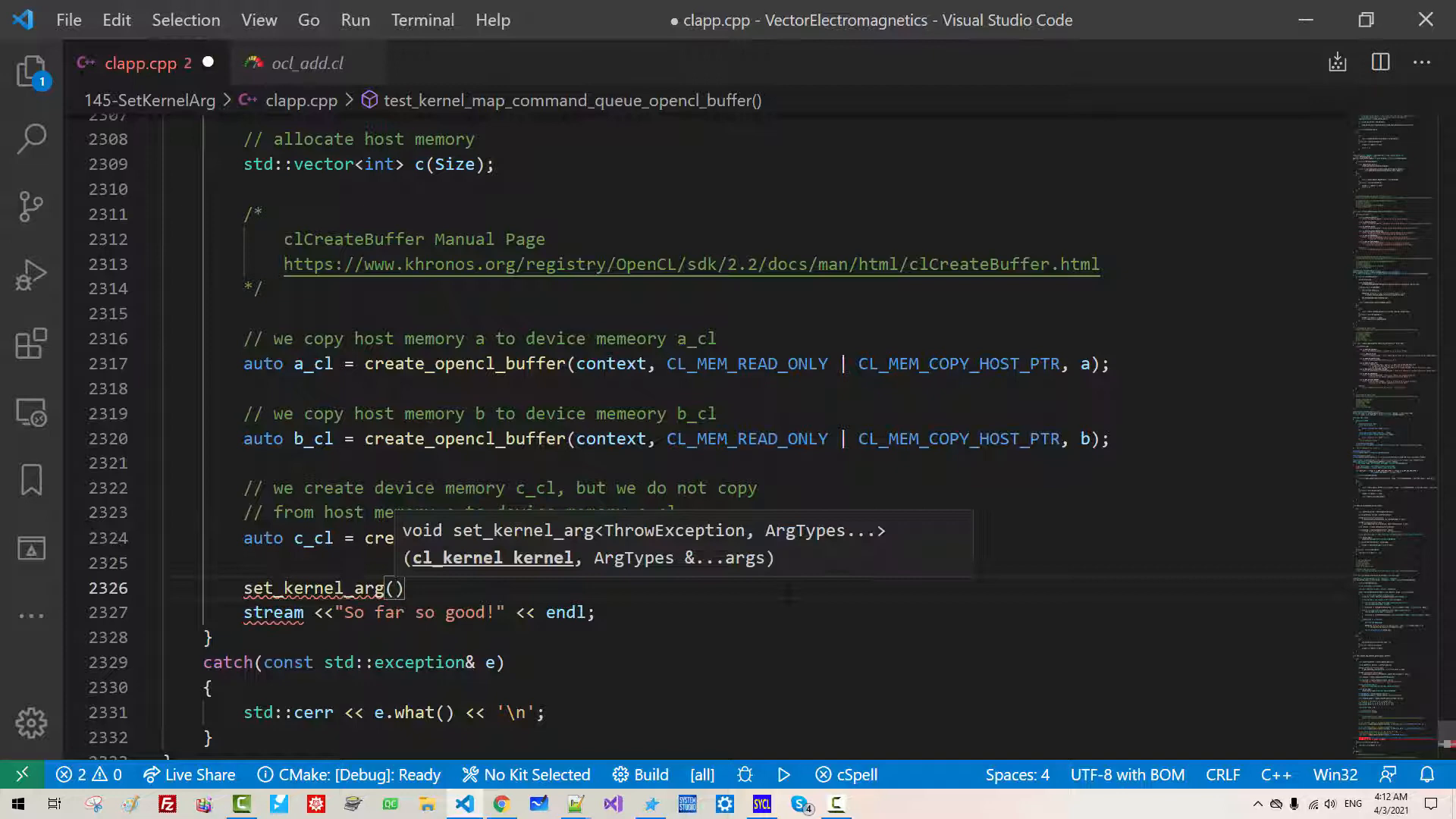
{"action": "scroll", "scroll_direction": "up", "scroll_amount": 3}
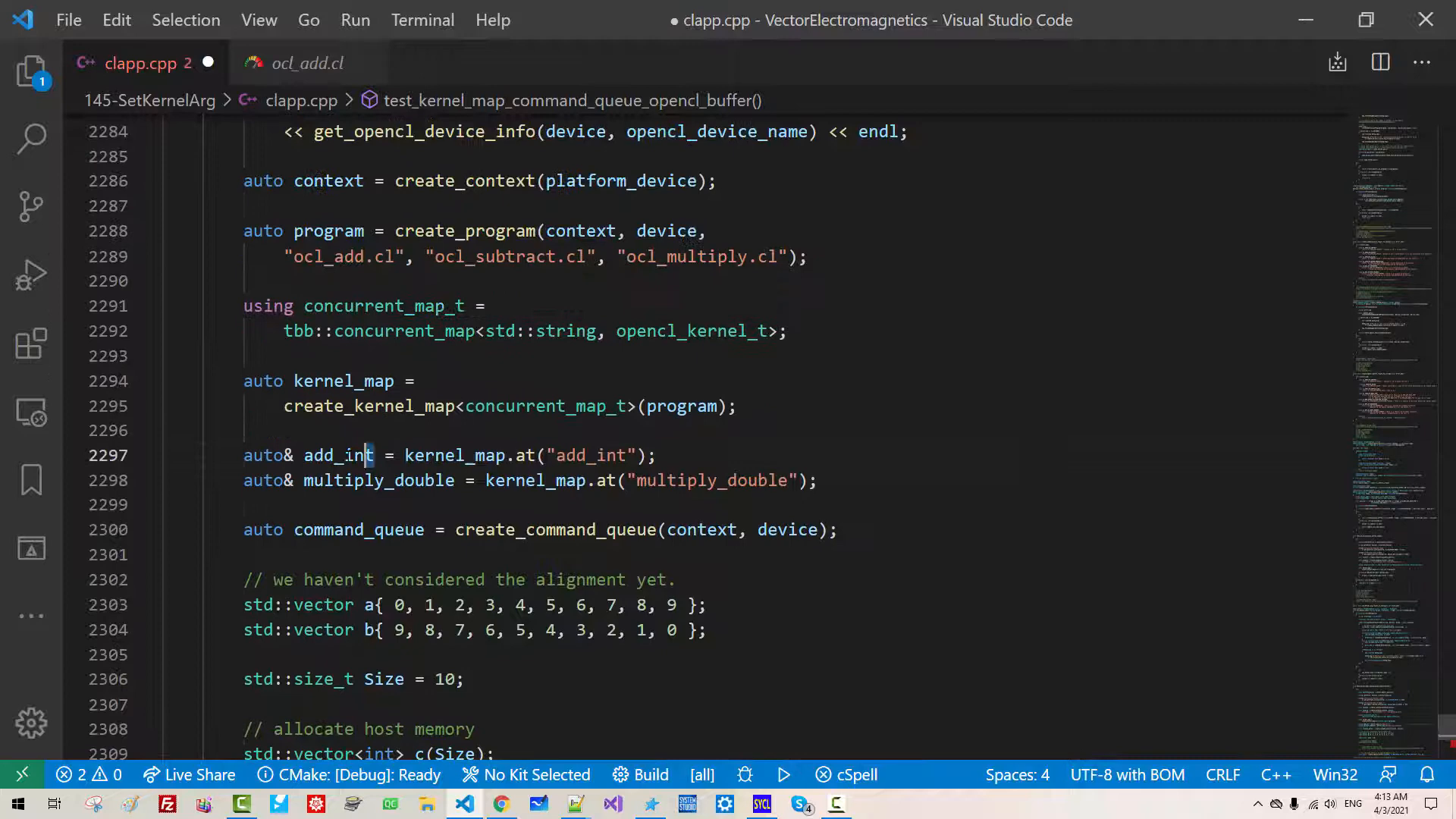
{"action": "scroll", "scroll_direction": "down", "scroll_amount": 3}
{"action": "type", "text": "set_kernel_arg(add_int, "}
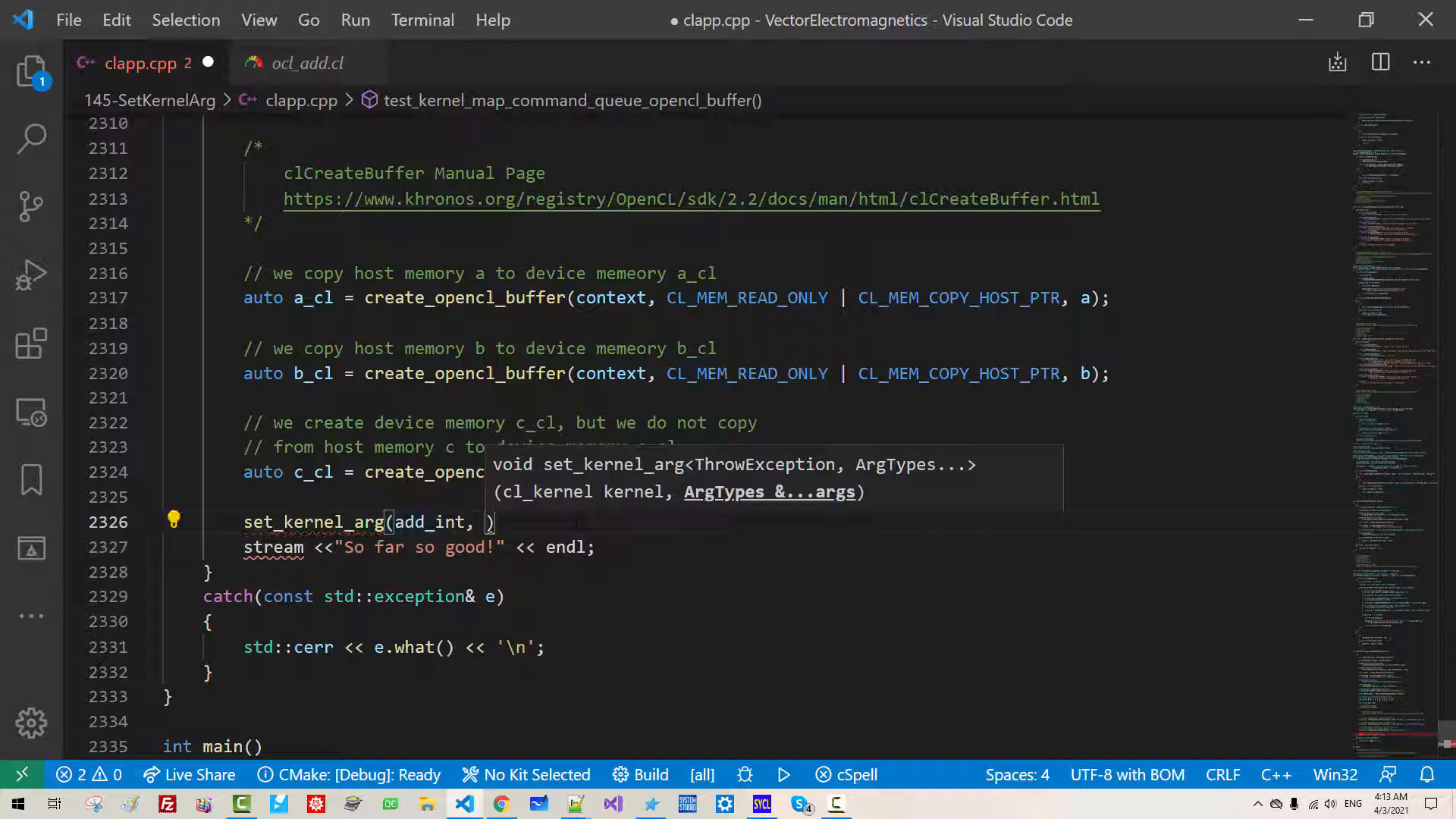
{"action": "type", "text": "c_cl, a_cl, b_cl"}
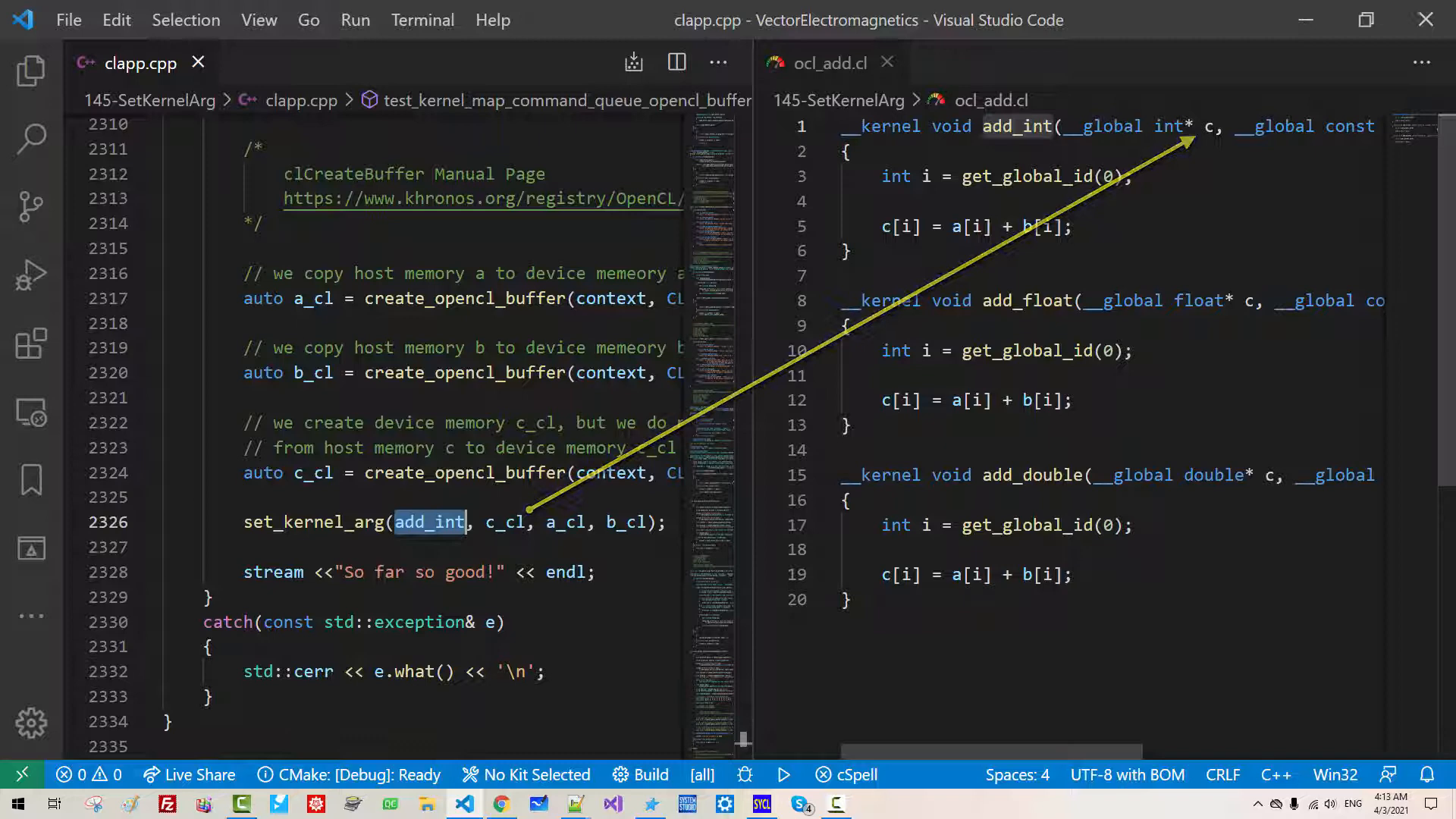
- Finish the call with b_cl, save clapp.cpp, and show ocl_add.cl split to the right
{"action": "scroll", "scroll_direction": "right", "scroll_amount": 3}
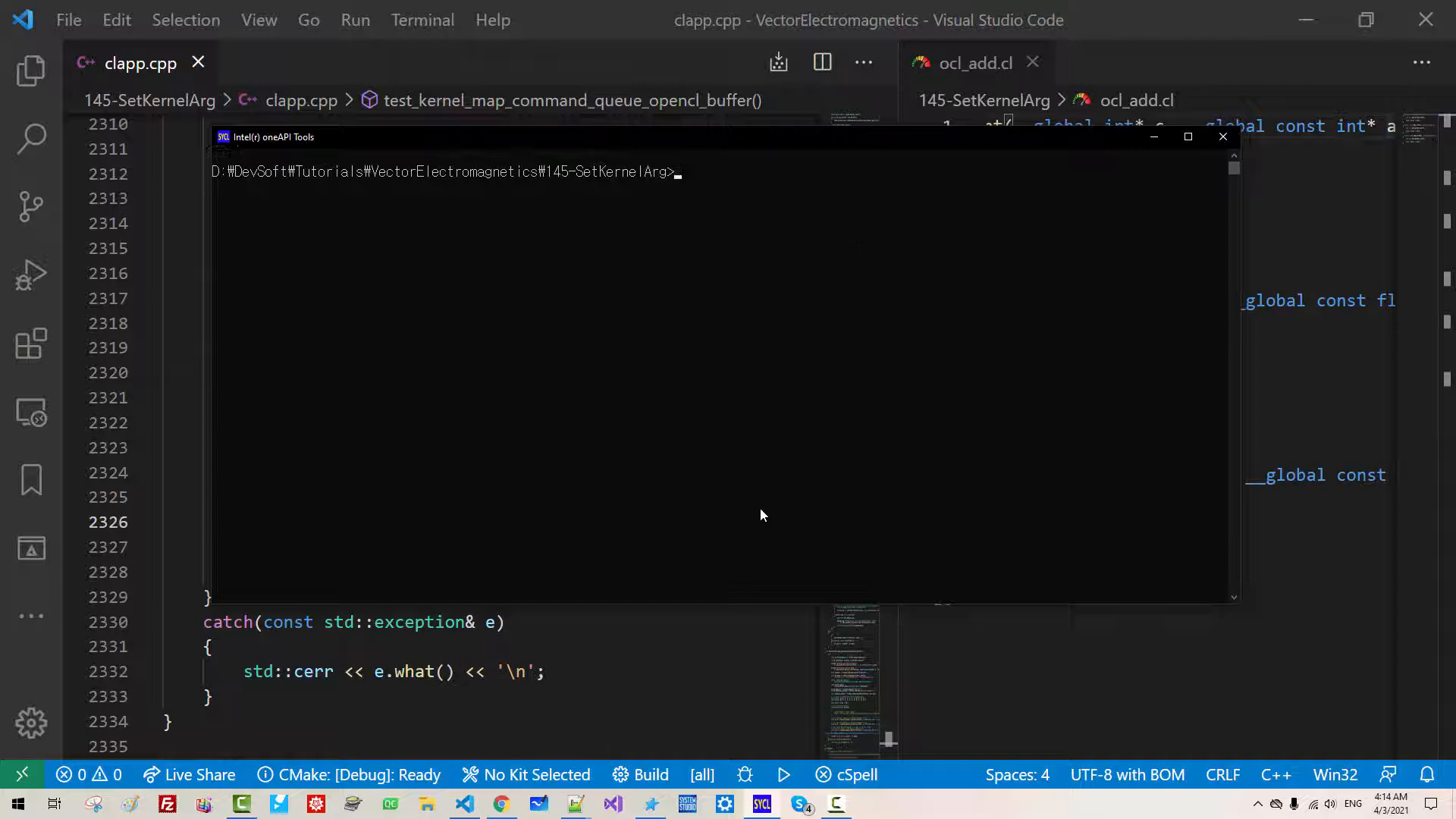
- Rebuild clapp.cpp into c.exe with clang++ -std=c++20 -lopencl -ltbb
{"action": "key", "text": "Return"}
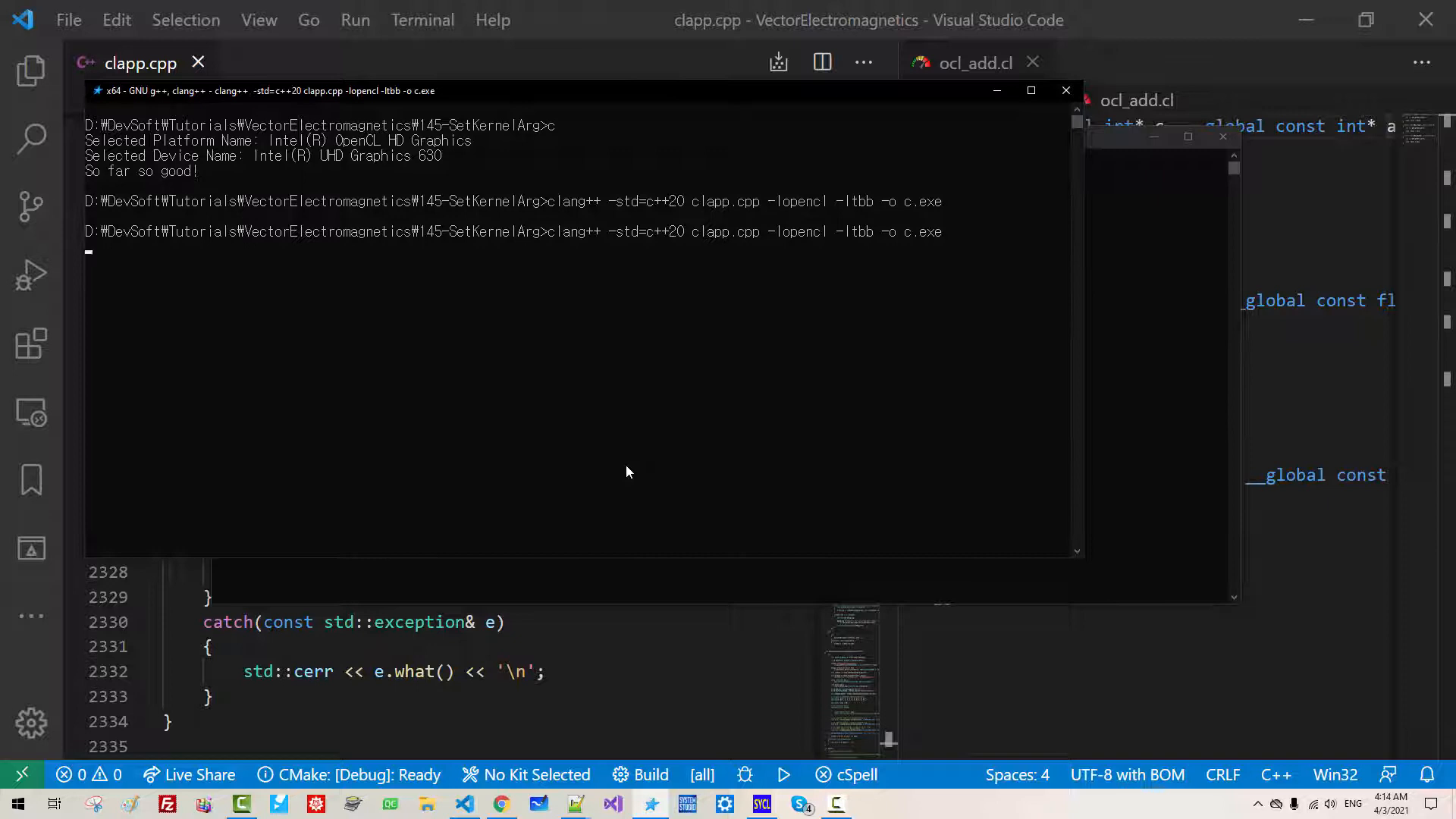
{"action": "key", "text": "Return"}
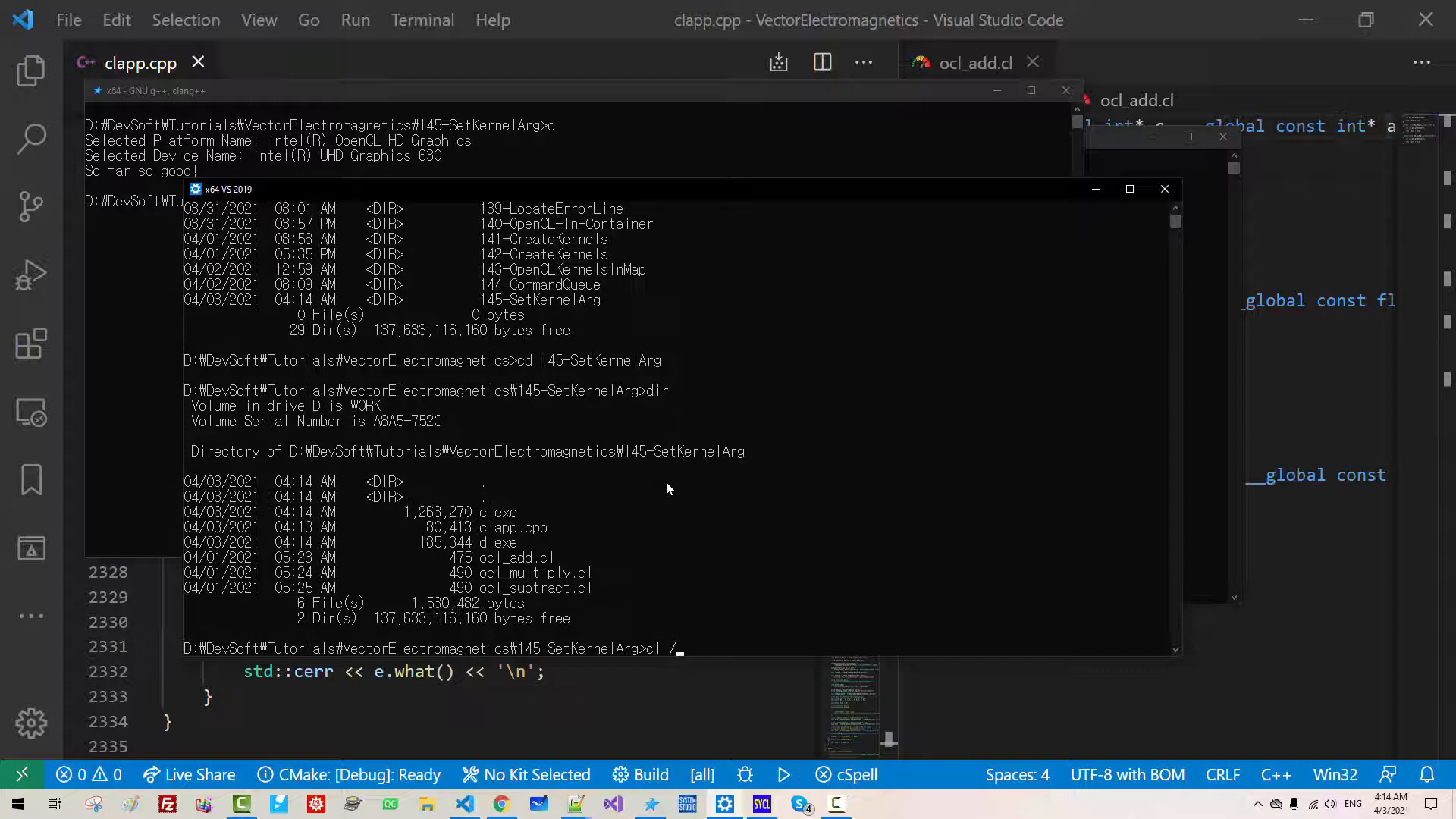
- Compile clapp.cpp with cl /EHsc /std:c++latest against opencl.lib into m.exe
{"action": "type", "text": "EHsc /std:c++latest"}
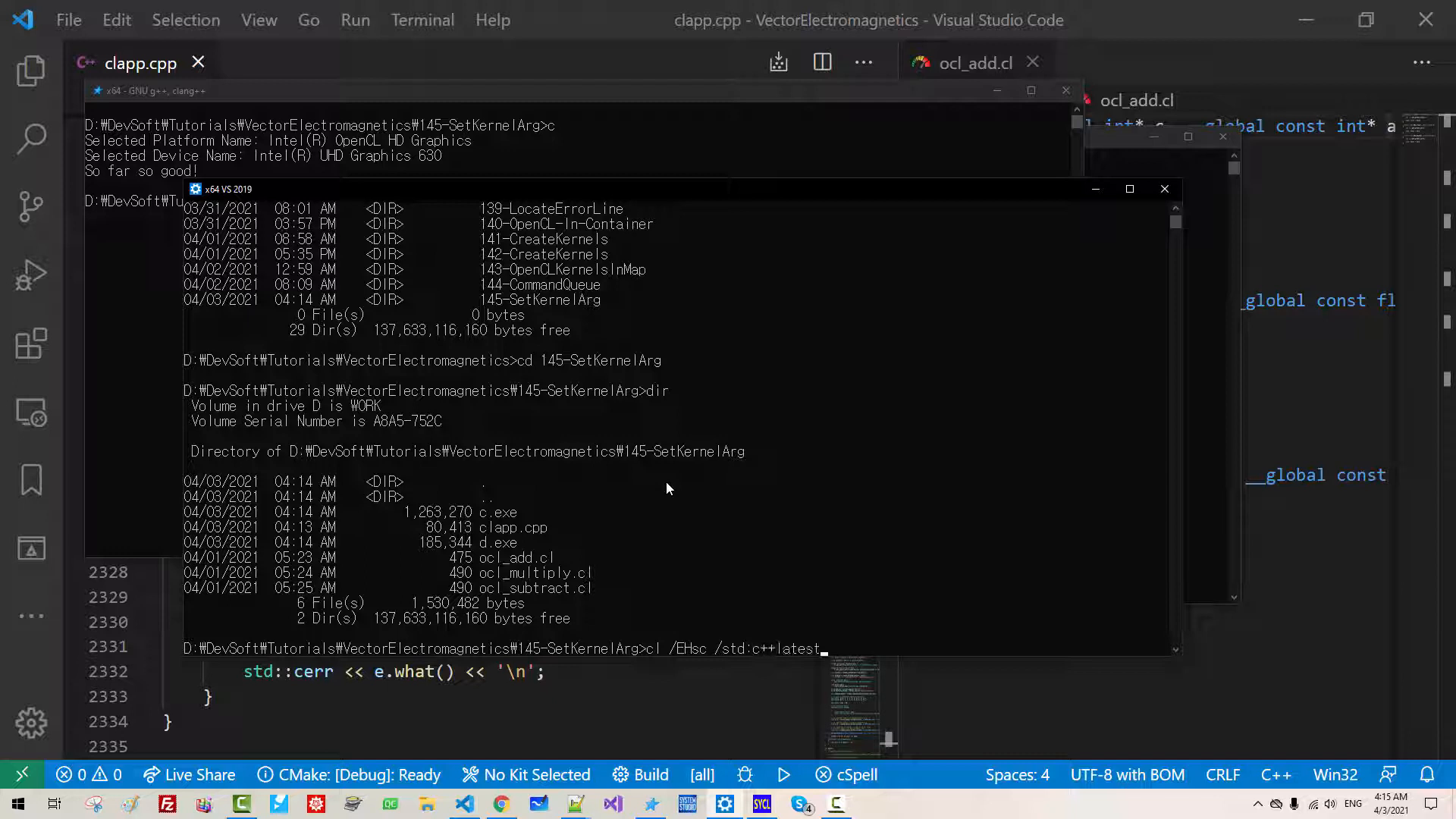
{"action": "type", "text": "clapp.cpp opencl.lib /Fe: m.exe"}
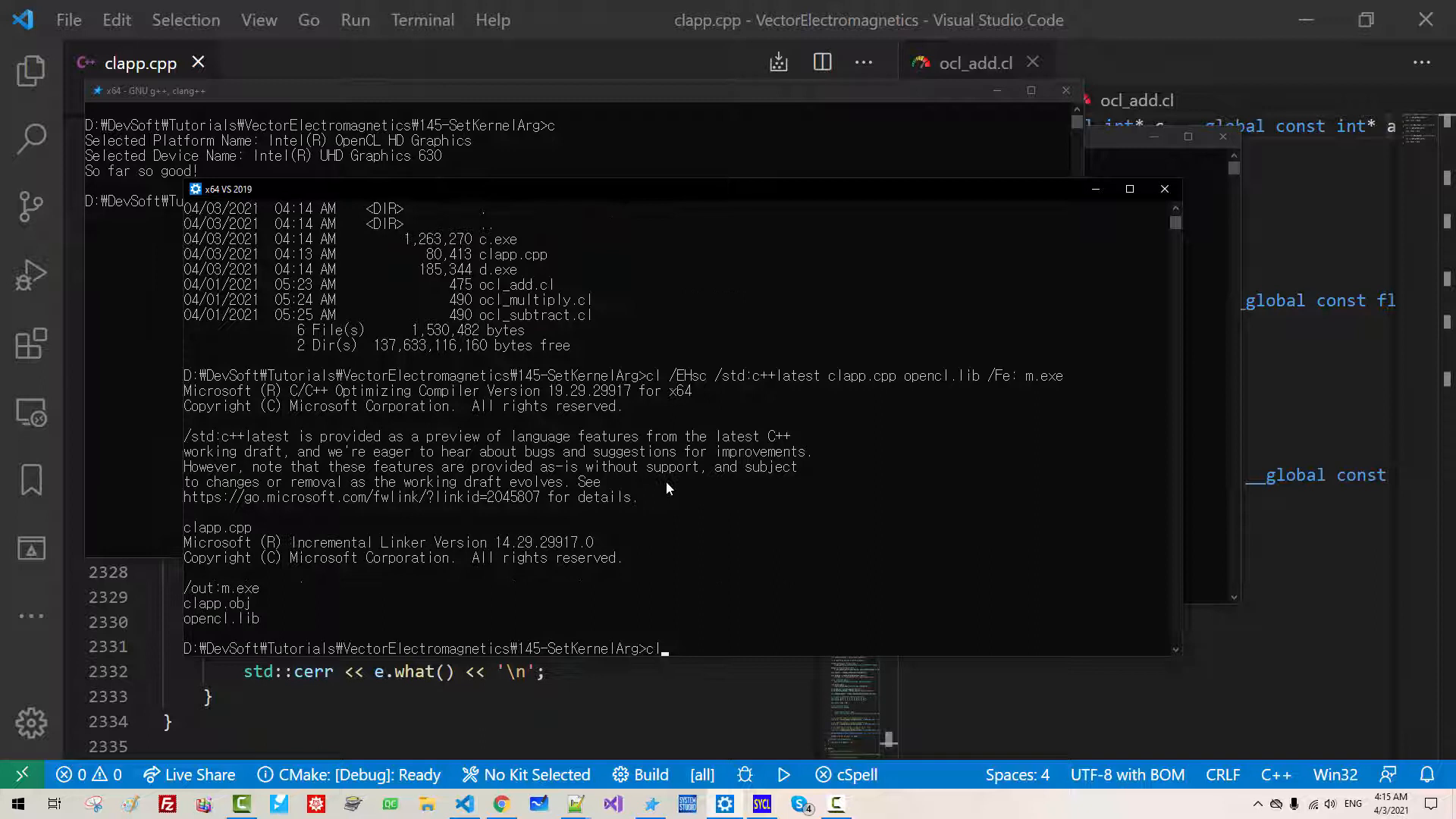
{"action": "key", "text": "Return"}
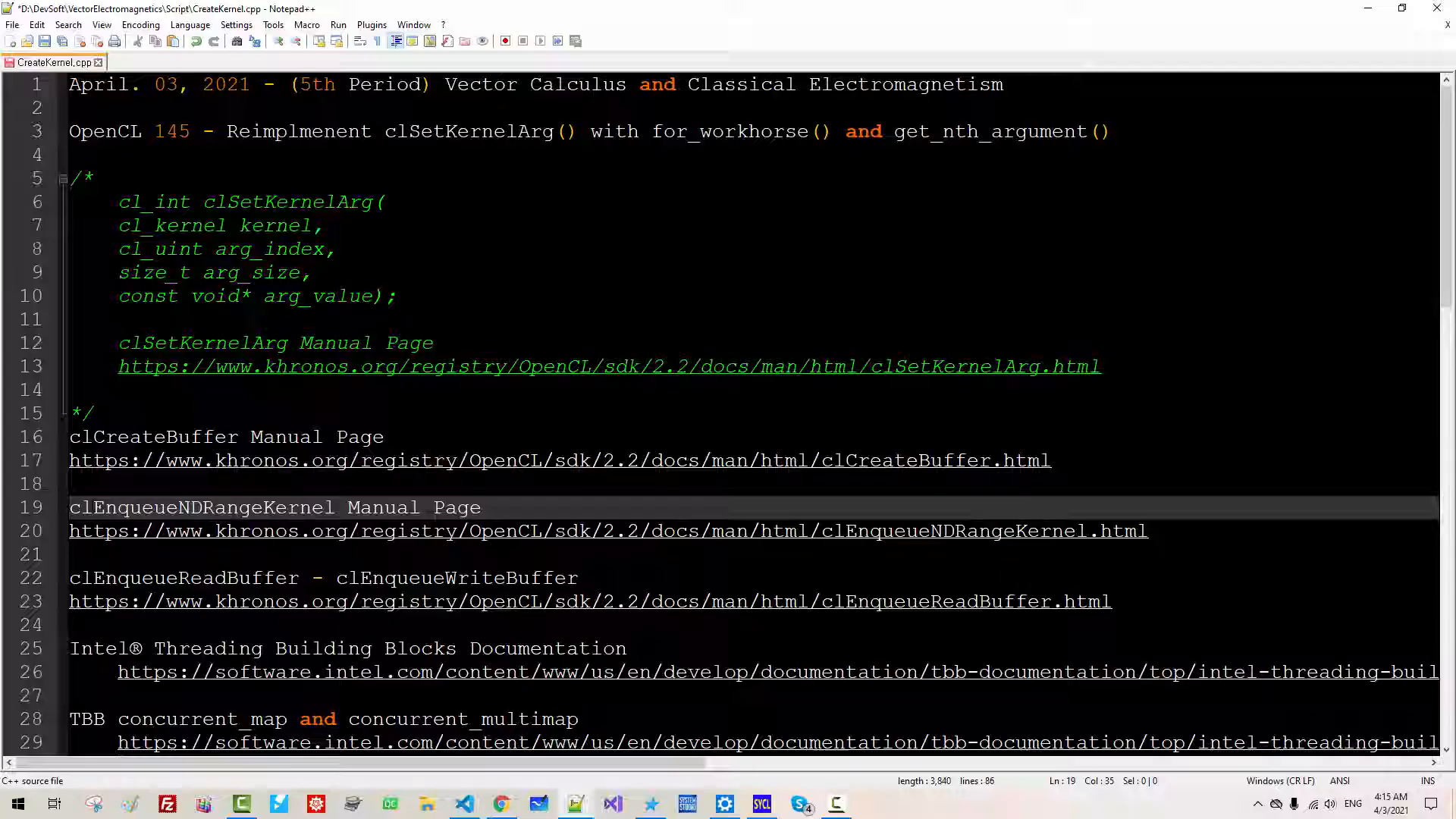
- Highlight Enqueue in the clEnqueueReadBuffer and clEnqueueWriteBuffer note entries
{"action": "double_click", "coordinate": [208, 507]}
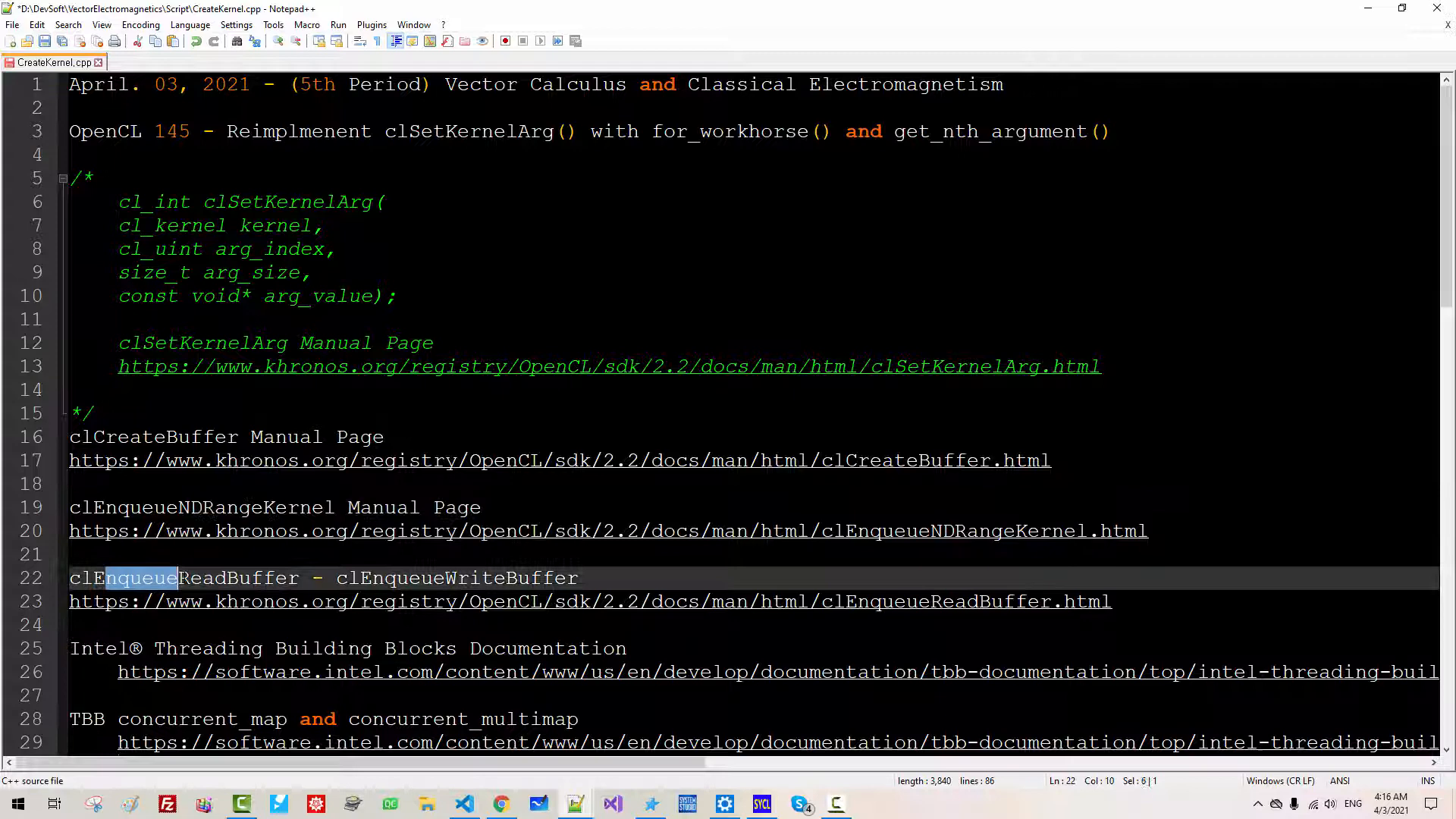
{"action": "double_click", "coordinate": [467, 577]}
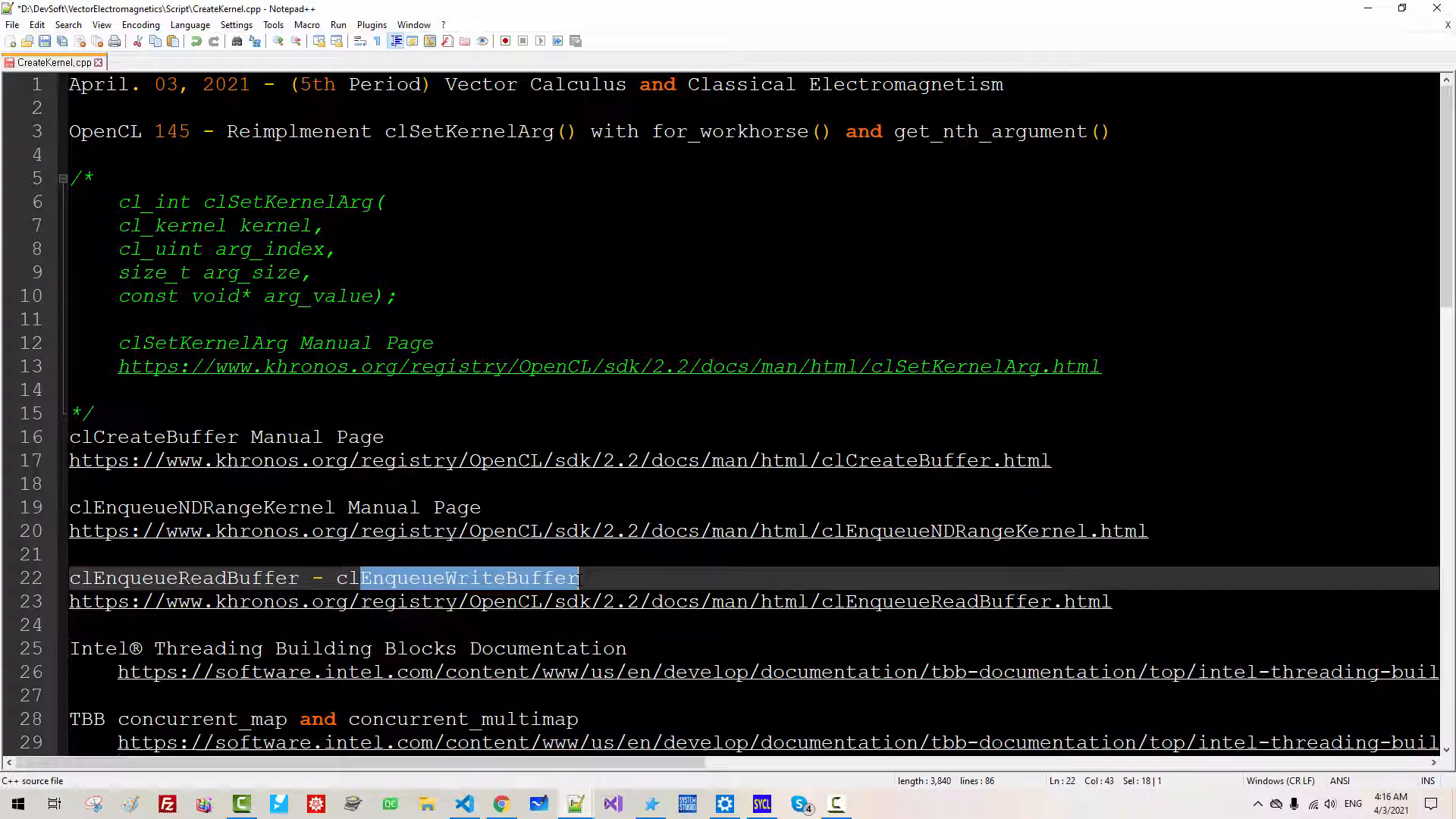